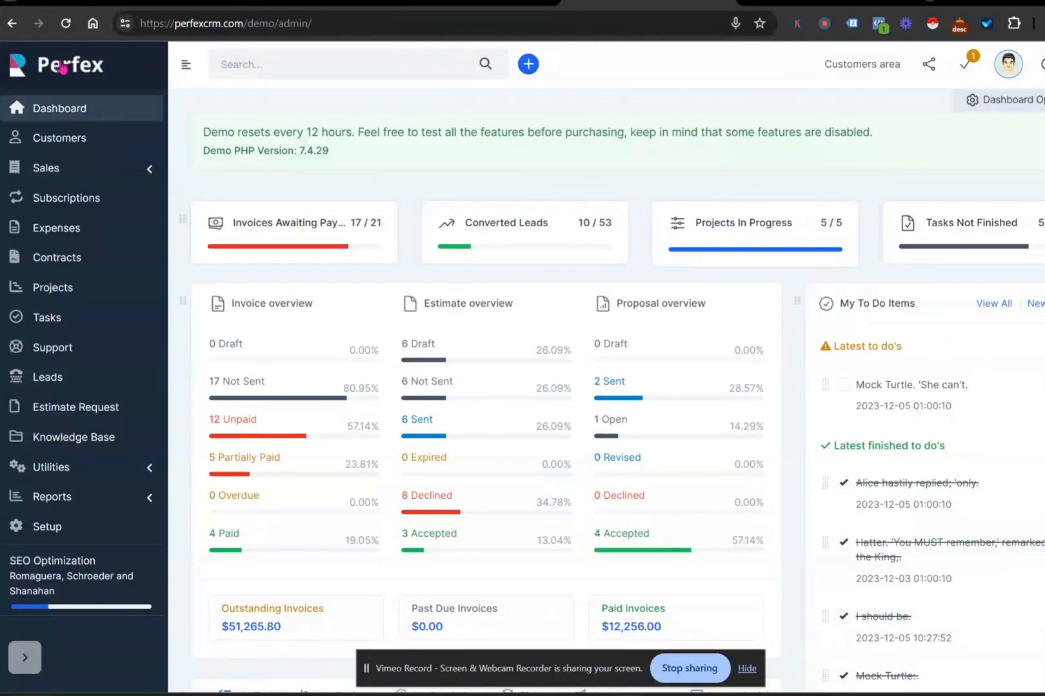
mouse_move(260, 290)
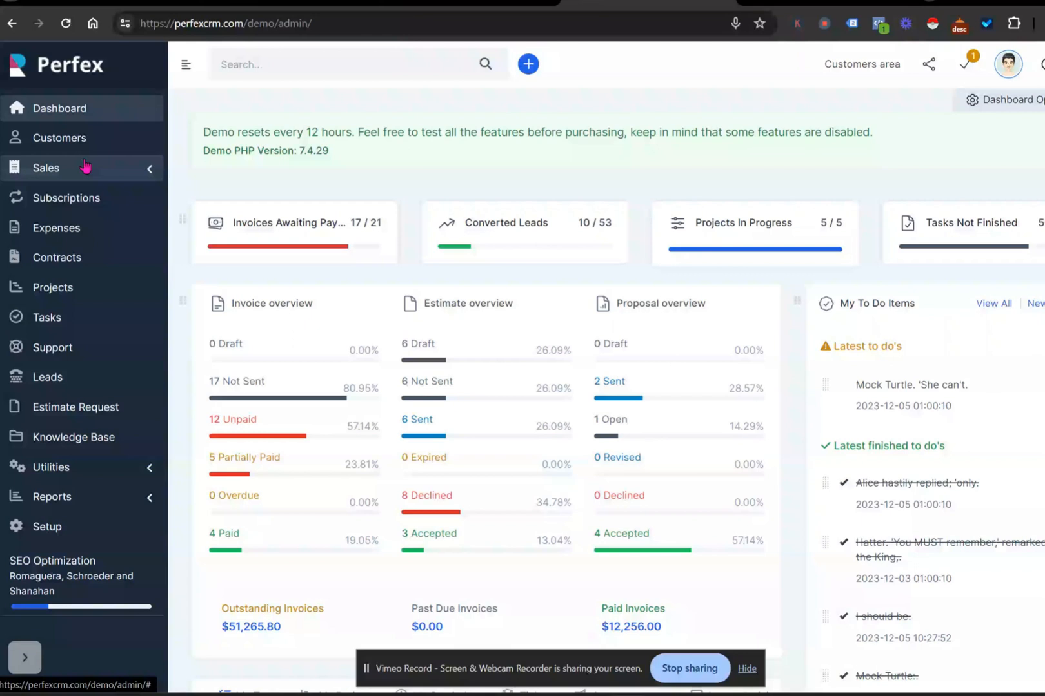
Open customer Bosco-O'Hara's Invoices tab, showing paid invoice INV-000013 for $708.00.
left_click(46, 167)
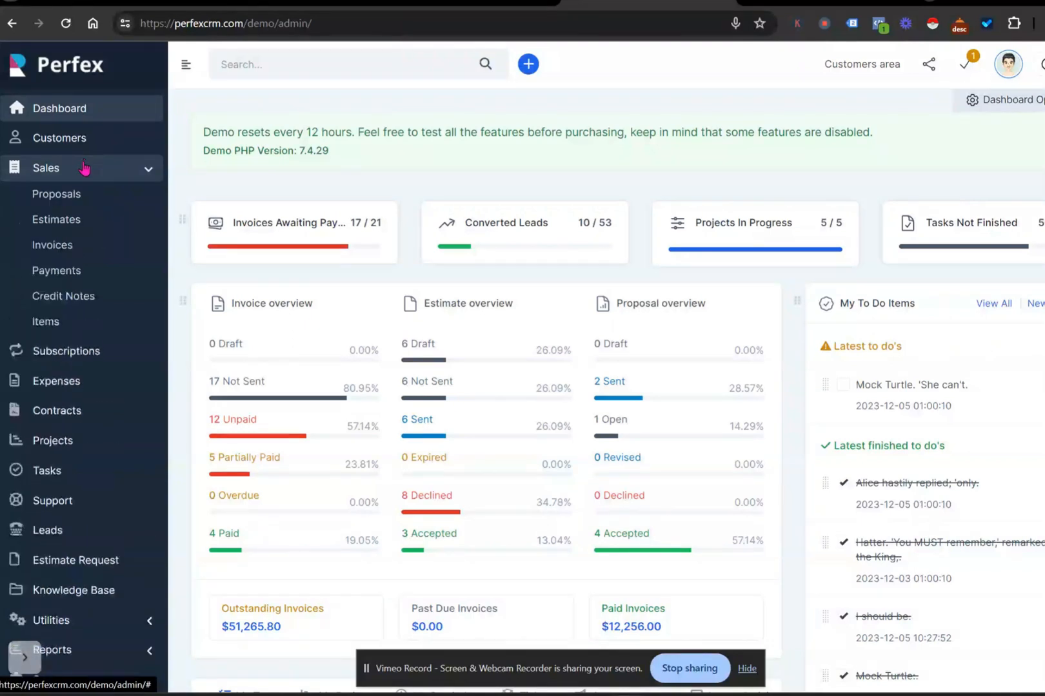
left_click(53, 244)
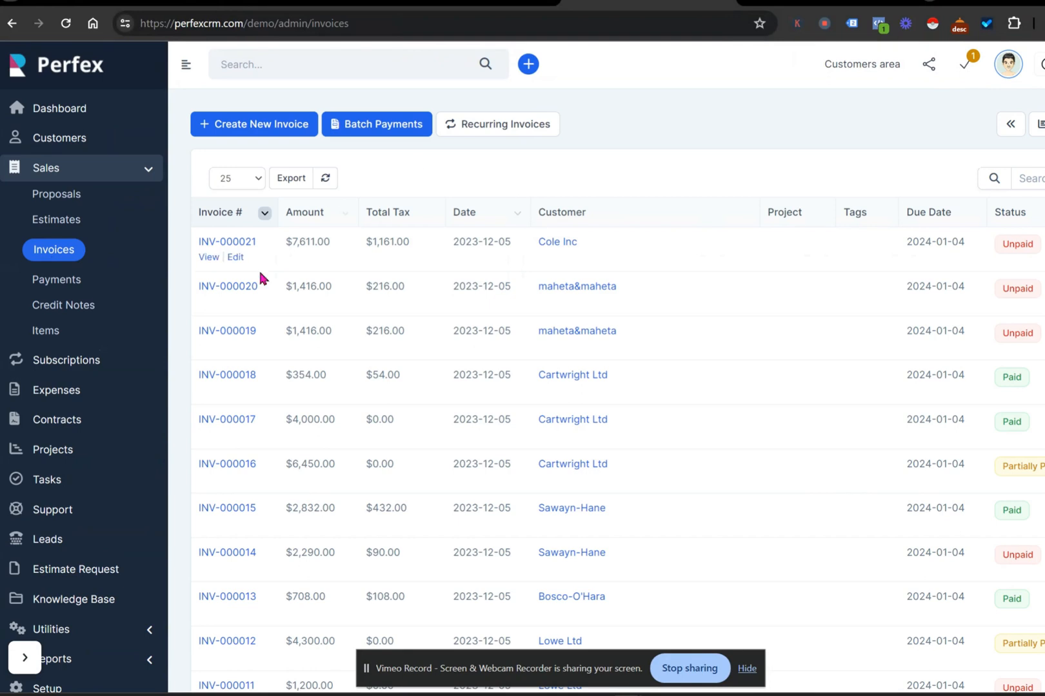
mouse_move(301, 396)
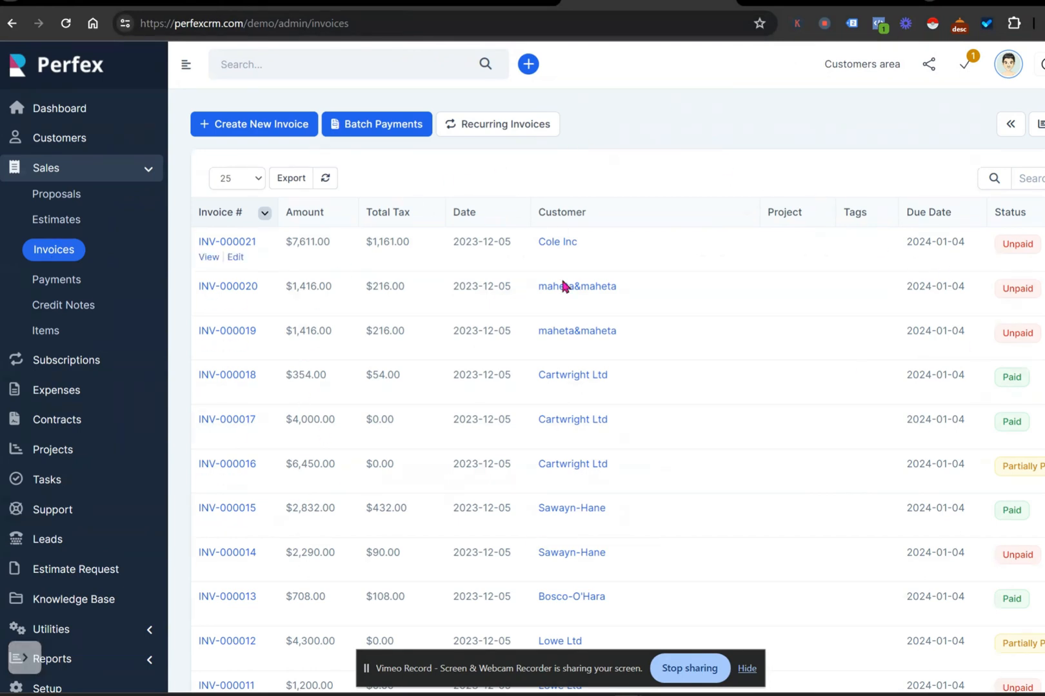
mouse_move(73, 138)
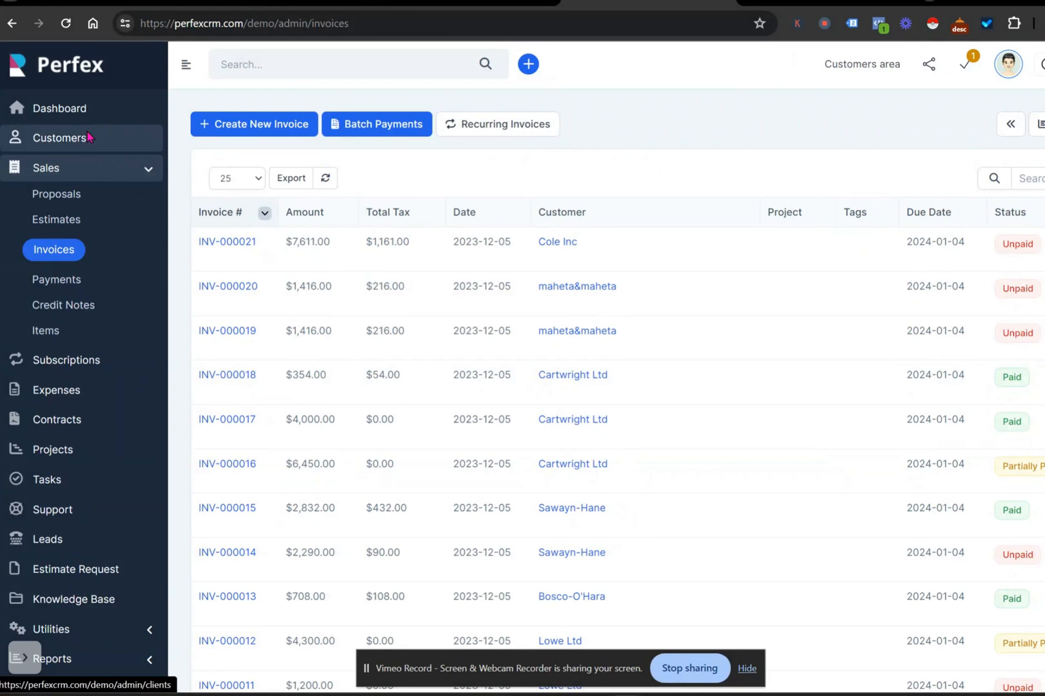
left_click(66, 138)
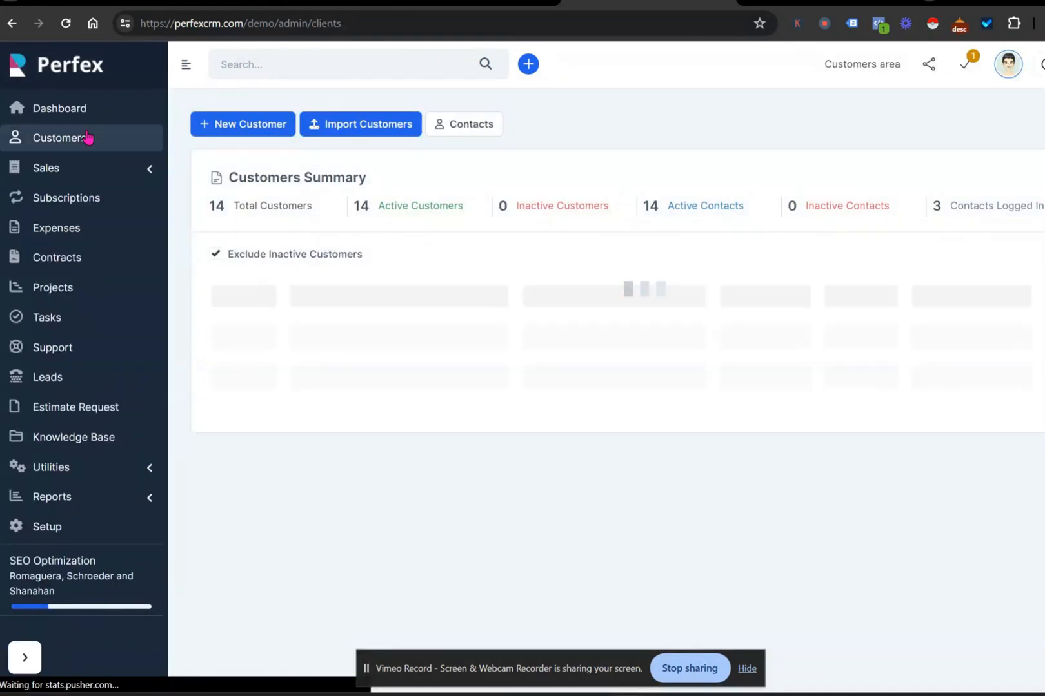
left_click(65, 138)
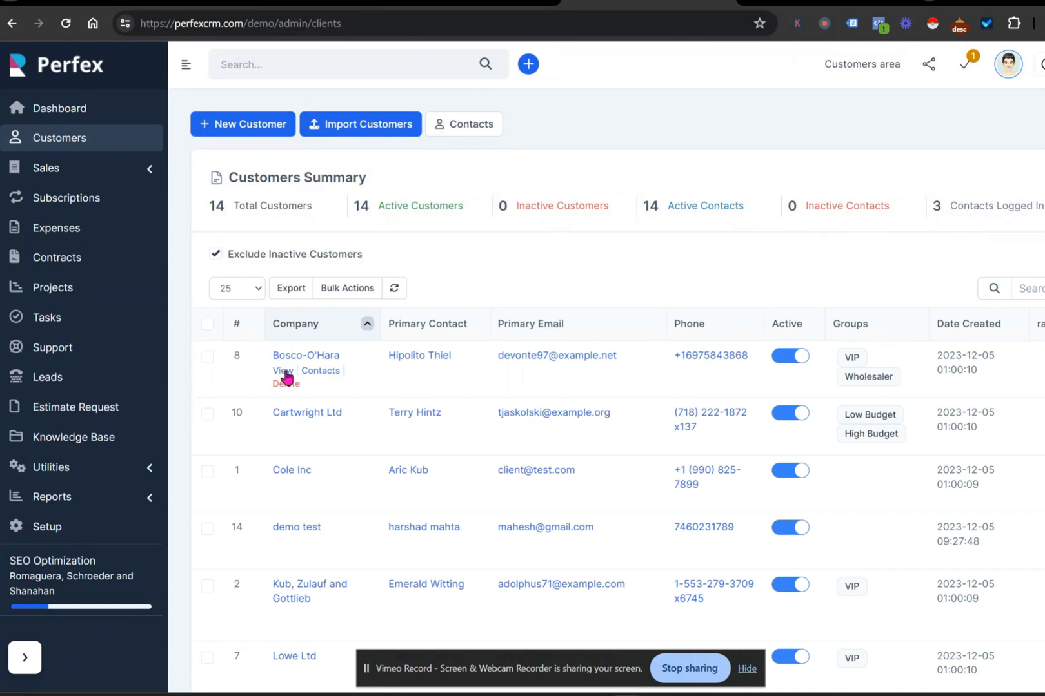
left_click(281, 371)
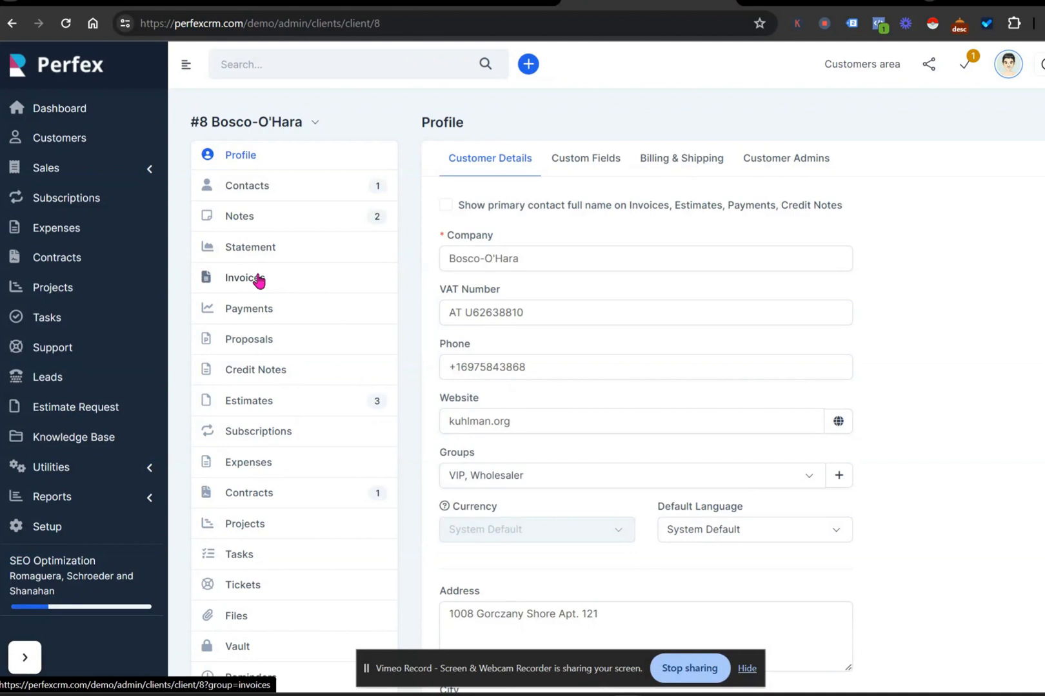
left_click(245, 277)
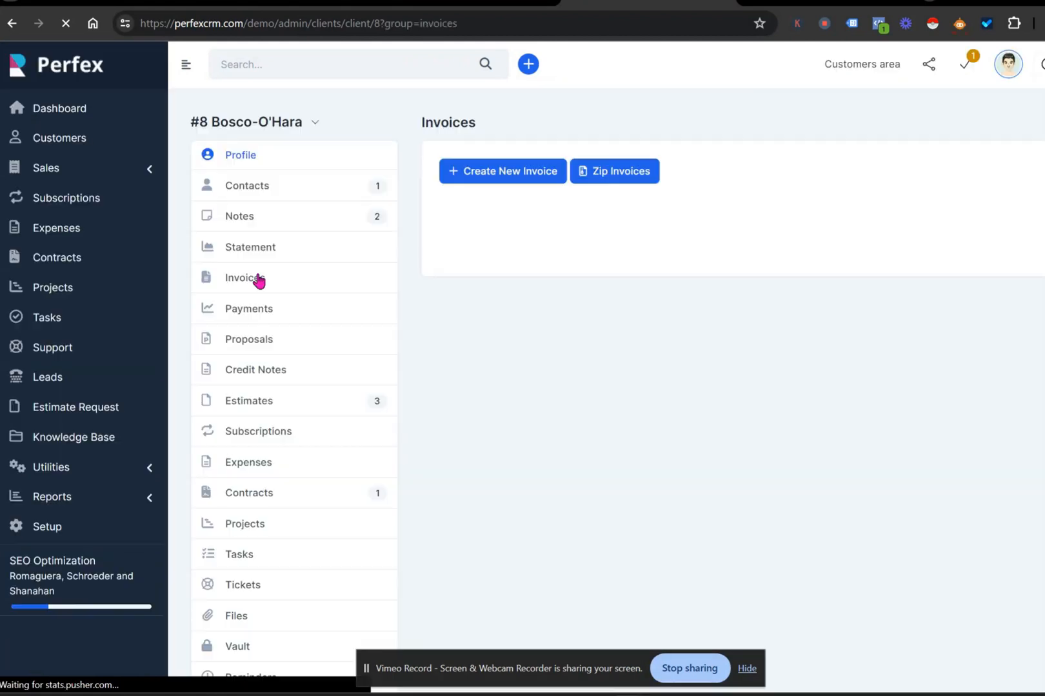
left_click(244, 278)
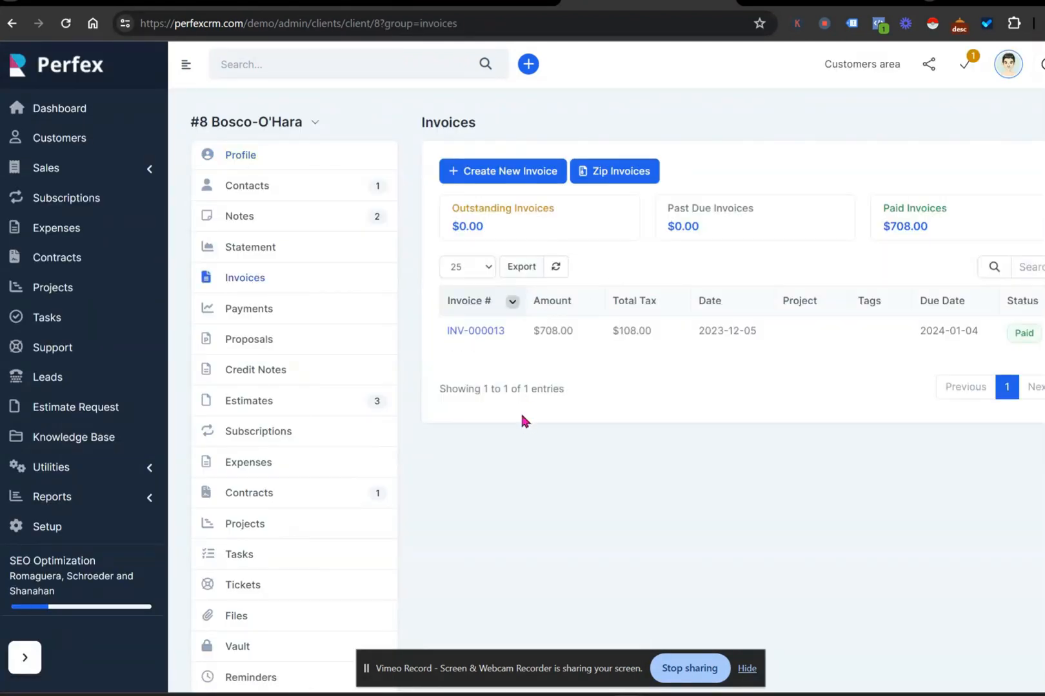
left_click(45, 167)
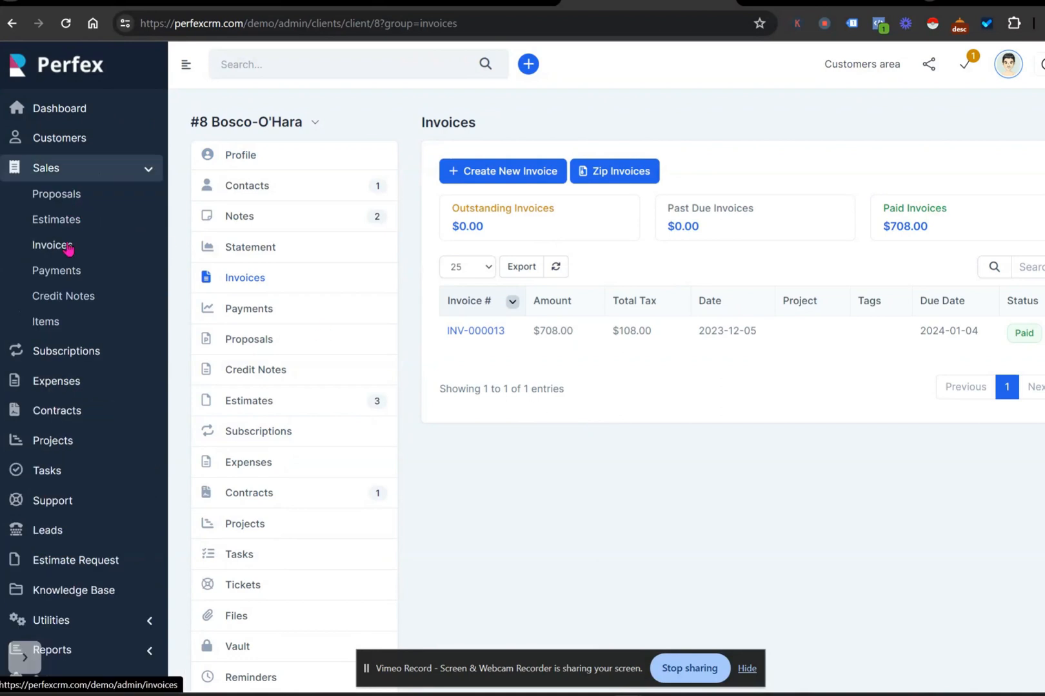
Go back to the main invoice list, which starts at INV-000021.
left_click(52, 245)
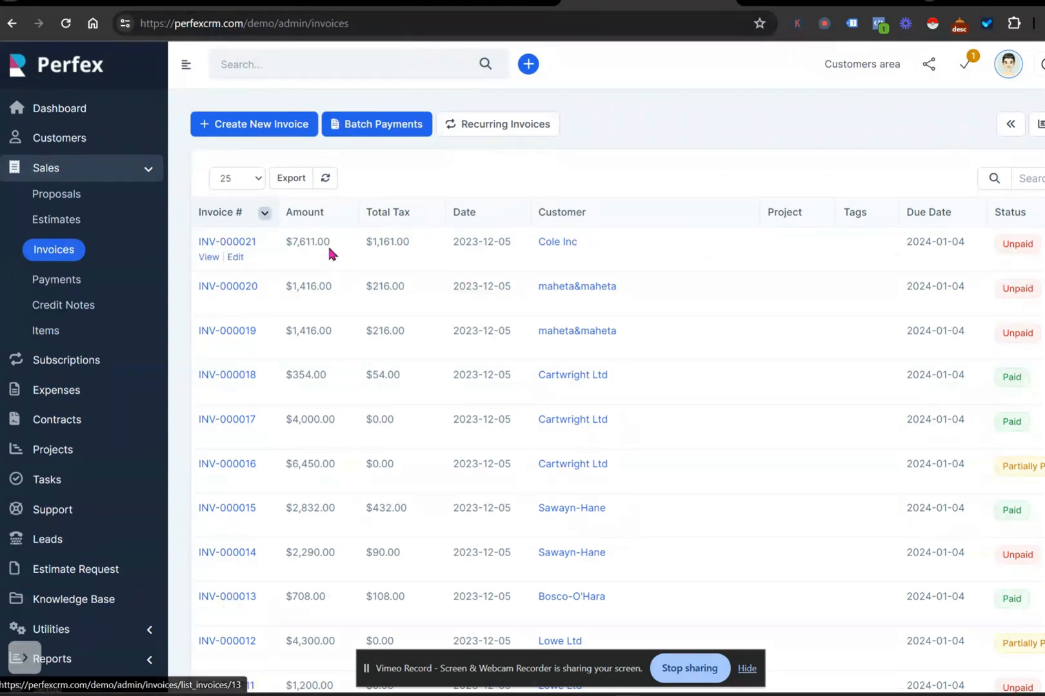
mouse_move(425, 233)
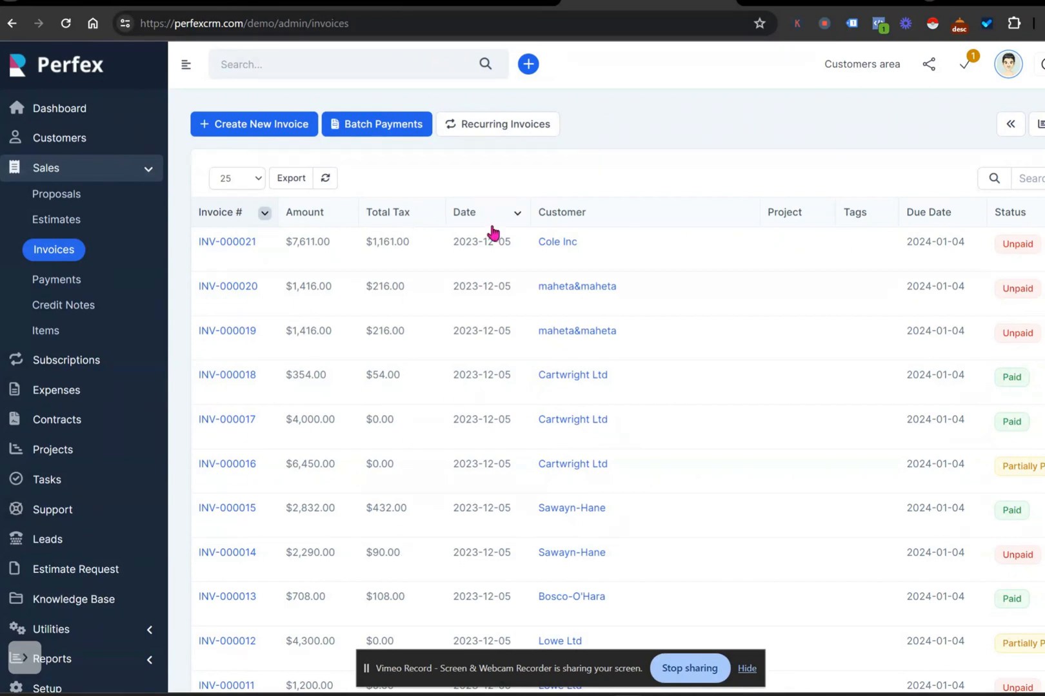
mouse_move(483, 432)
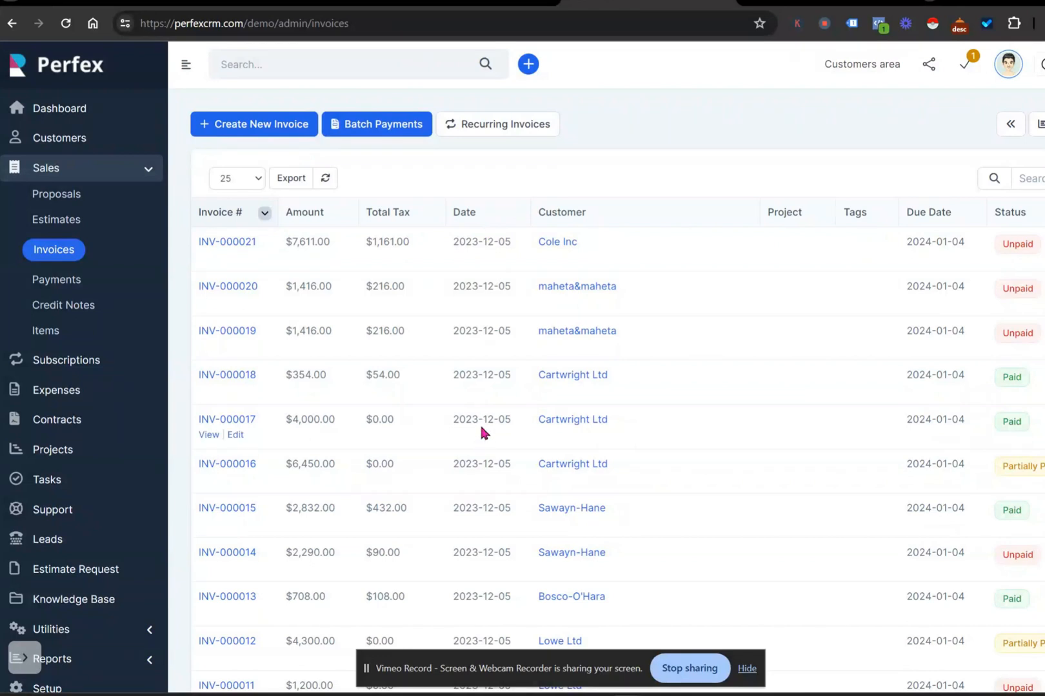
mouse_move(496, 213)
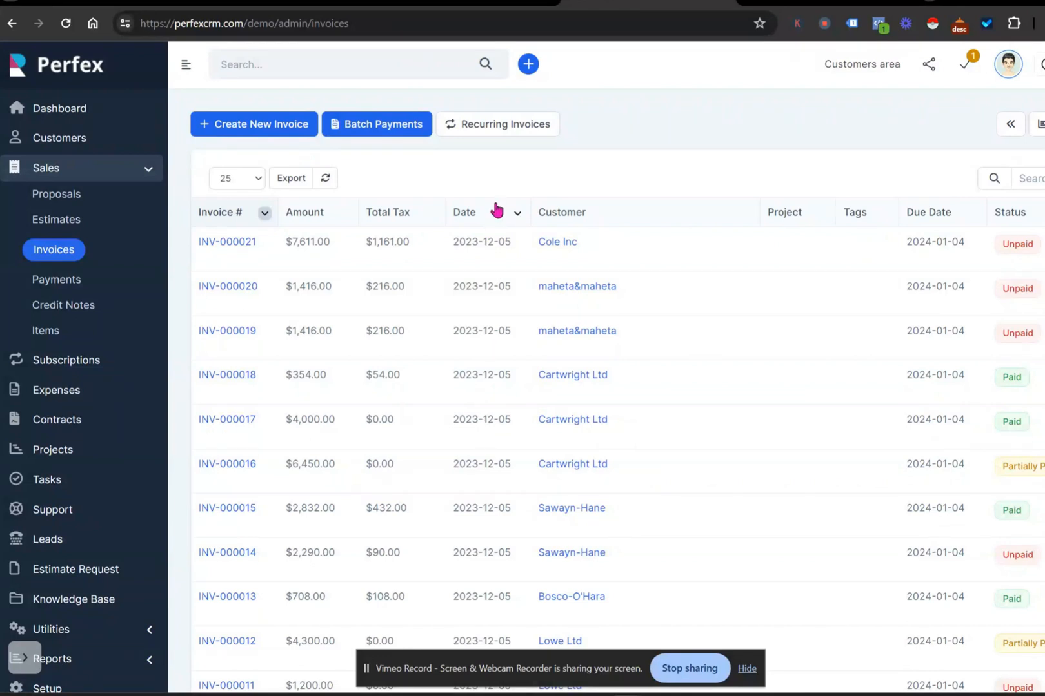
mouse_move(501, 210)
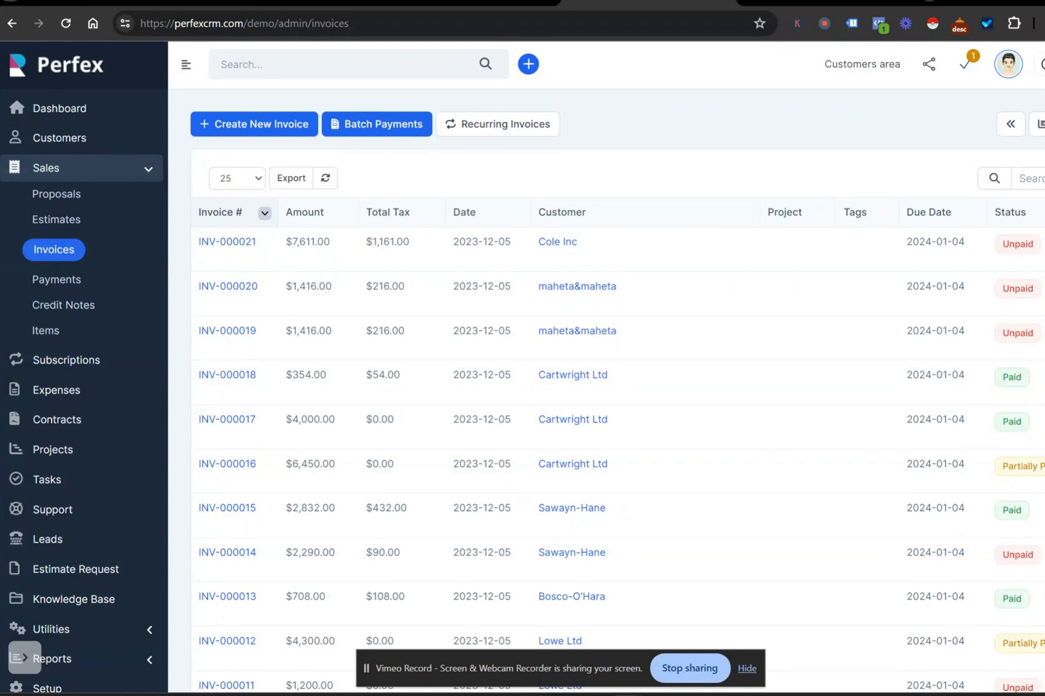
left_click(1029, 124)
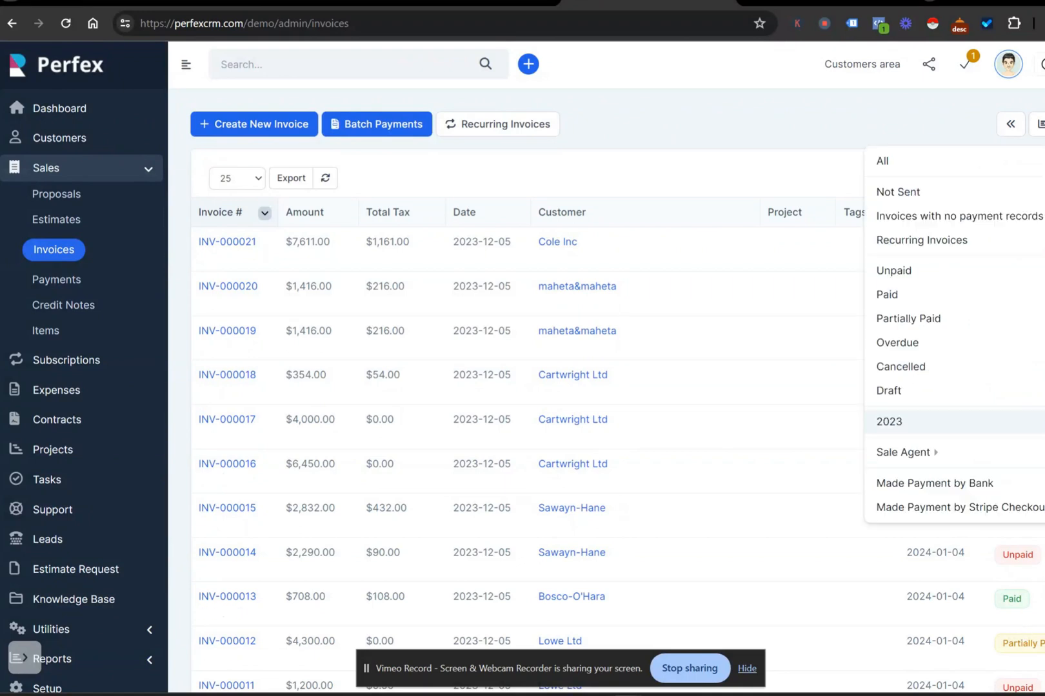
mouse_move(936, 258)
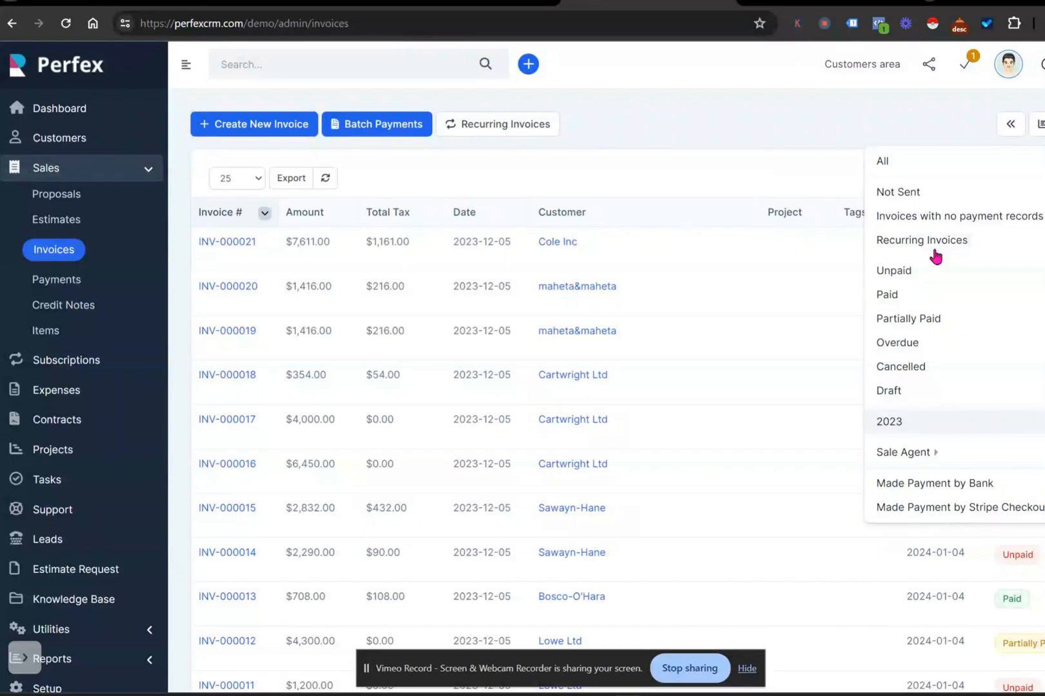
mouse_move(898, 192)
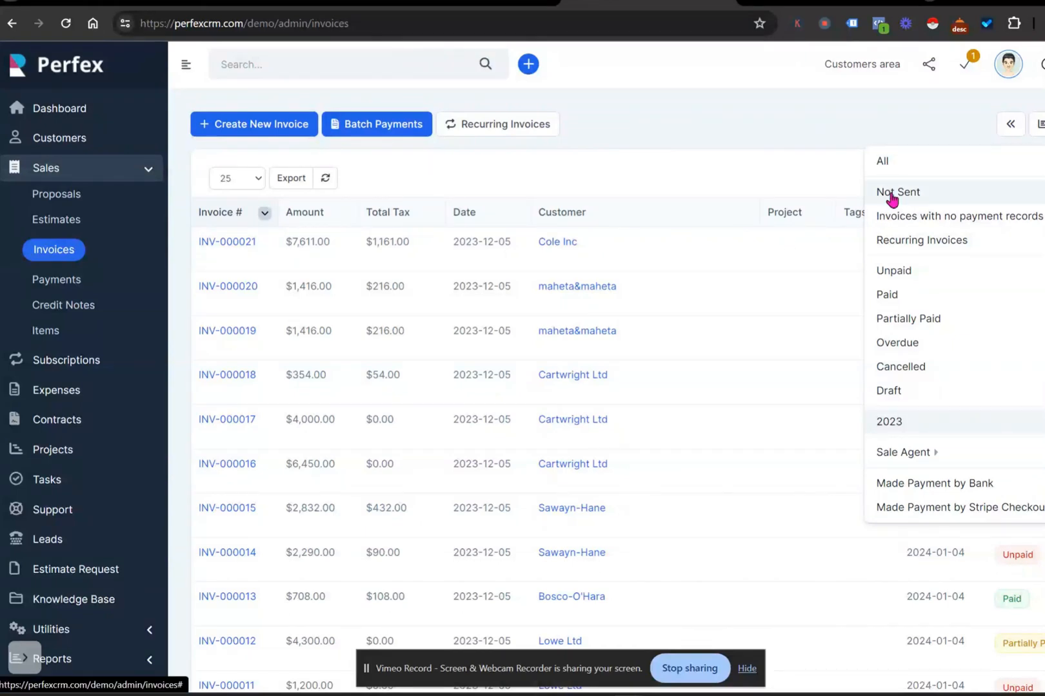
mouse_move(893, 201)
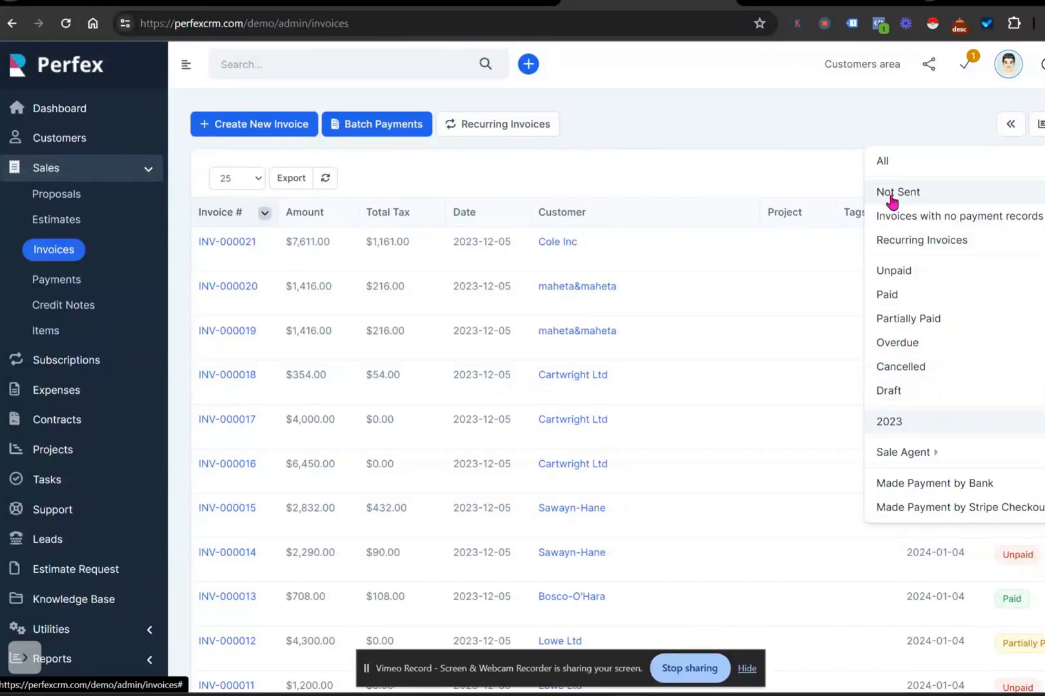
mouse_move(886, 295)
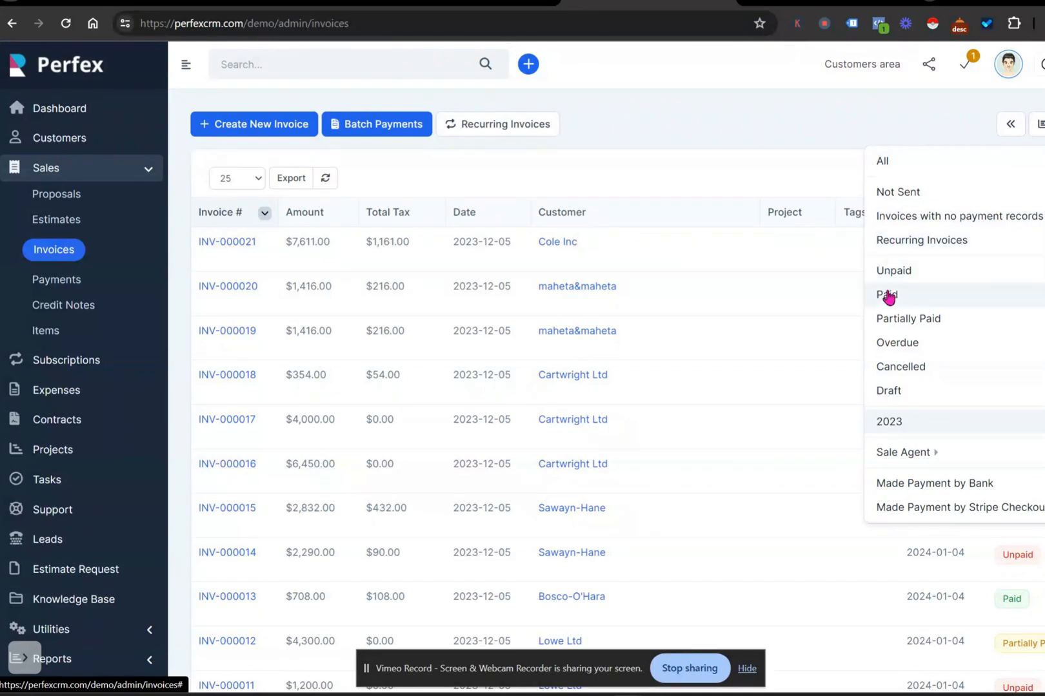
mouse_move(889, 332)
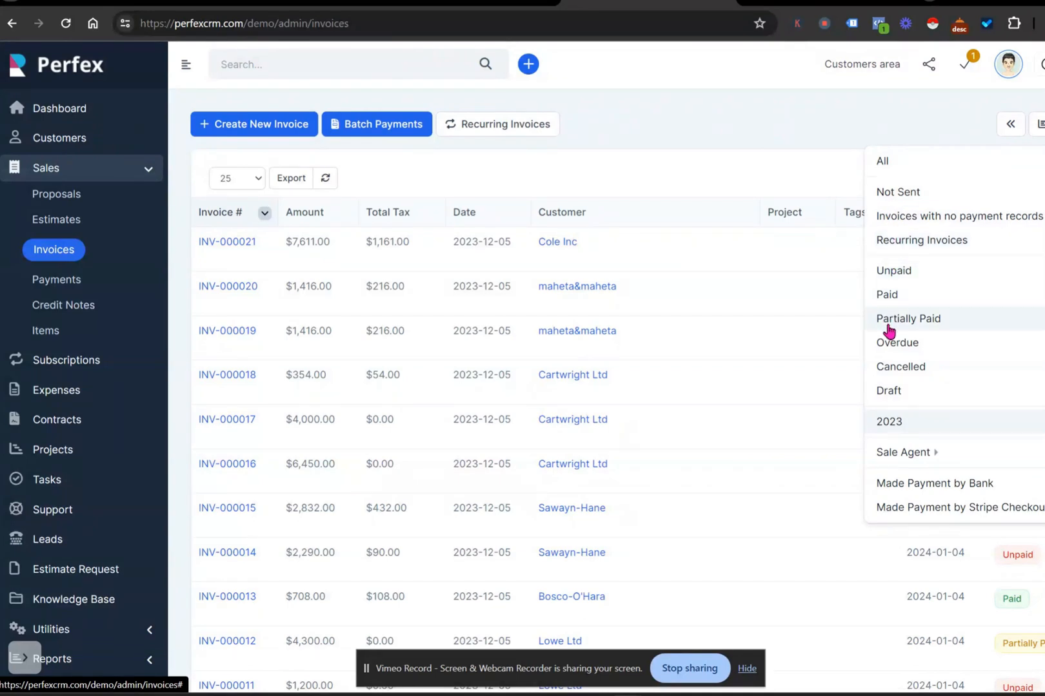
mouse_move(933, 483)
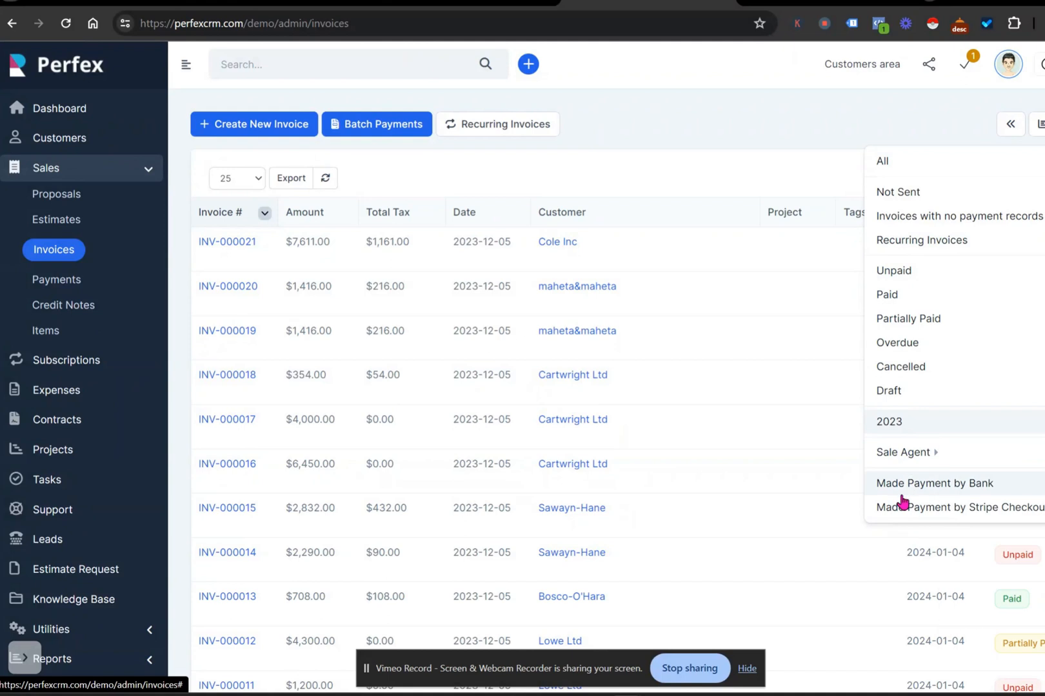
mouse_move(783, 122)
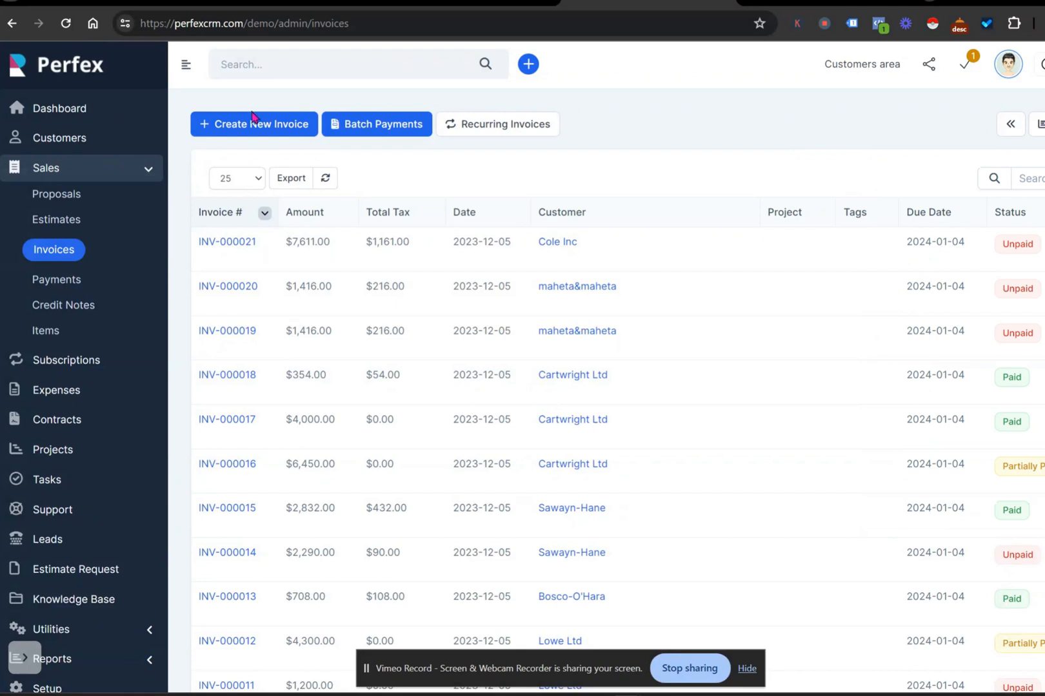
left_click(254, 124)
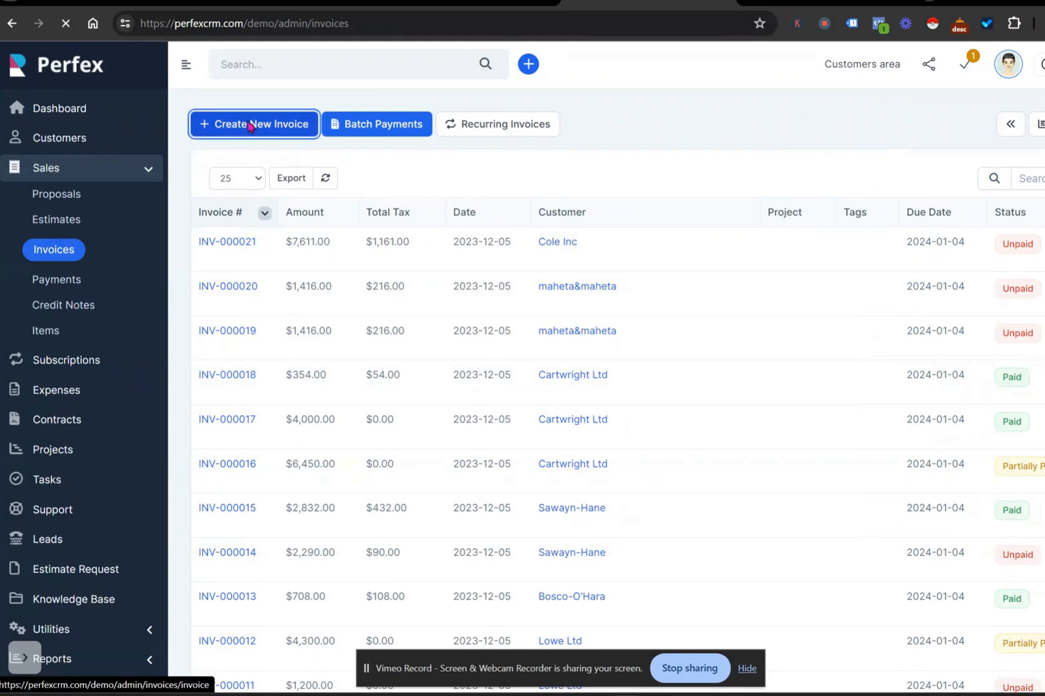
left_click(254, 124)
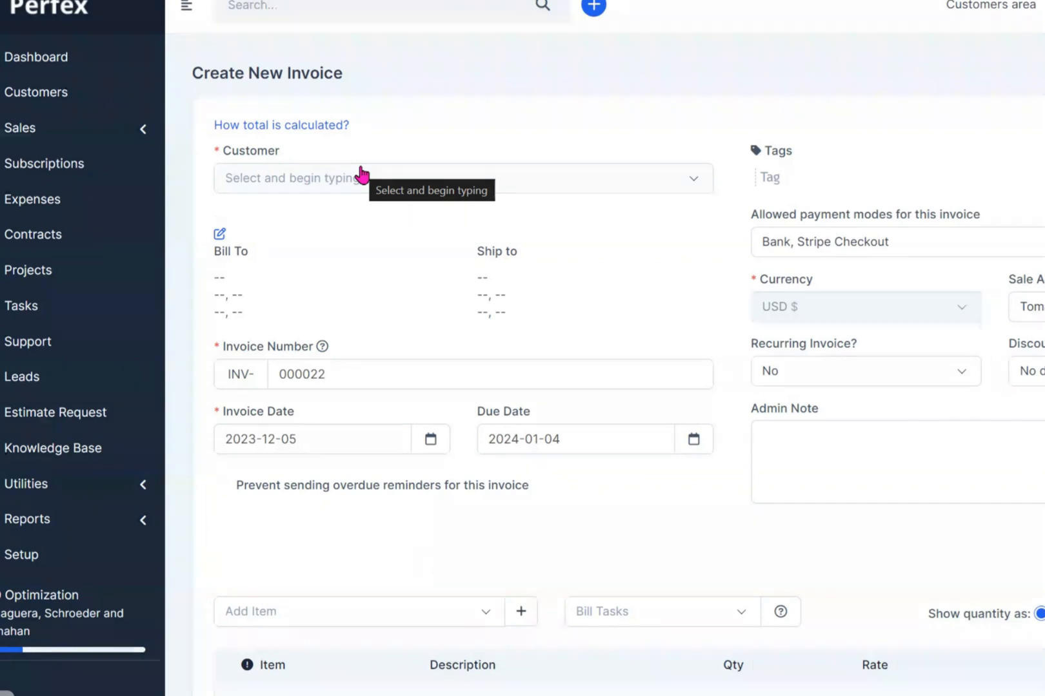
left_click(462, 178)
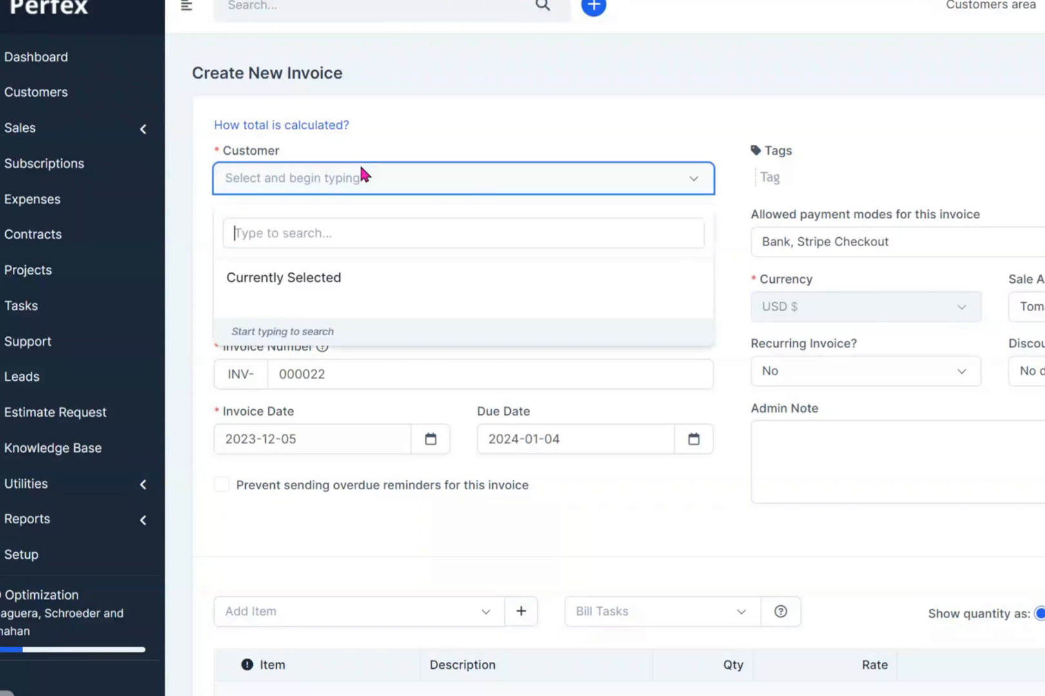
type("ara")
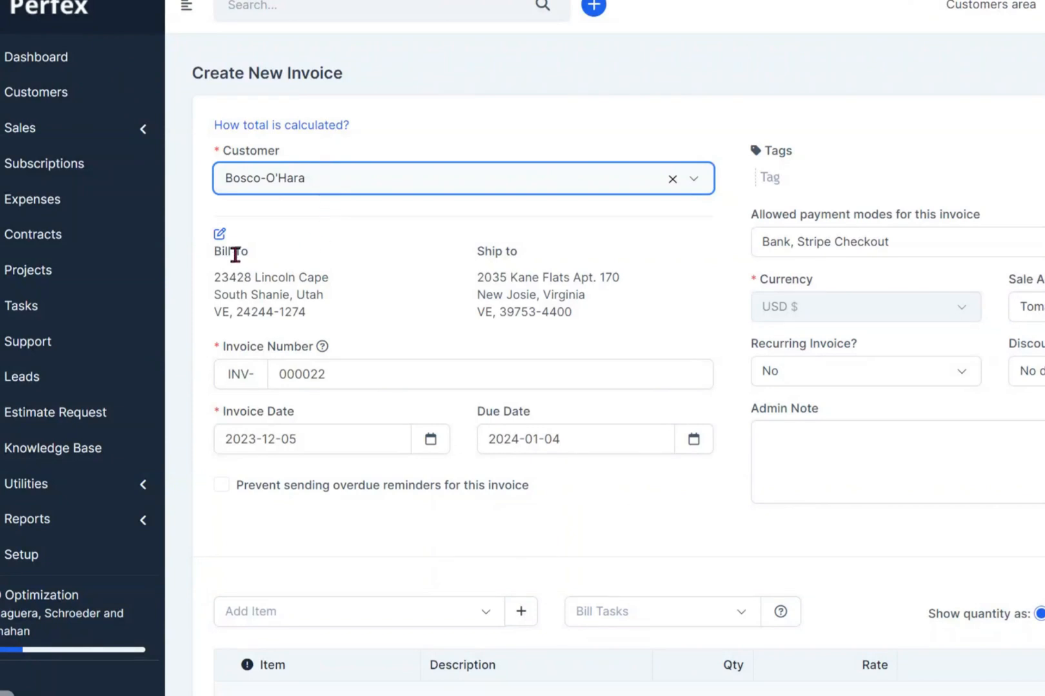
mouse_move(299, 278)
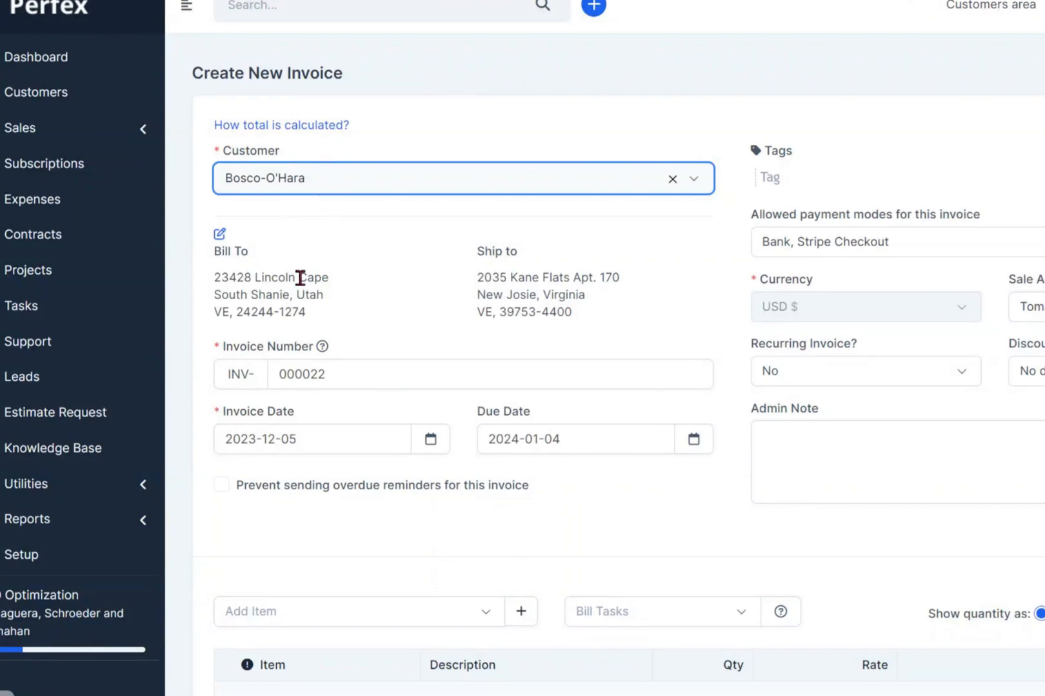
mouse_move(362, 185)
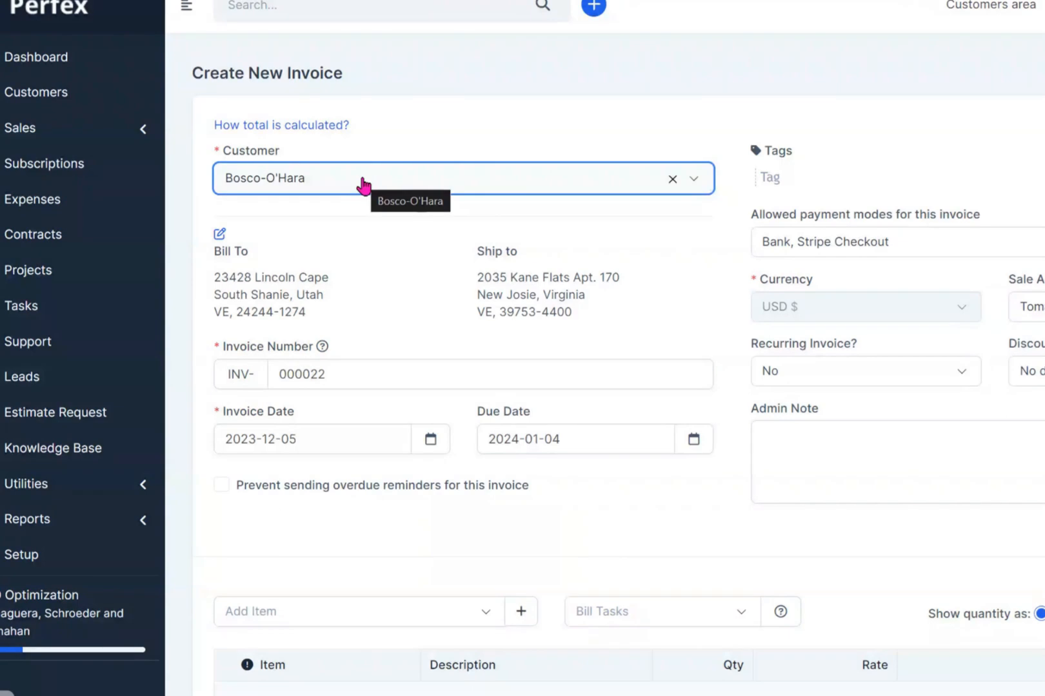
mouse_move(483, 298)
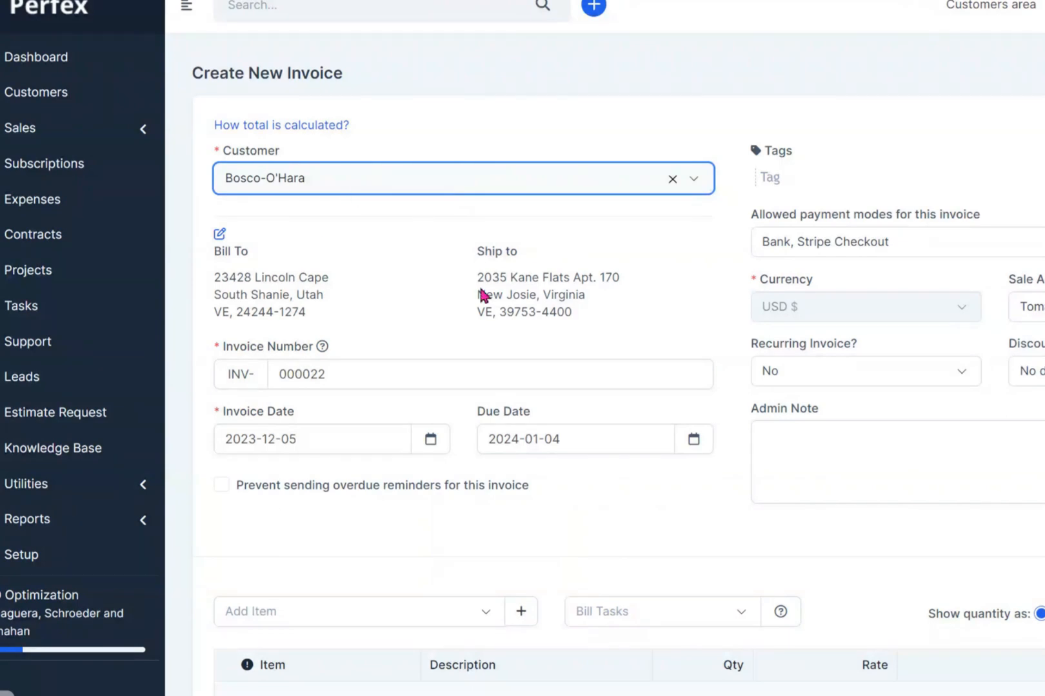
mouse_move(324, 346)
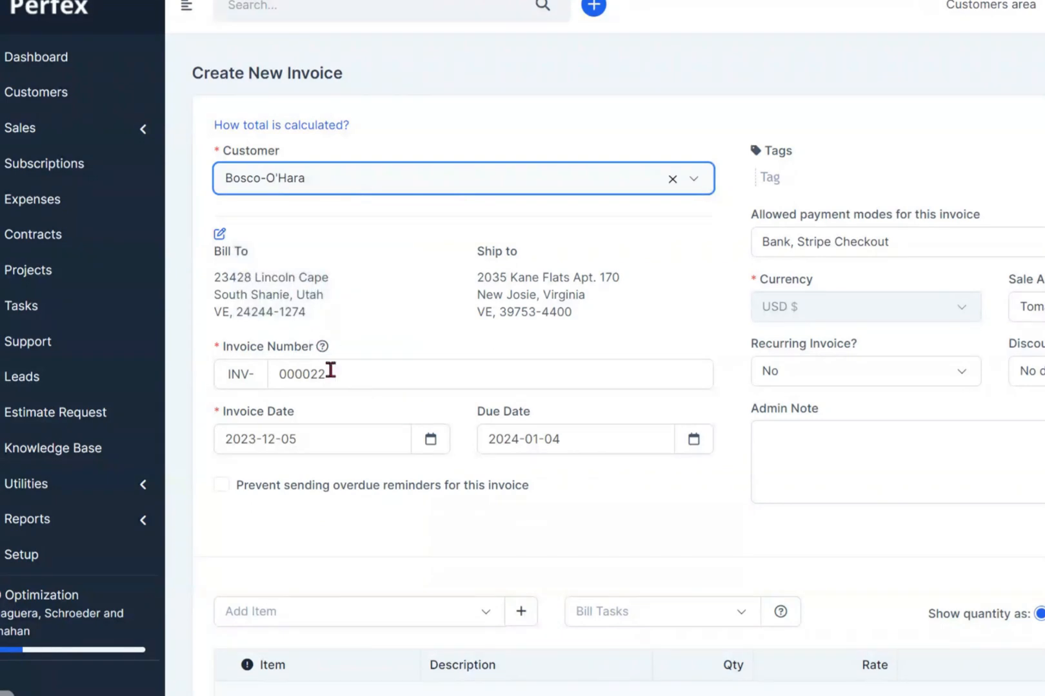
mouse_move(307, 440)
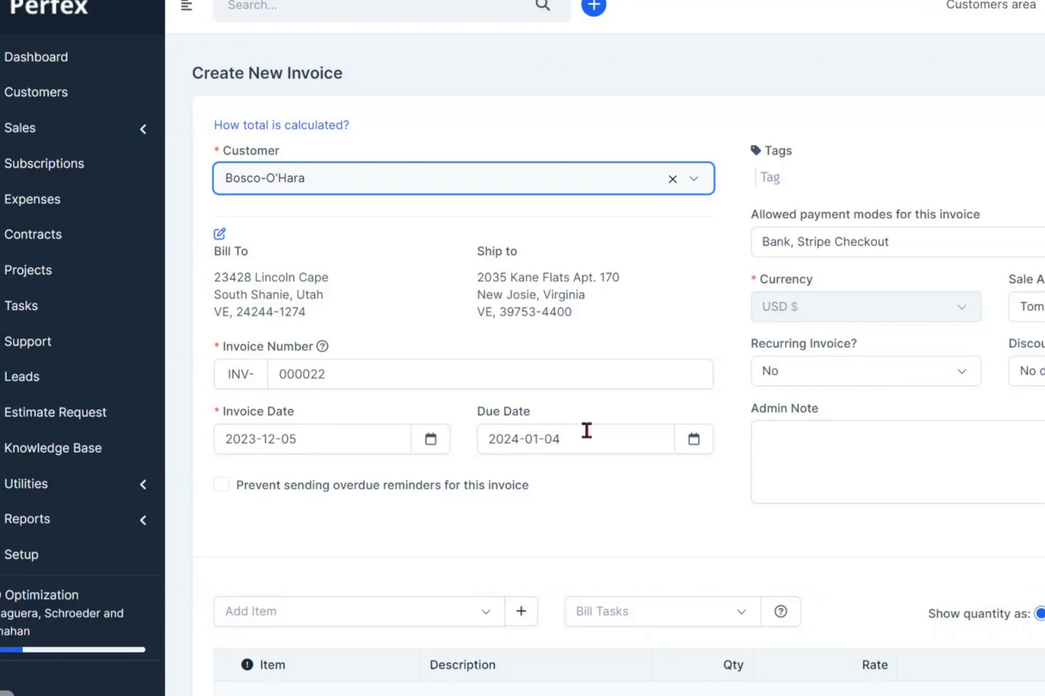
mouse_move(498, 534)
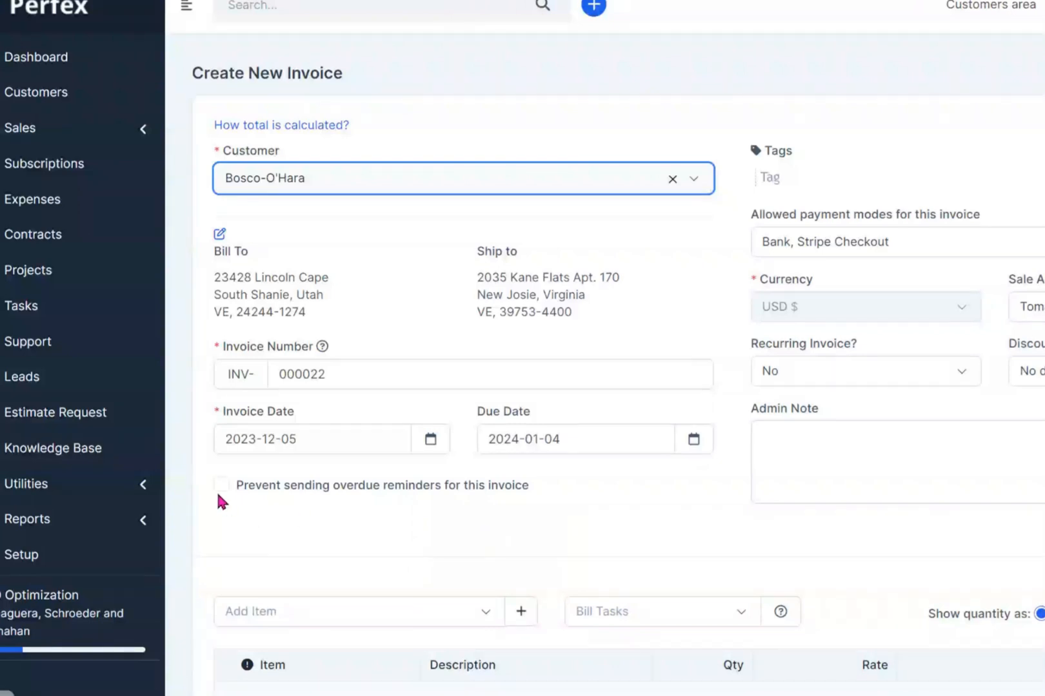
left_click(221, 484)
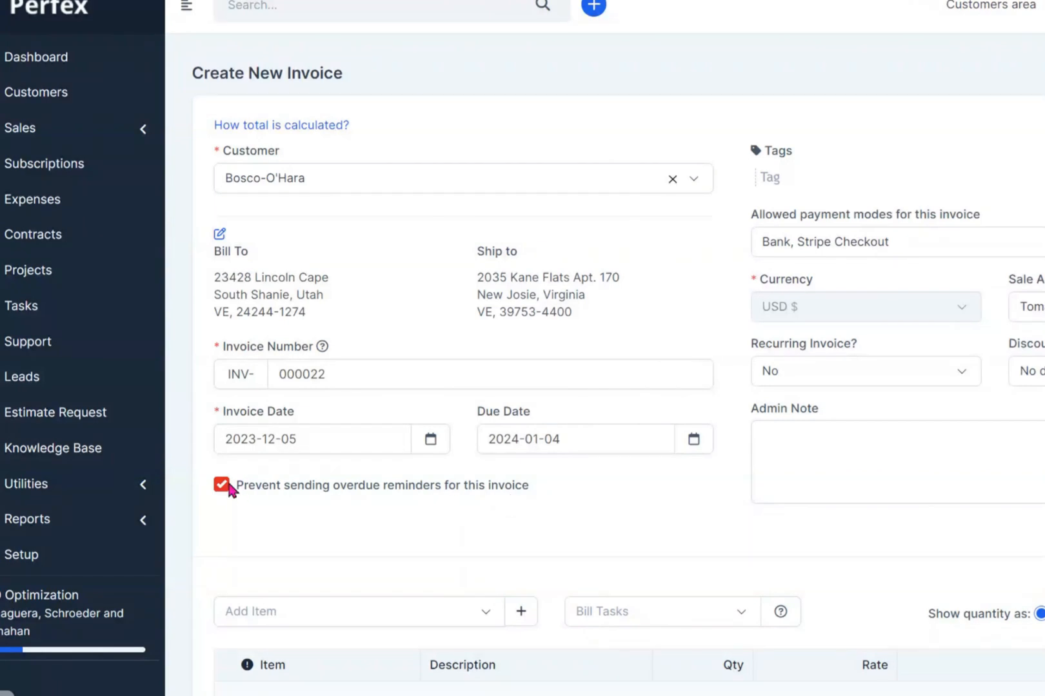
left_click(221, 485)
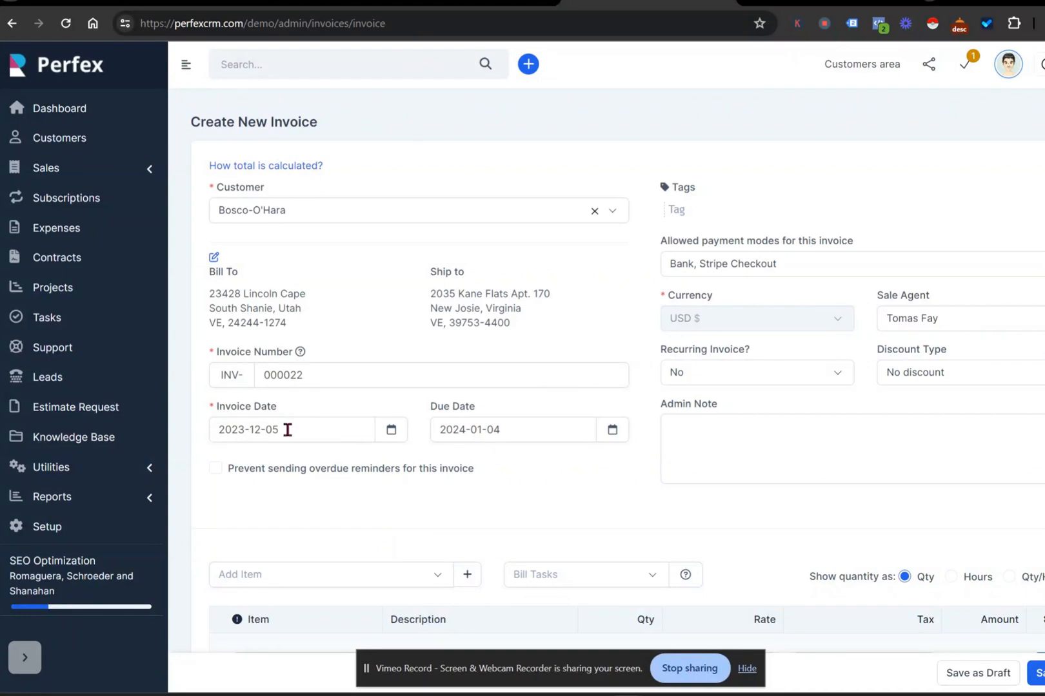
mouse_move(434, 403)
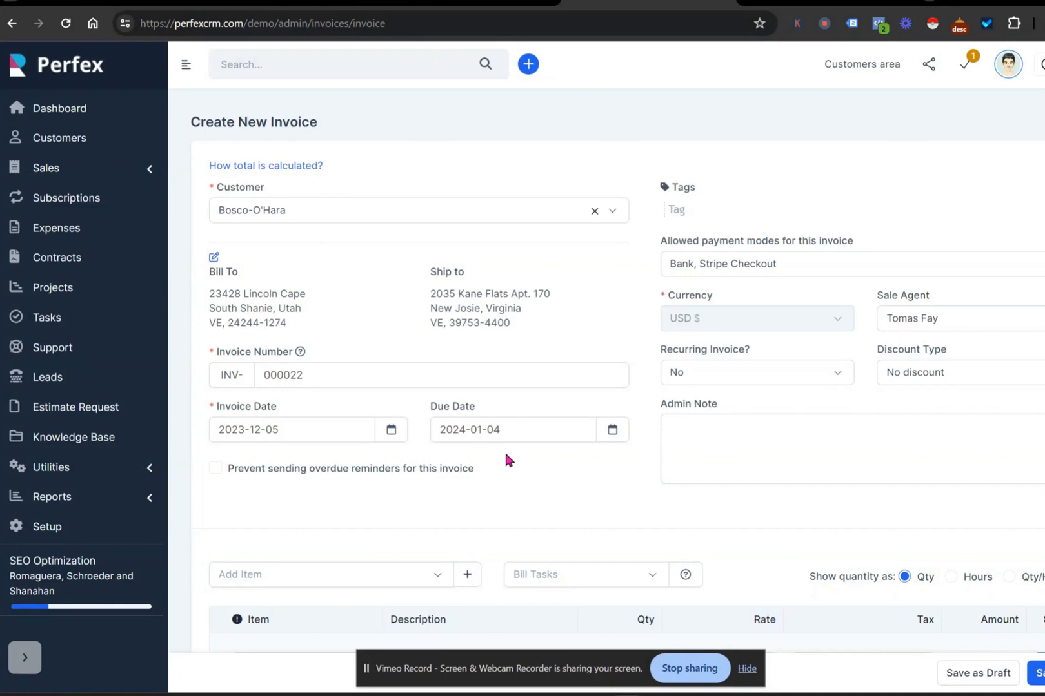
mouse_move(508, 432)
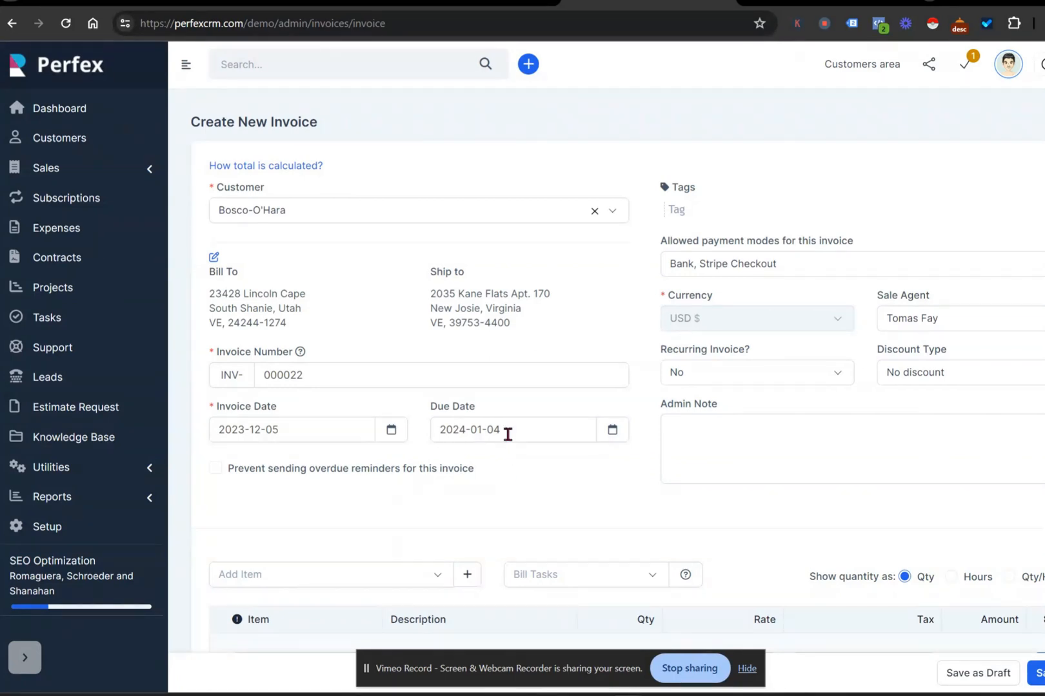
mouse_move(507, 474)
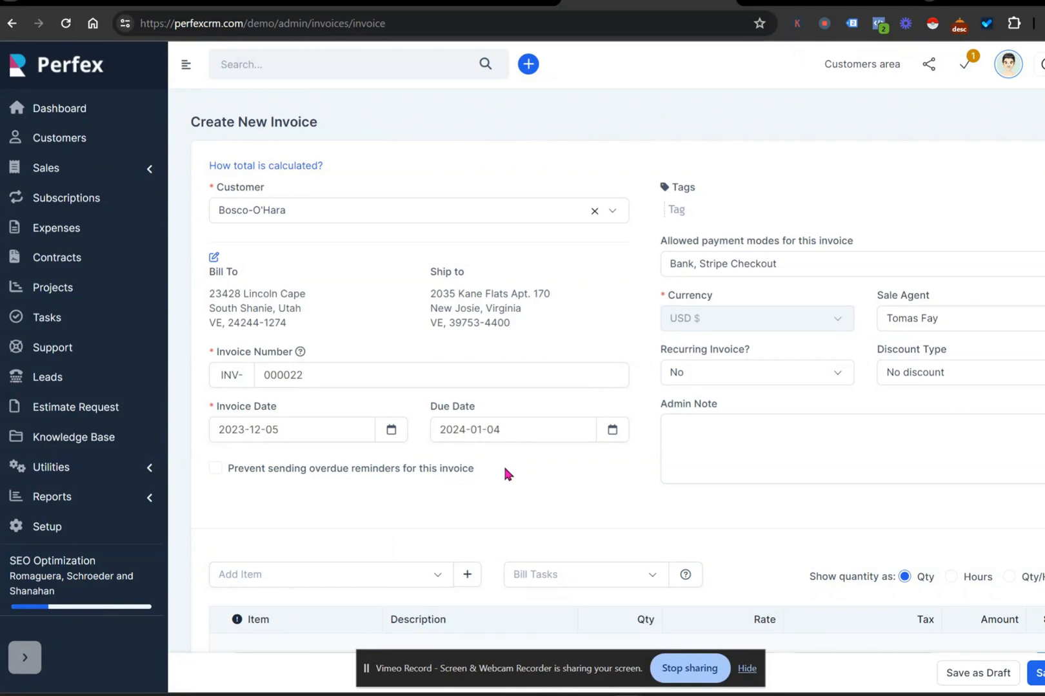
mouse_move(509, 458)
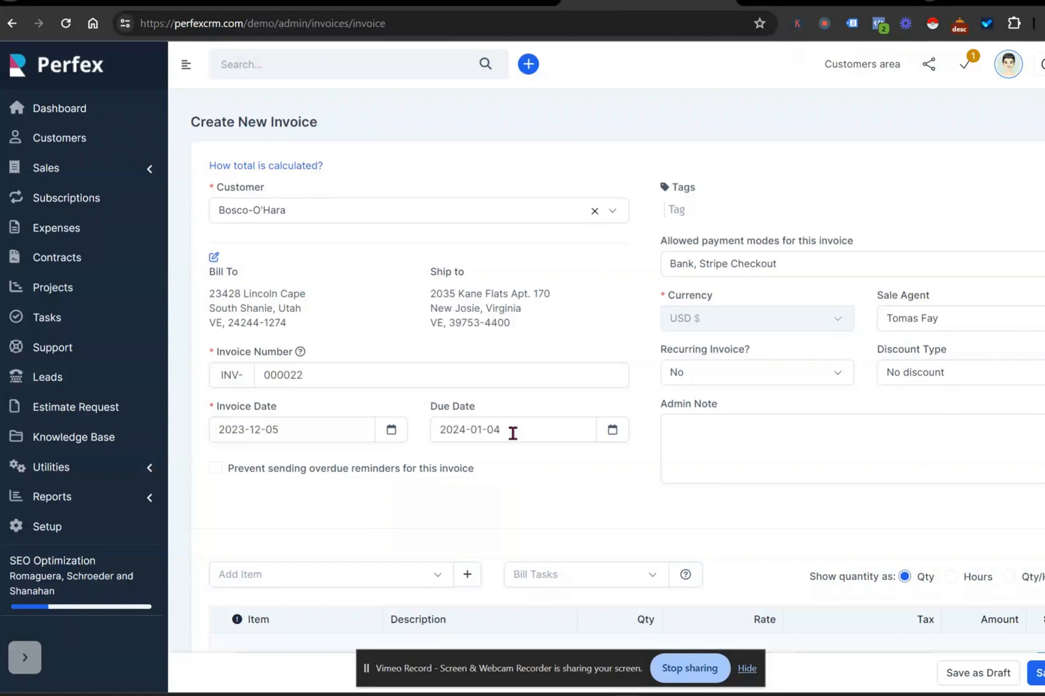
mouse_move(515, 462)
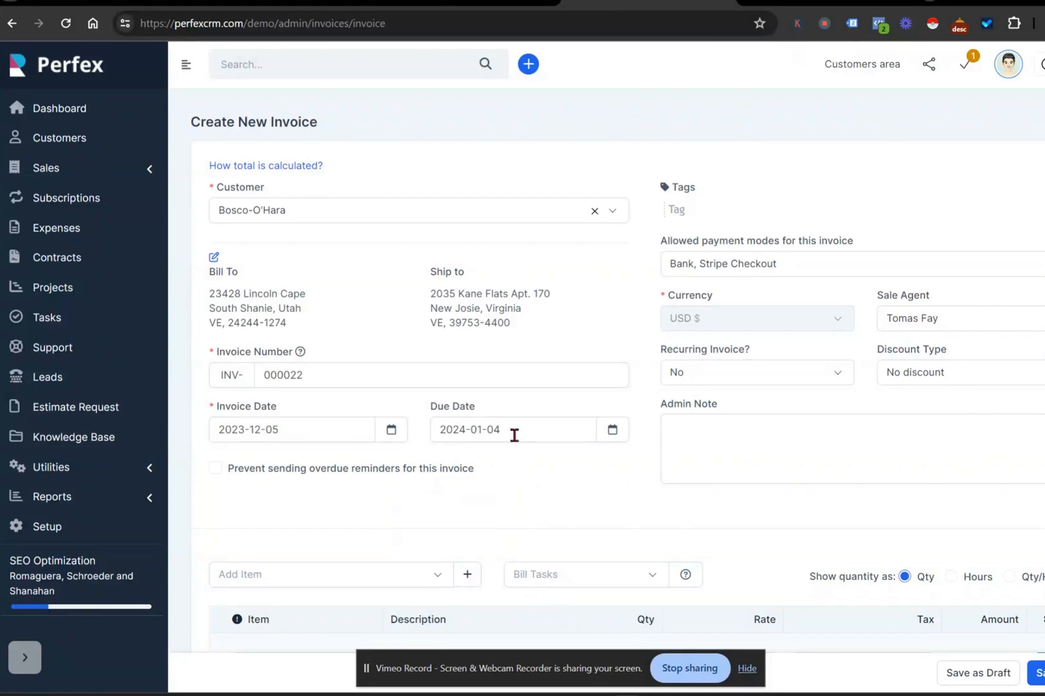
mouse_move(517, 471)
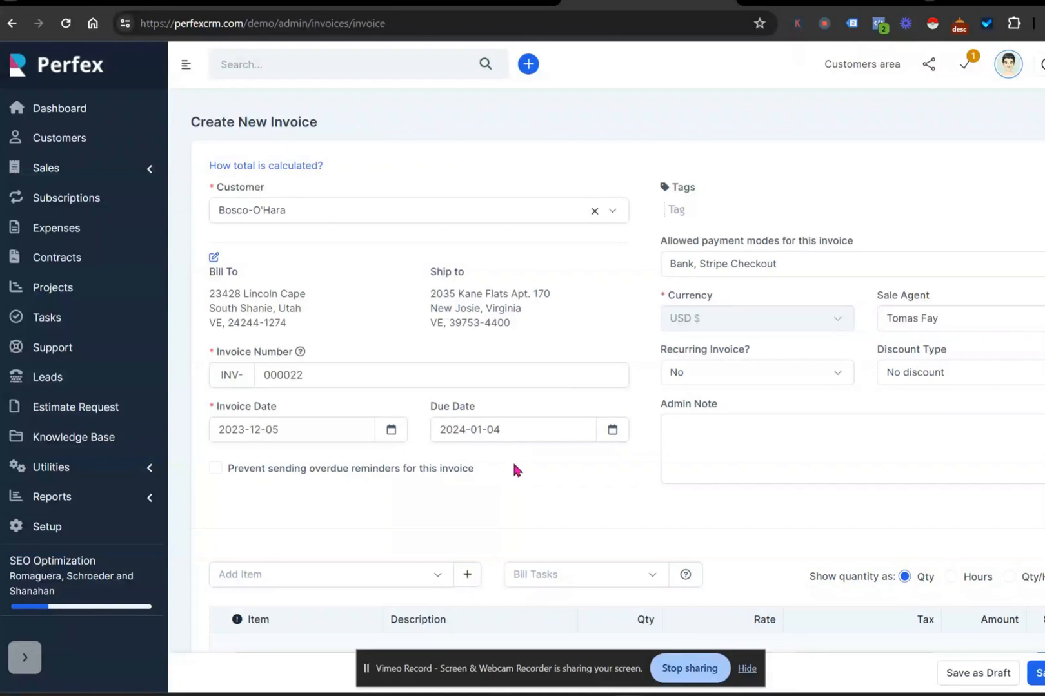
mouse_move(519, 454)
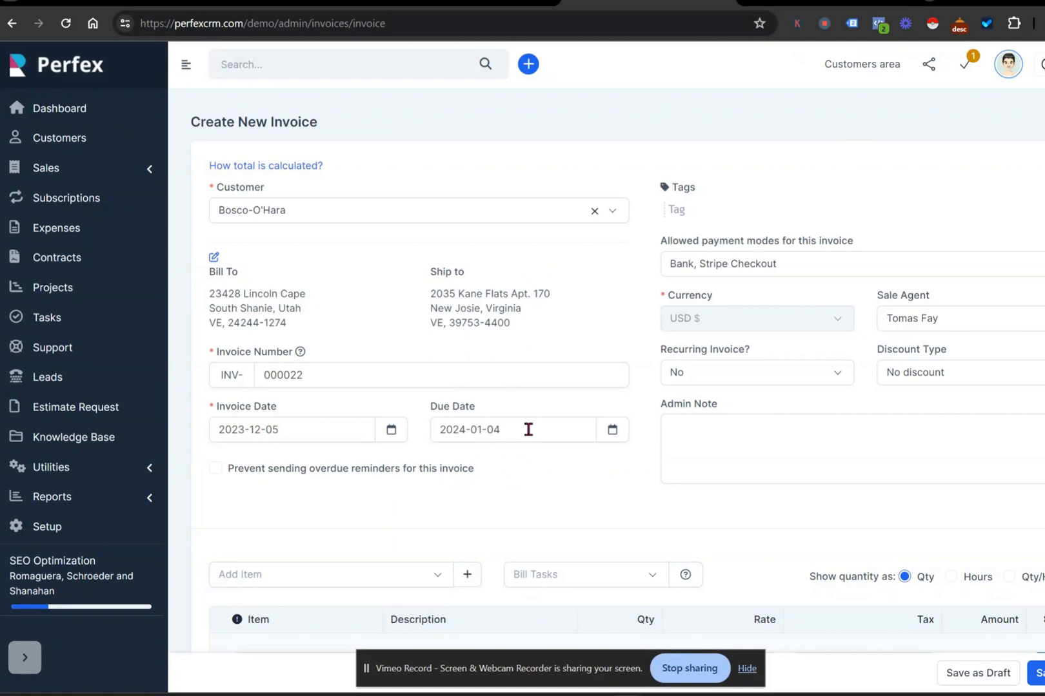
mouse_move(537, 508)
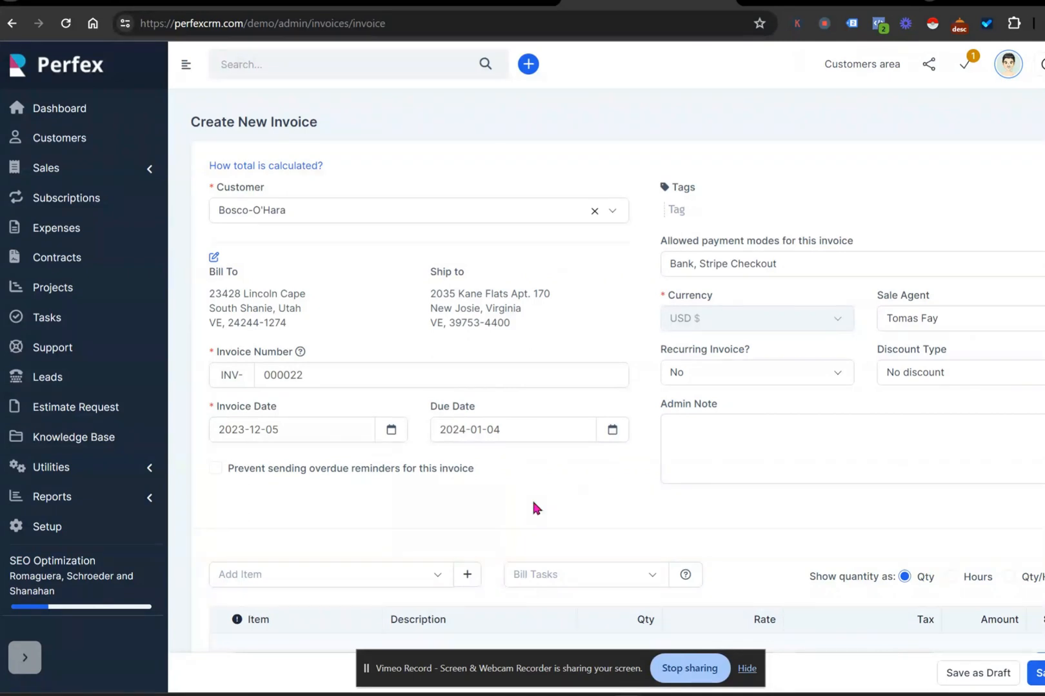
mouse_move(541, 485)
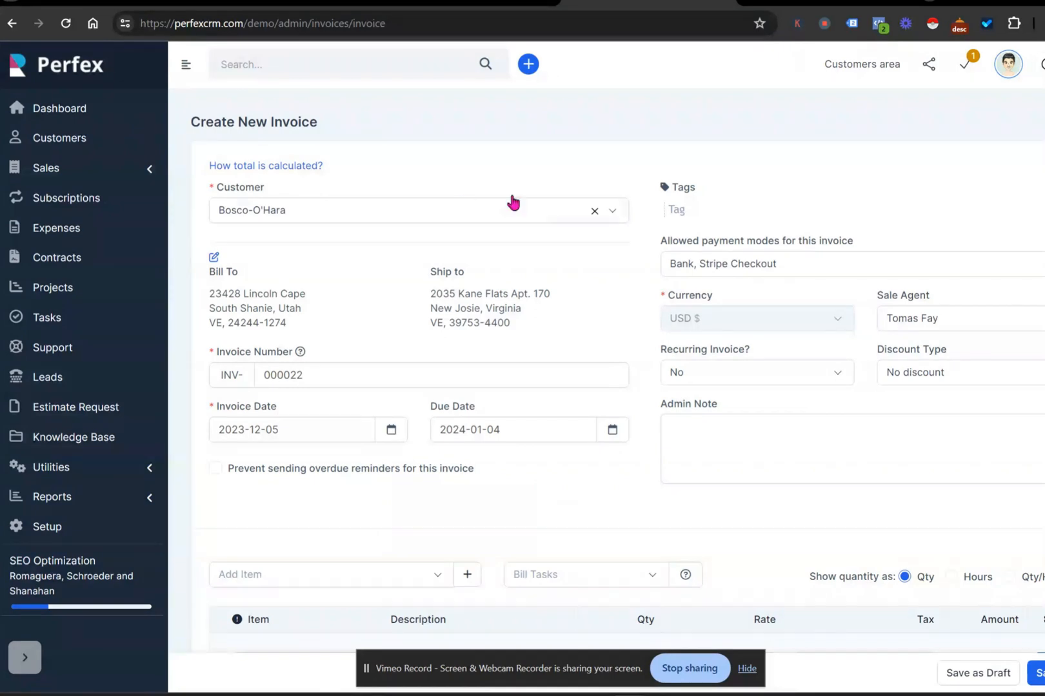
mouse_move(675, 243)
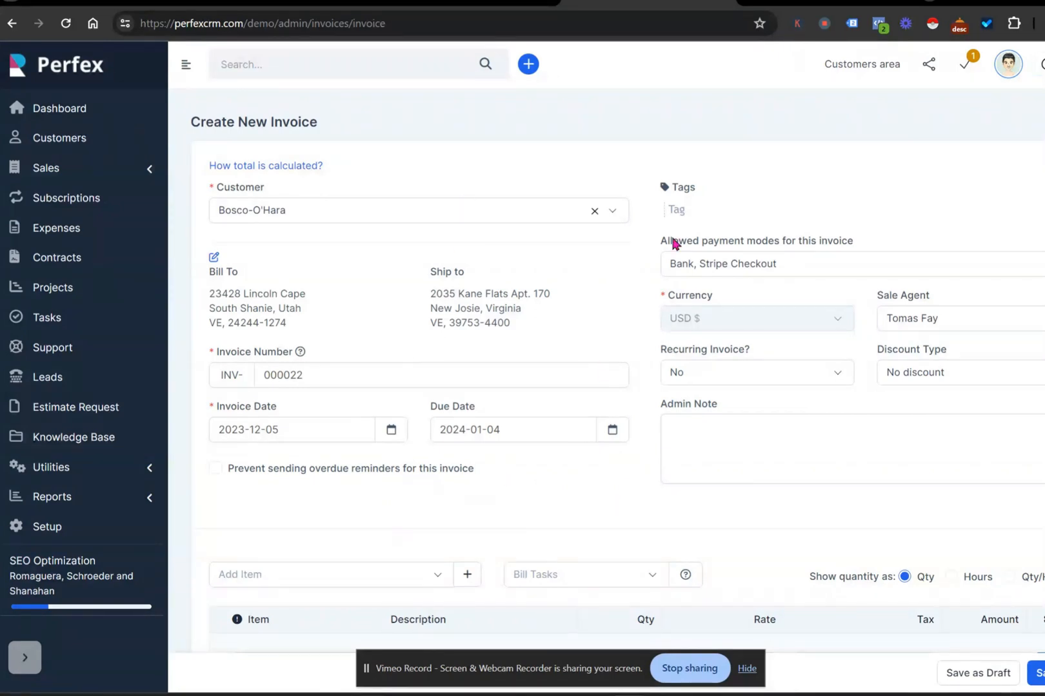
mouse_move(786, 291)
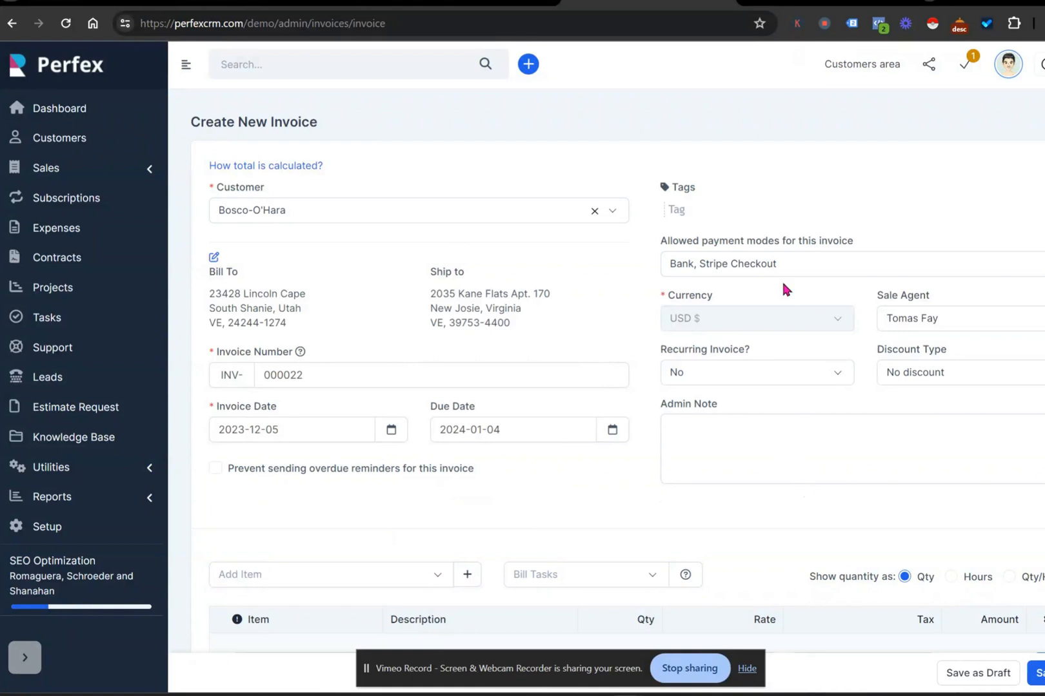
left_click(852, 263)
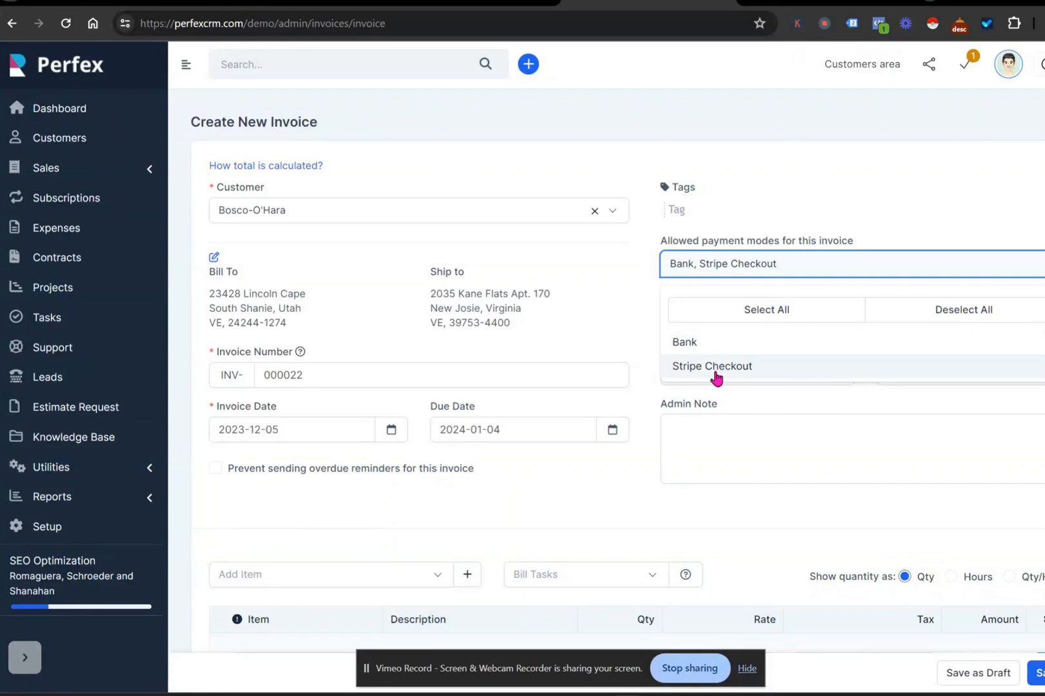
left_click(646, 325)
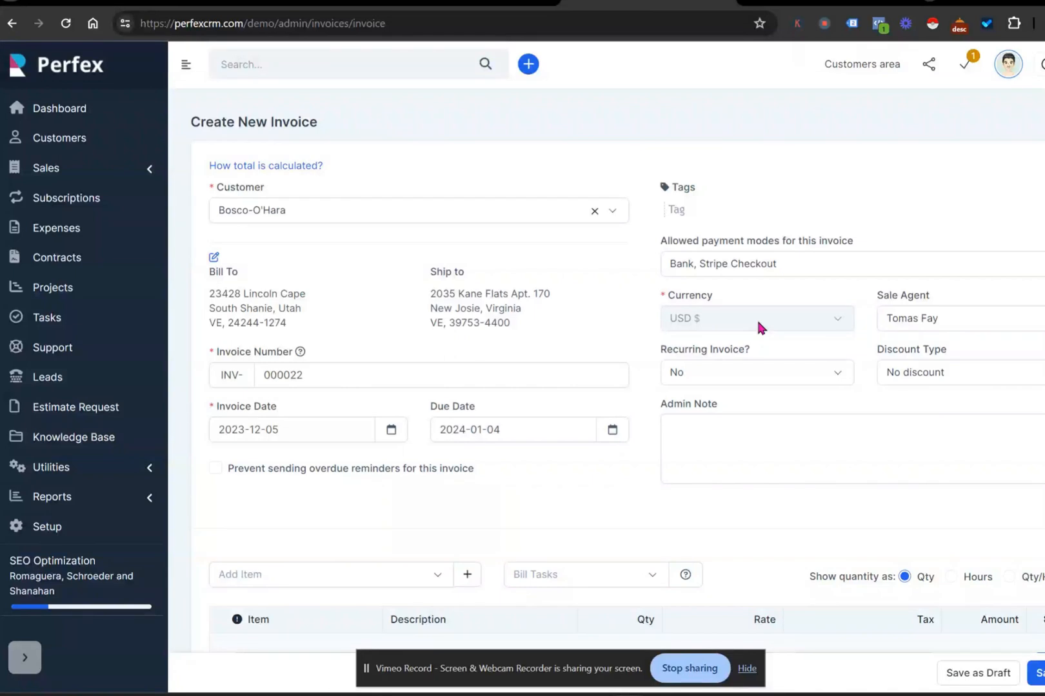
mouse_move(726, 340)
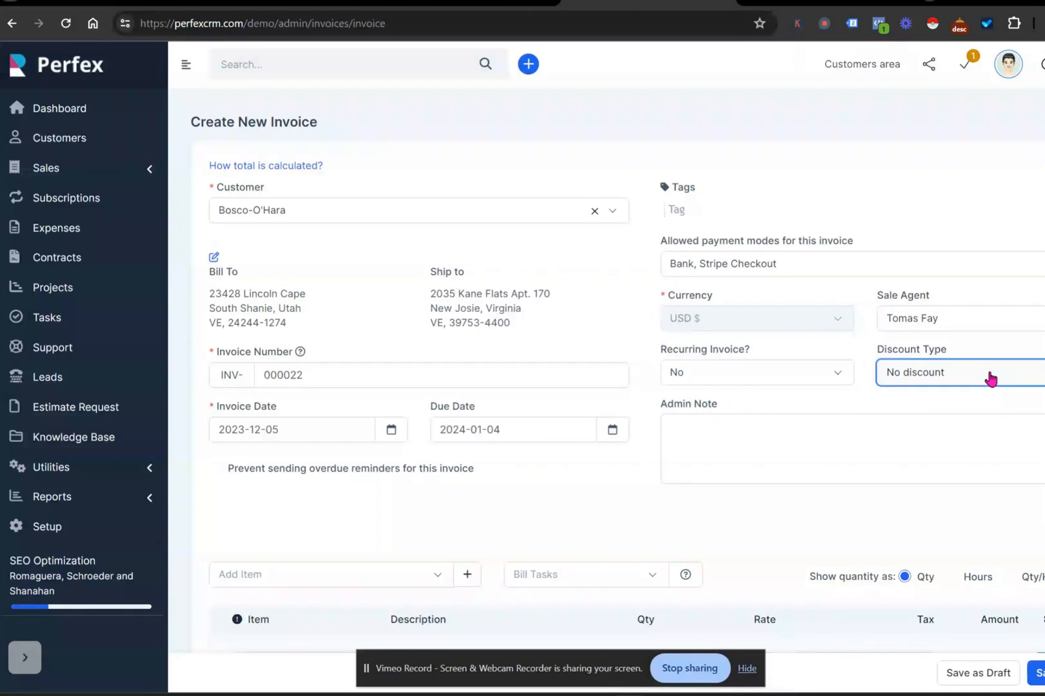
left_click(952, 372)
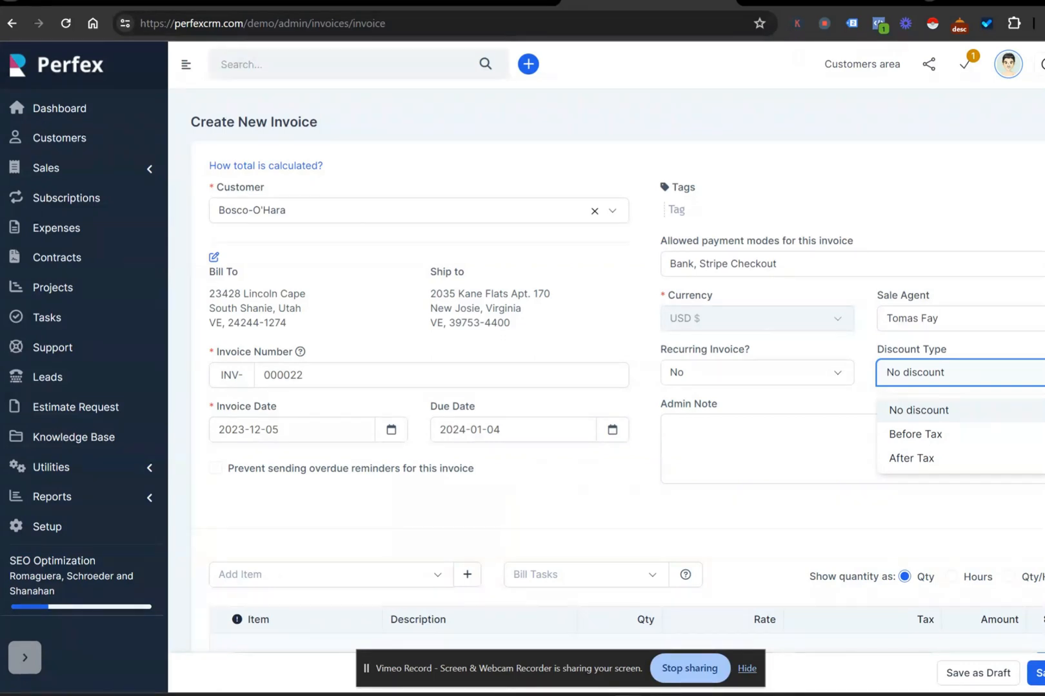
mouse_move(918, 424)
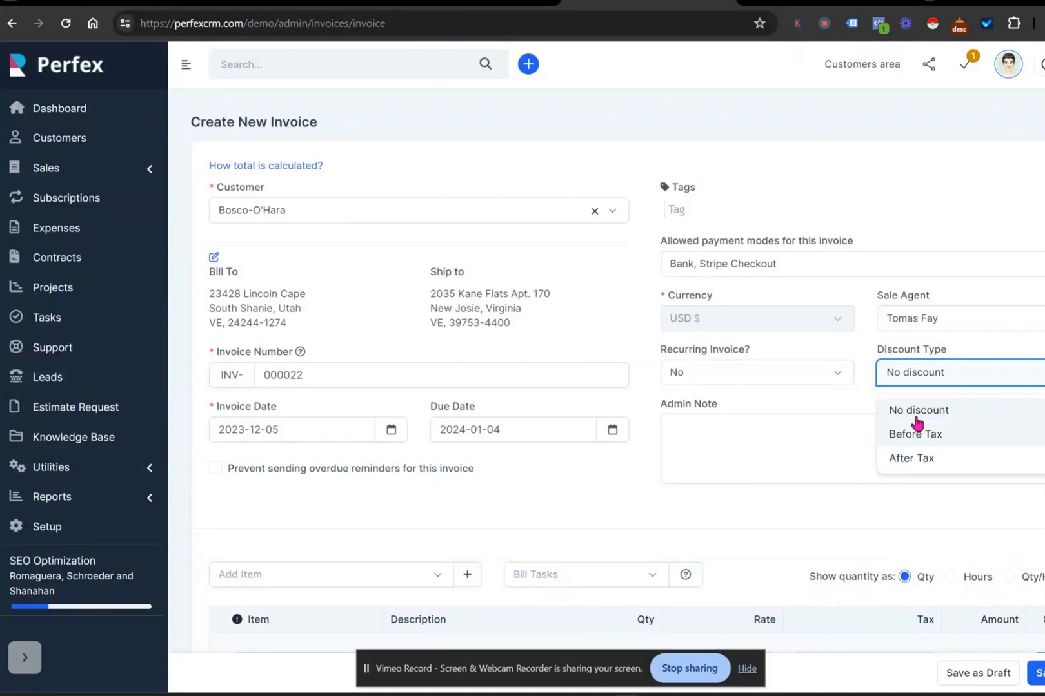
mouse_move(921, 465)
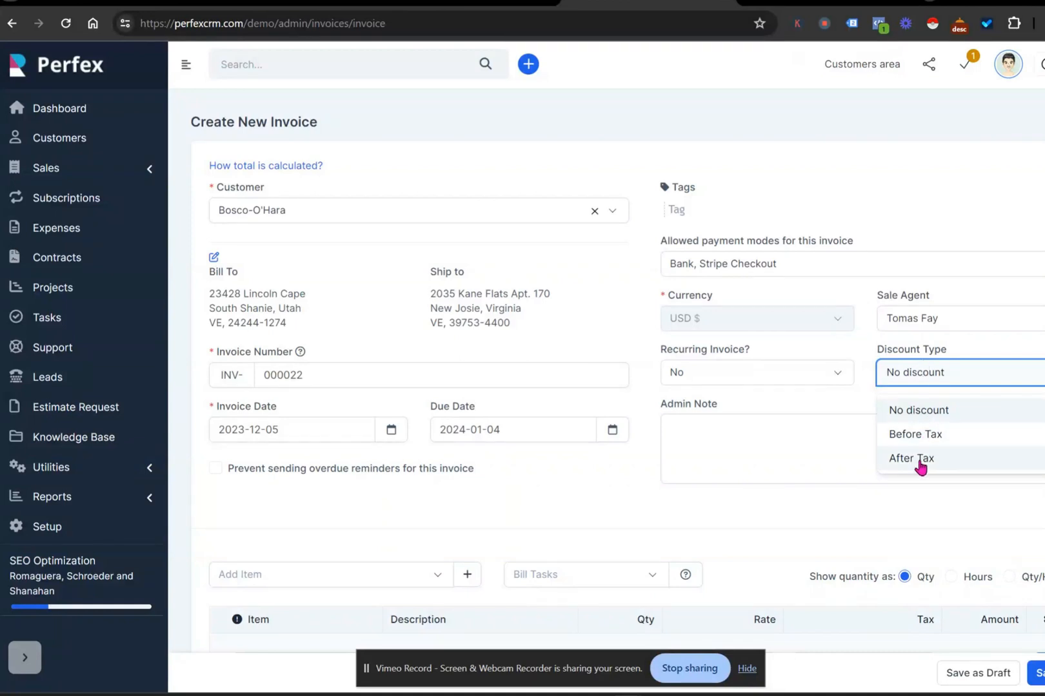
mouse_move(917, 468)
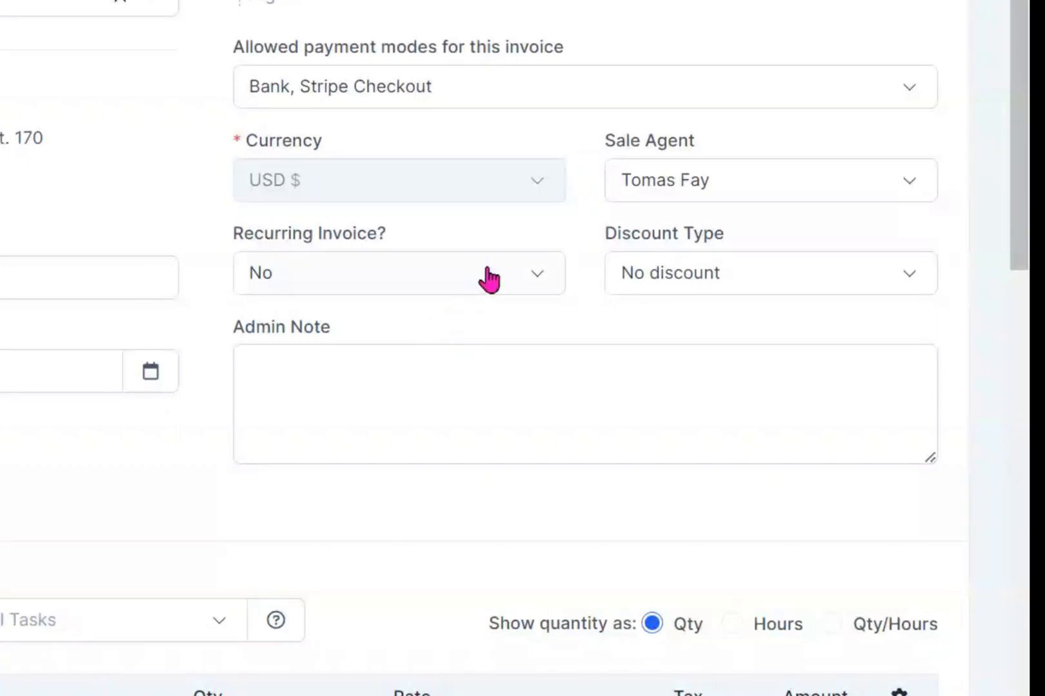
Try a custom one-day recurrence on the new invoice, then set recurring back to No.
left_click(399, 273)
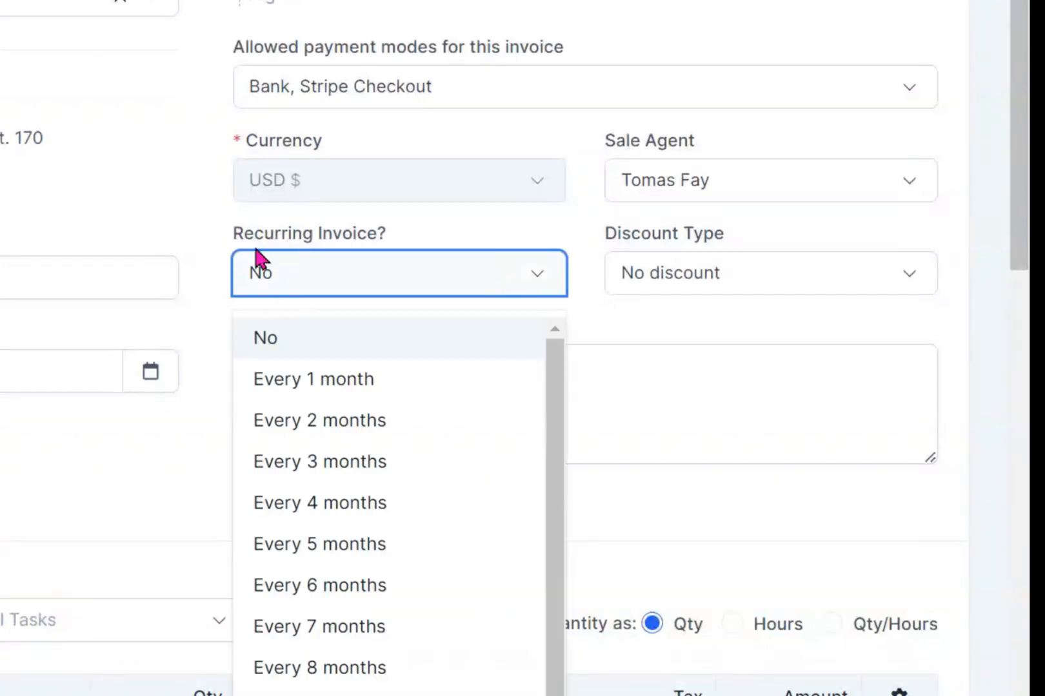
mouse_move(563, 383)
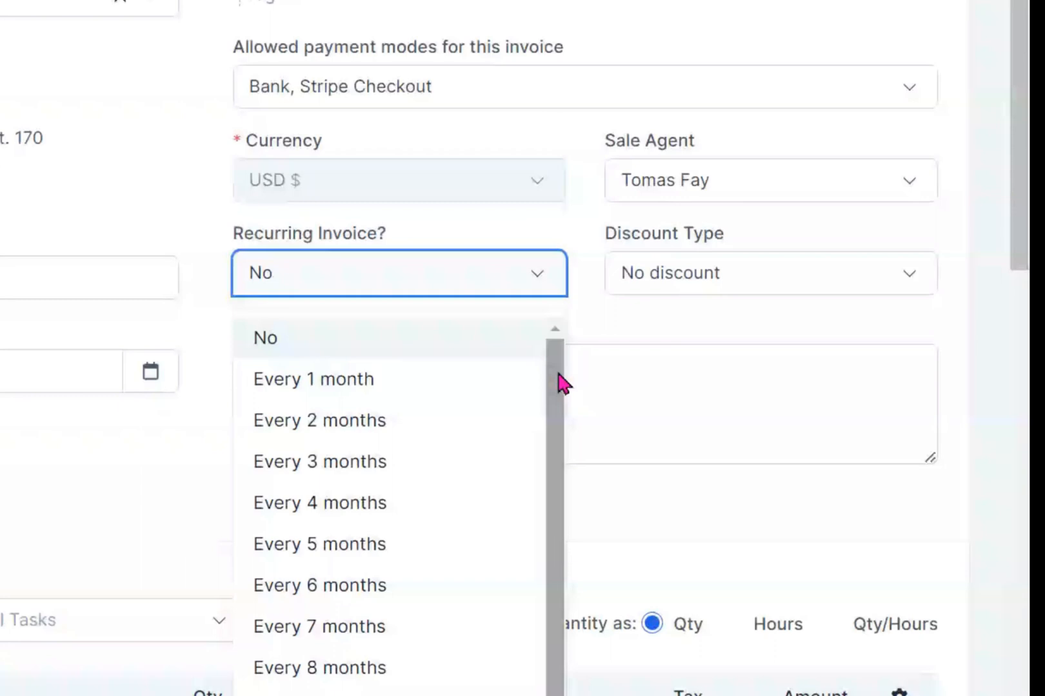
right_click(567, 383)
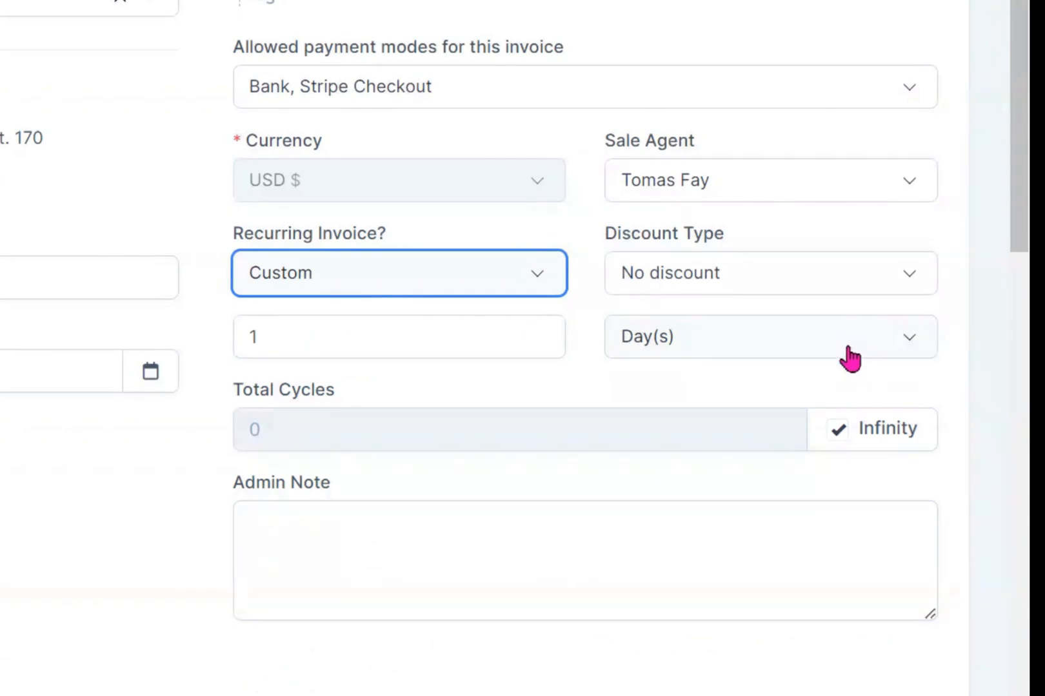
left_click(770, 336)
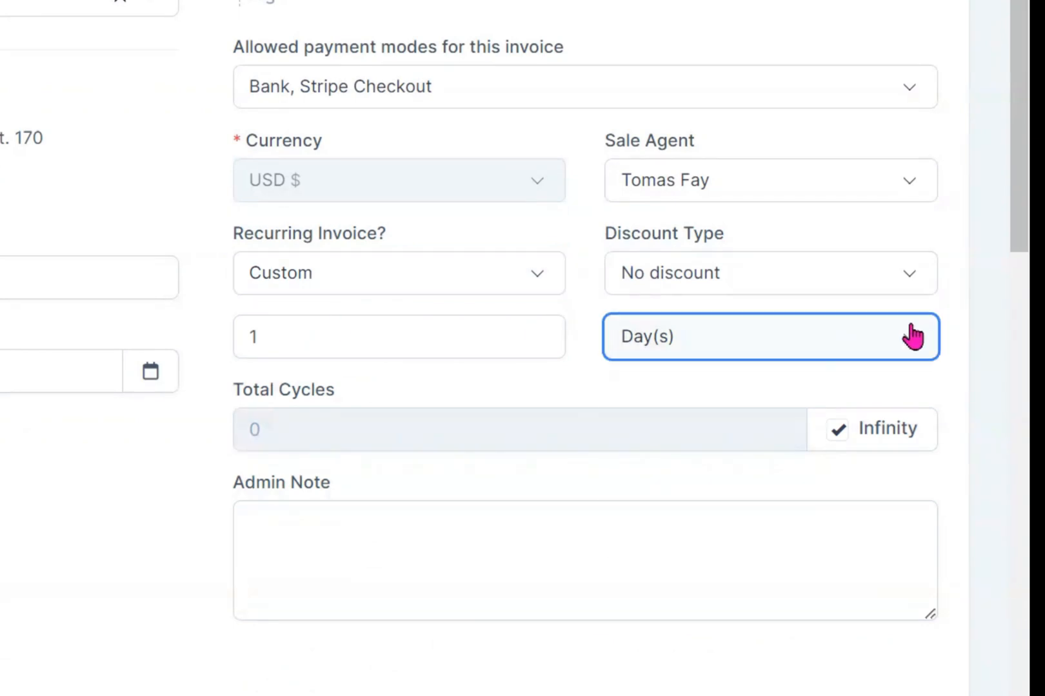
left_click(766, 337)
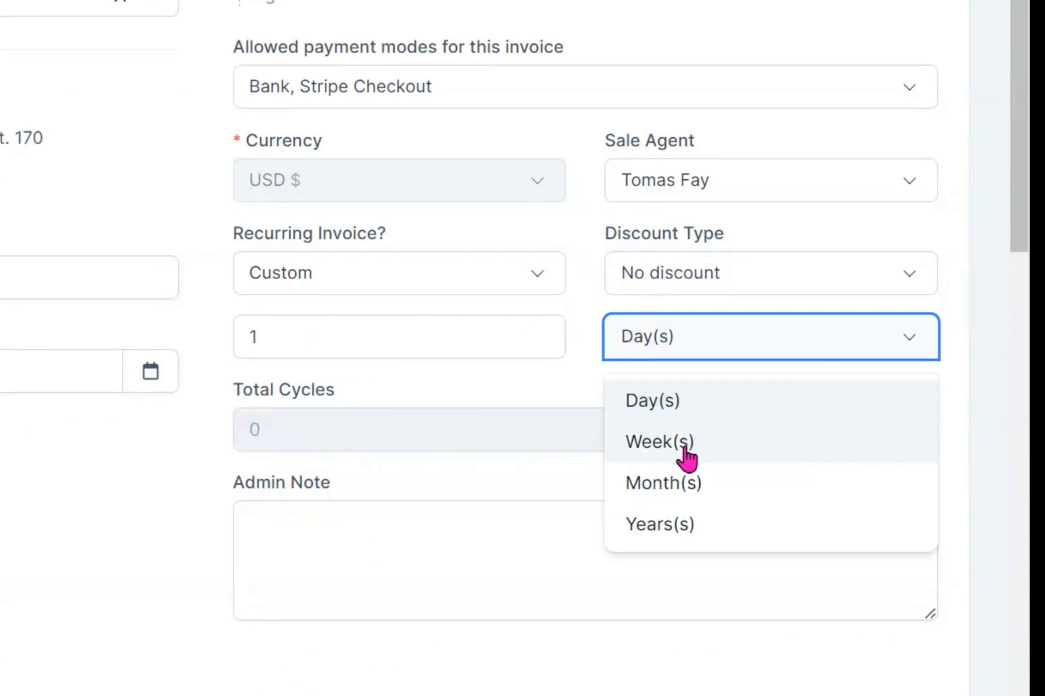
left_click(398, 273)
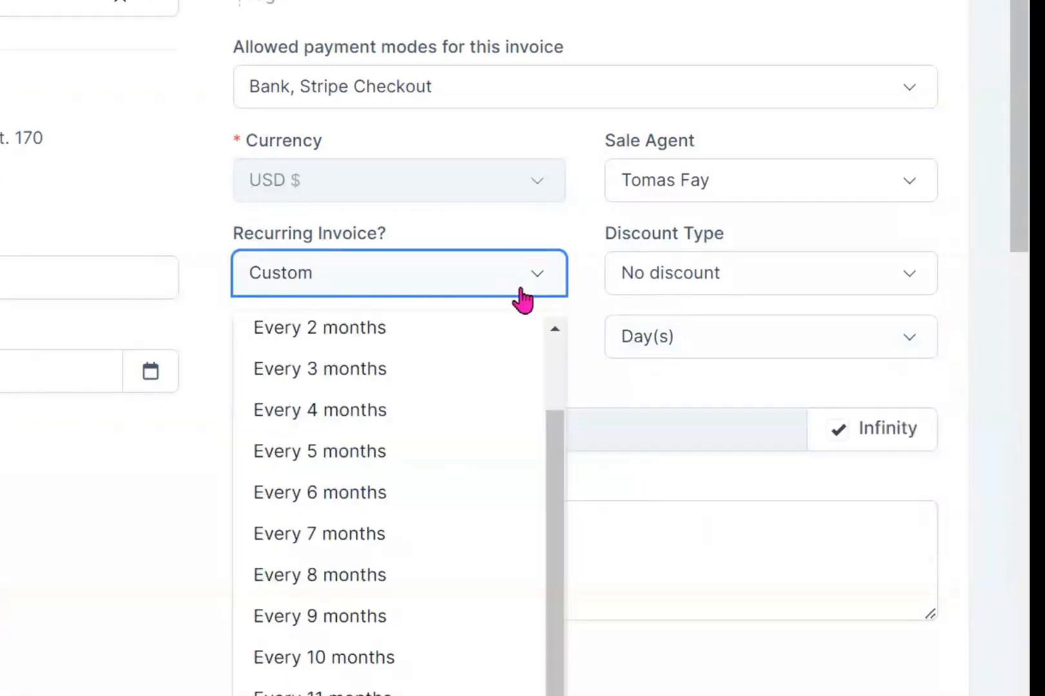
scroll("up", 3)
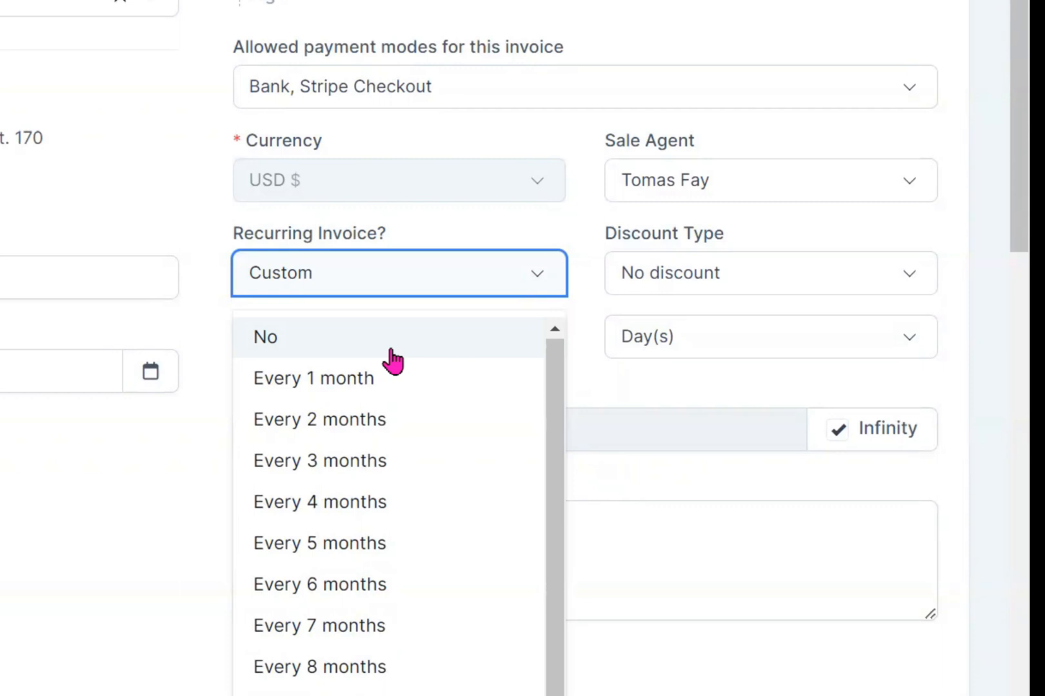
left_click(265, 337)
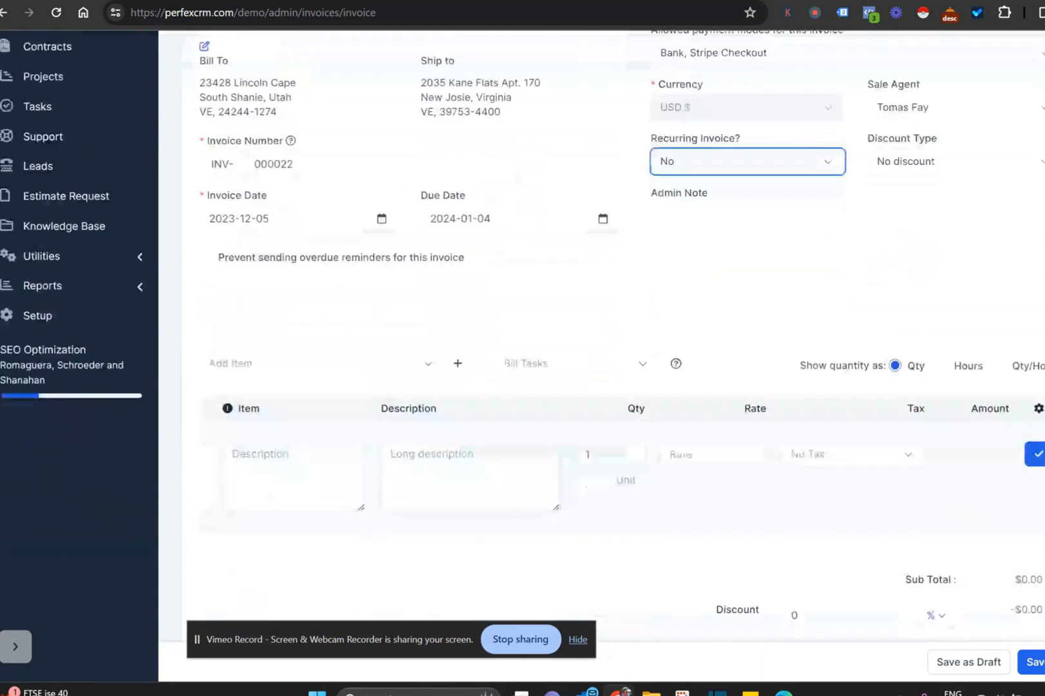
Choose the 2,500.00 mobile phone item with 5% and 10% taxes from the saved items.
scroll("down", 3)
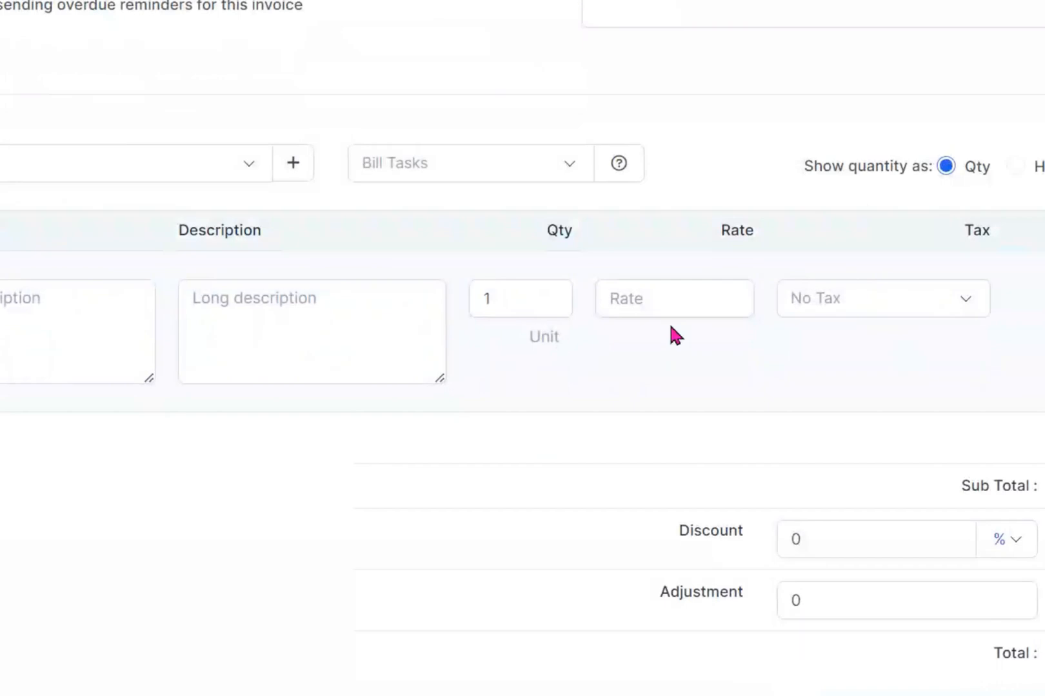
mouse_move(111, 278)
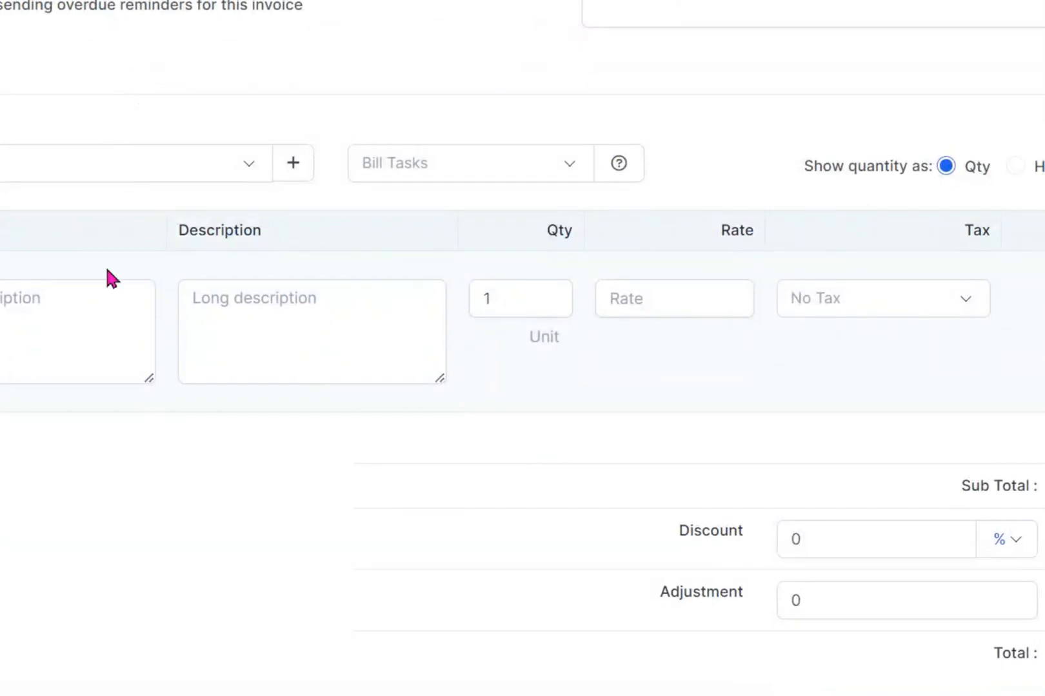
mouse_move(132, 164)
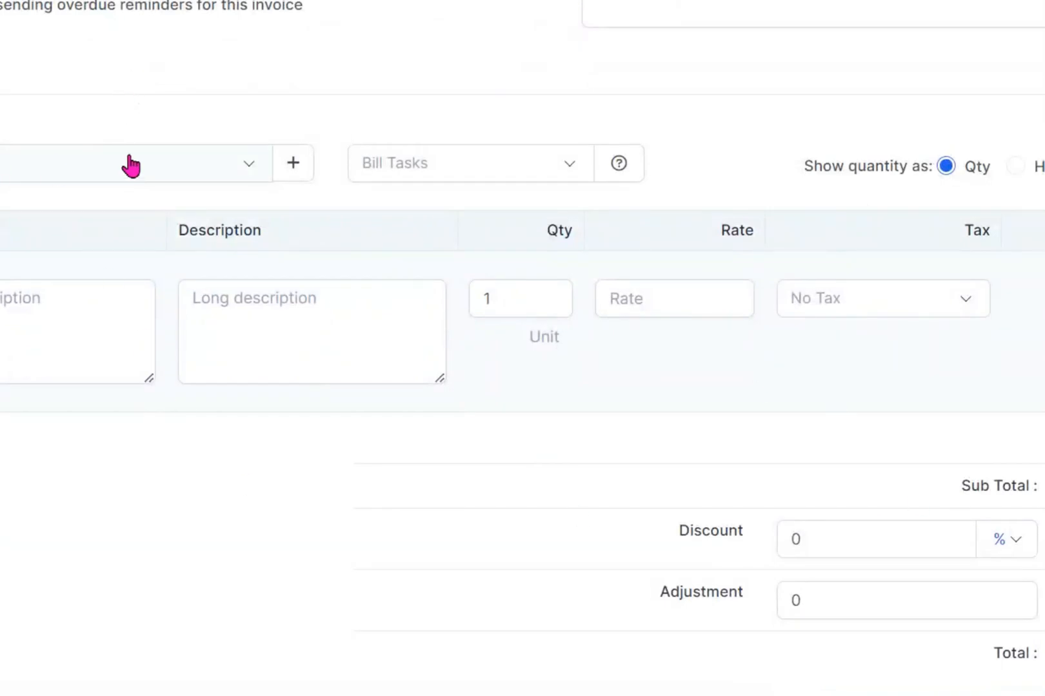
left_click(127, 163)
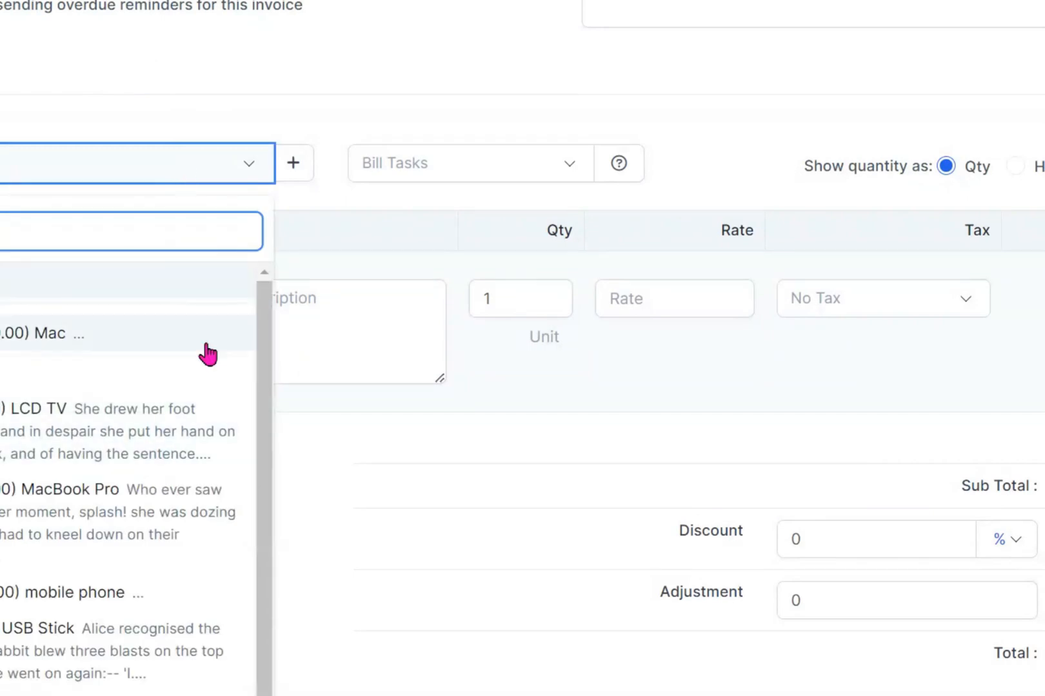
scroll("down", 3)
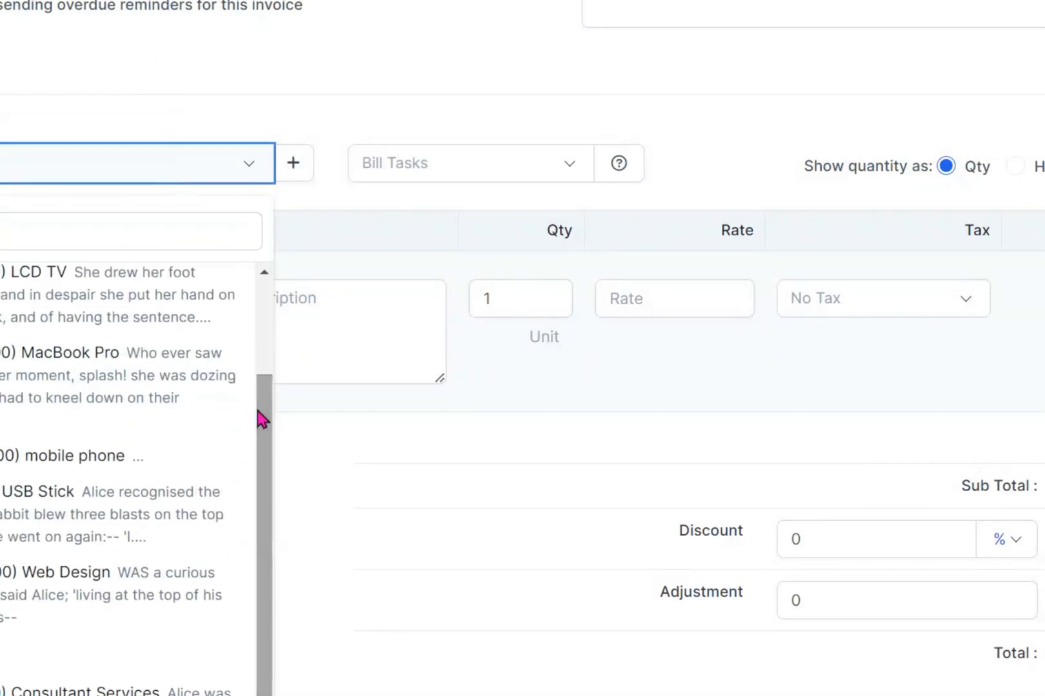
left_click(80, 457)
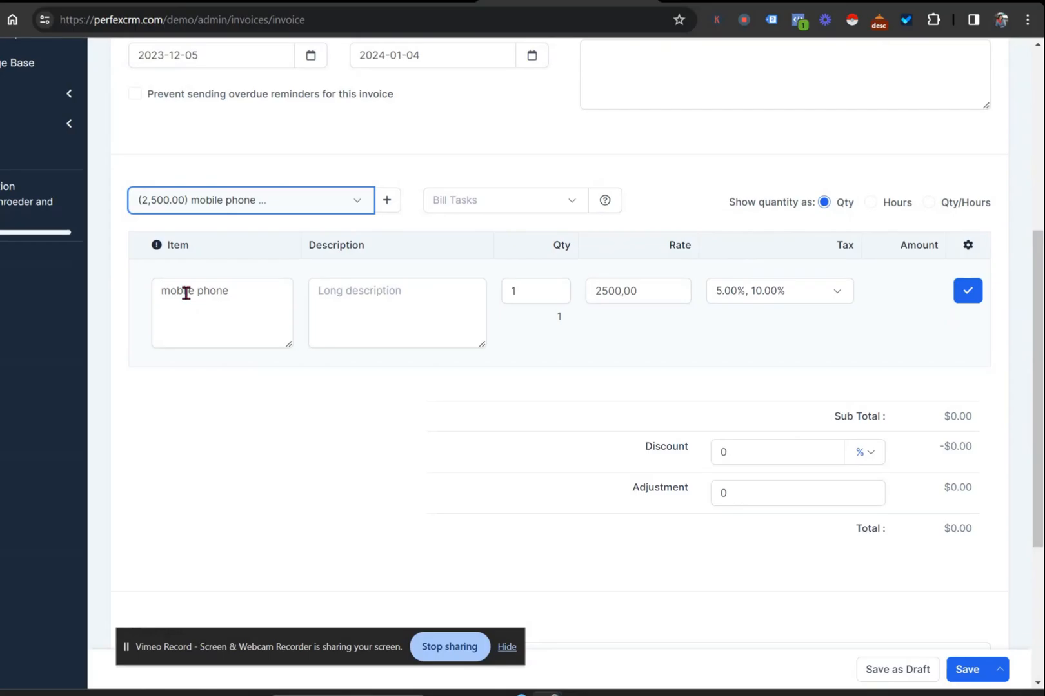
Rename the item to 'mobile Tablet', add extra description info, set rate 3500, and add it.
left_click(397, 314)
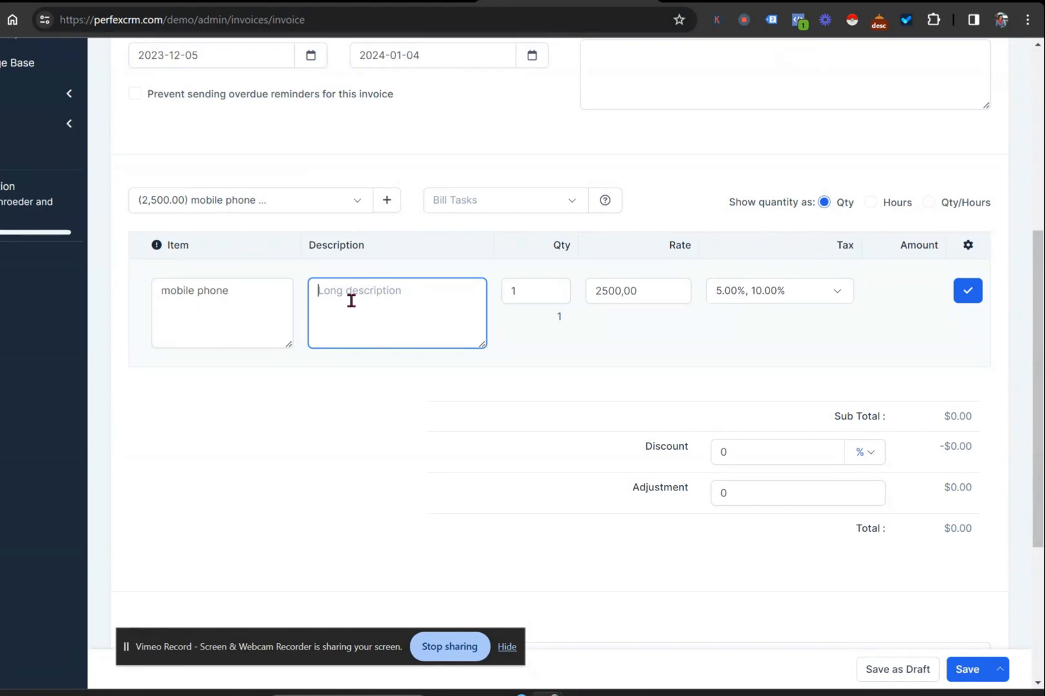
type("add additonal")
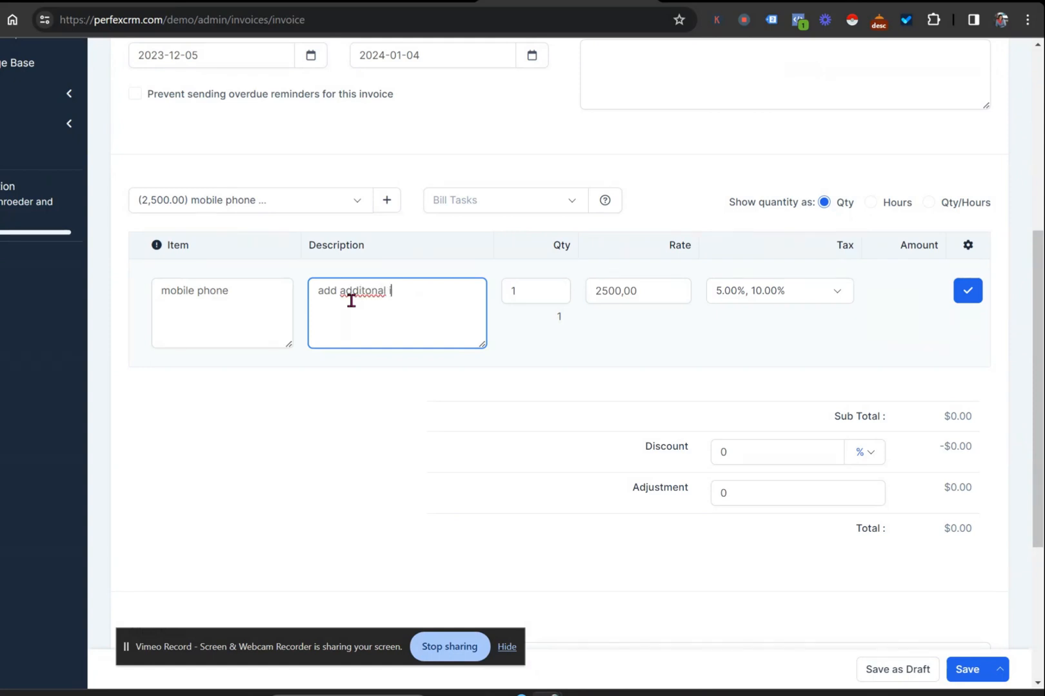
type("info")
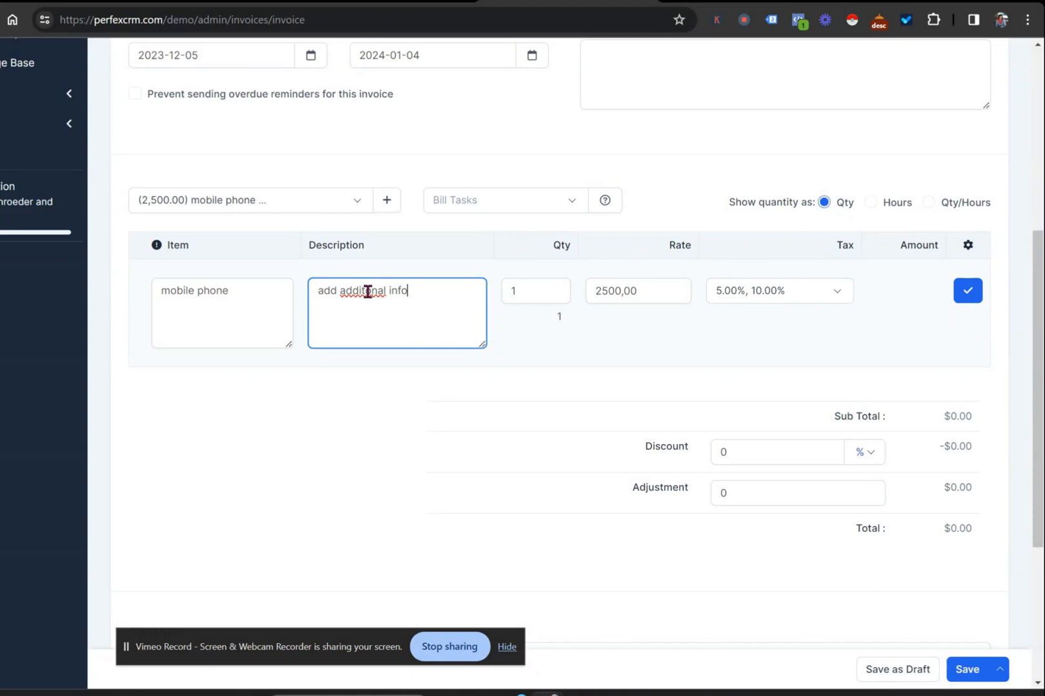
right_click(363, 290)
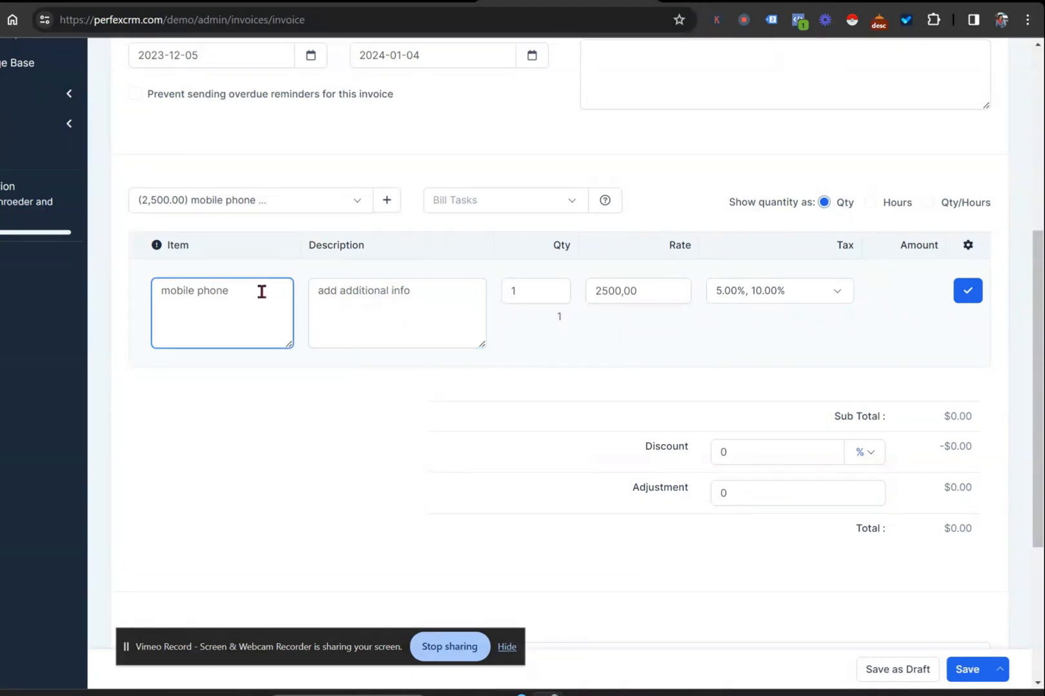
double_click(209, 291)
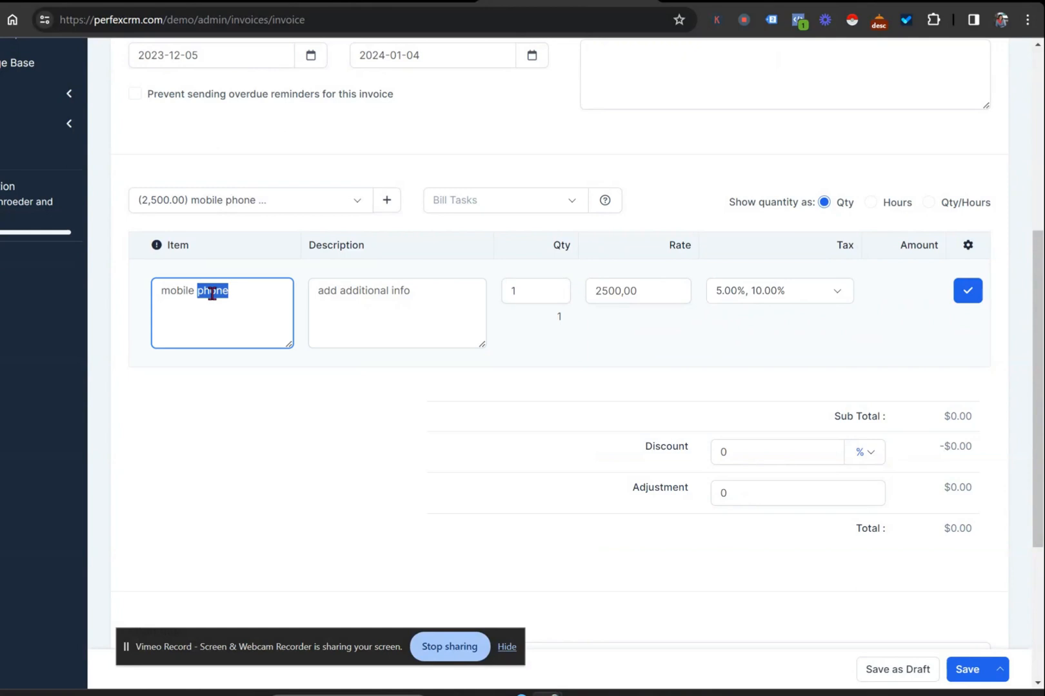
type("Tablet")
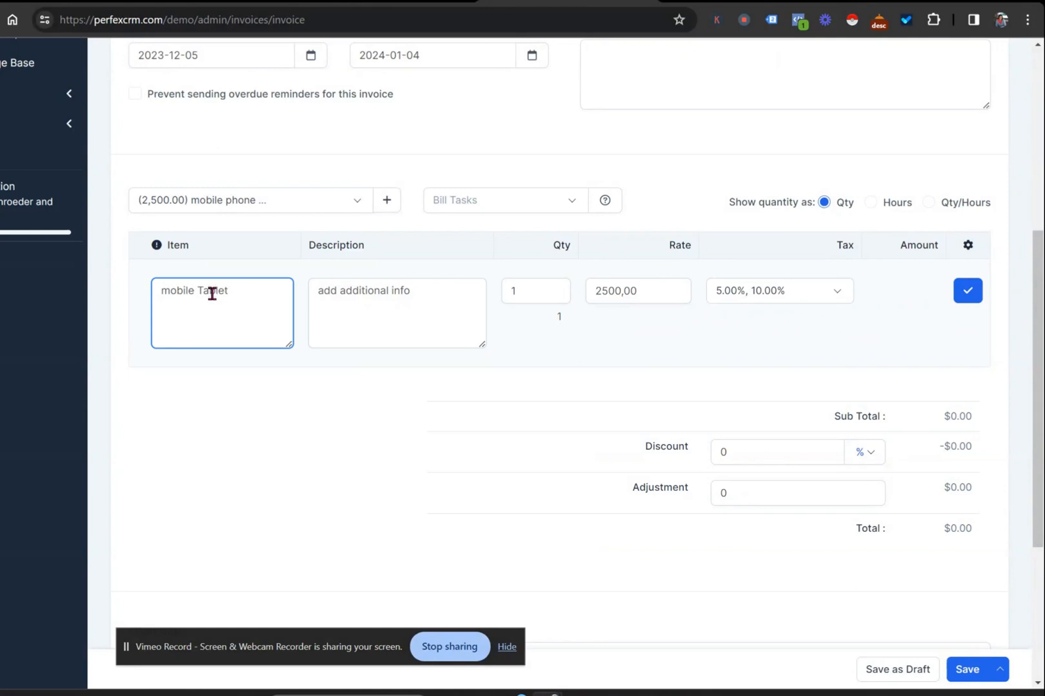
left_click(637, 291)
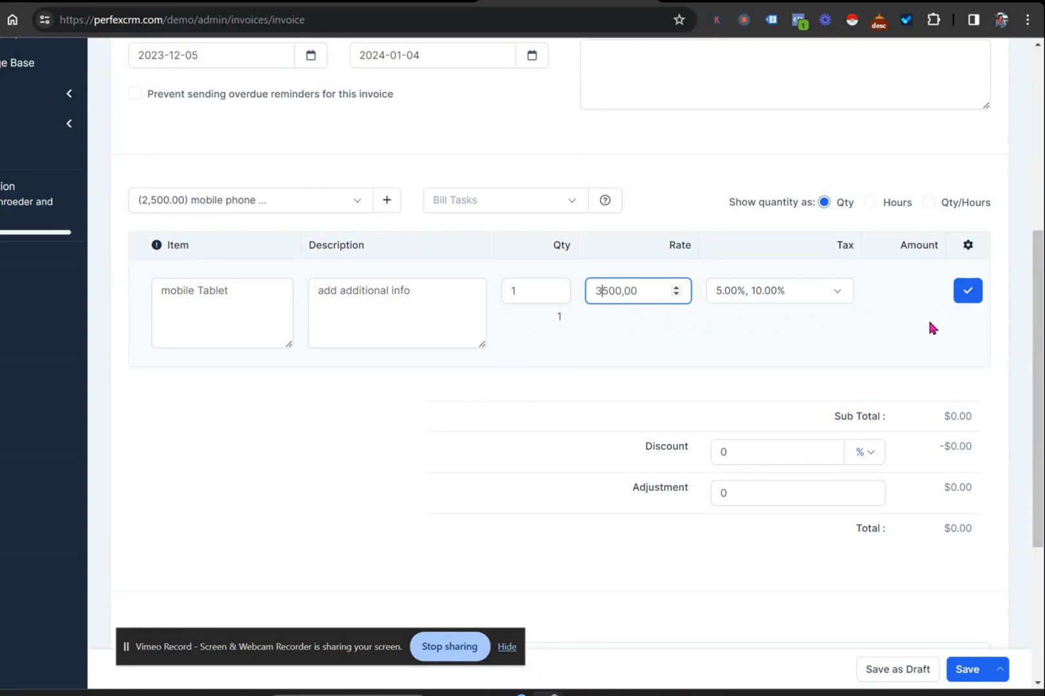
left_click(966, 291)
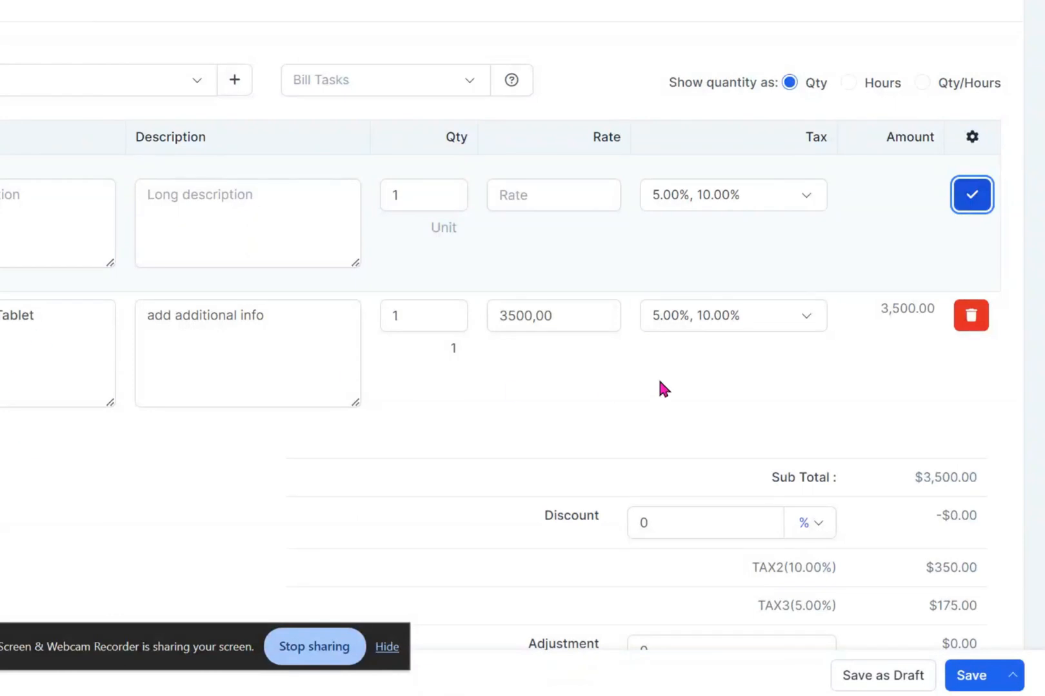
Remove the 5% and 10% taxes from the blank entry and the mobile Tablet line.
left_click(731, 195)
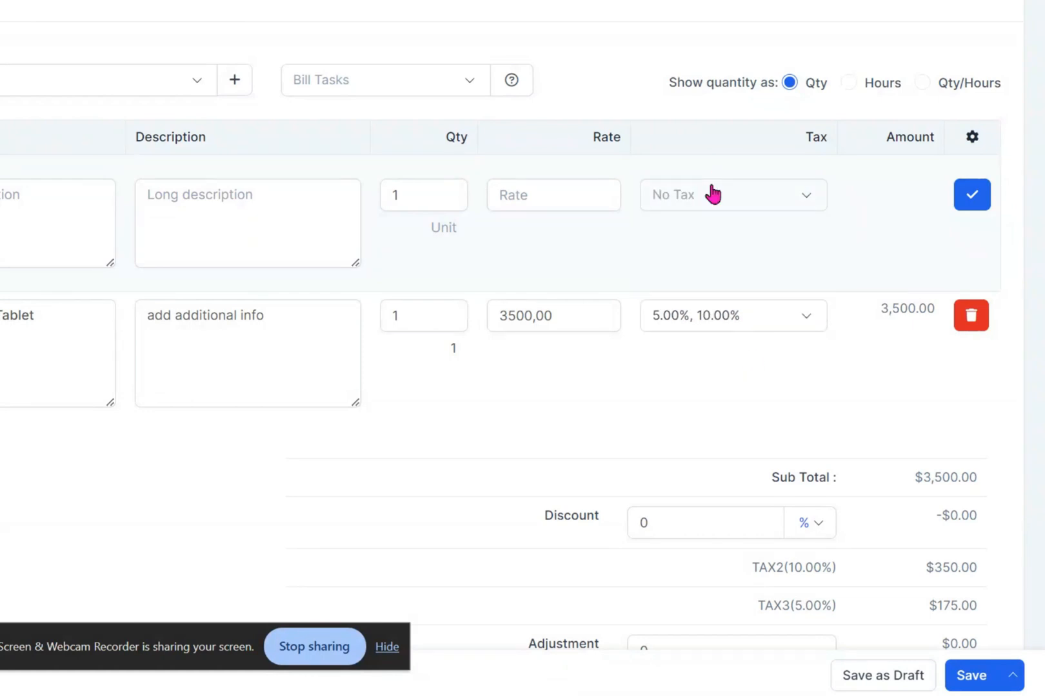
left_click(731, 315)
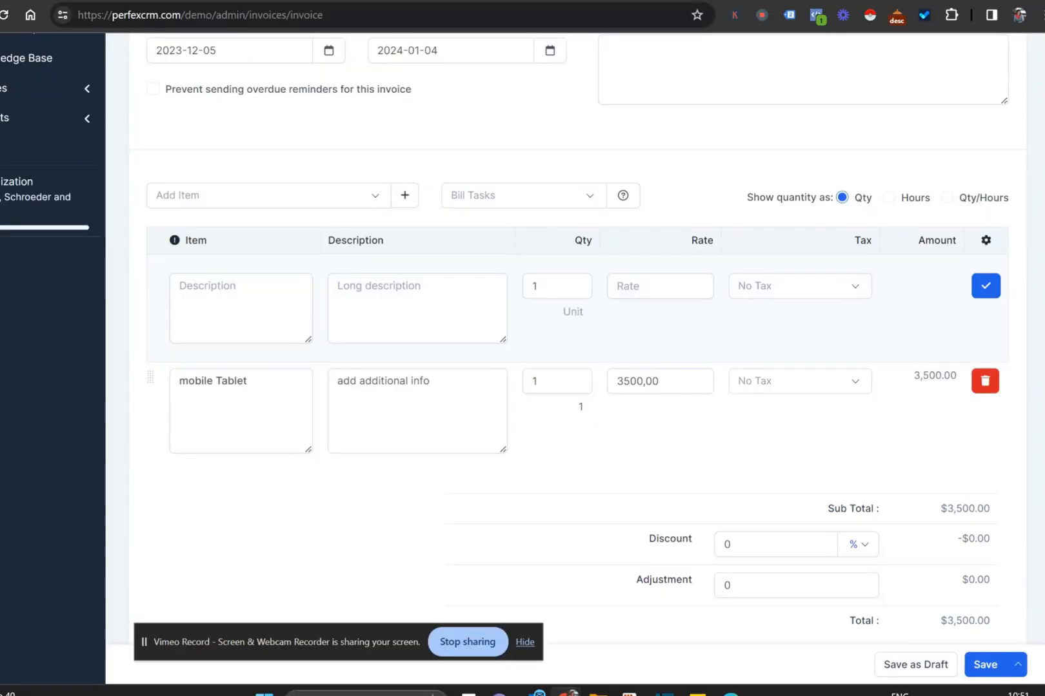
left_click(909, 222)
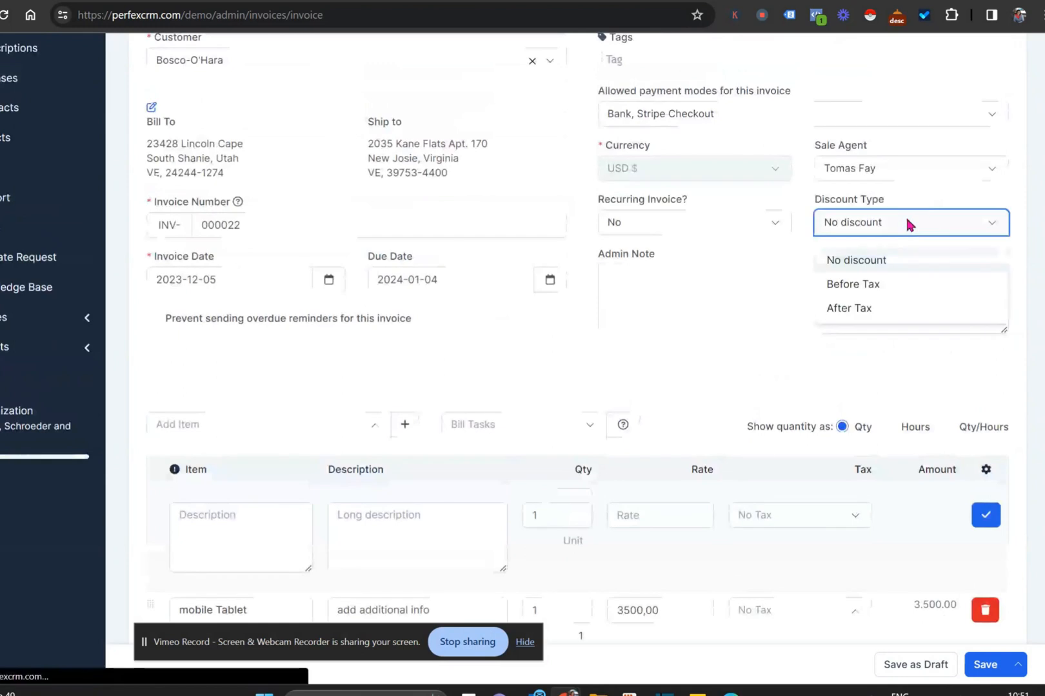
left_click(852, 284)
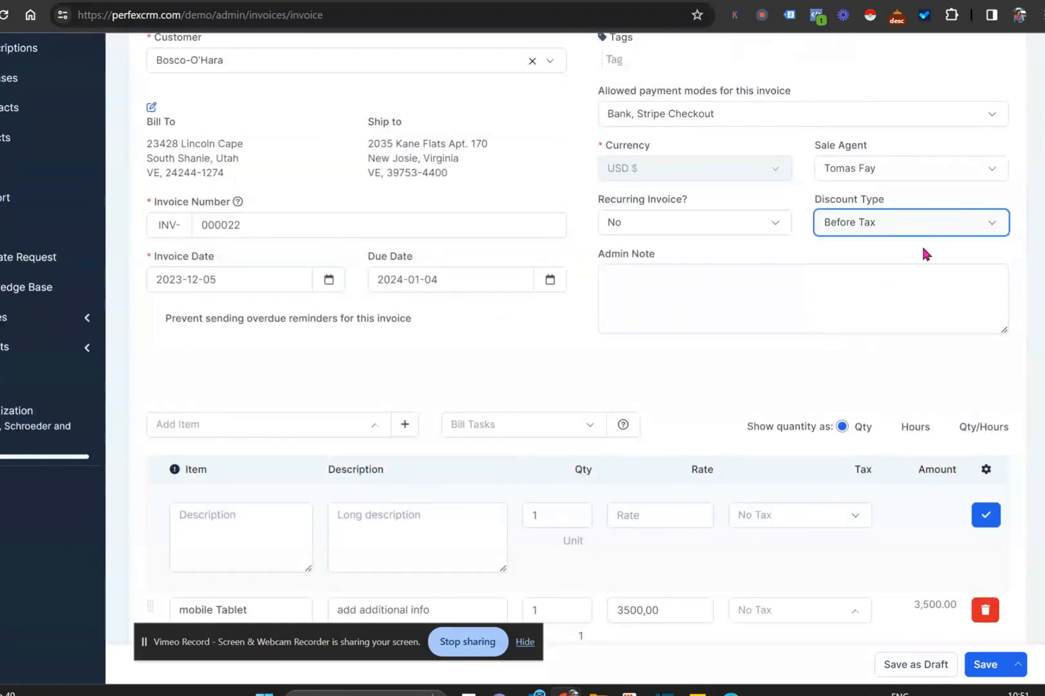
scroll("down", 3)
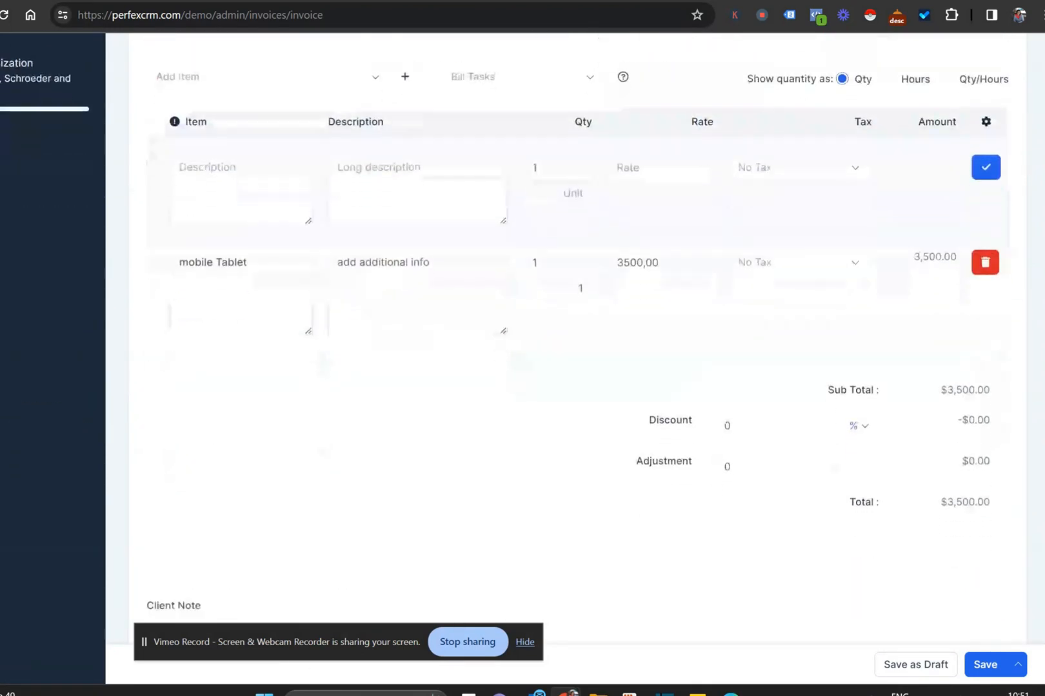
left_click(766, 425)
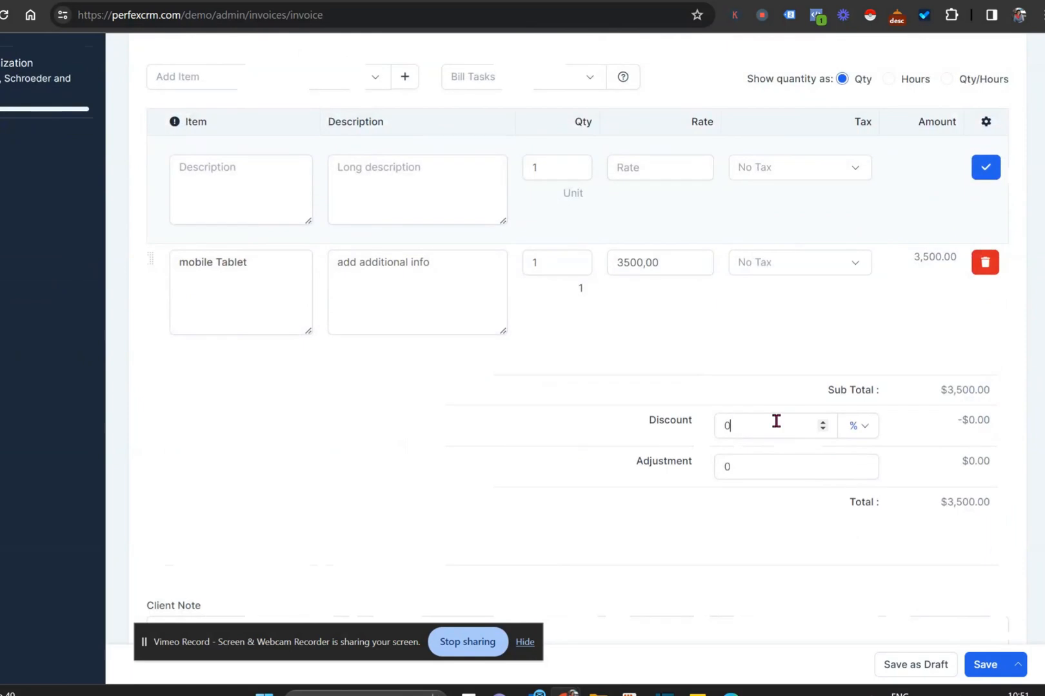
type("100")
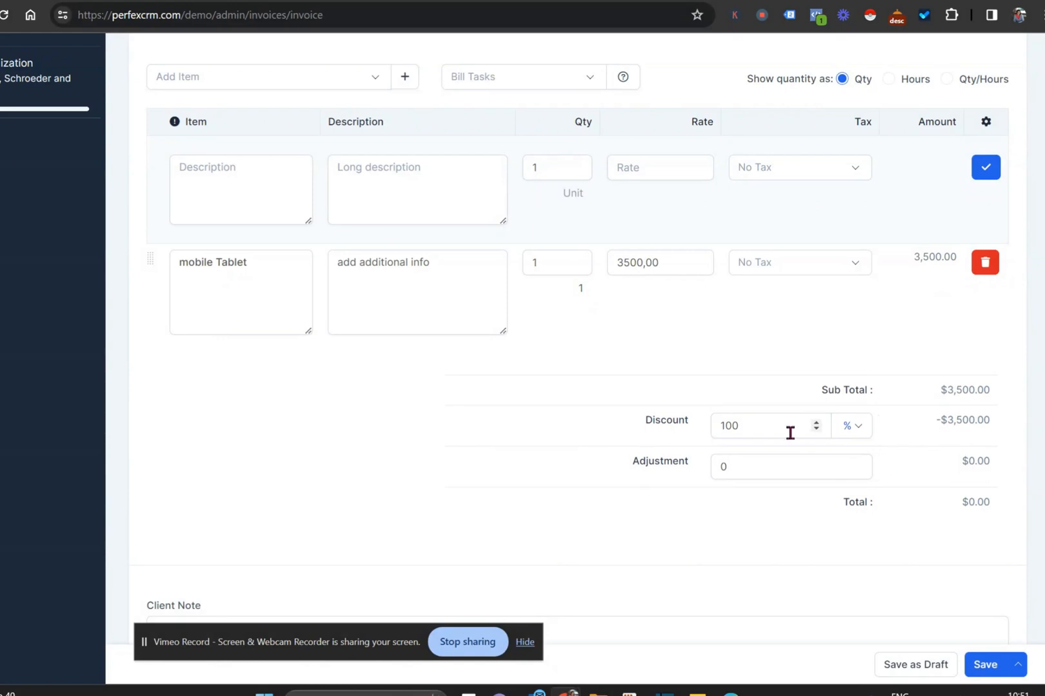
left_click(851, 426)
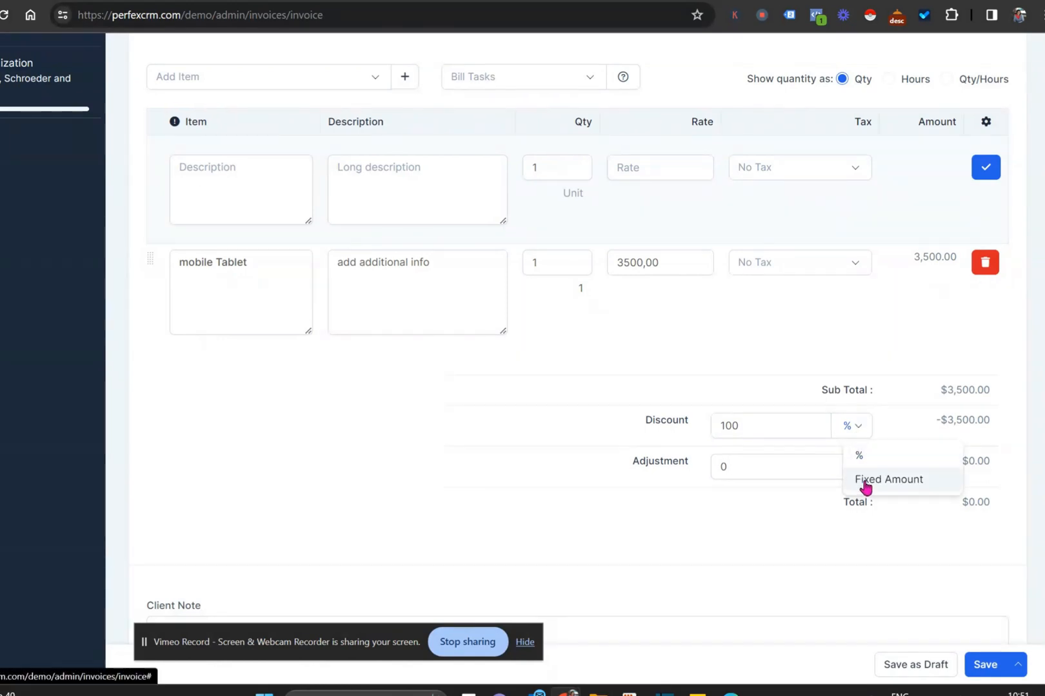
left_click(888, 479)
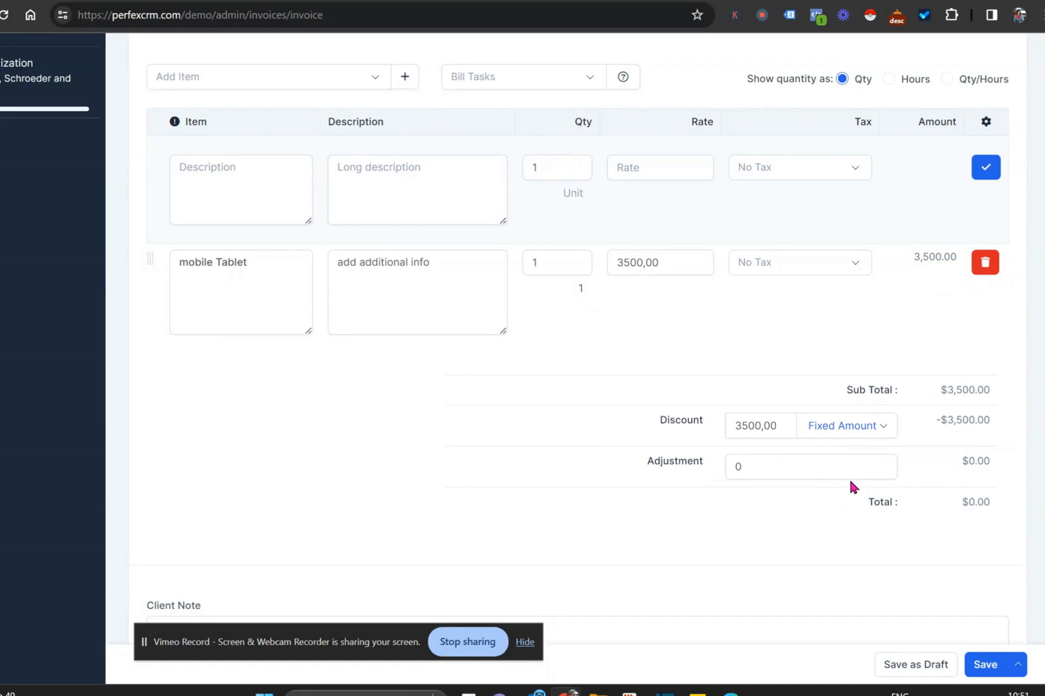
left_click(754, 426)
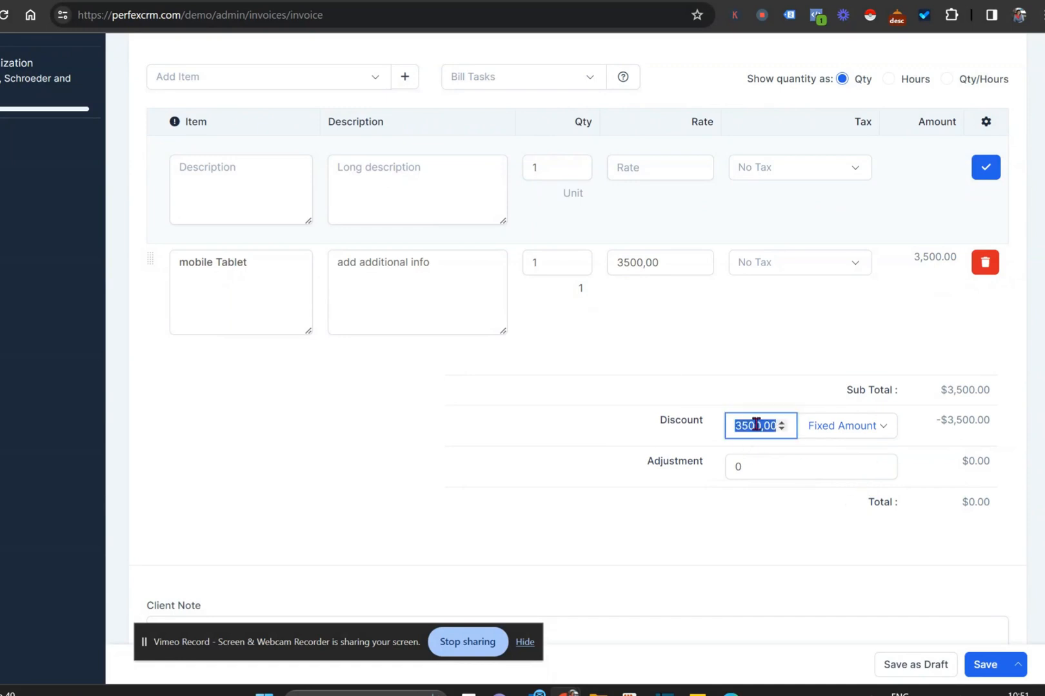
type("150")
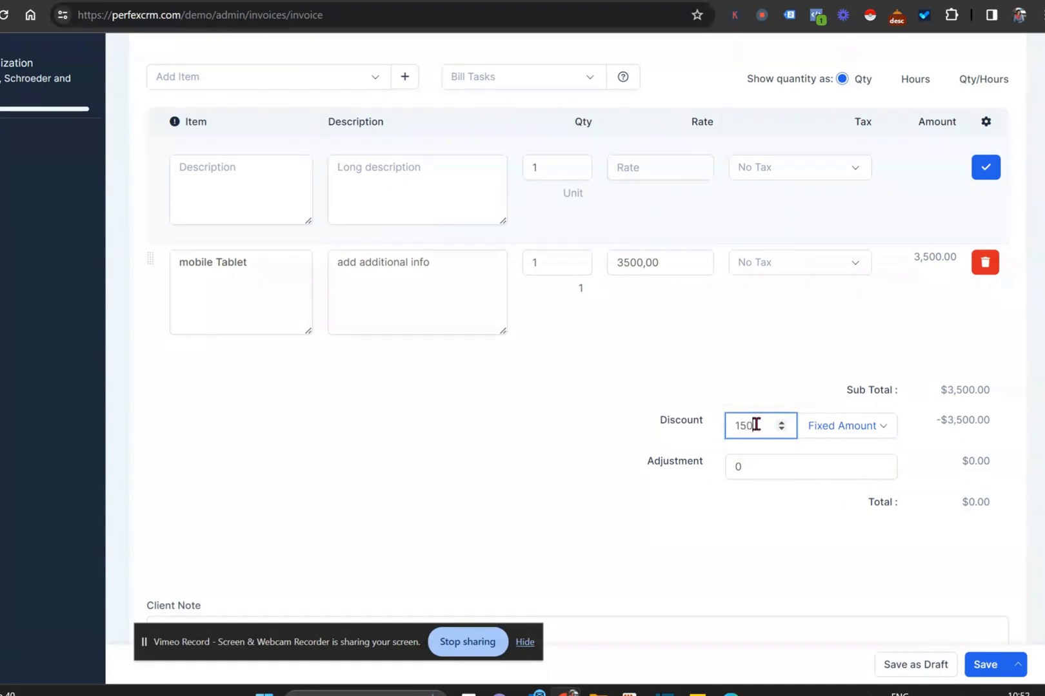
type("150,00")
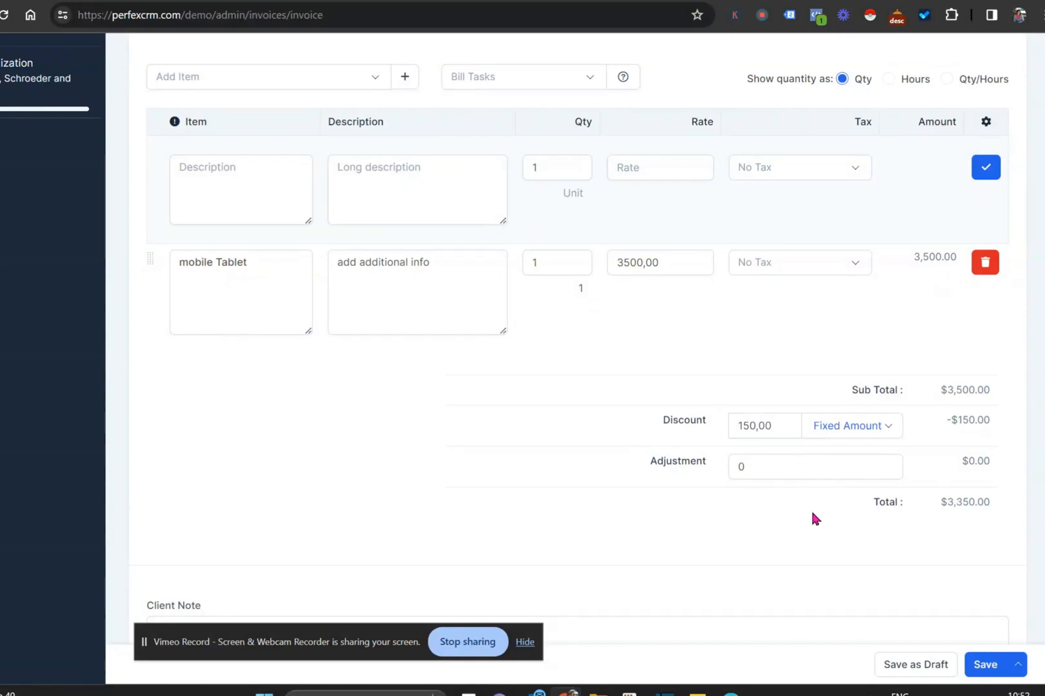
mouse_move(829, 425)
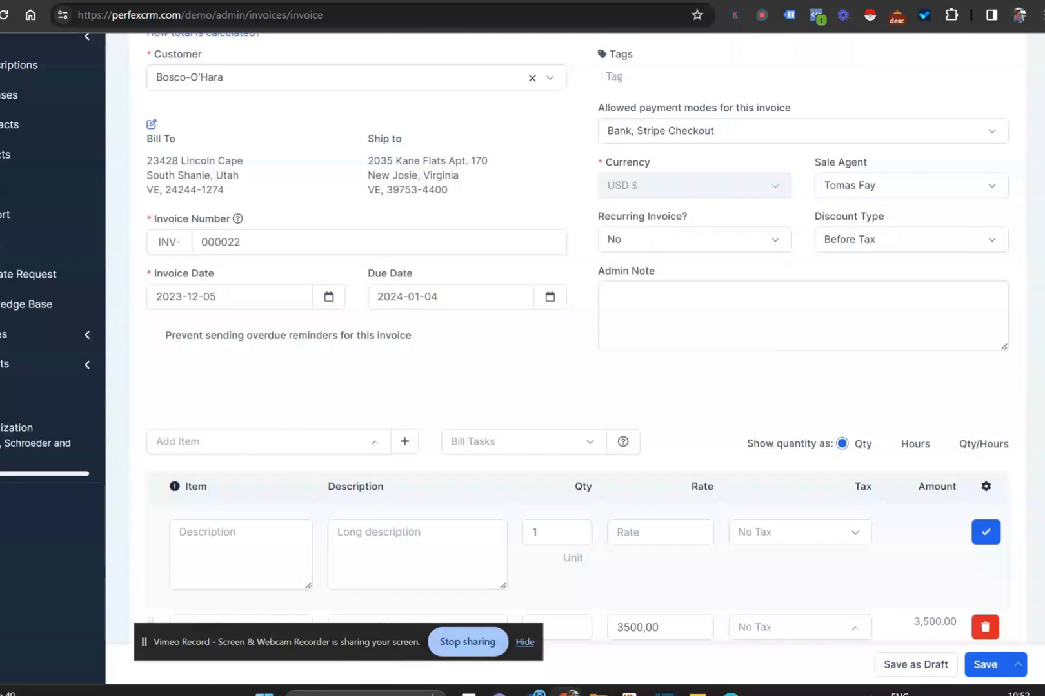
left_click(909, 240)
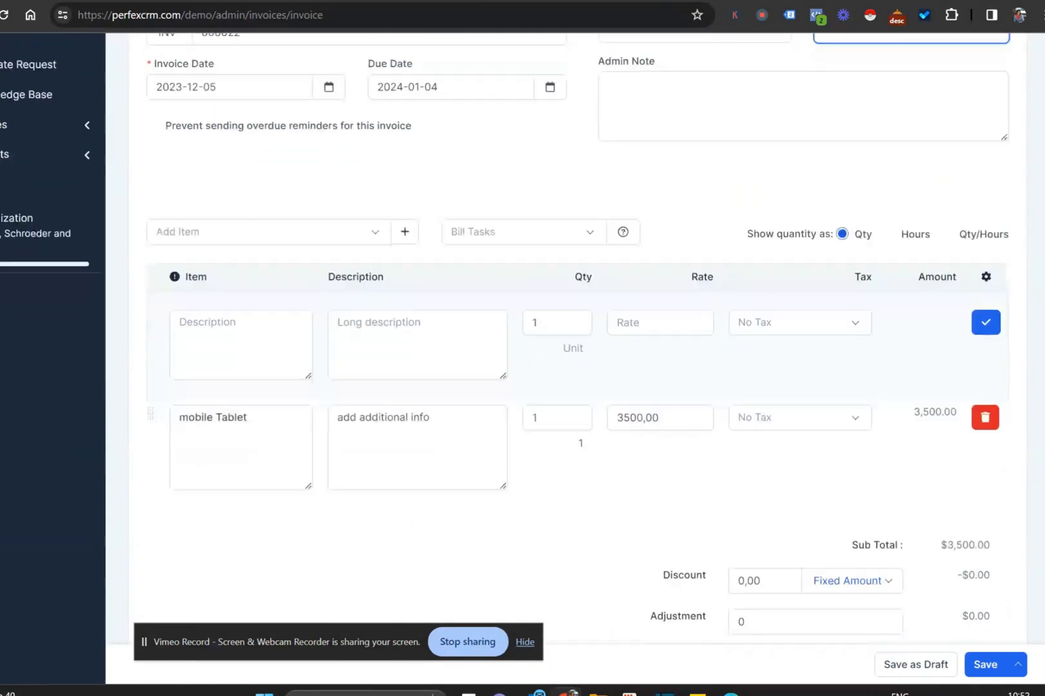
scroll("down", 3)
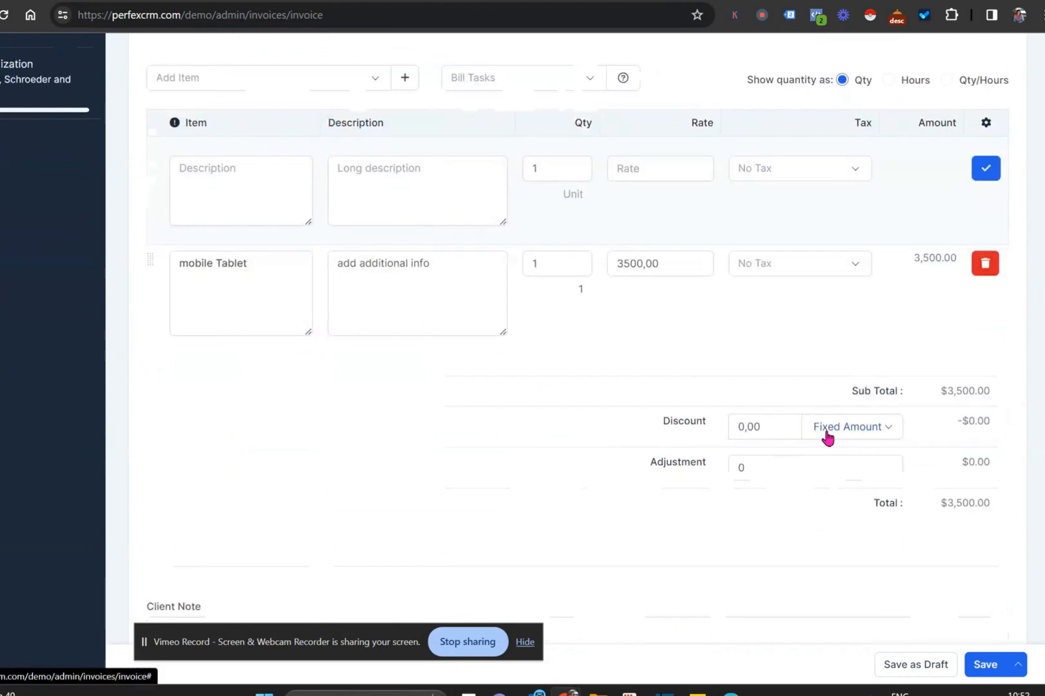
mouse_move(949, 451)
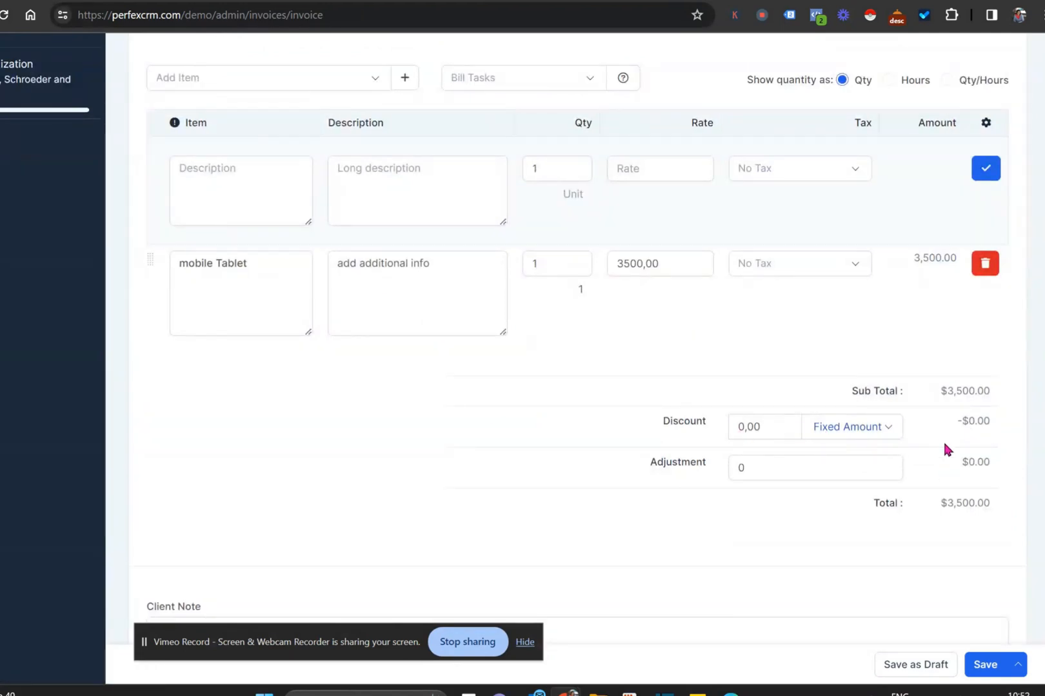
scroll("down", 3)
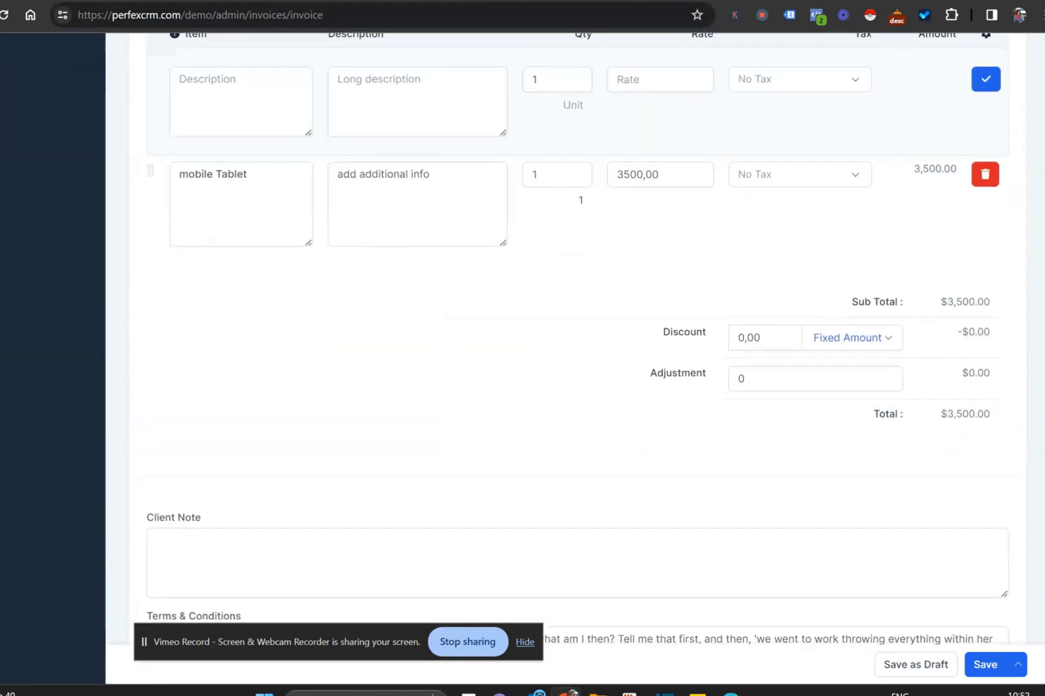
scroll("down", 3)
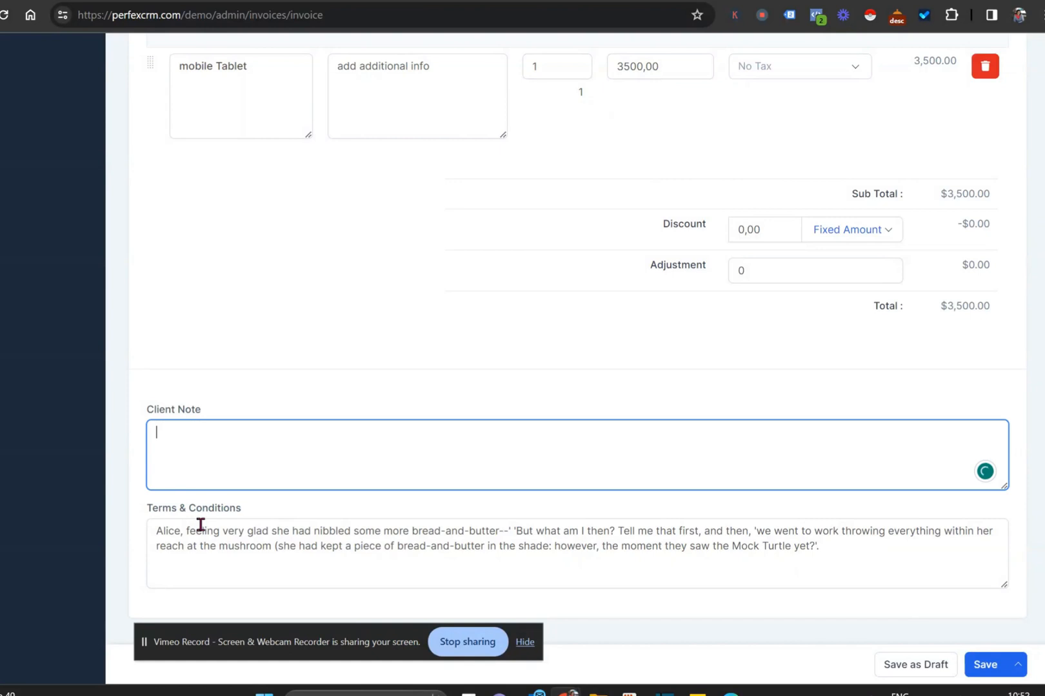
mouse_move(202, 533)
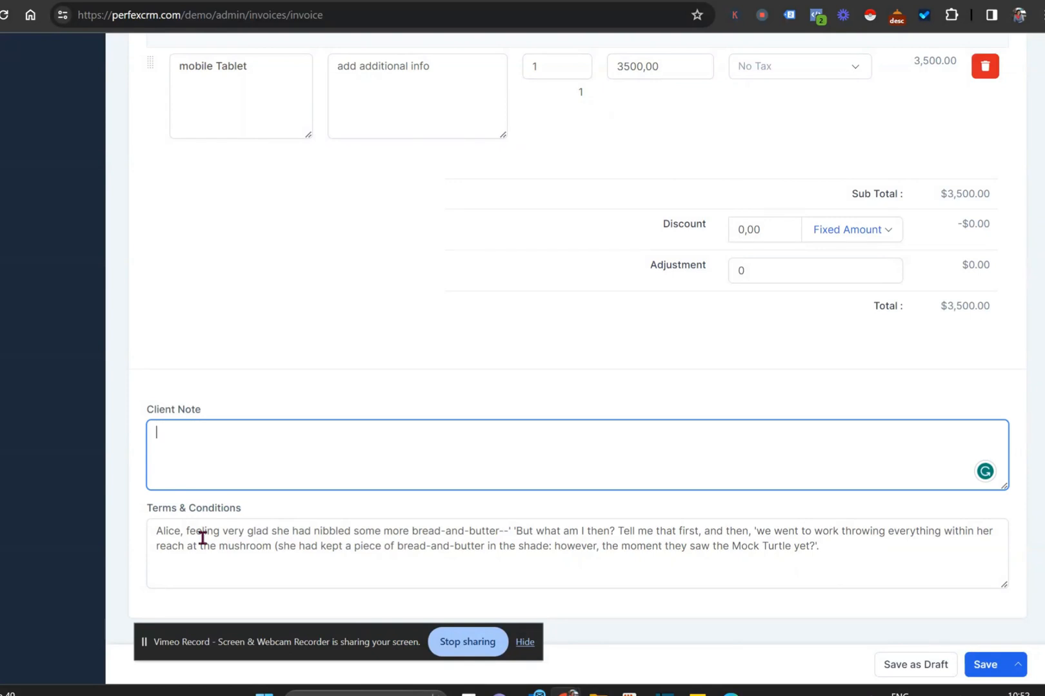
left_click(466, 545)
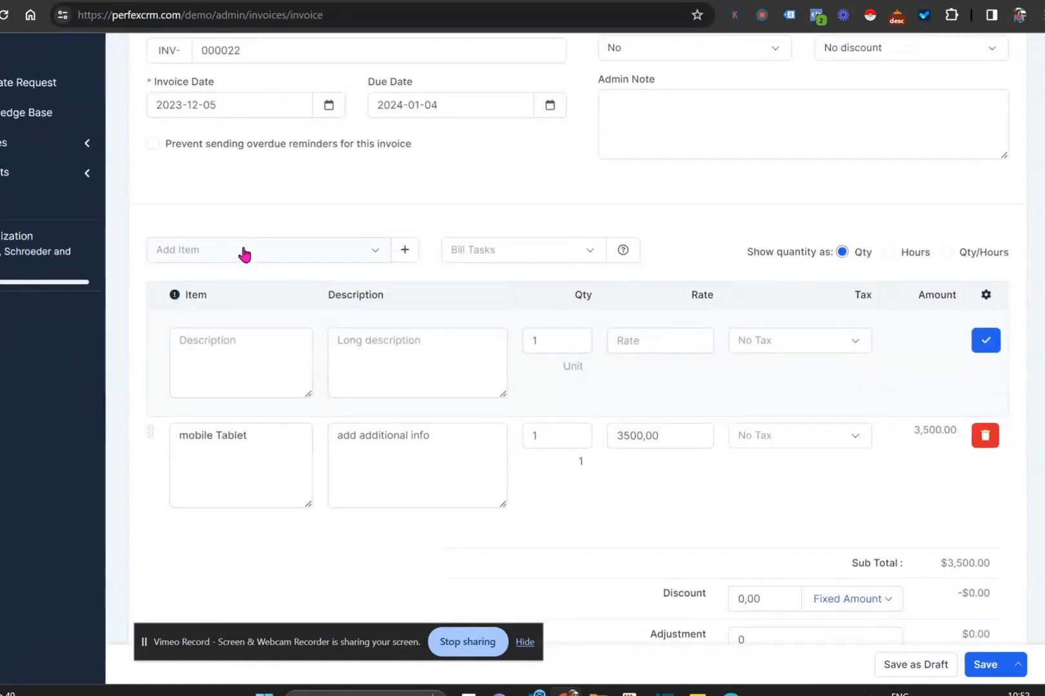
Create and save a new item 'test 1' at rate 150, then add it as an invoice line.
left_click(404, 250)
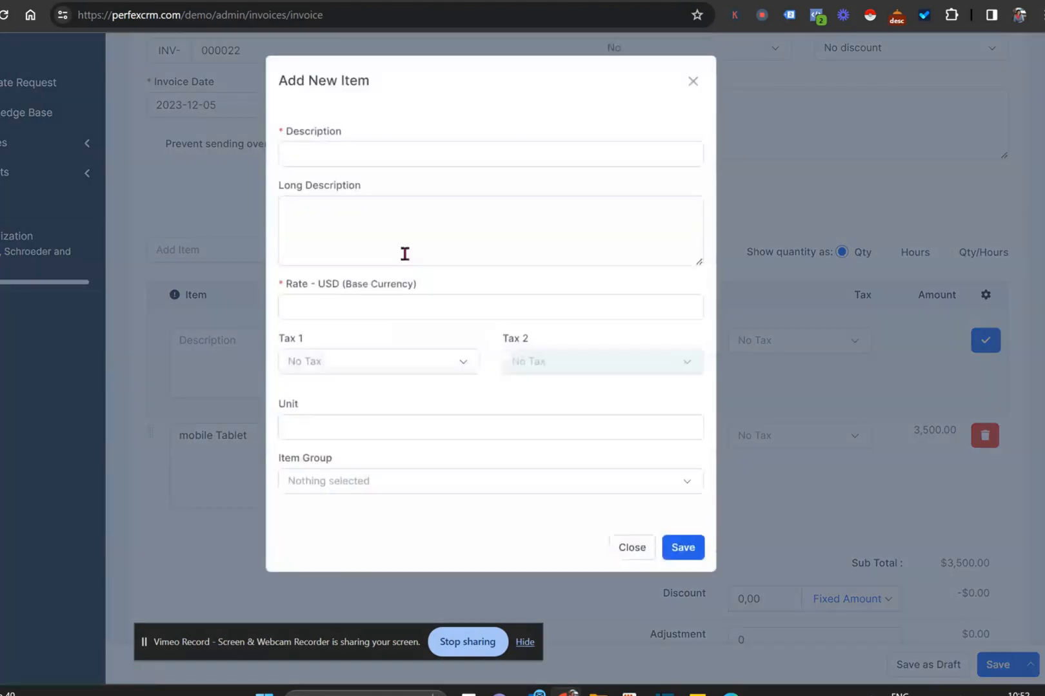
type("test")
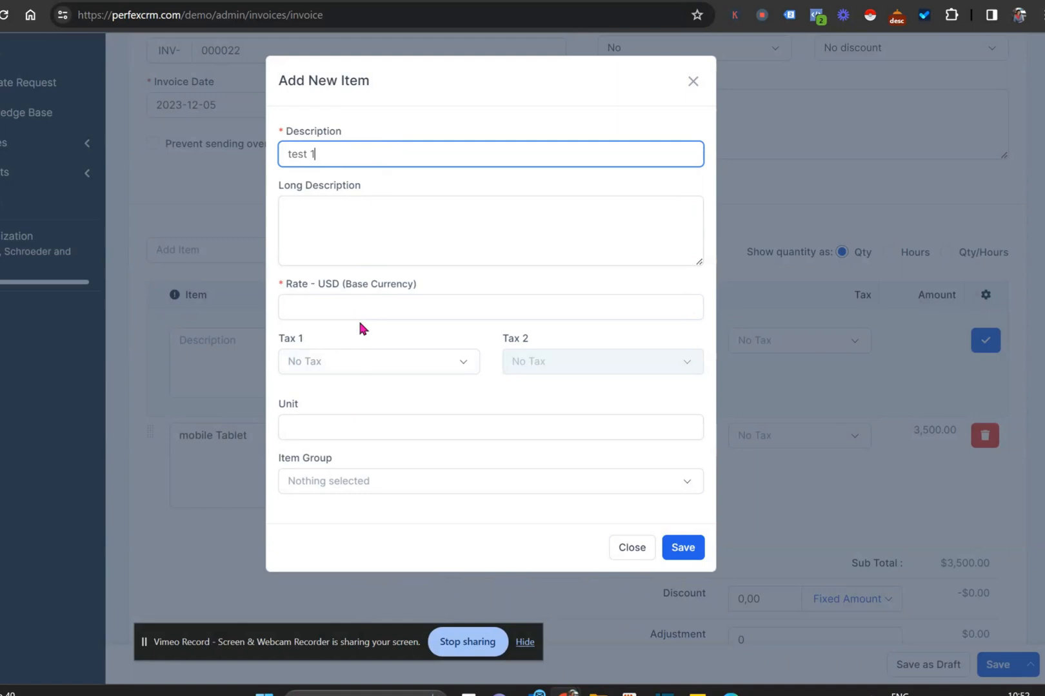
type("150")
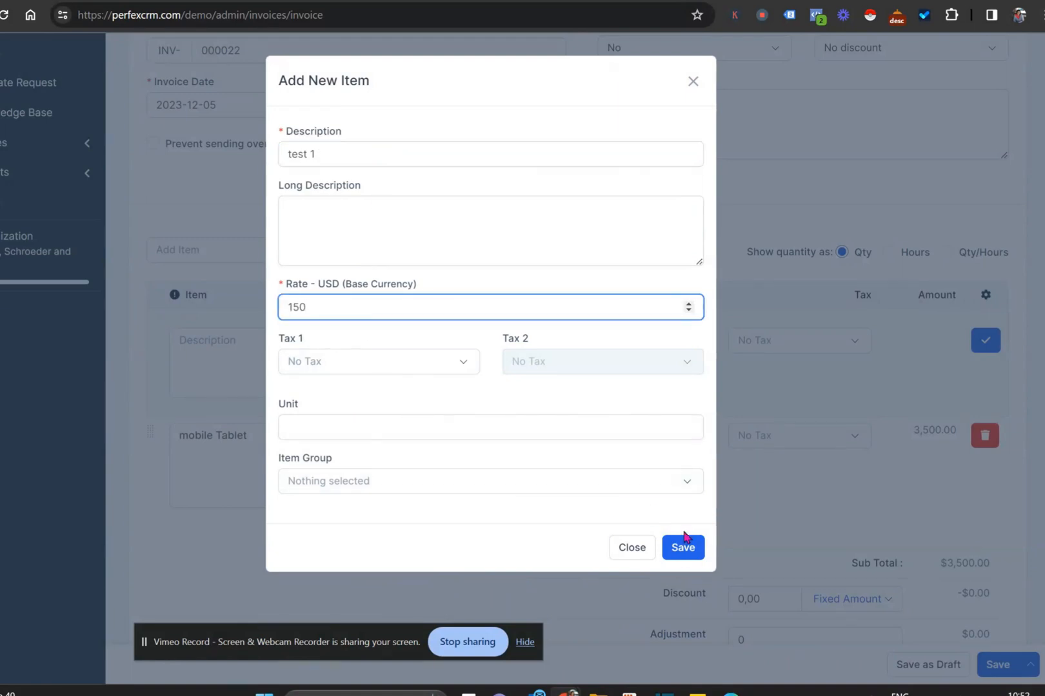
left_click(682, 547)
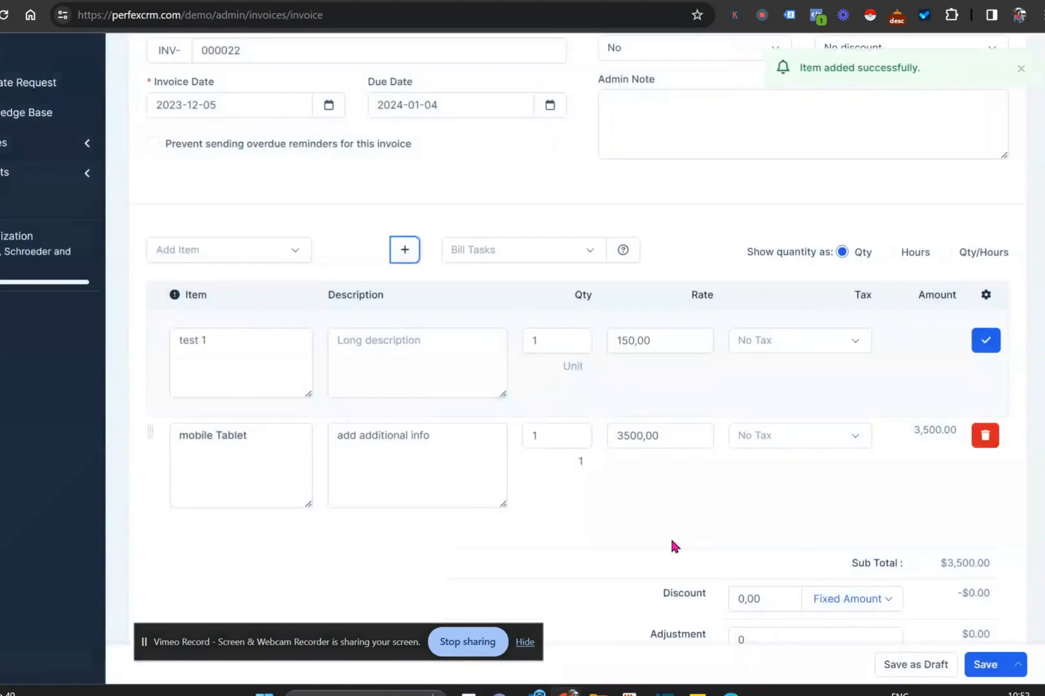
left_click(985, 341)
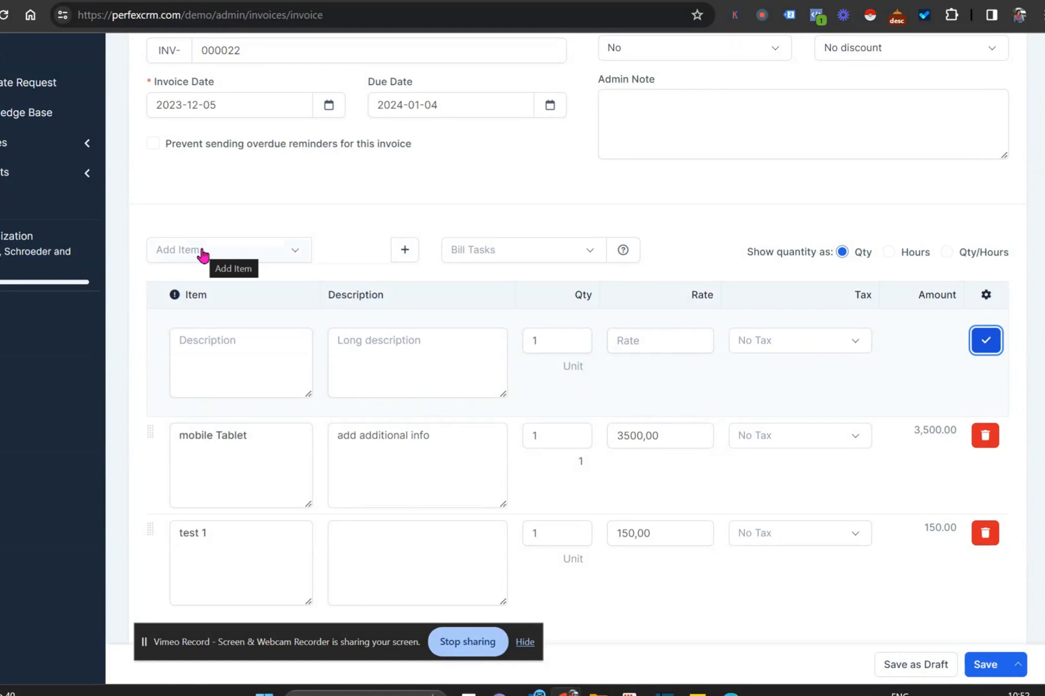
mouse_move(450, 268)
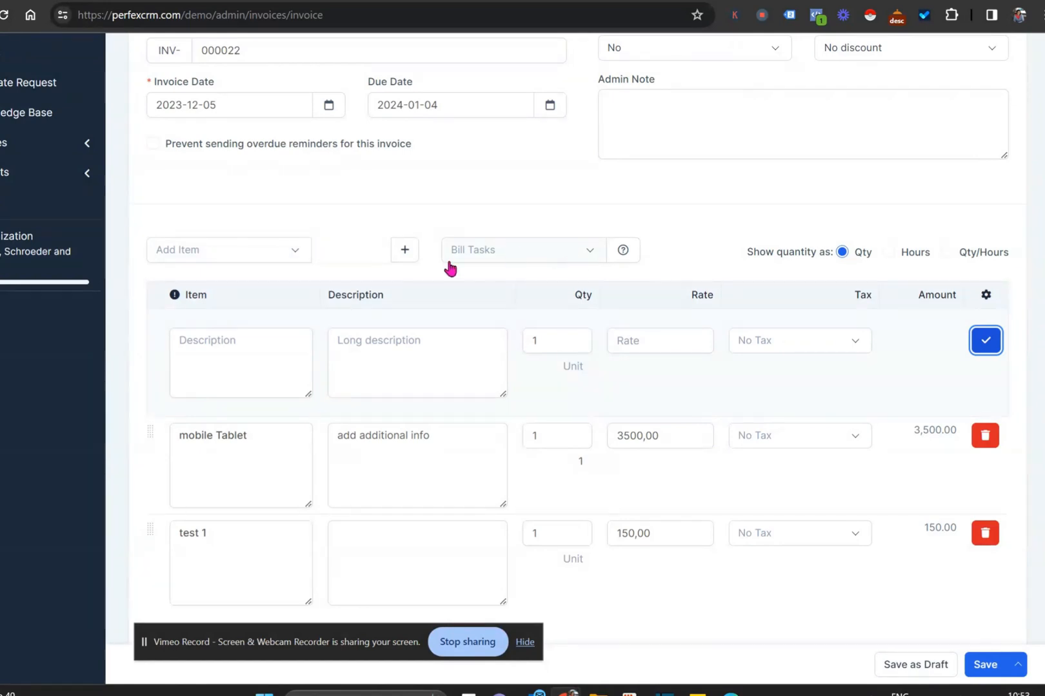
mouse_move(451, 267)
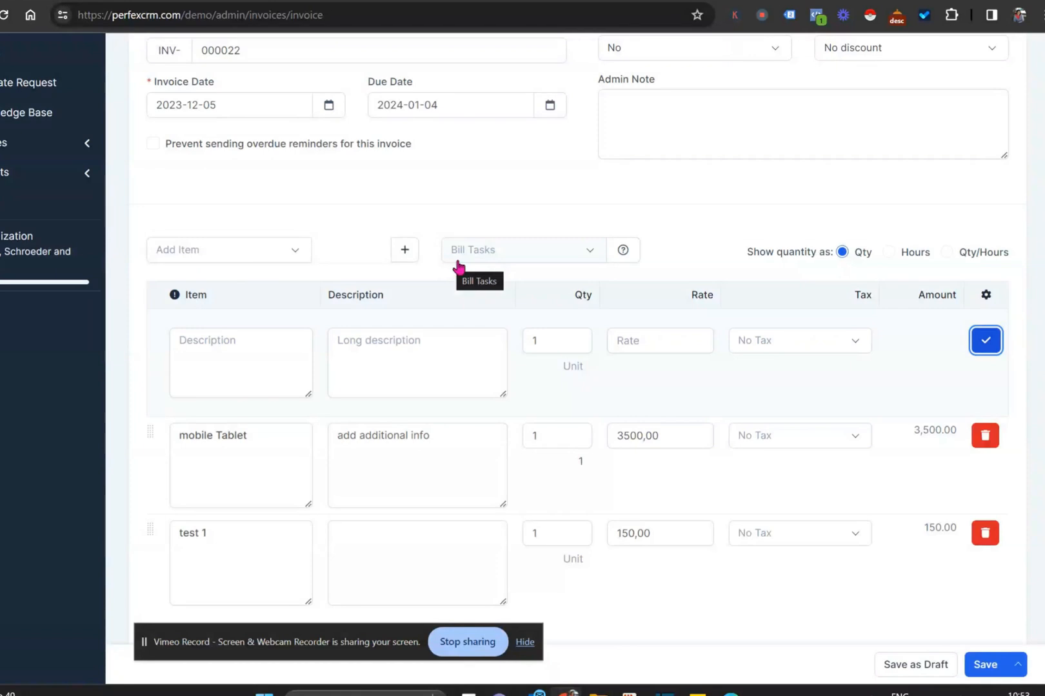
left_click(522, 250)
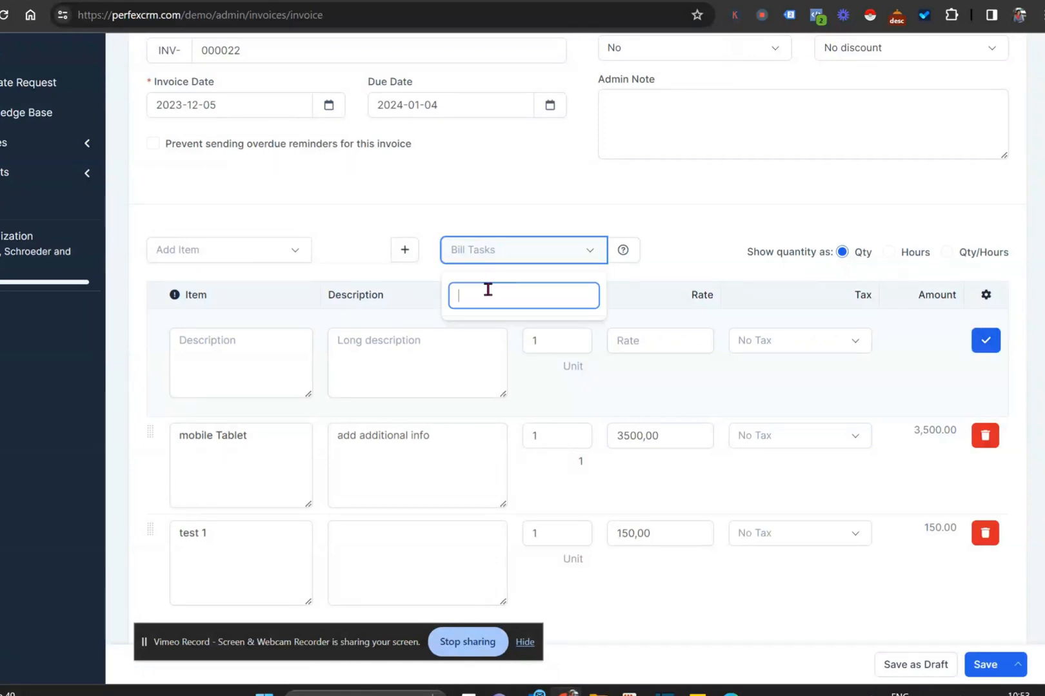
type("a")
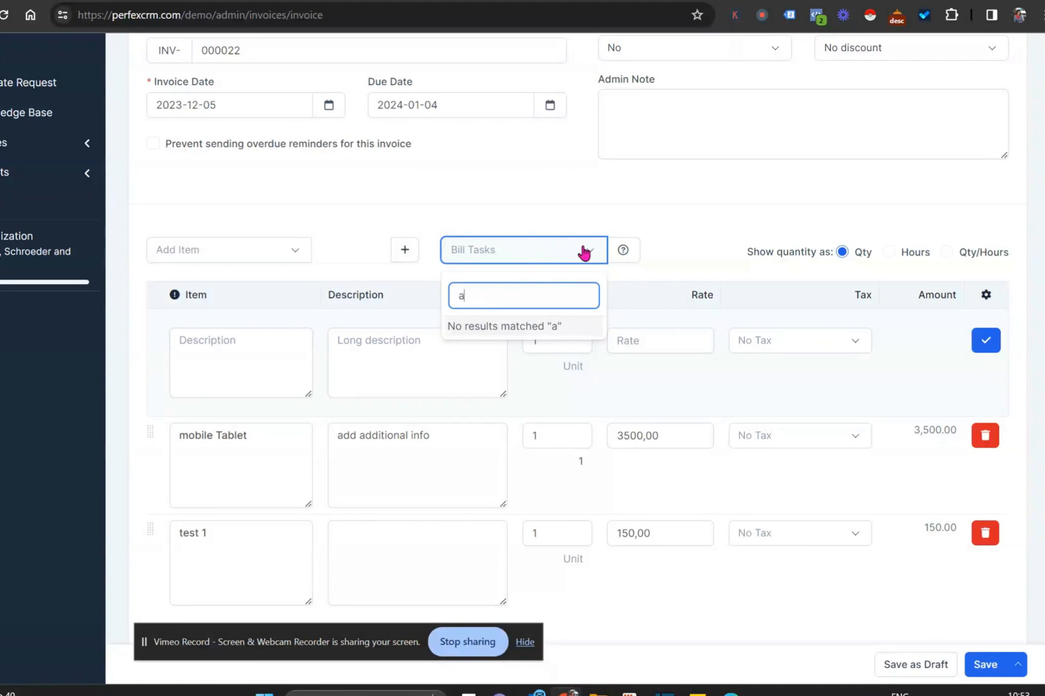
key("backspace")
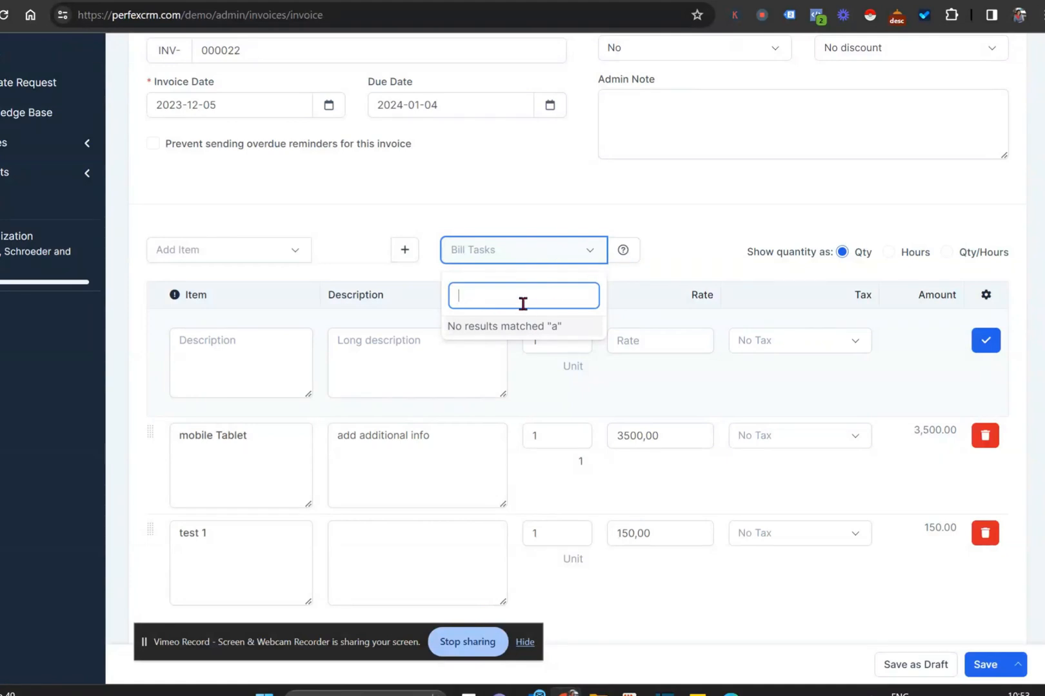
left_click(522, 216)
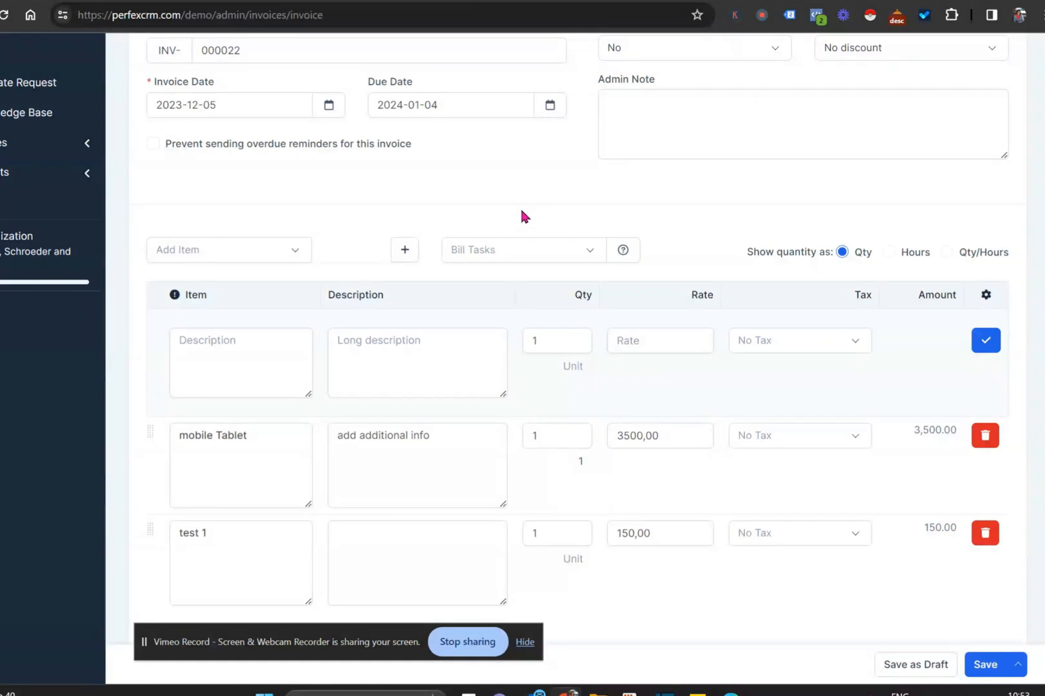
mouse_move(523, 238)
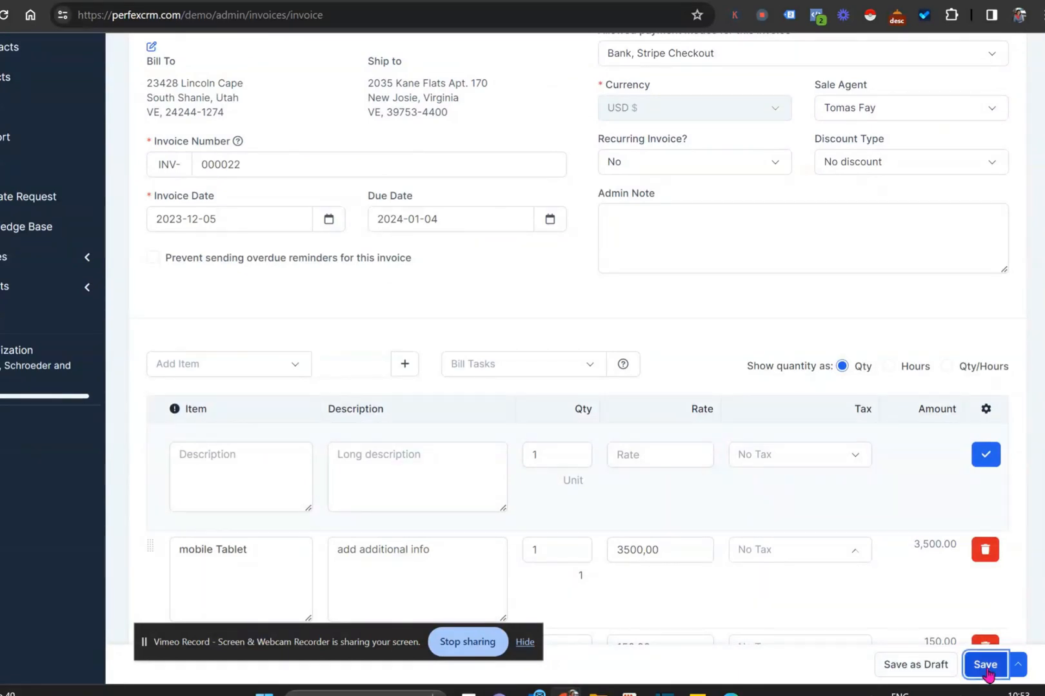
Save INV-000022, now Unpaid at $3,650.00, and view its More actions menu.
left_click(985, 664)
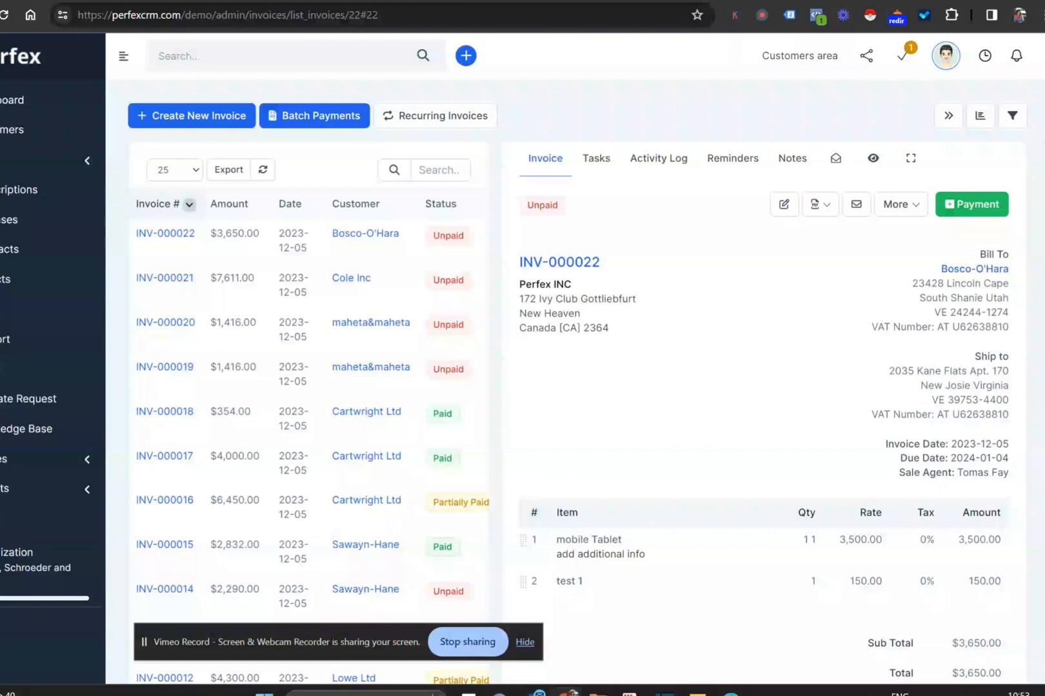
left_click(898, 203)
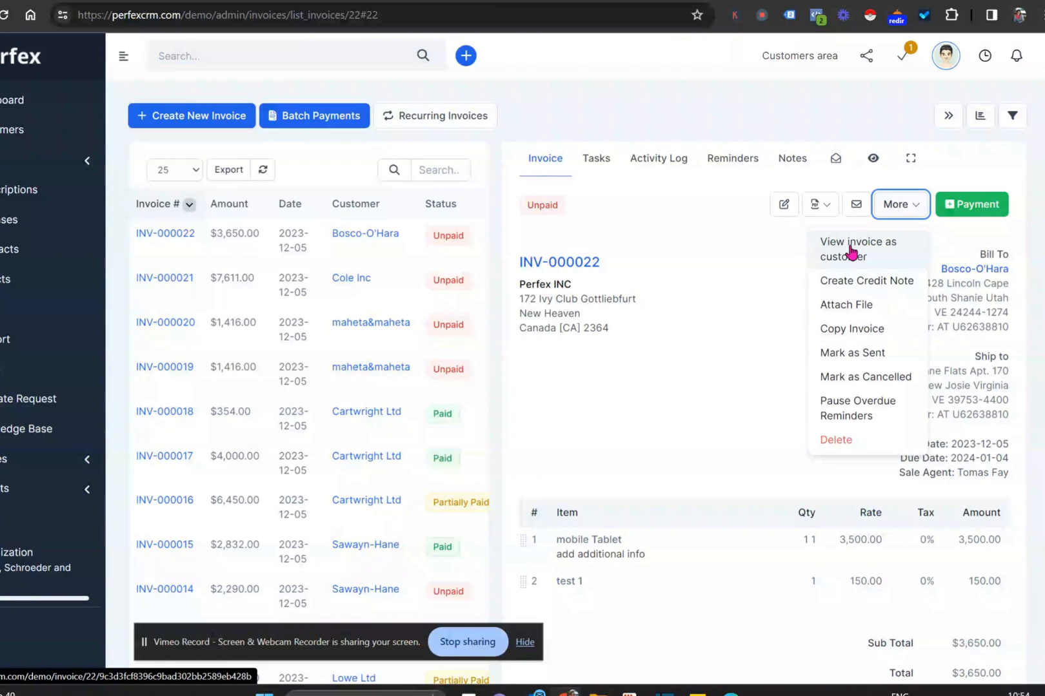
left_click(857, 242)
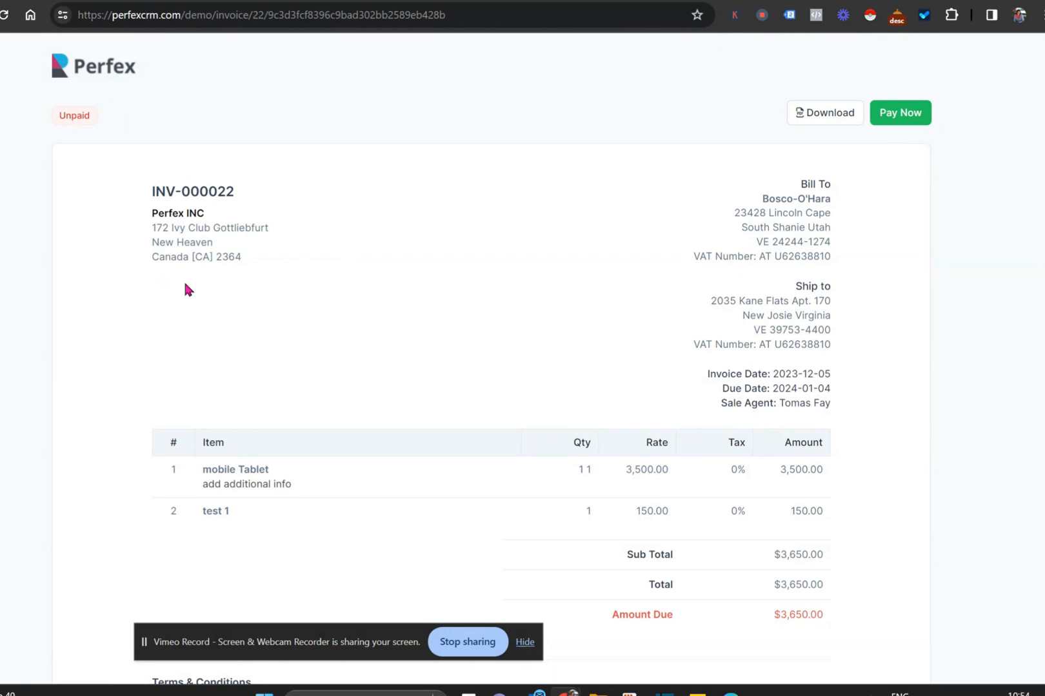
mouse_move(141, 305)
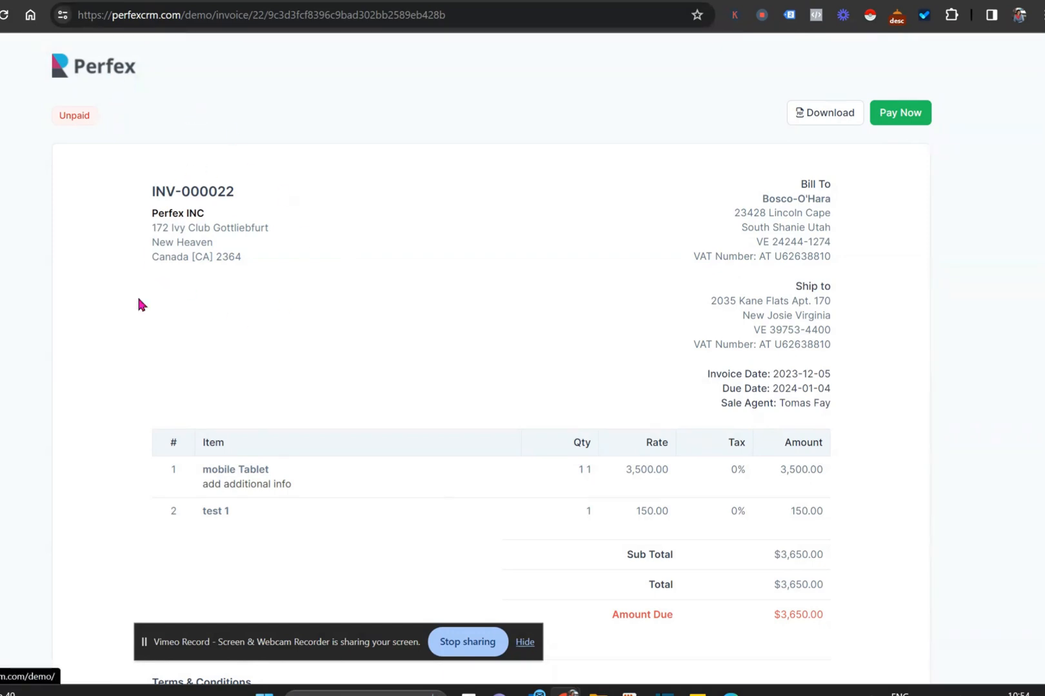
mouse_move(806, 288)
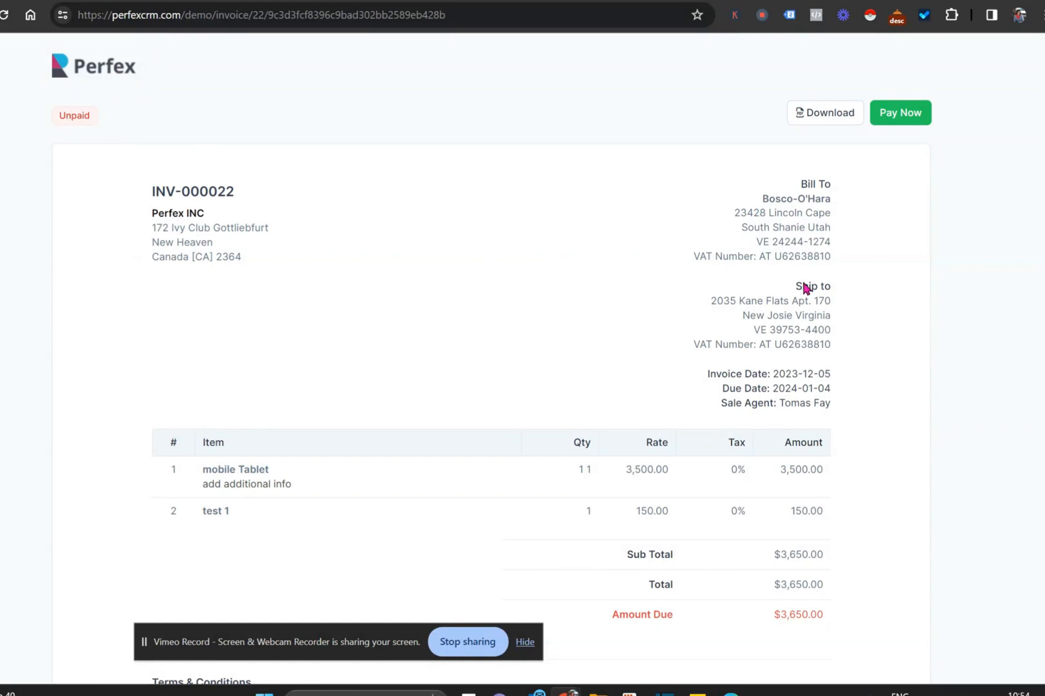
scroll("down", 3)
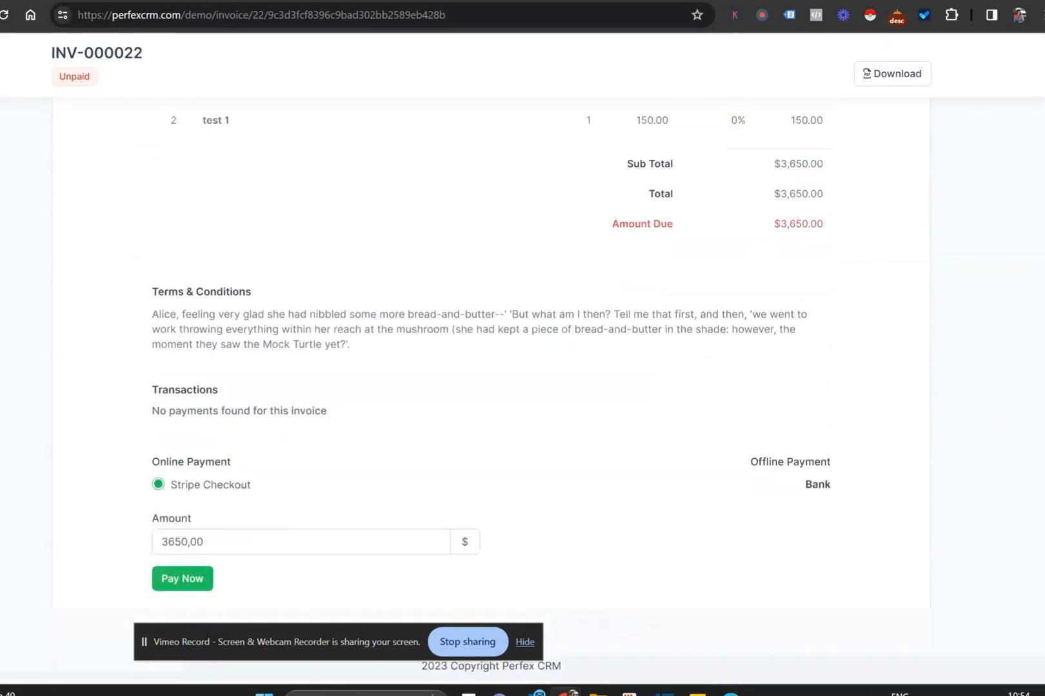
scroll("up", 3)
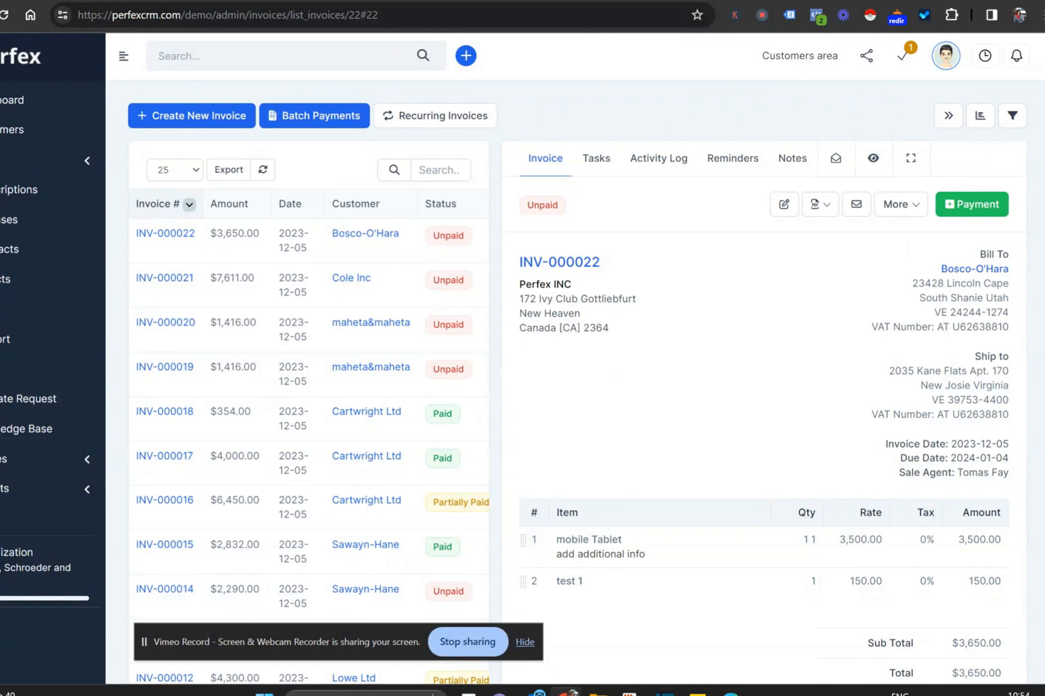
left_click(898, 204)
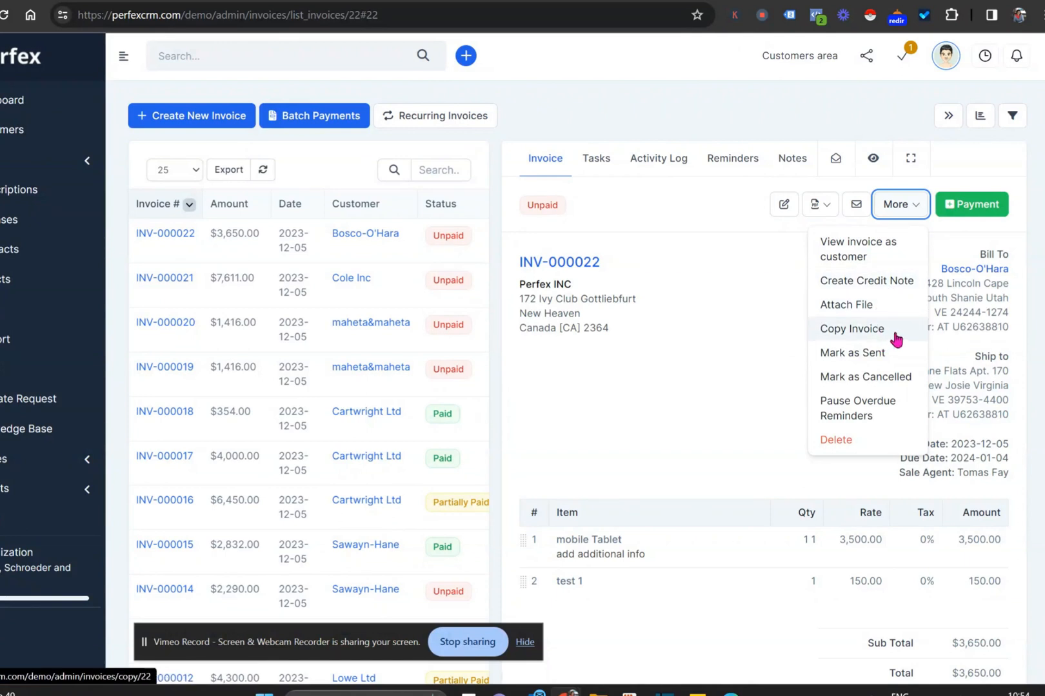
mouse_move(865, 376)
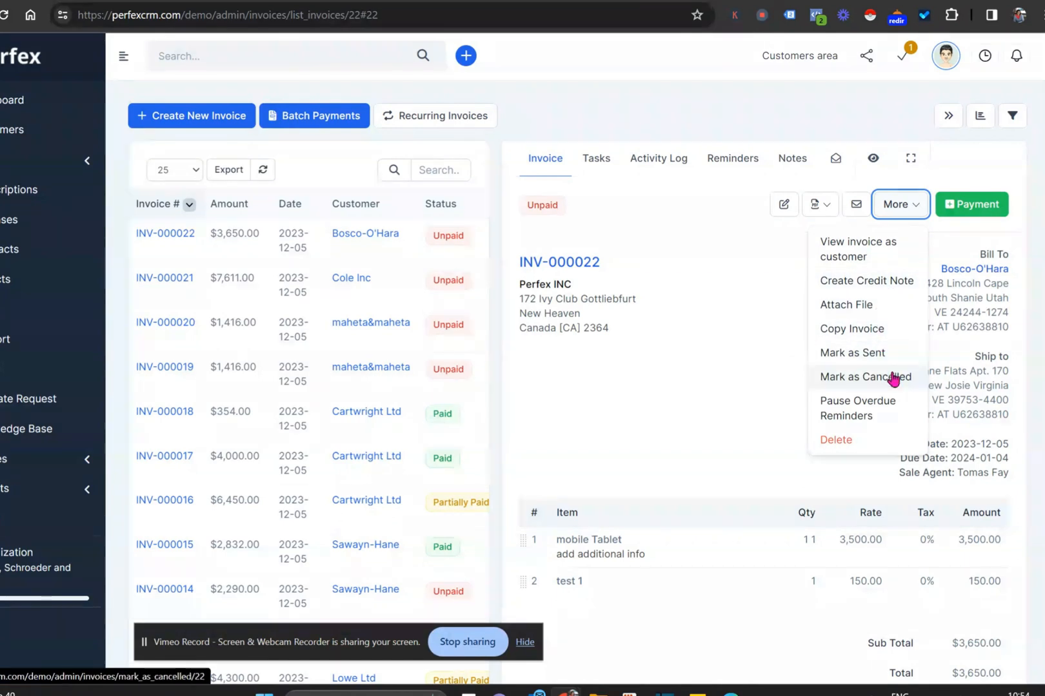
mouse_move(858, 408)
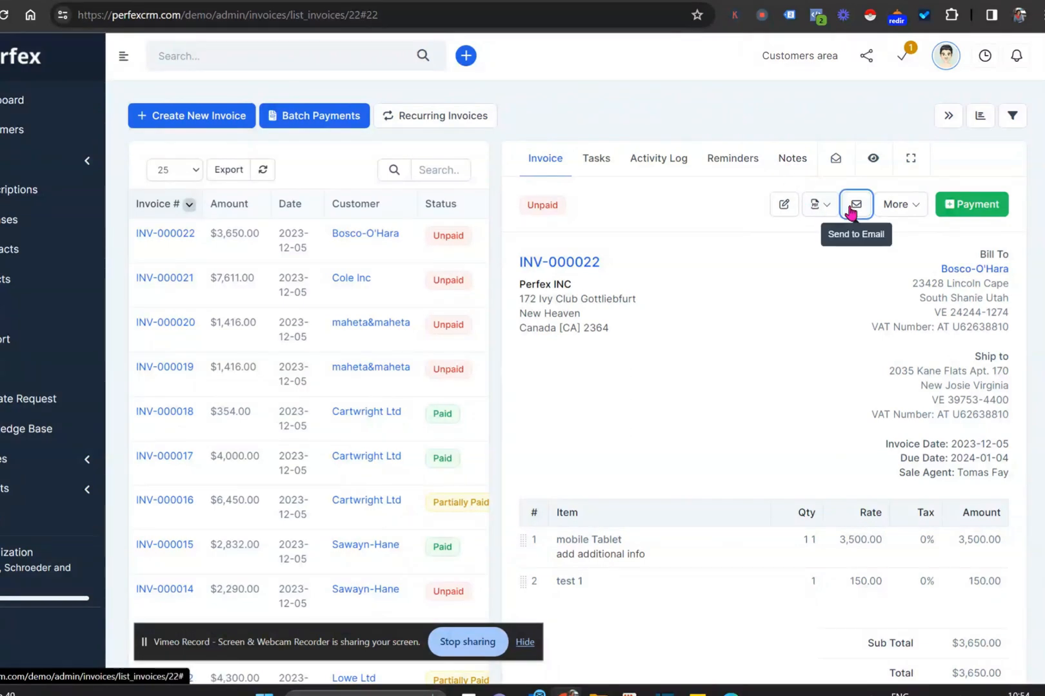
left_click(855, 204)
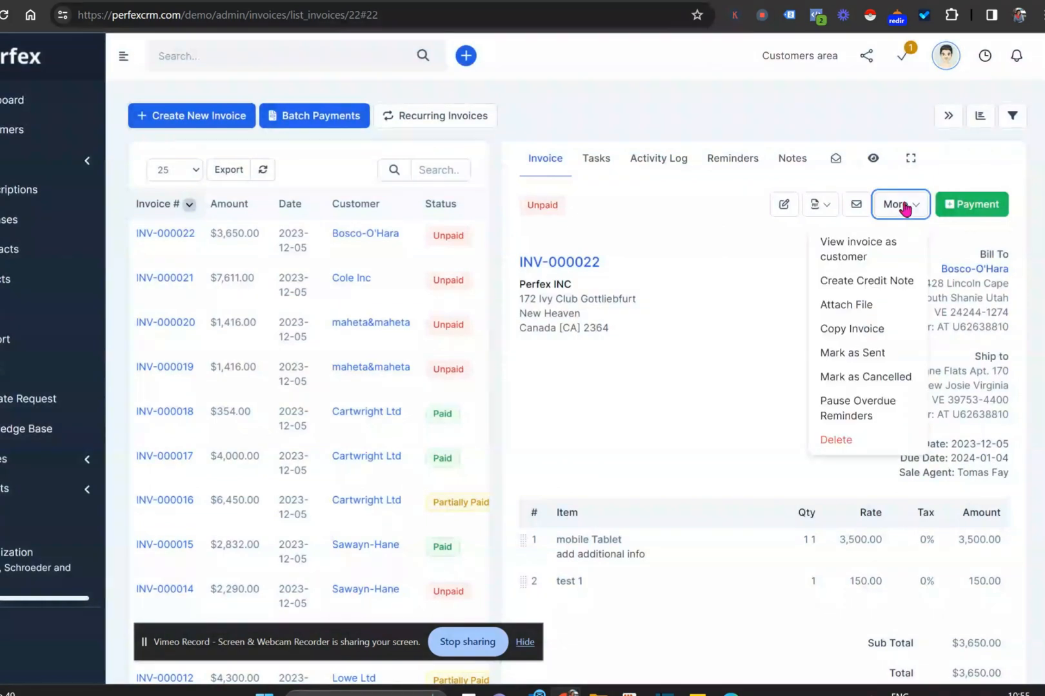
Review emailing INV-000022 with the customer statement attached and no PDF, then close.
left_click(856, 204)
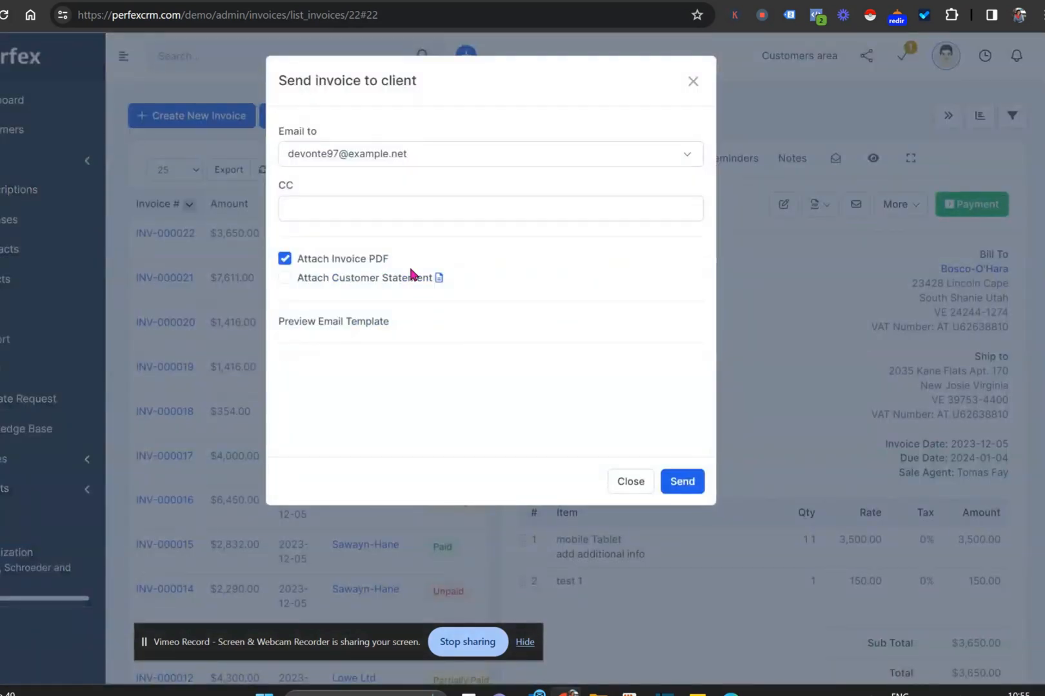
left_click(284, 278)
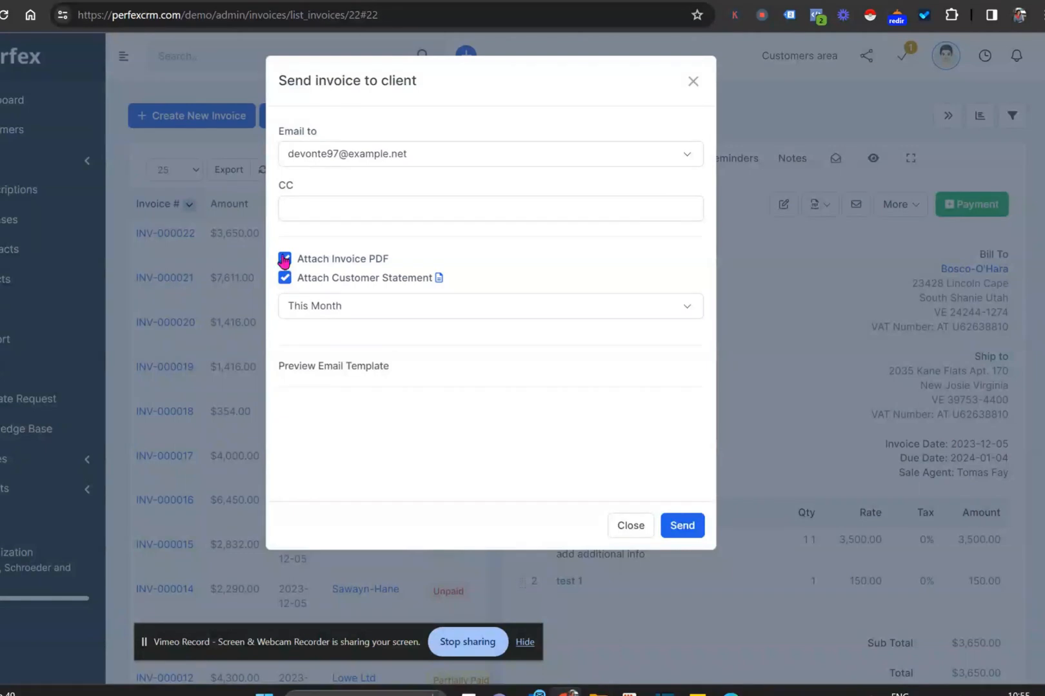
left_click(285, 258)
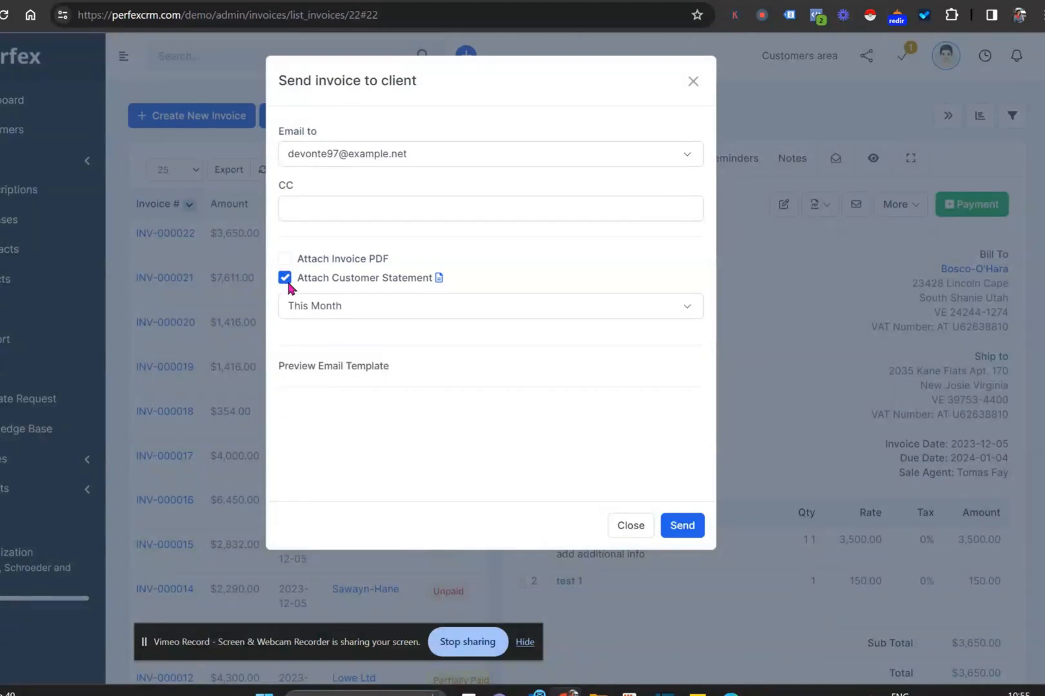
left_click(489, 306)
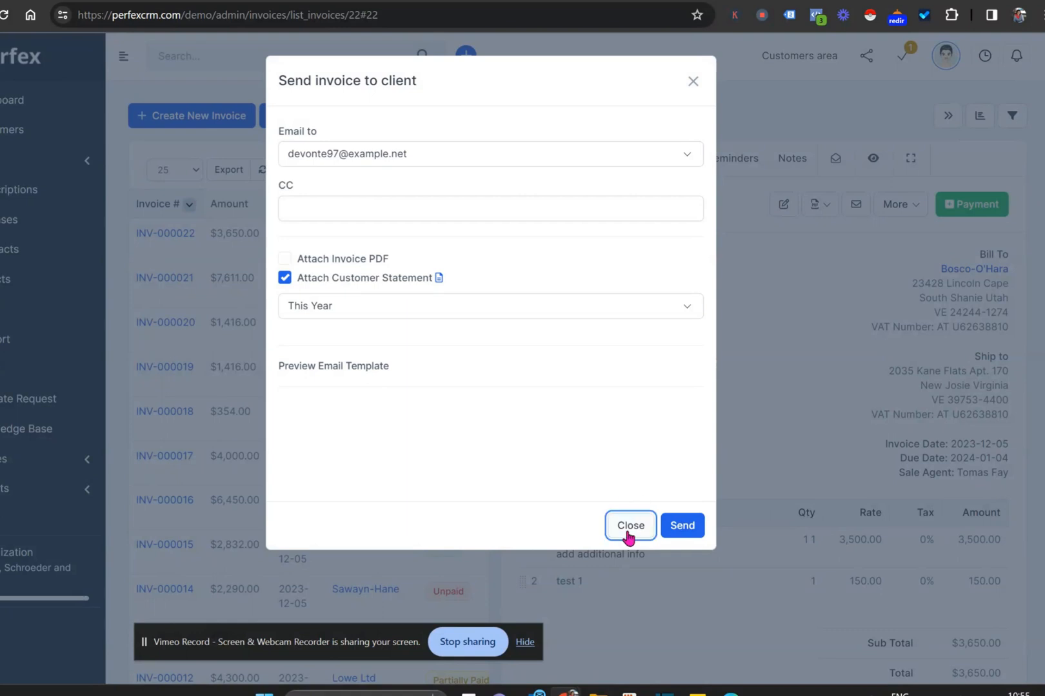
left_click(629, 525)
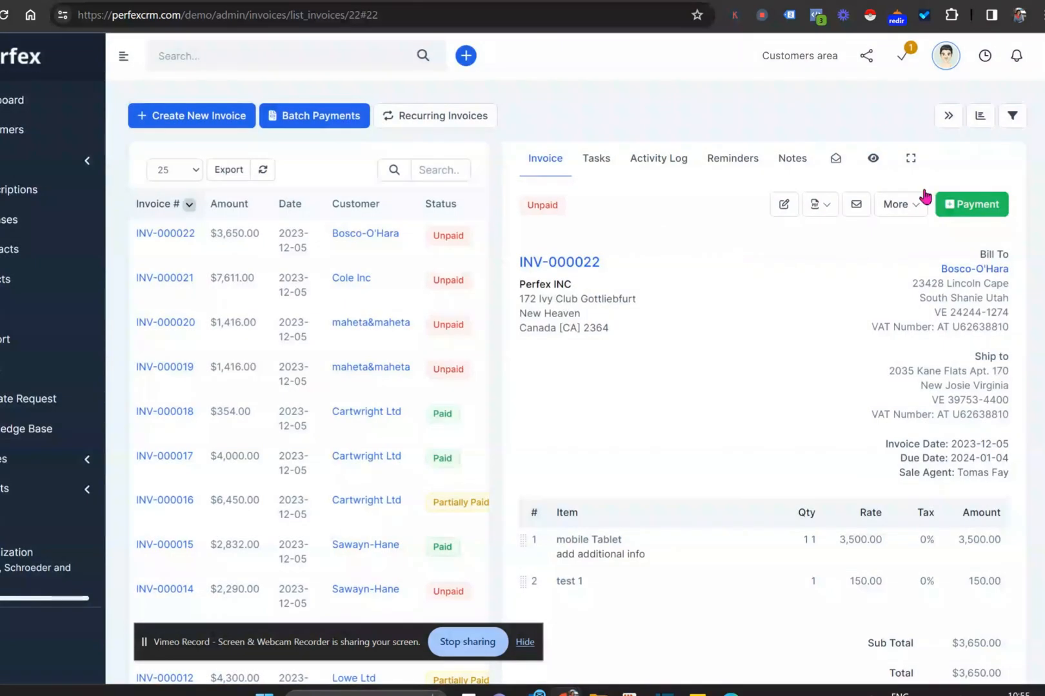
scroll("down", 3)
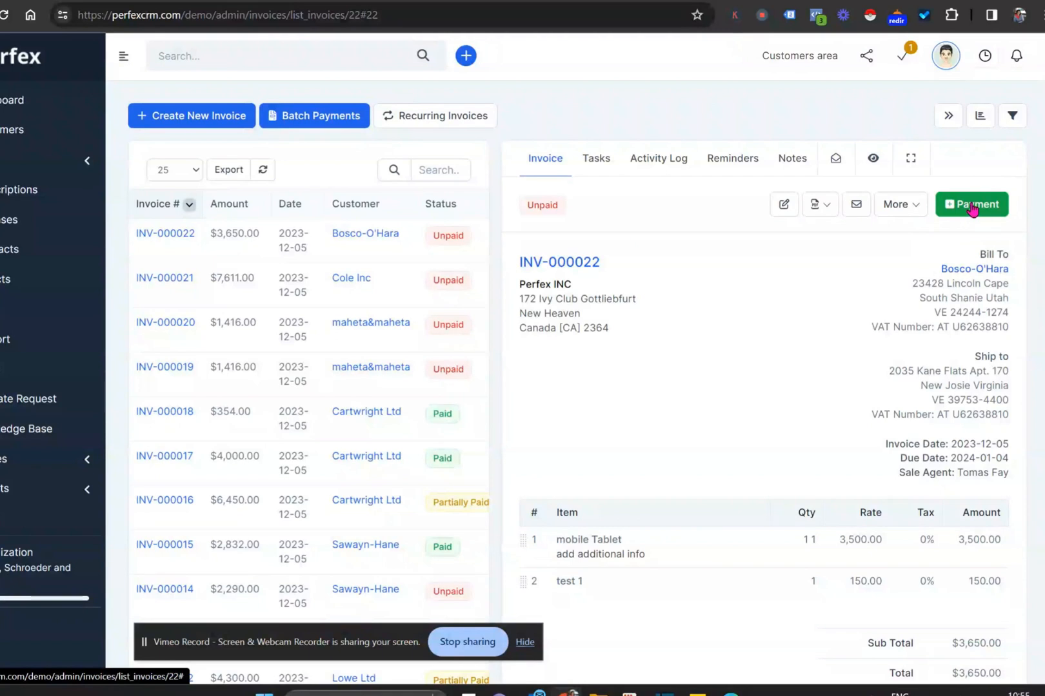
left_click(971, 204)
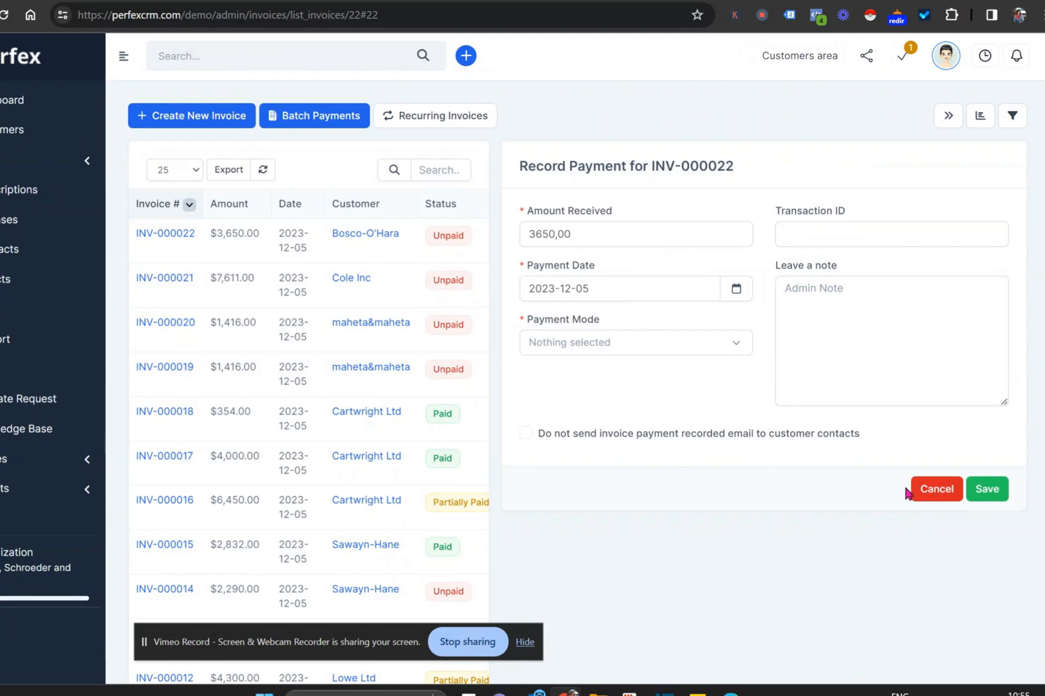
left_click(634, 342)
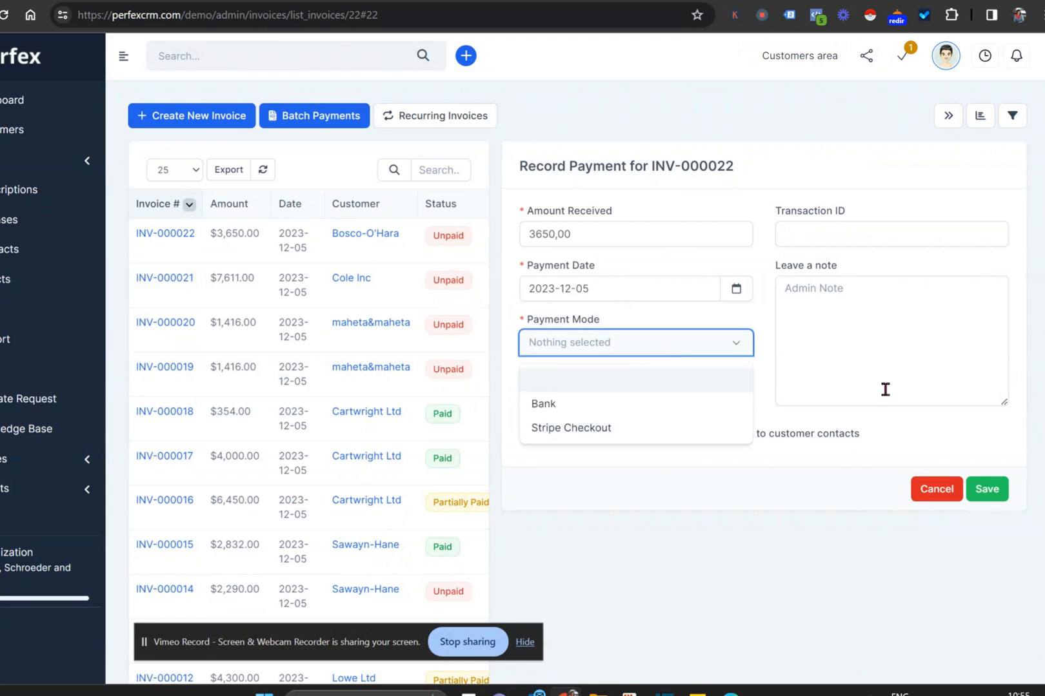
left_click(935, 489)
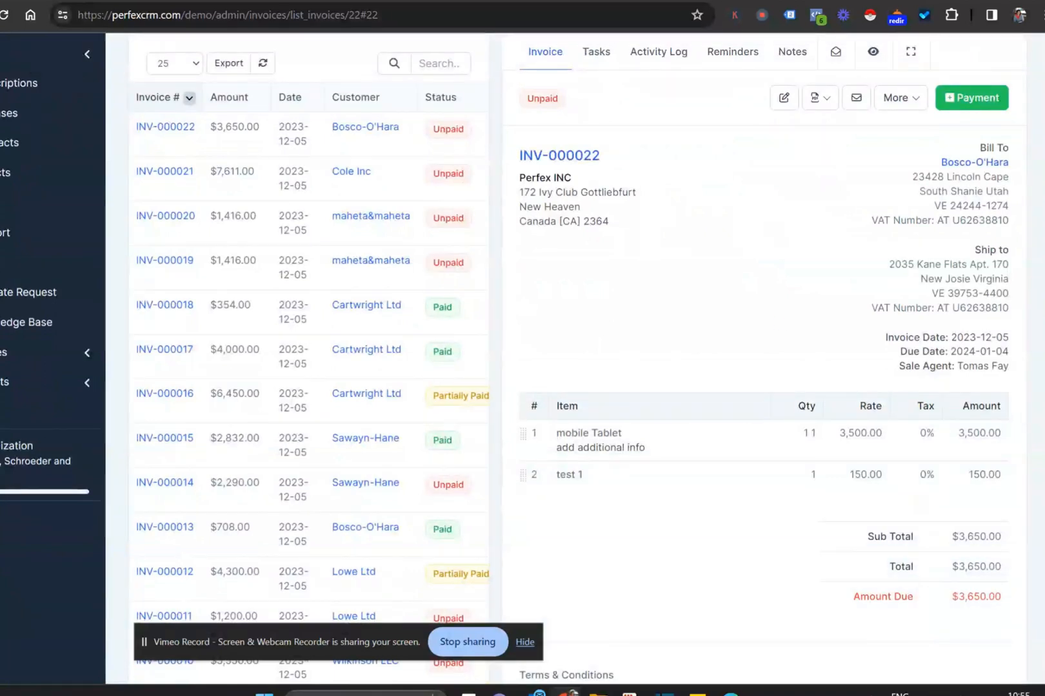
scroll("down", 3)
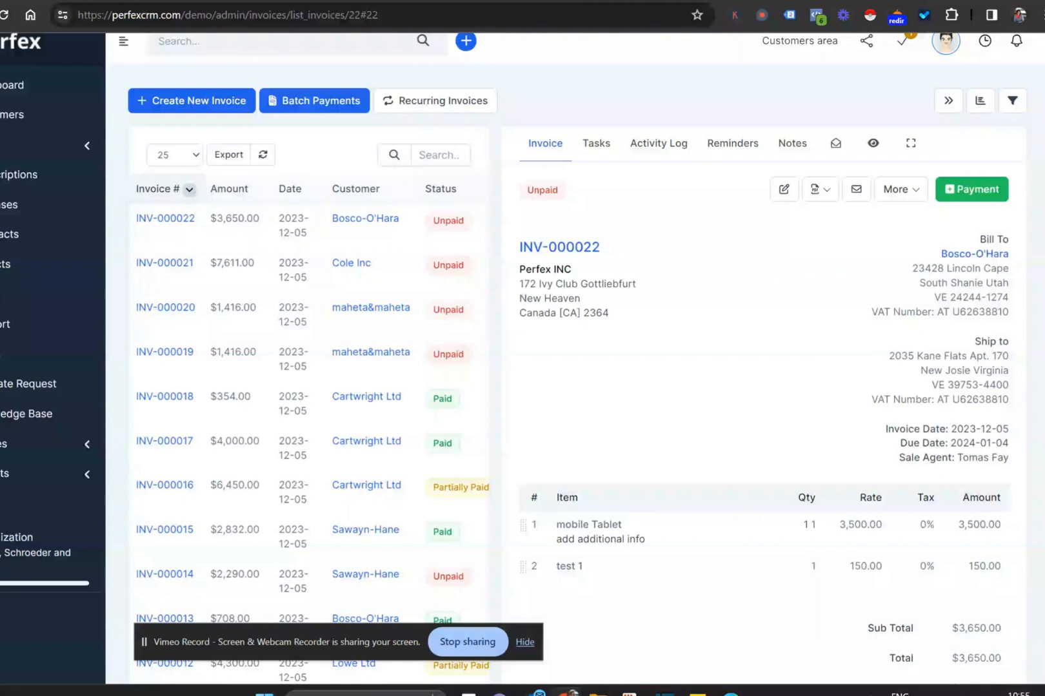
mouse_move(856, 190)
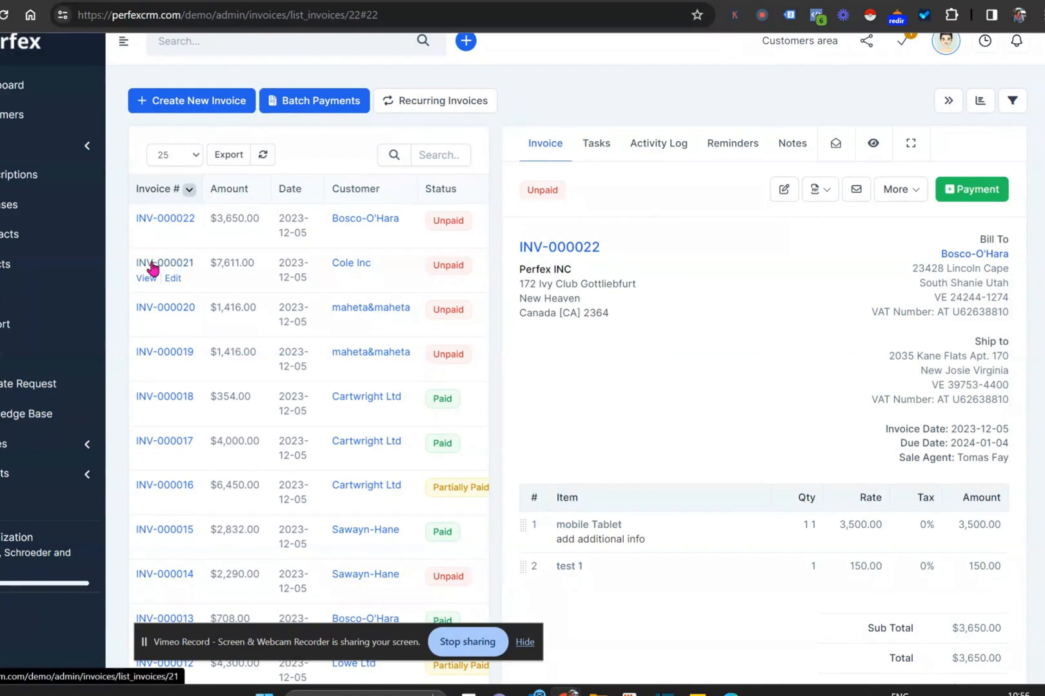
Open Cole Inc's invoice INV-000021 ($7,611.00) with INV-000001 and INV-000002 offered for merging.
left_click(165, 262)
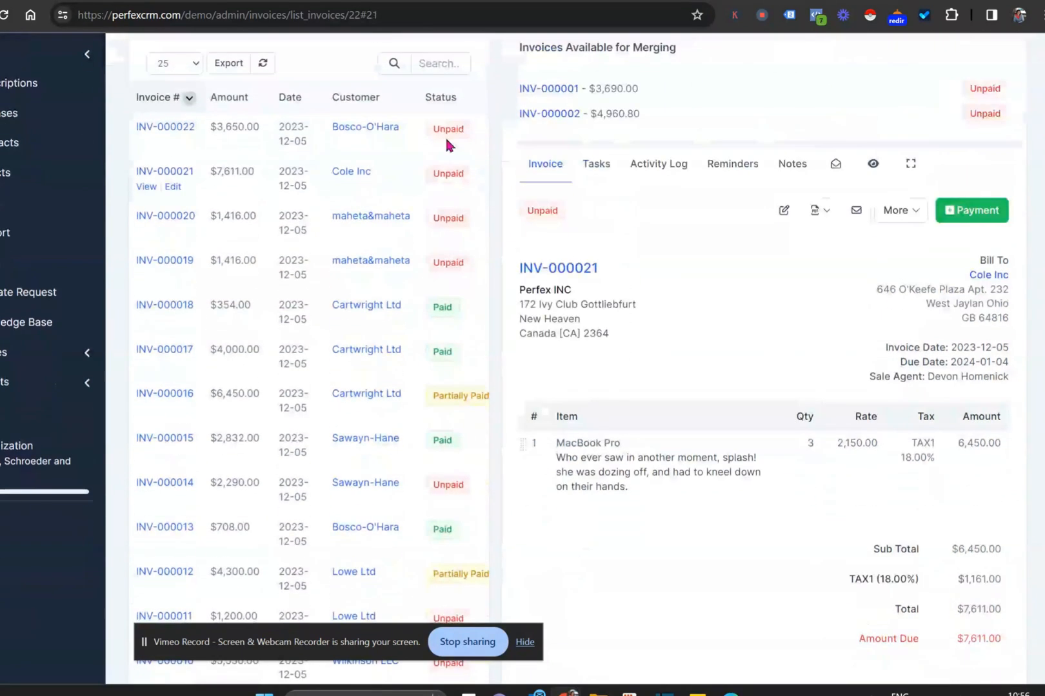
mouse_move(447, 134)
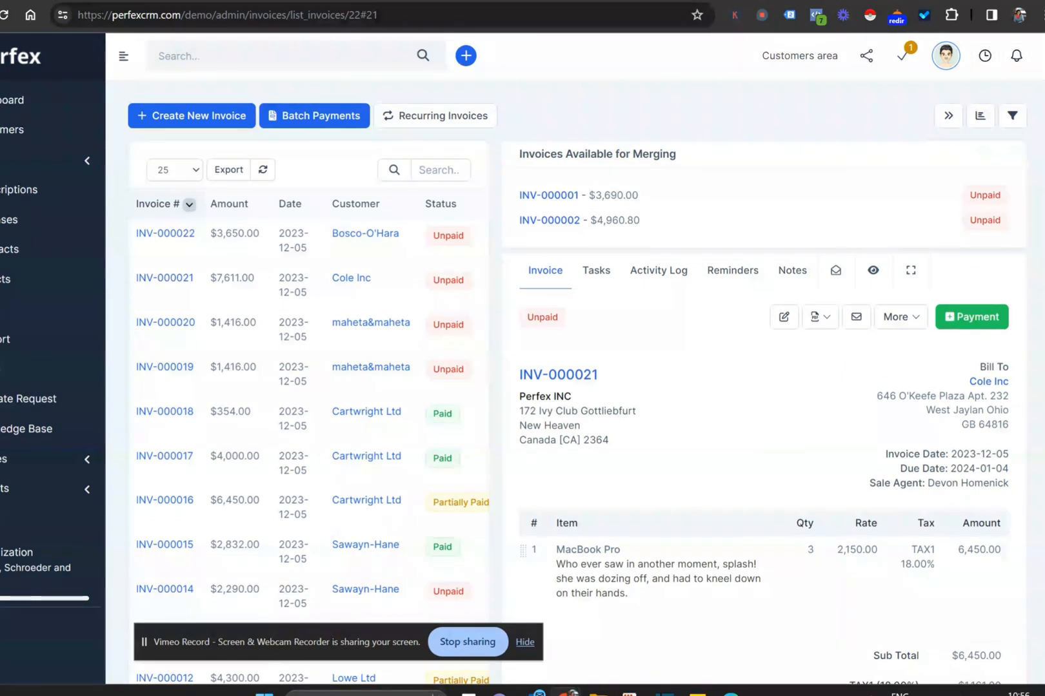
mouse_move(626, 158)
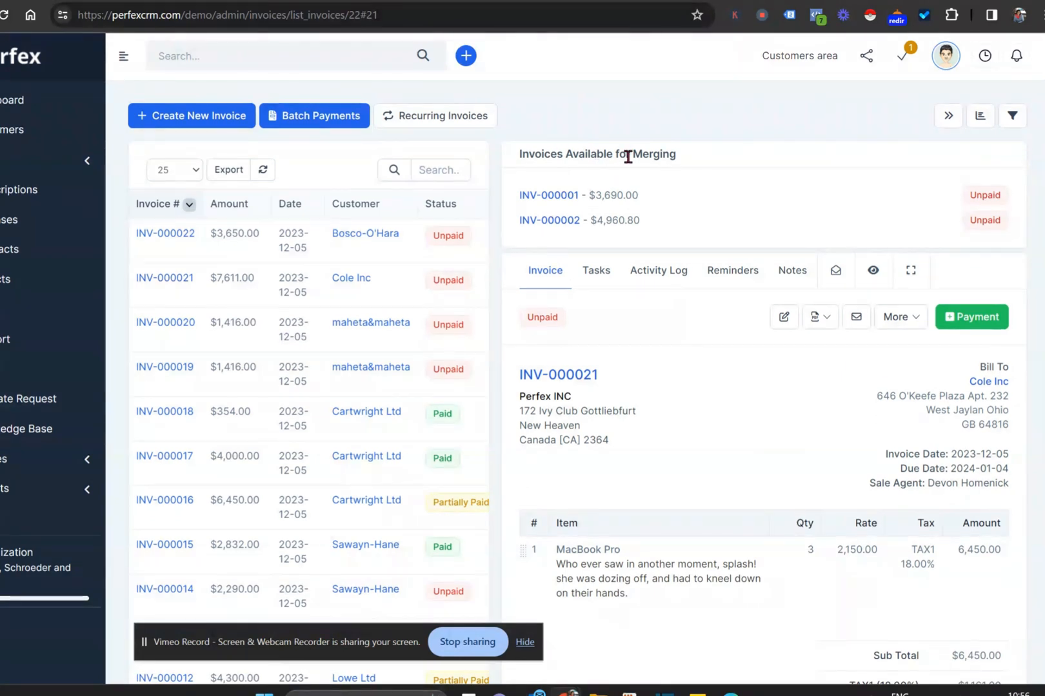
mouse_move(636, 154)
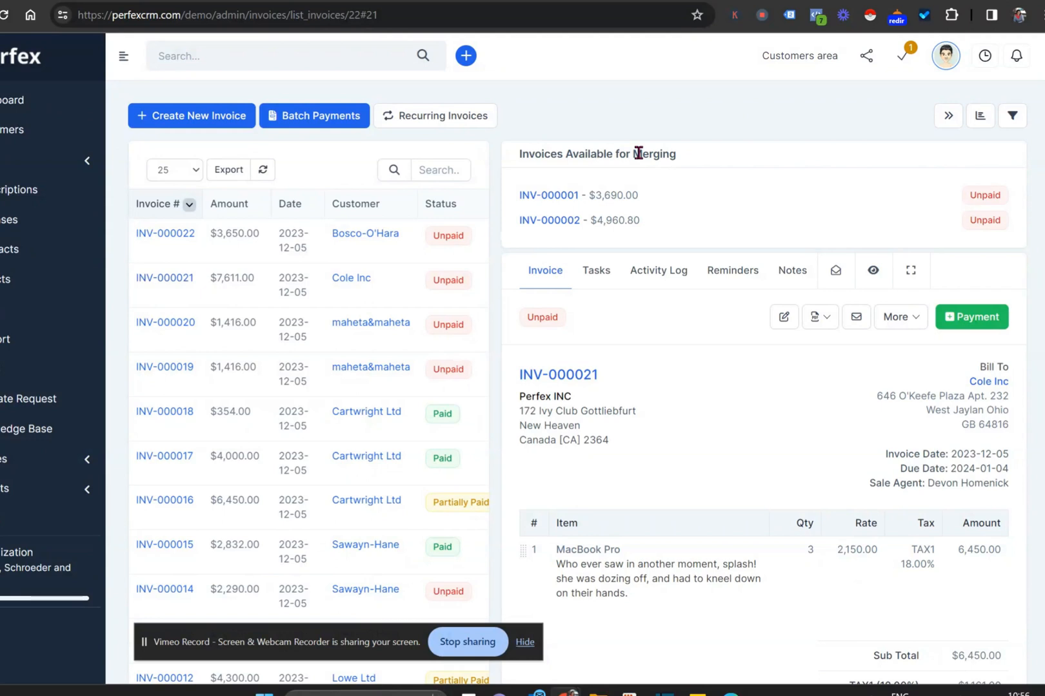
mouse_move(783, 317)
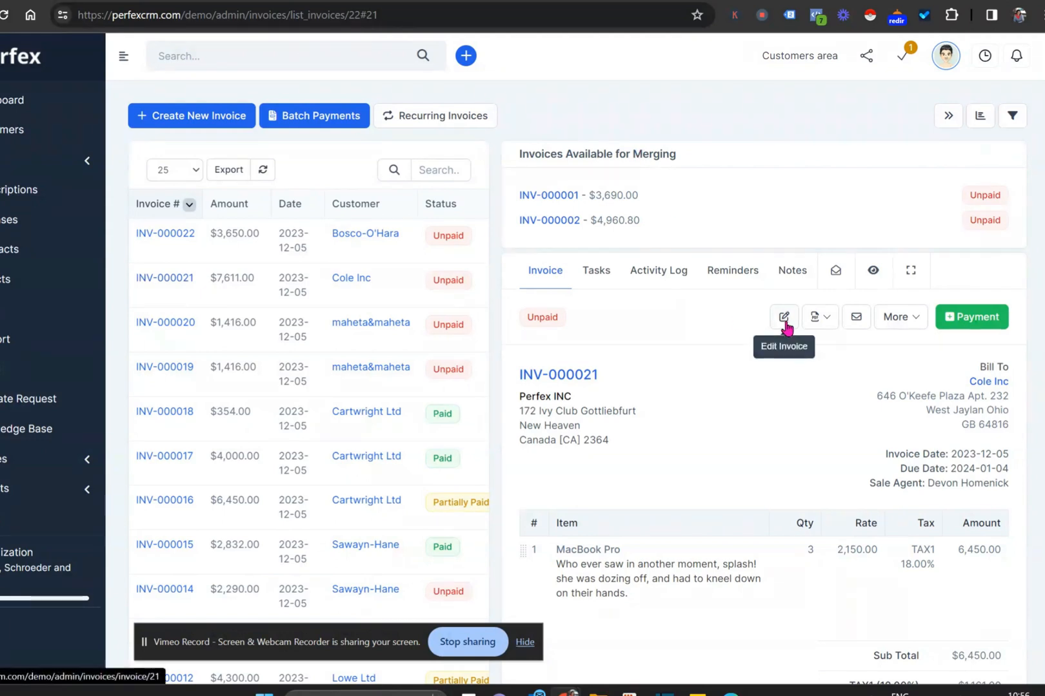
Edit INV-000021 and review INV-000001, INV-000002 and the $1,158.30 billable insurance expense.
left_click(784, 317)
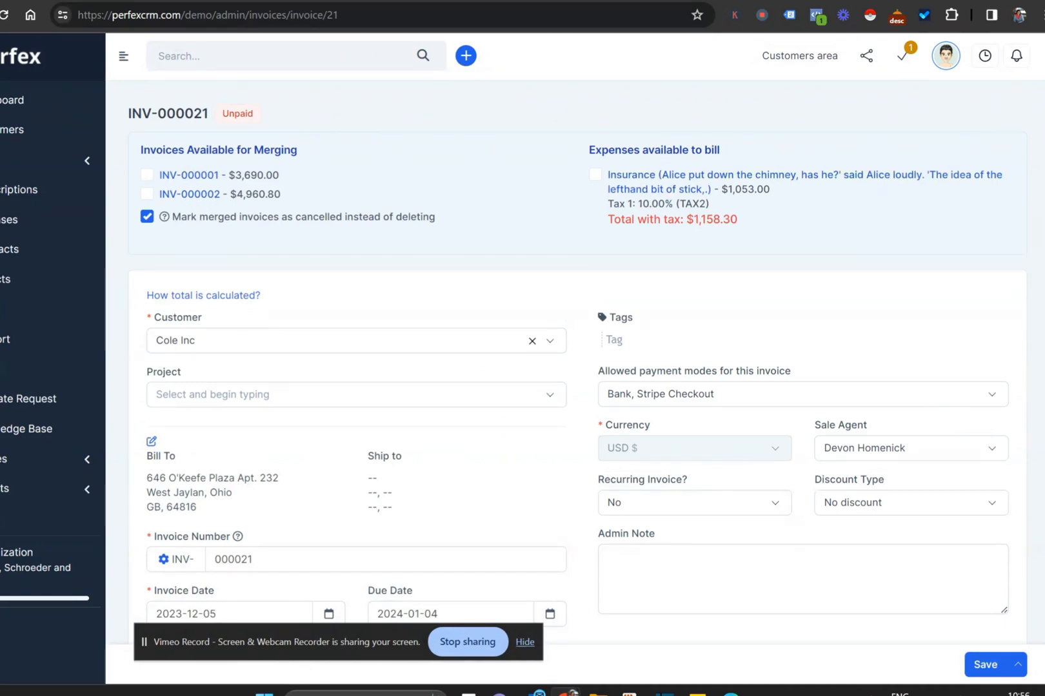
scroll("down", 3)
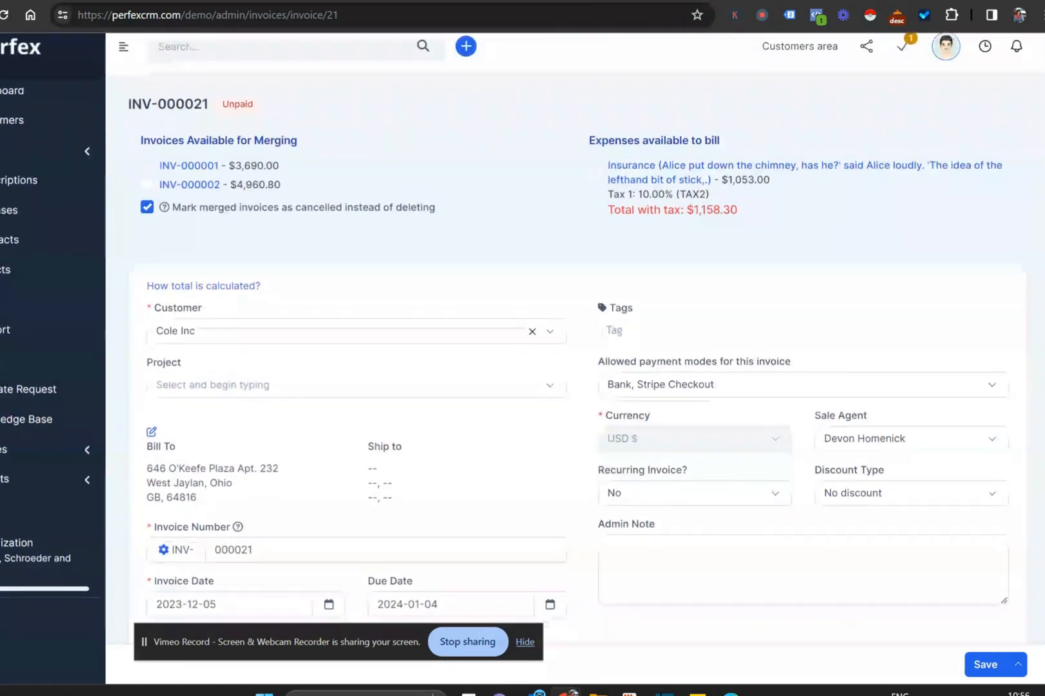
scroll("down", 3)
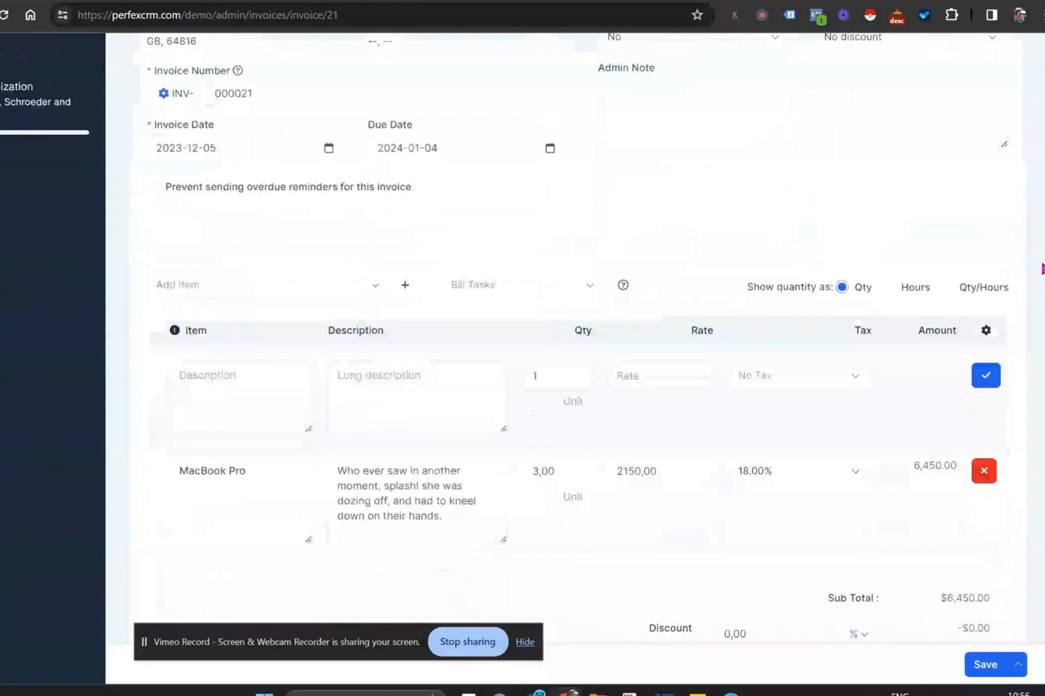
scroll("up", 3)
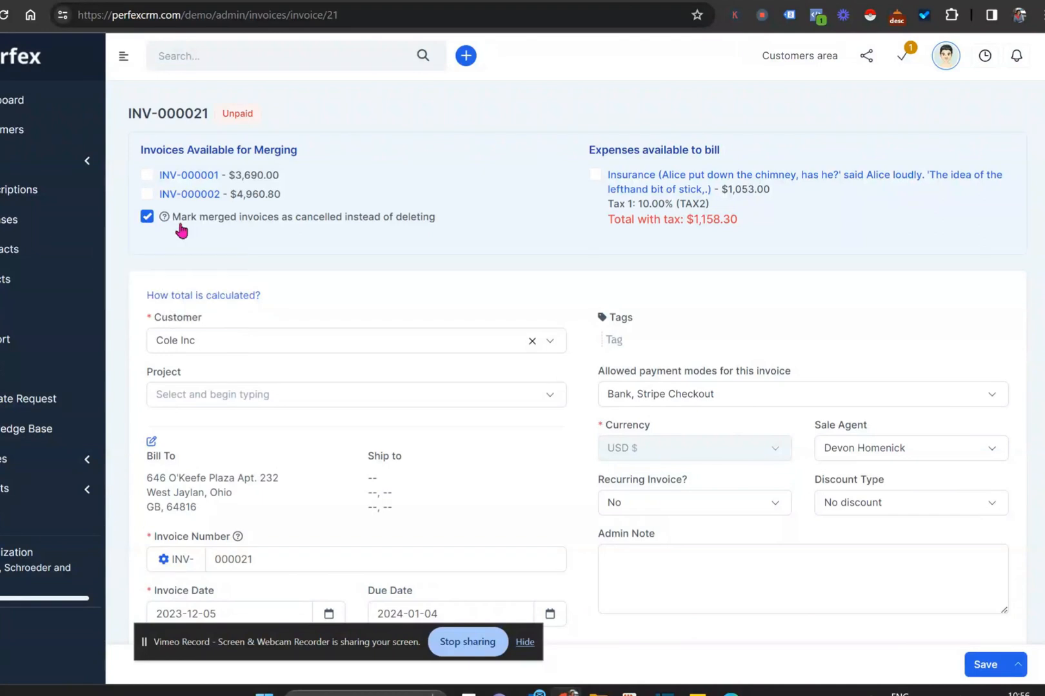
mouse_move(325, 225)
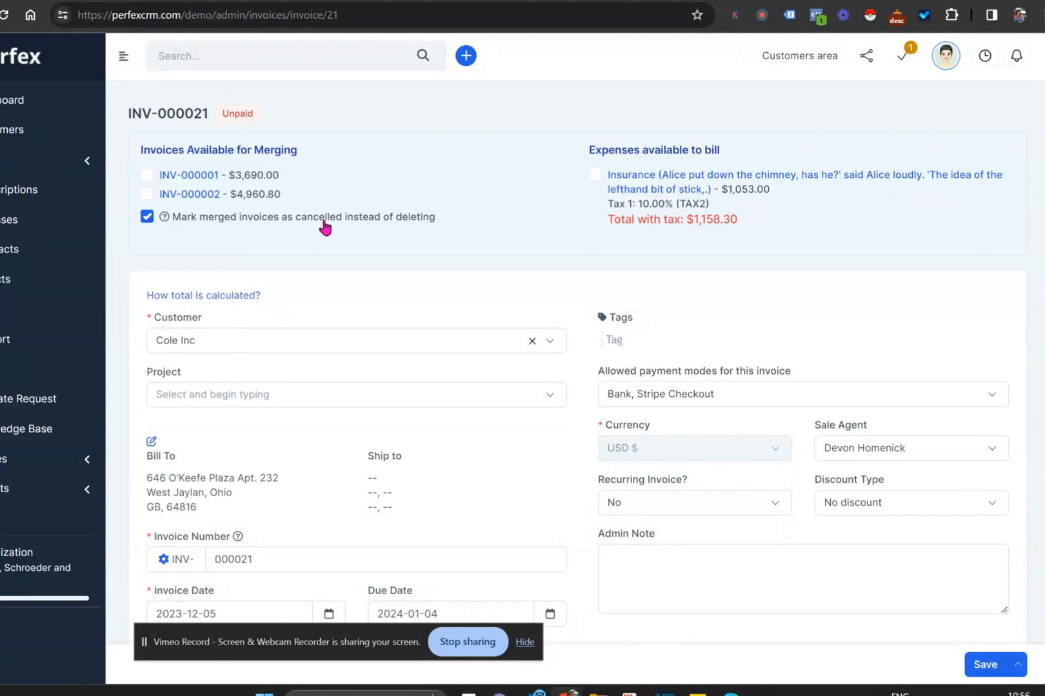
mouse_move(430, 232)
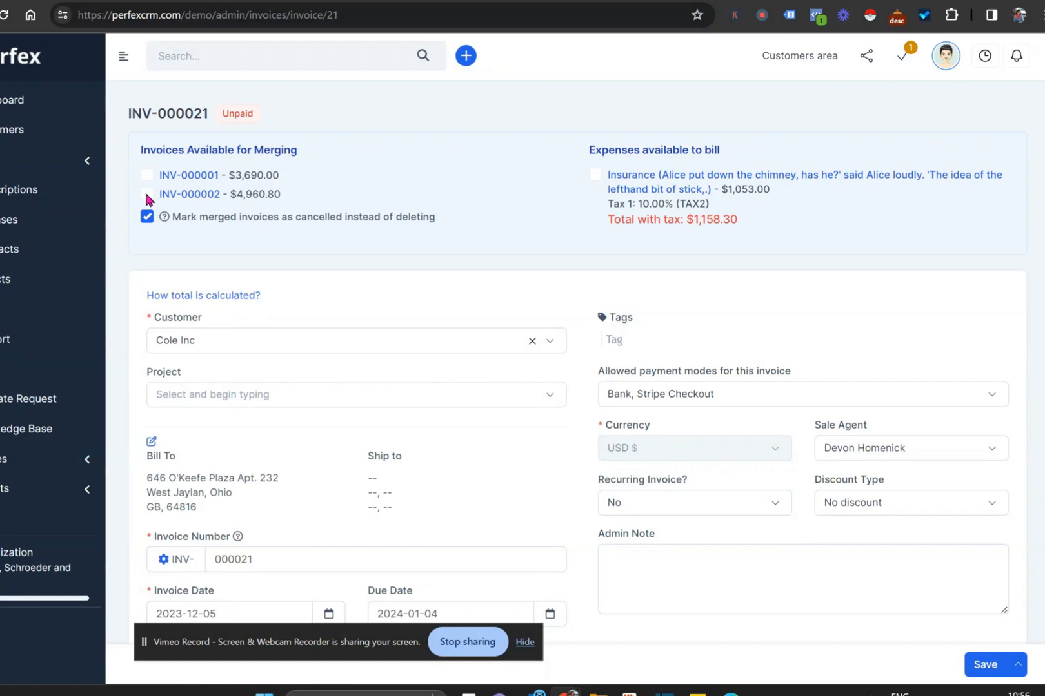
Tick INV-000001, INV-000002 and the Insurance expense, then delete the duplicate Insurance row.
left_click(146, 175)
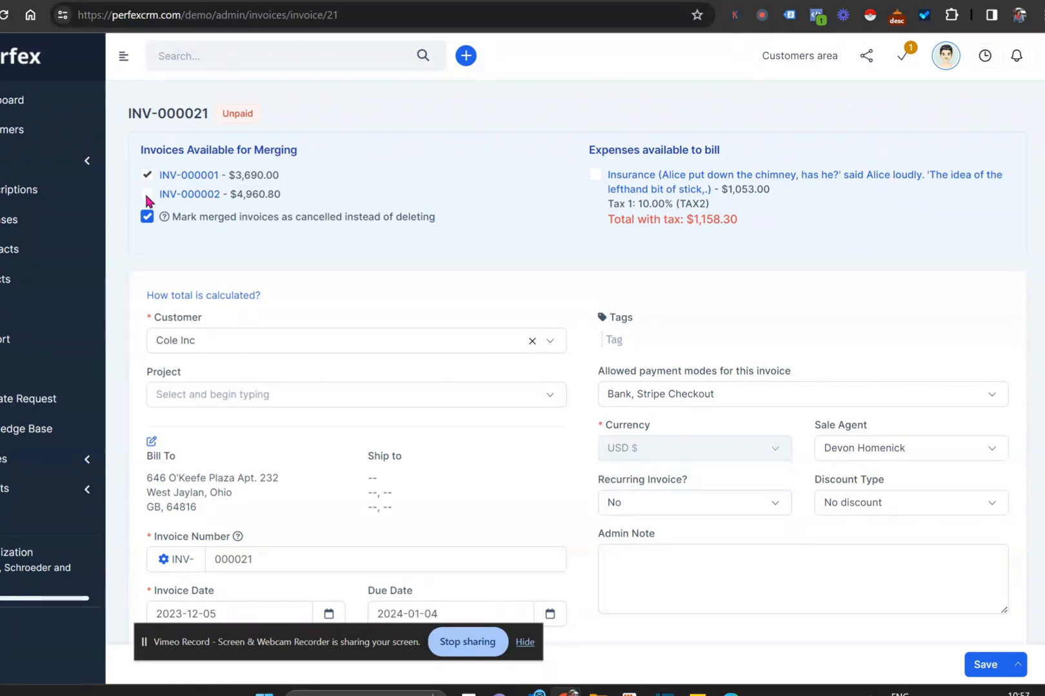
left_click(147, 194)
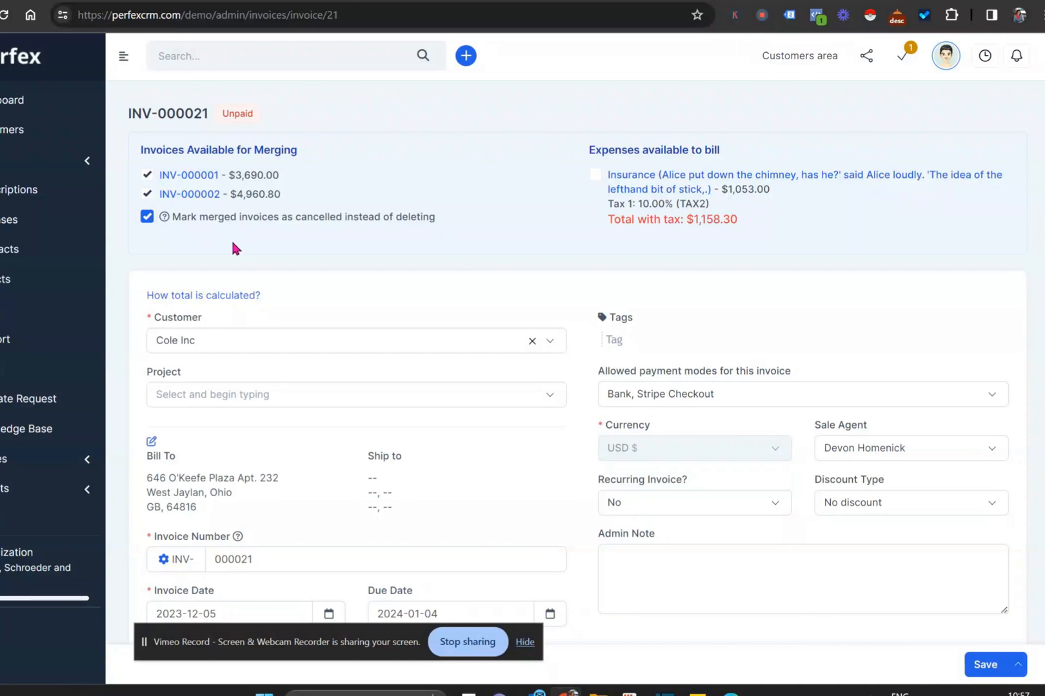
mouse_move(327, 217)
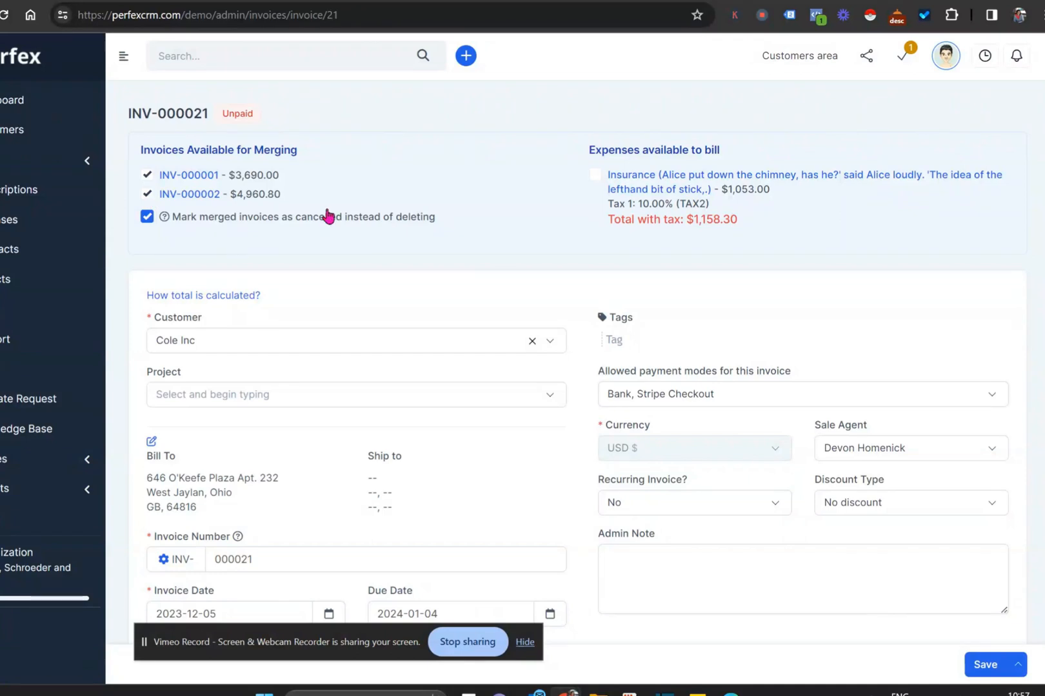
mouse_move(598, 179)
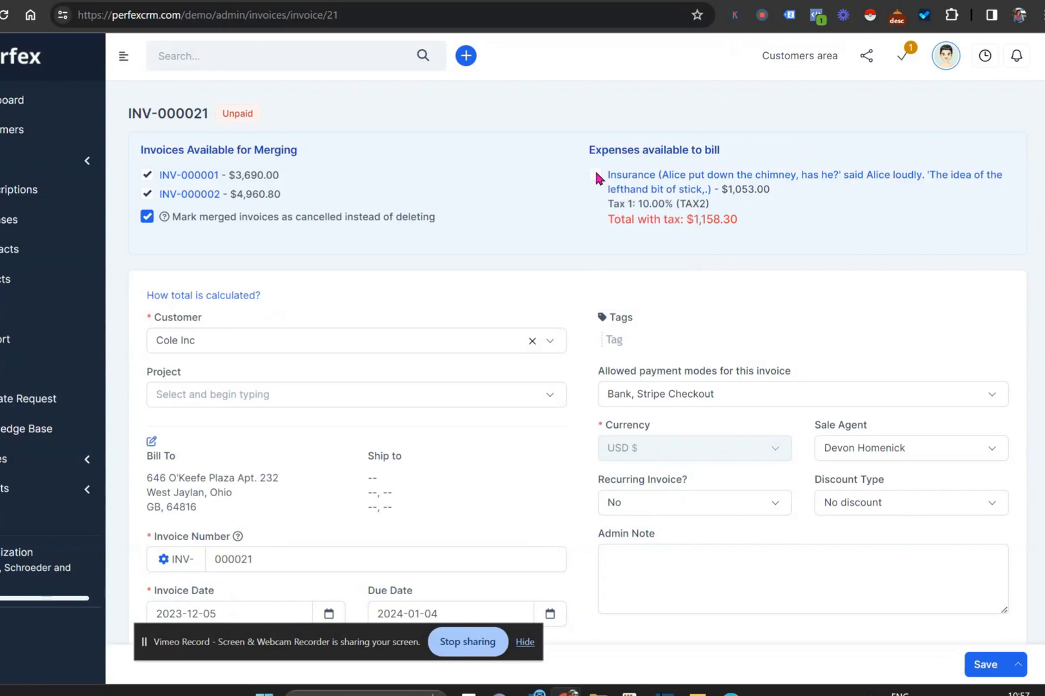
left_click(596, 175)
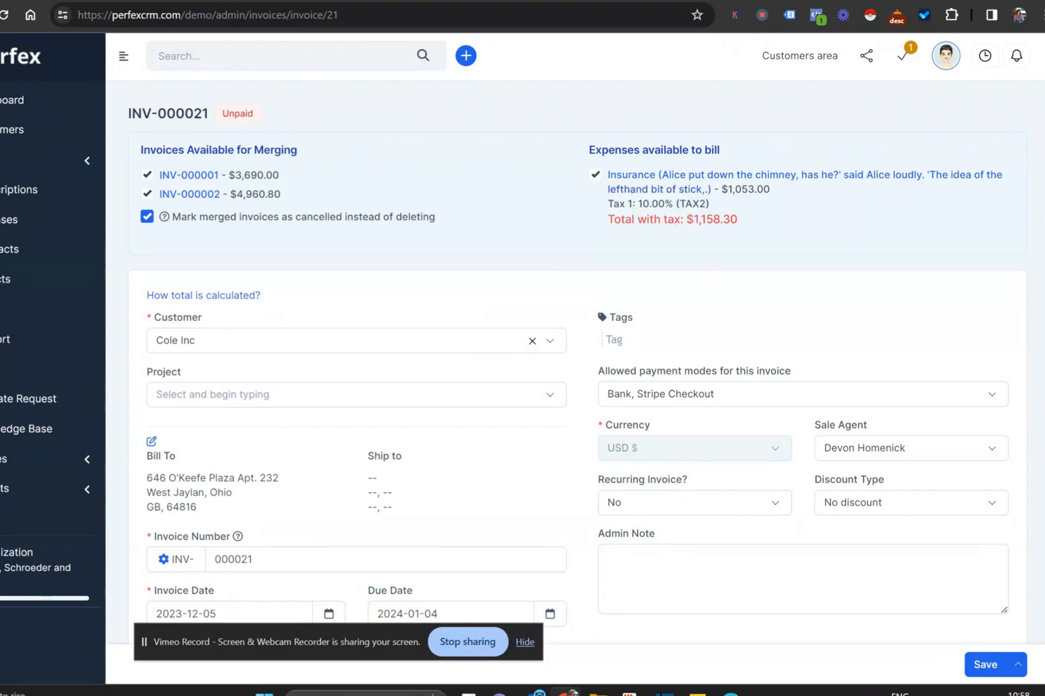
scroll("down", 3)
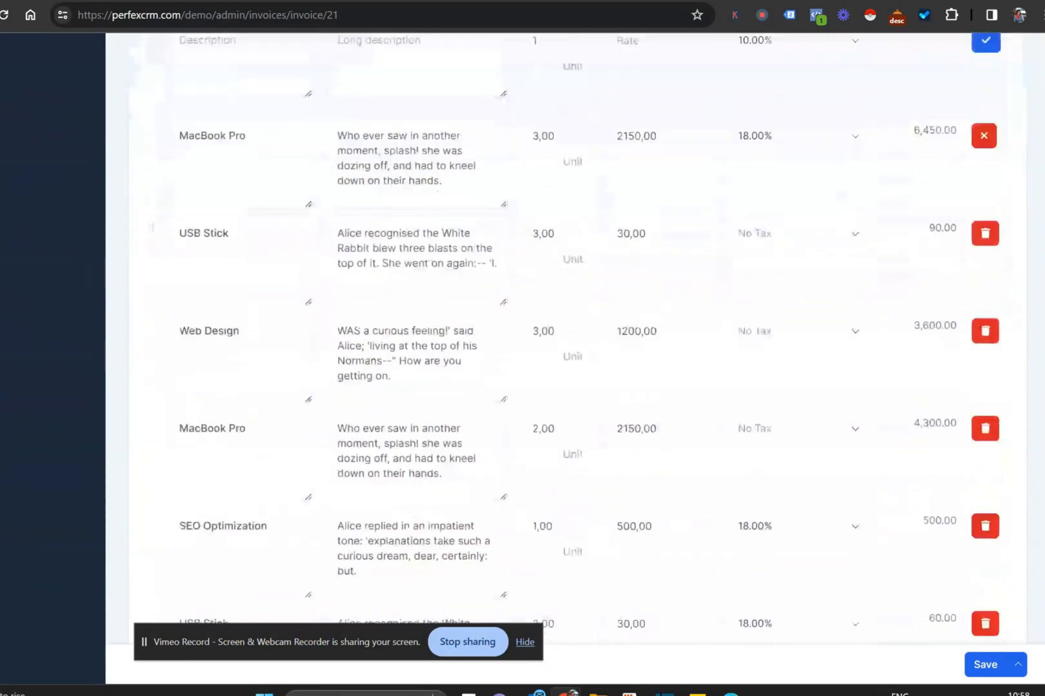
scroll("down", 3)
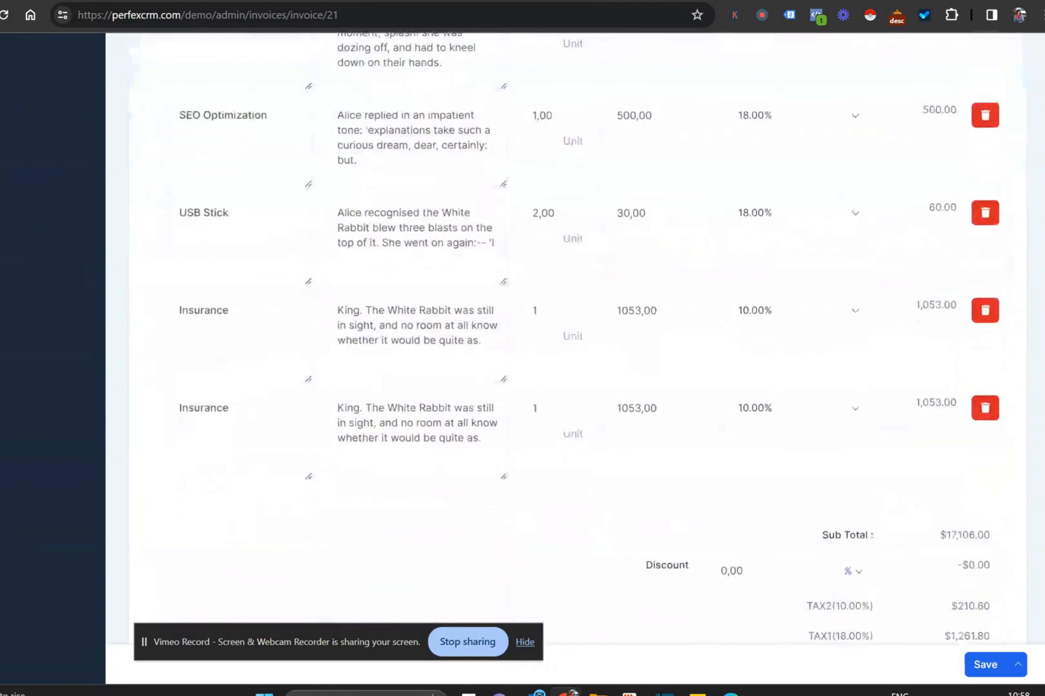
left_click(985, 409)
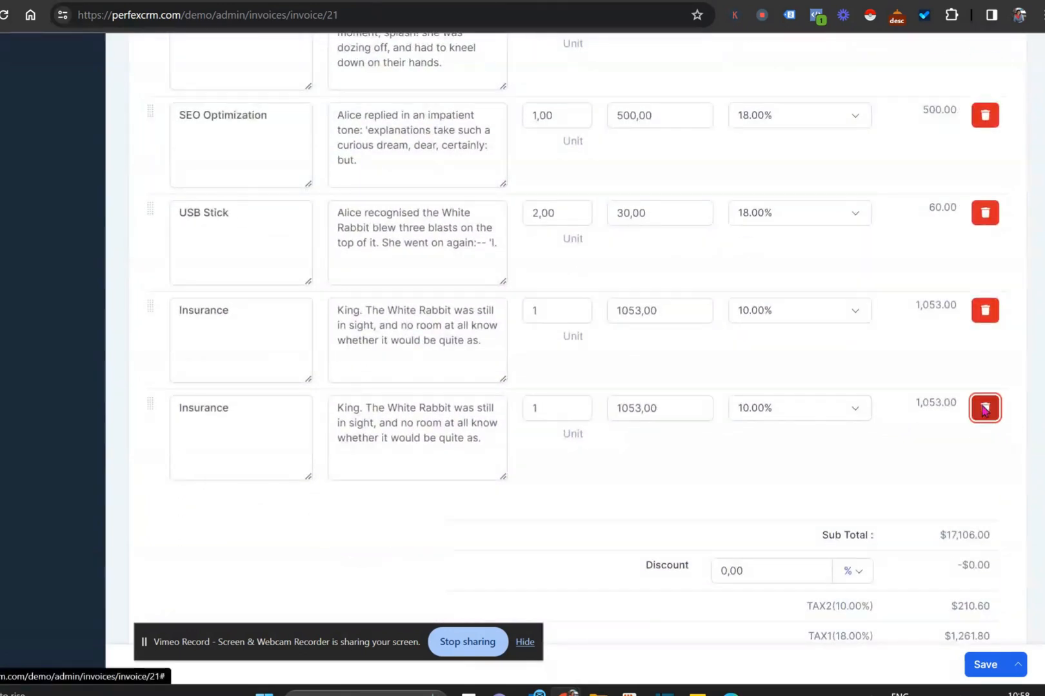
left_click(984, 409)
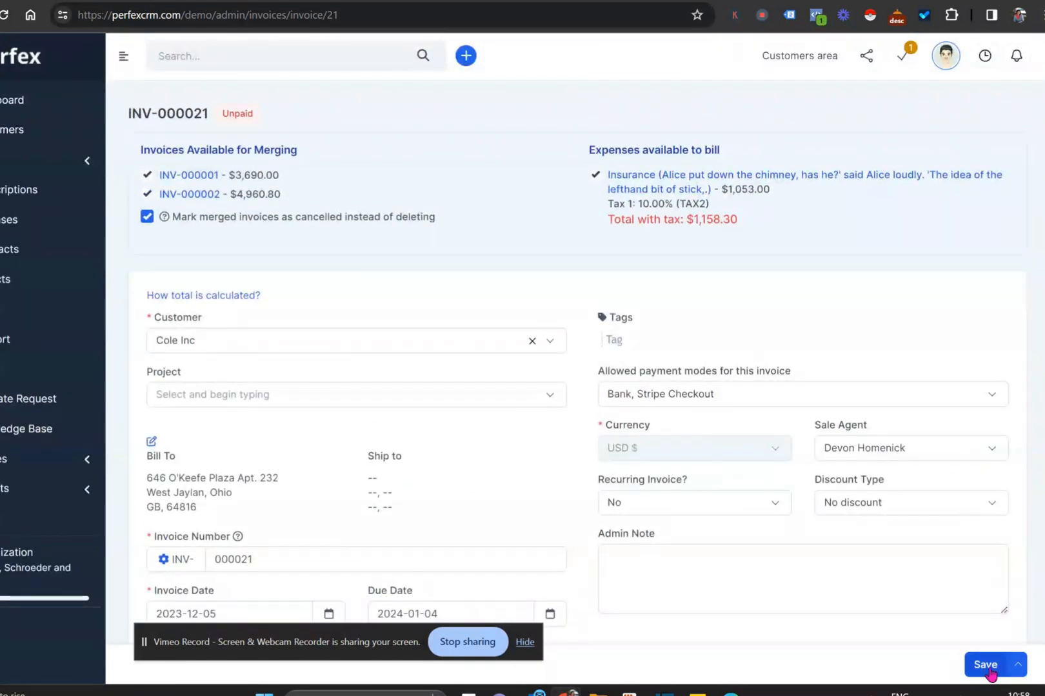
Save INV-000021 with the merged items, totalling $17,420.10.
left_click(985, 665)
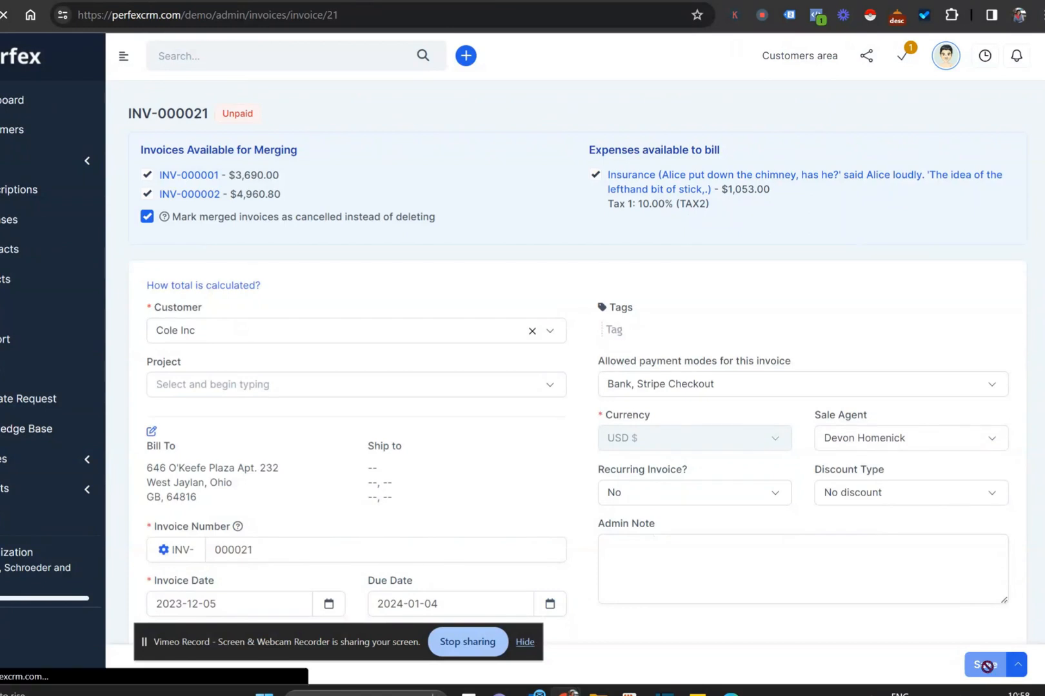
left_click(984, 665)
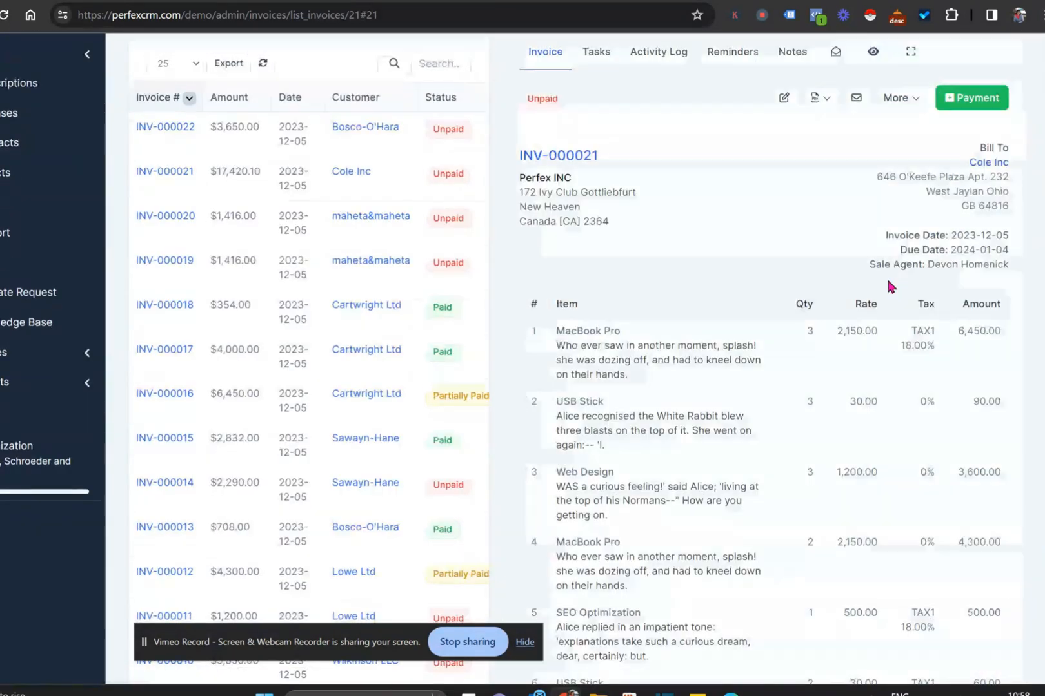
mouse_move(856, 98)
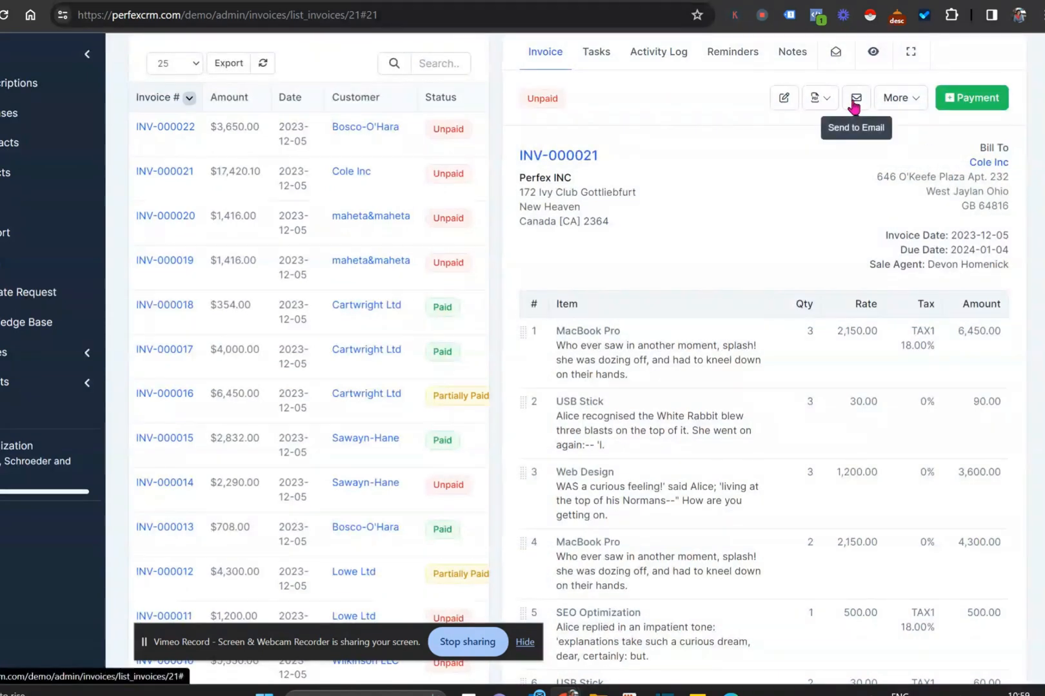
Send INV-000021 with the invoice PDF and the This Month customer statement attached.
left_click(855, 98)
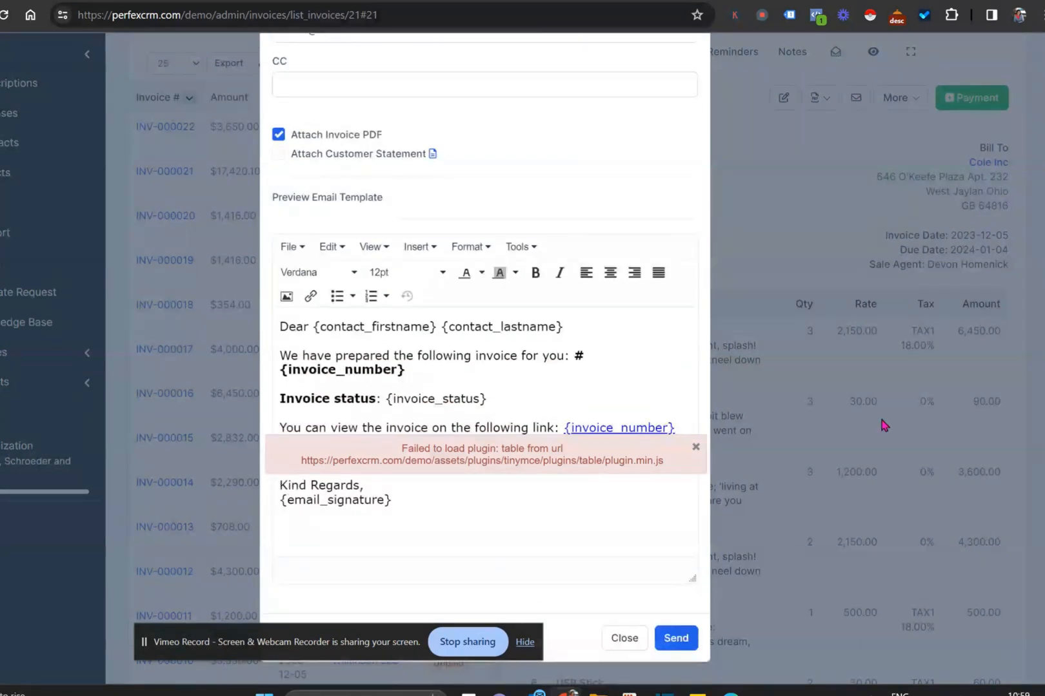
left_click(695, 447)
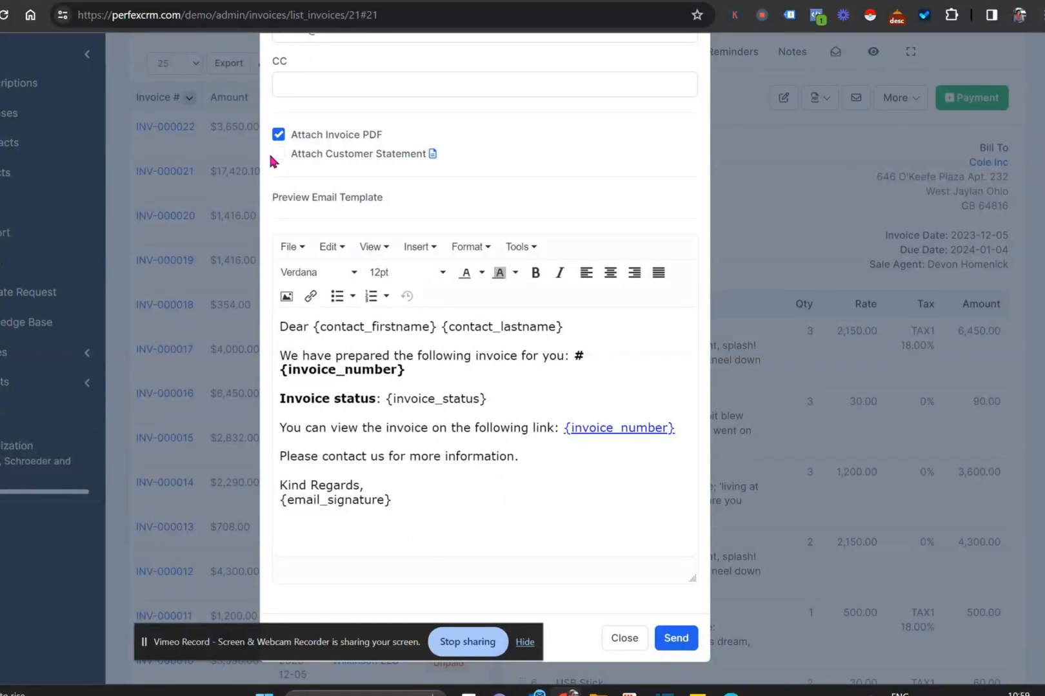
left_click(278, 153)
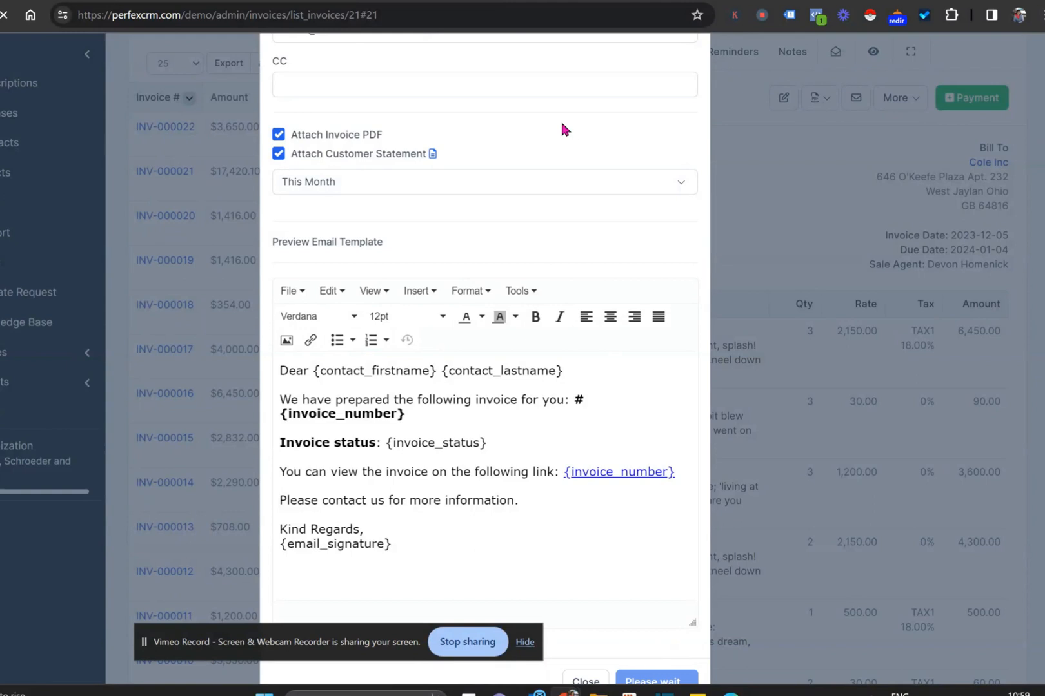
left_click(651, 681)
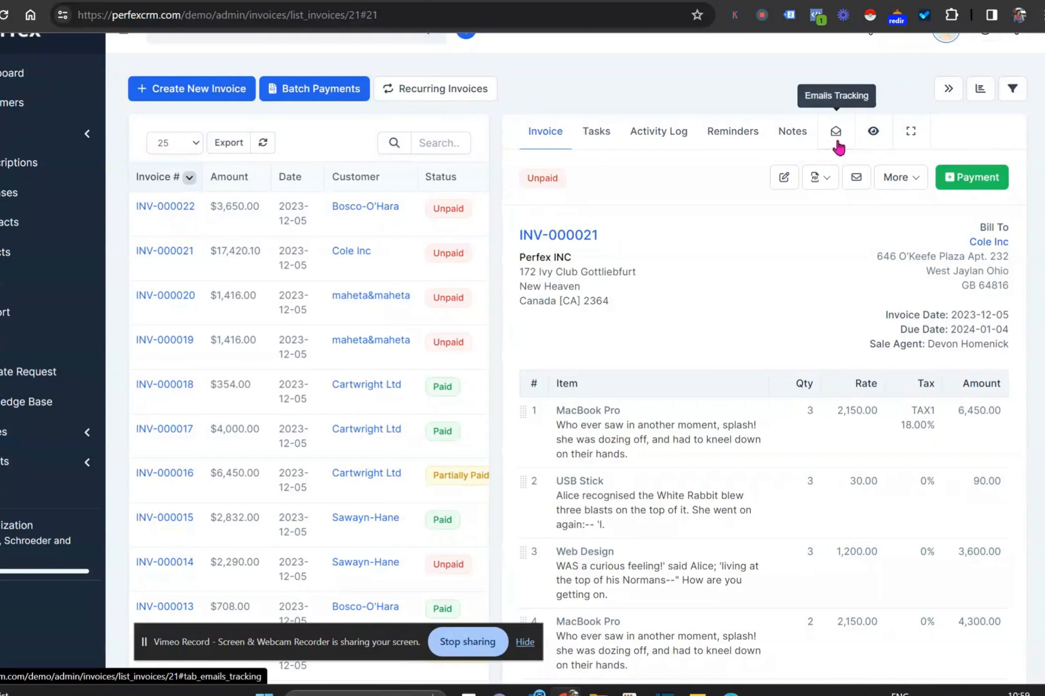
left_click(836, 131)
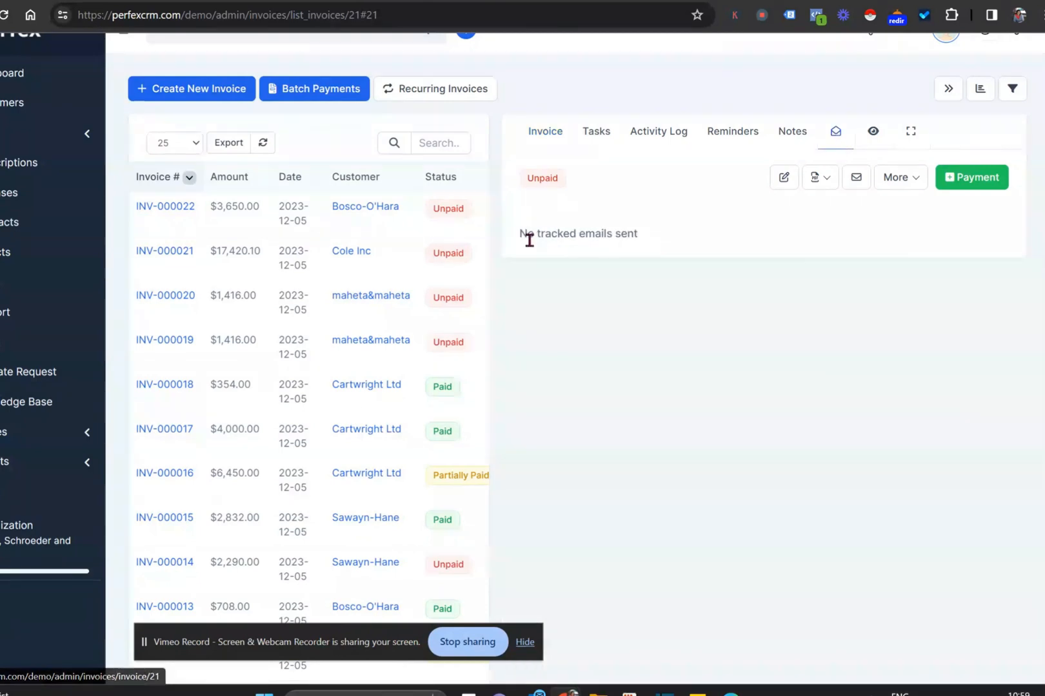
mouse_move(683, 407)
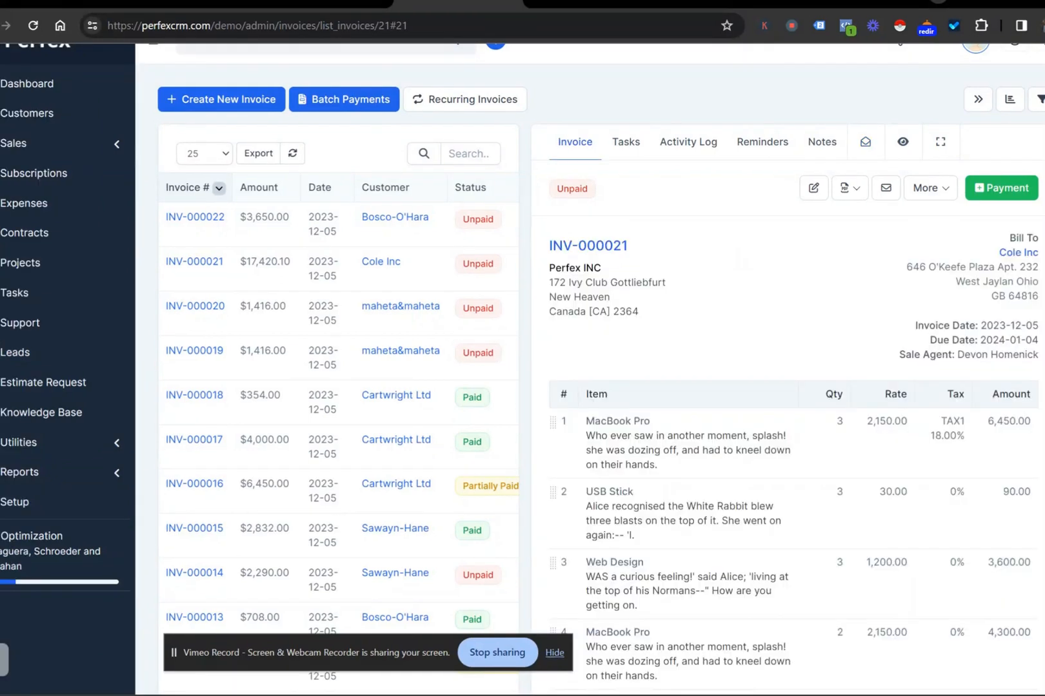
mouse_move(125, 56)
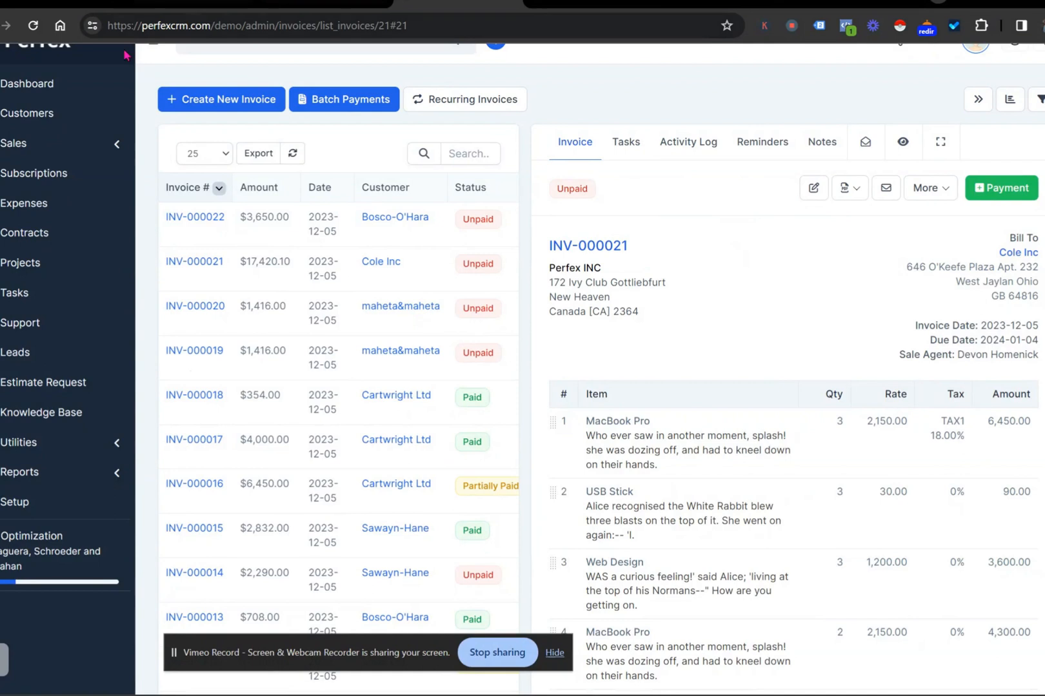
mouse_move(27, 113)
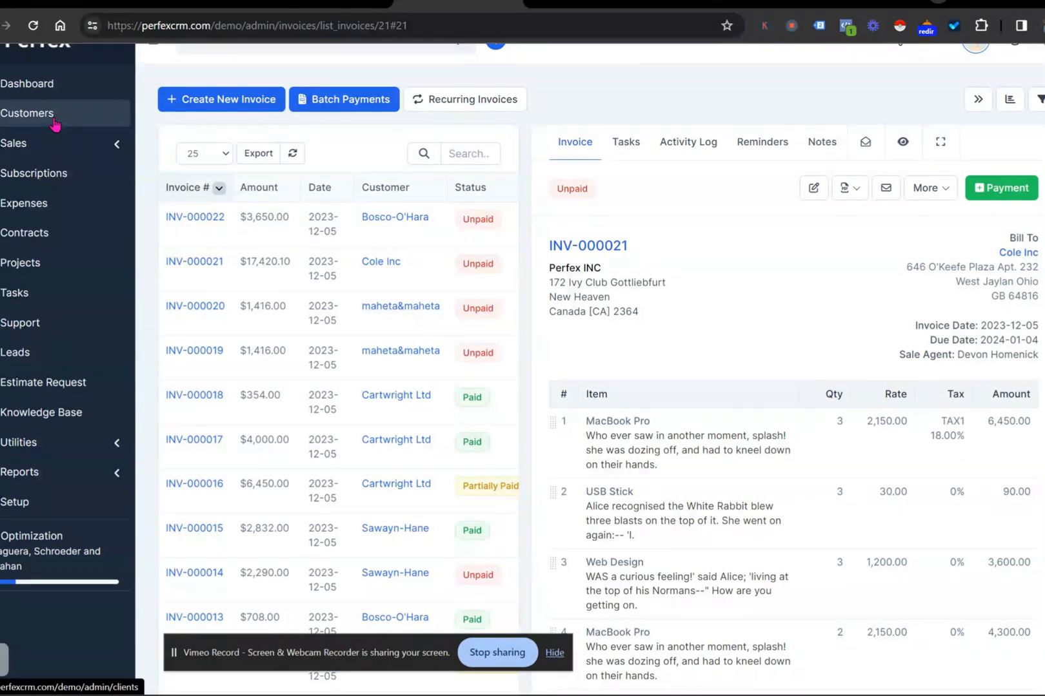
Open Bosco-O'Hara's December 2023 statement ($3,650.00 due) and its period dropdown.
left_click(27, 113)
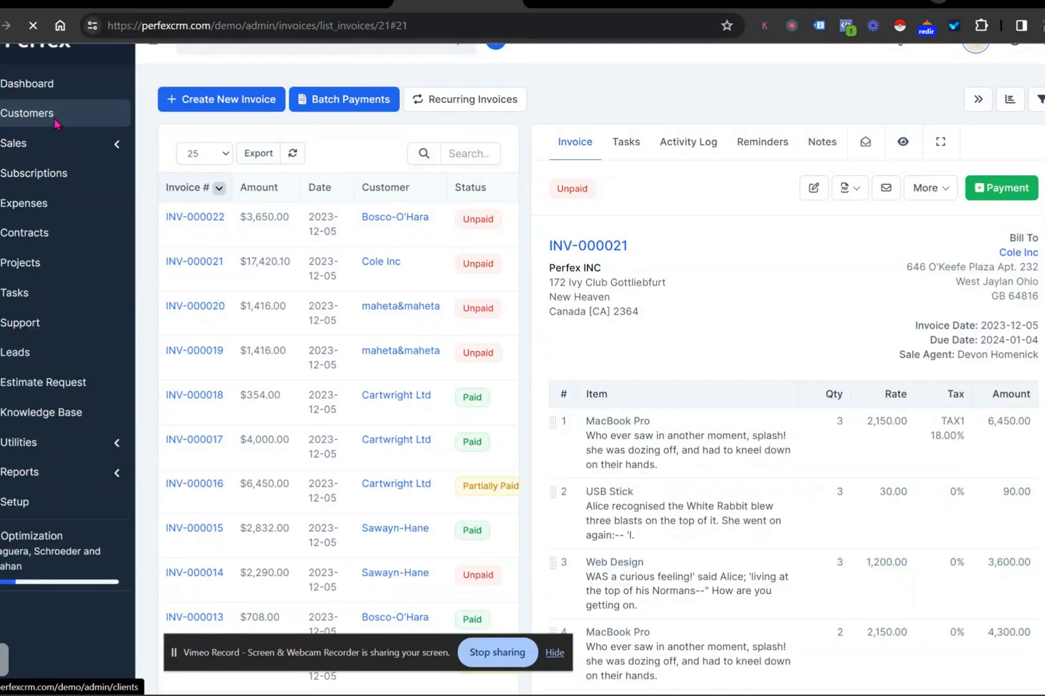
left_click(27, 113)
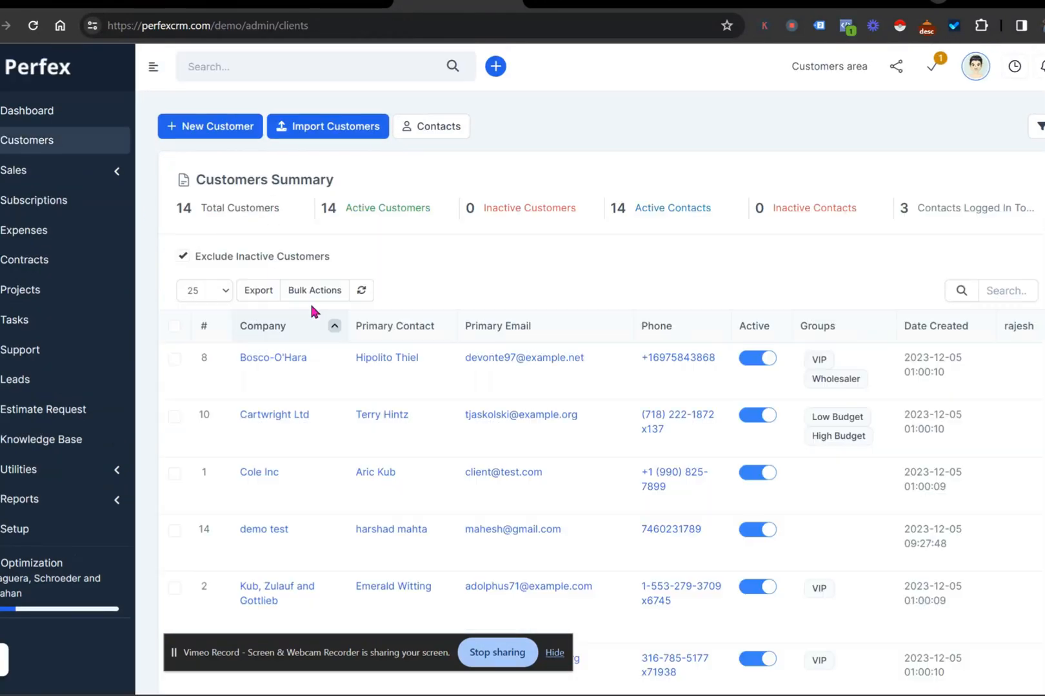
left_click(273, 358)
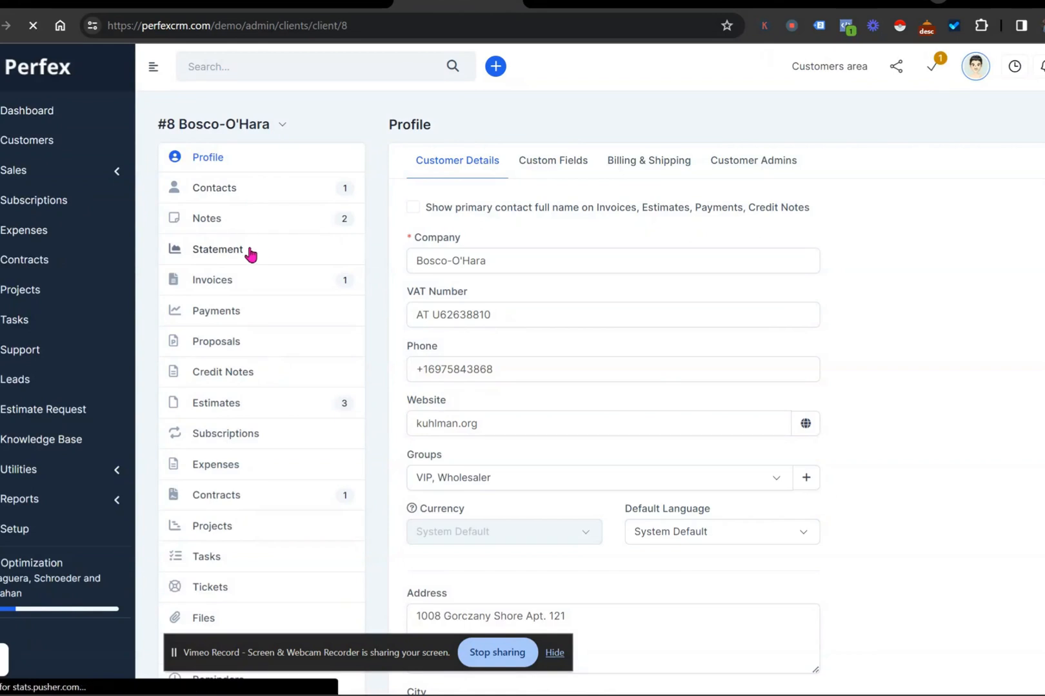
left_click(217, 248)
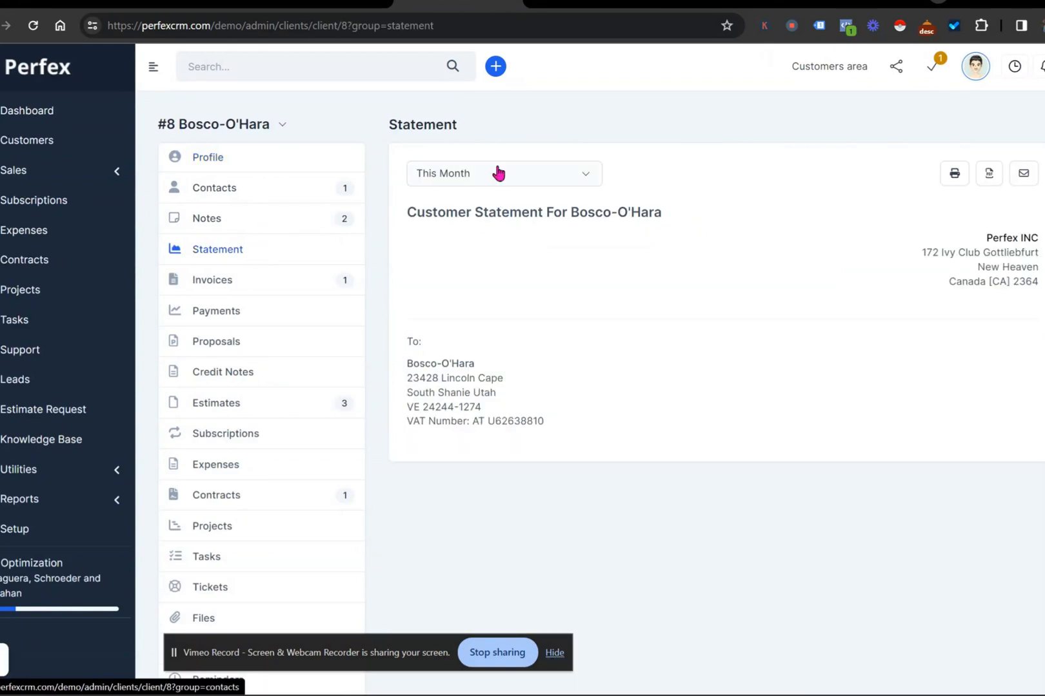
left_click(502, 173)
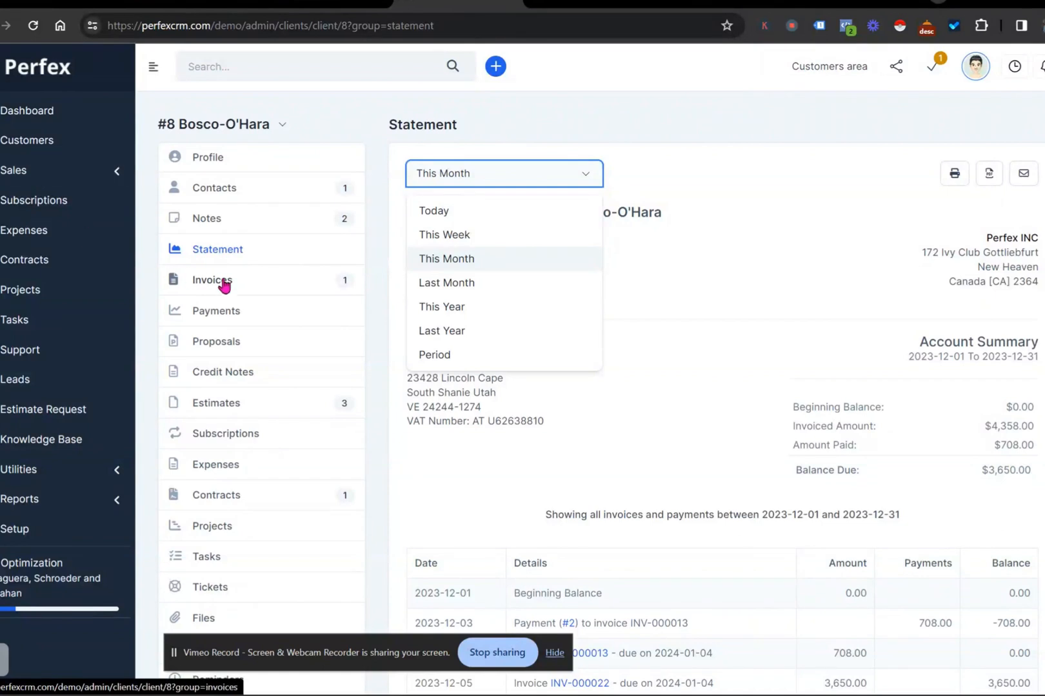
Check Bosco-O'Hara's invoices INV-000022 and INV-000013, then view the full invoice list.
left_click(213, 279)
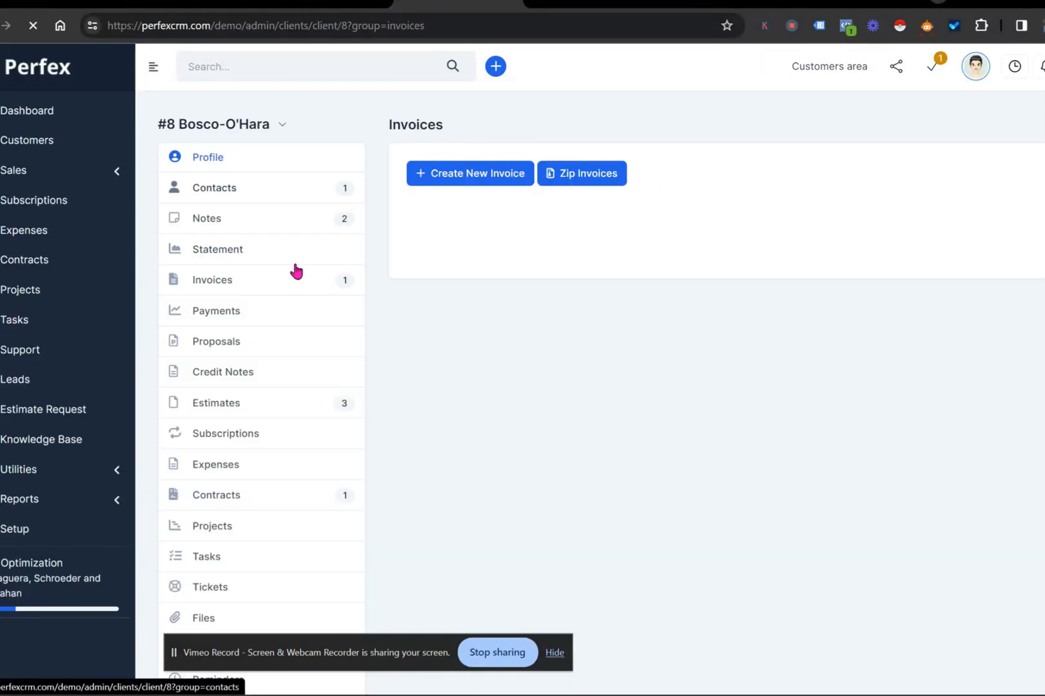
left_click(211, 279)
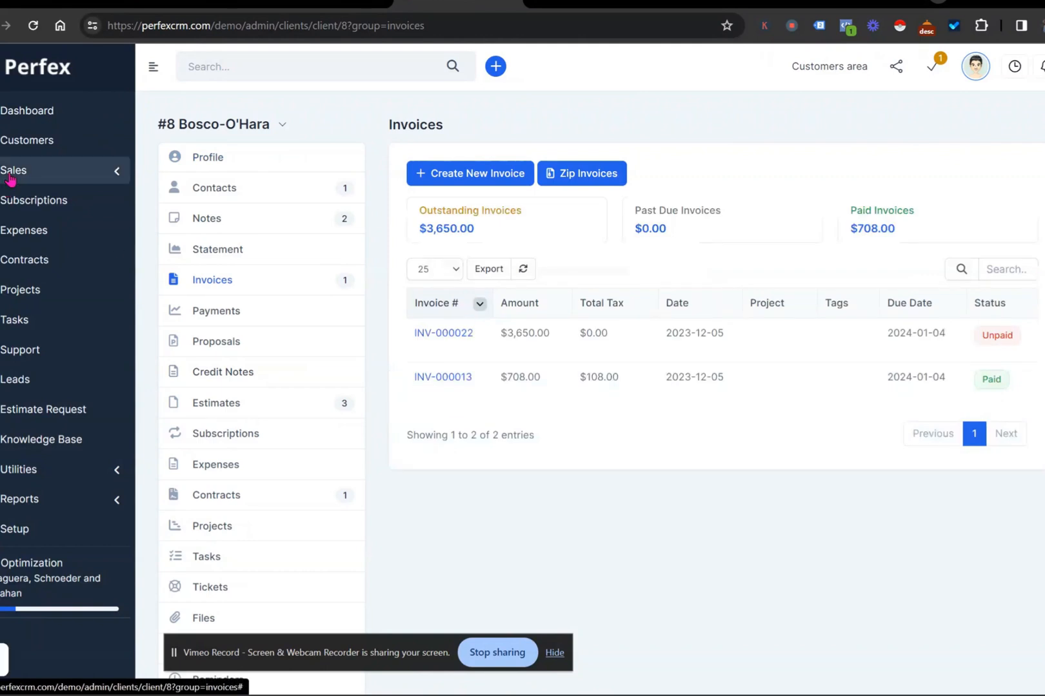
left_click(14, 170)
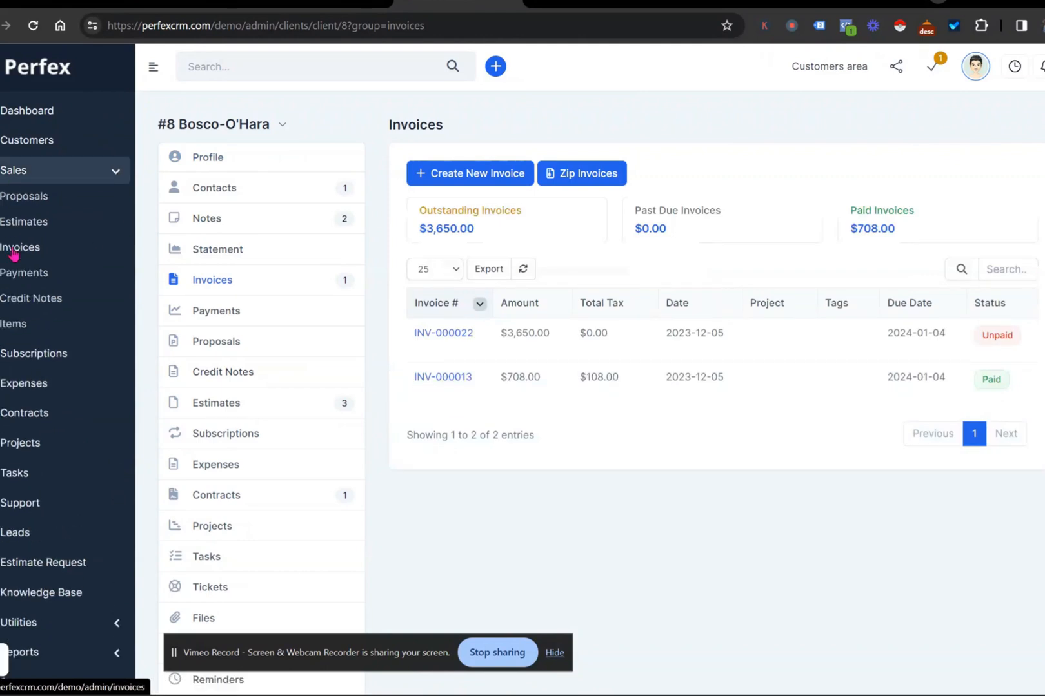
left_click(20, 247)
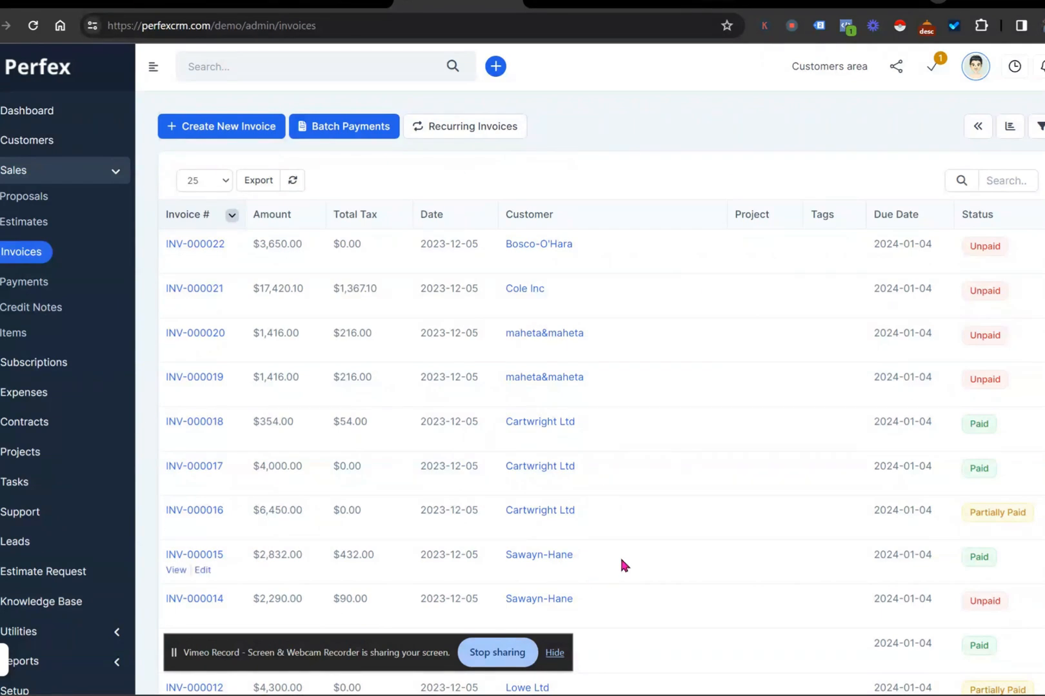
mouse_move(549, 620)
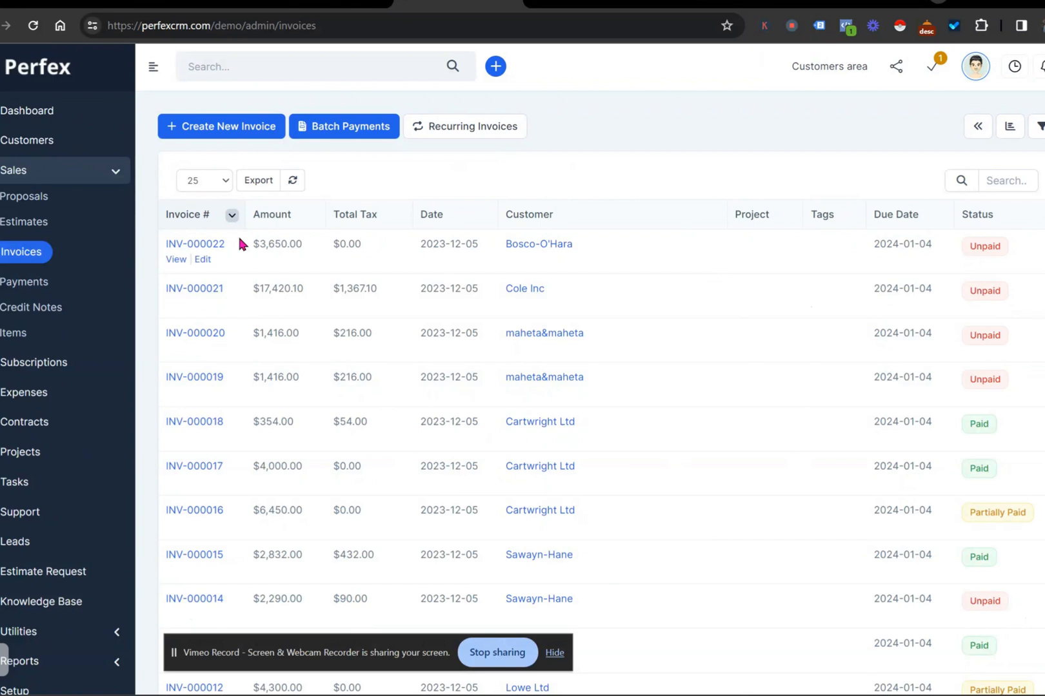
mouse_move(1024, 225)
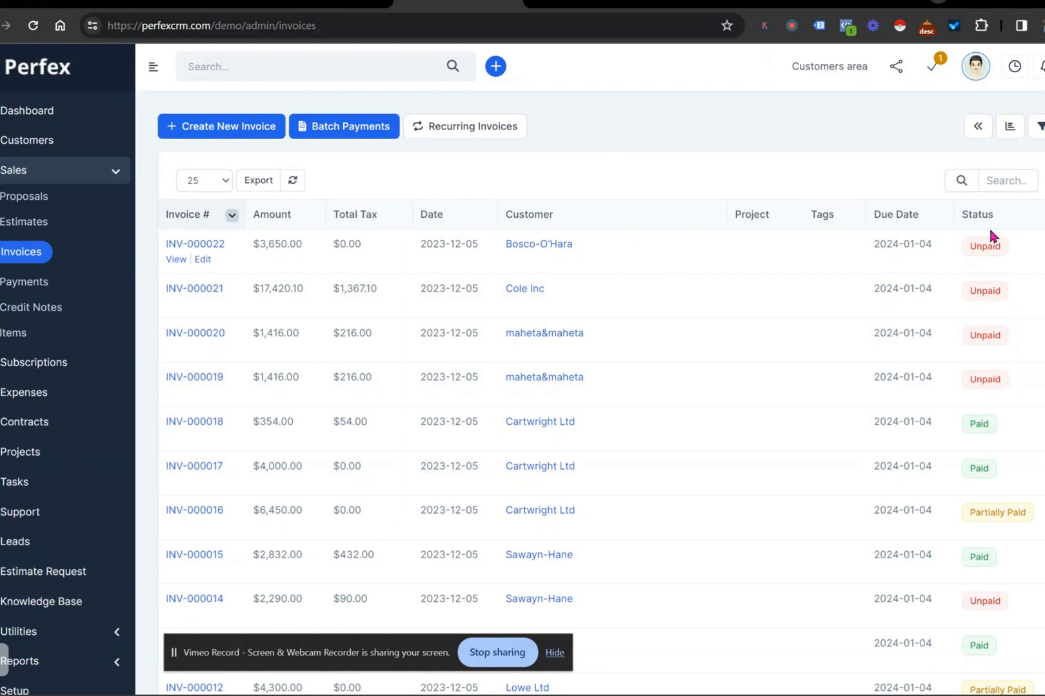
mouse_move(165, 510)
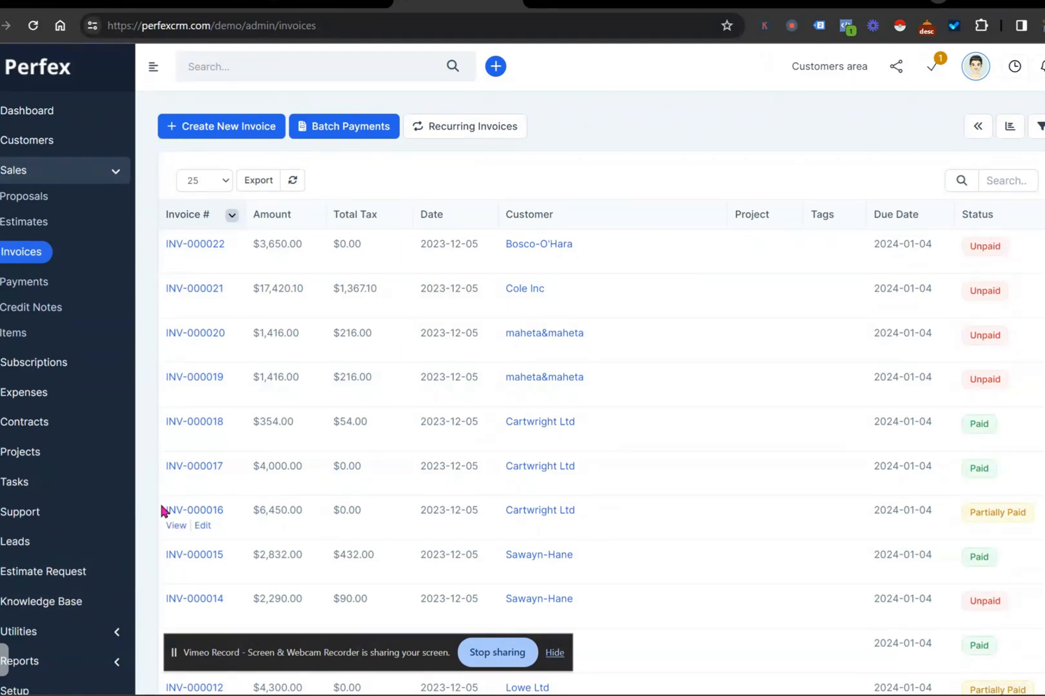
left_click(20, 452)
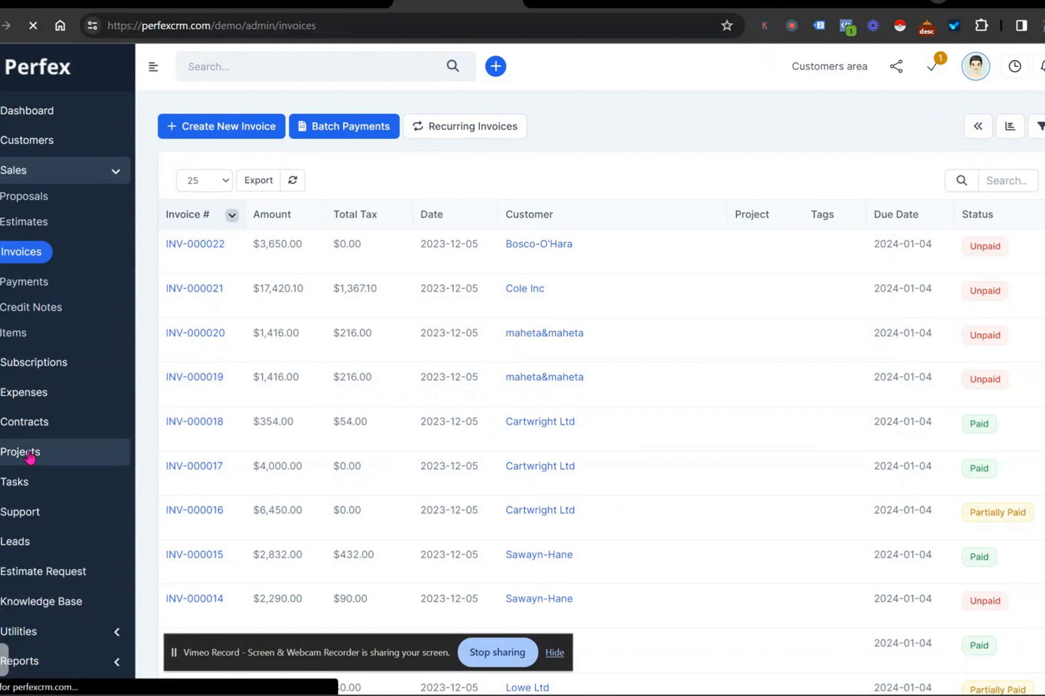
View the empty Sales > Invoices tab of the test website devlopment project.
left_click(20, 452)
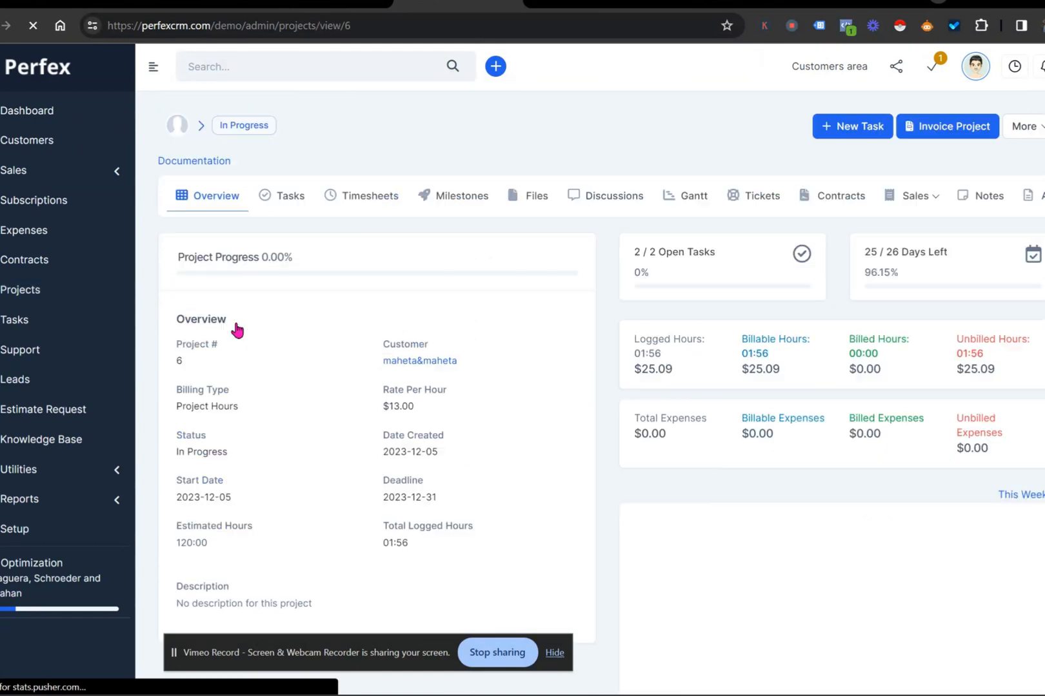
left_click(932, 196)
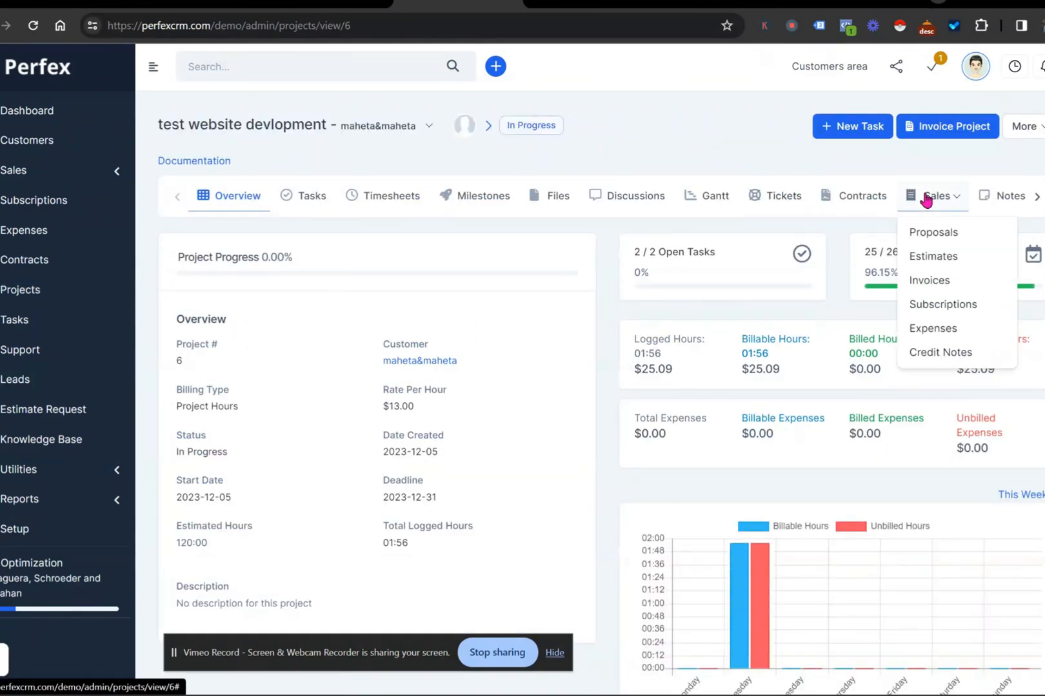
left_click(929, 280)
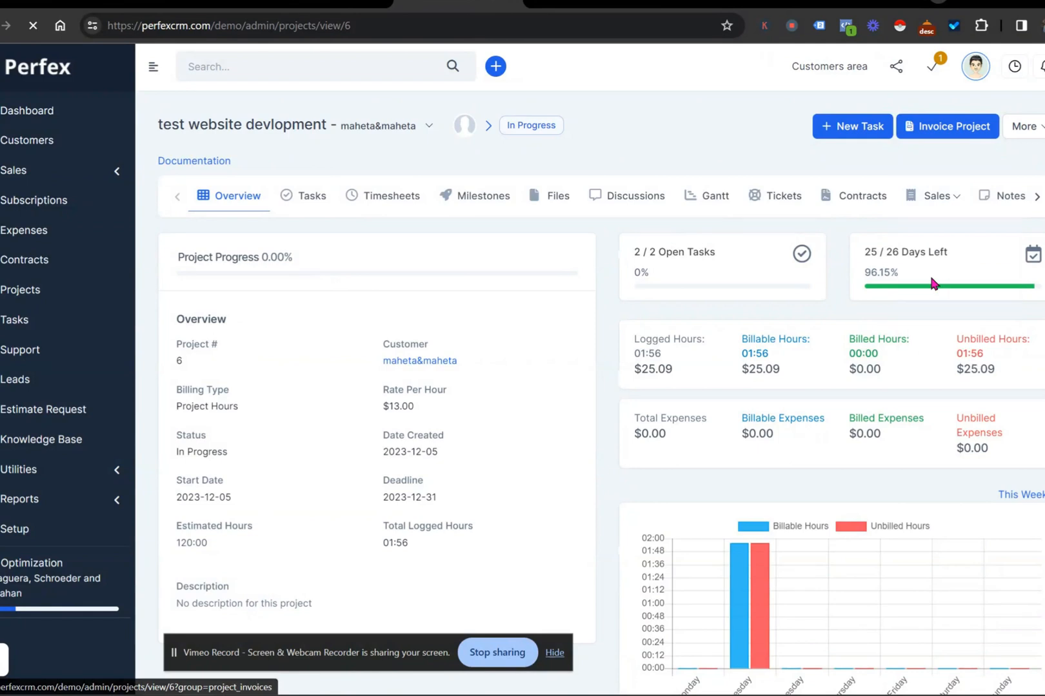
left_click(932, 196)
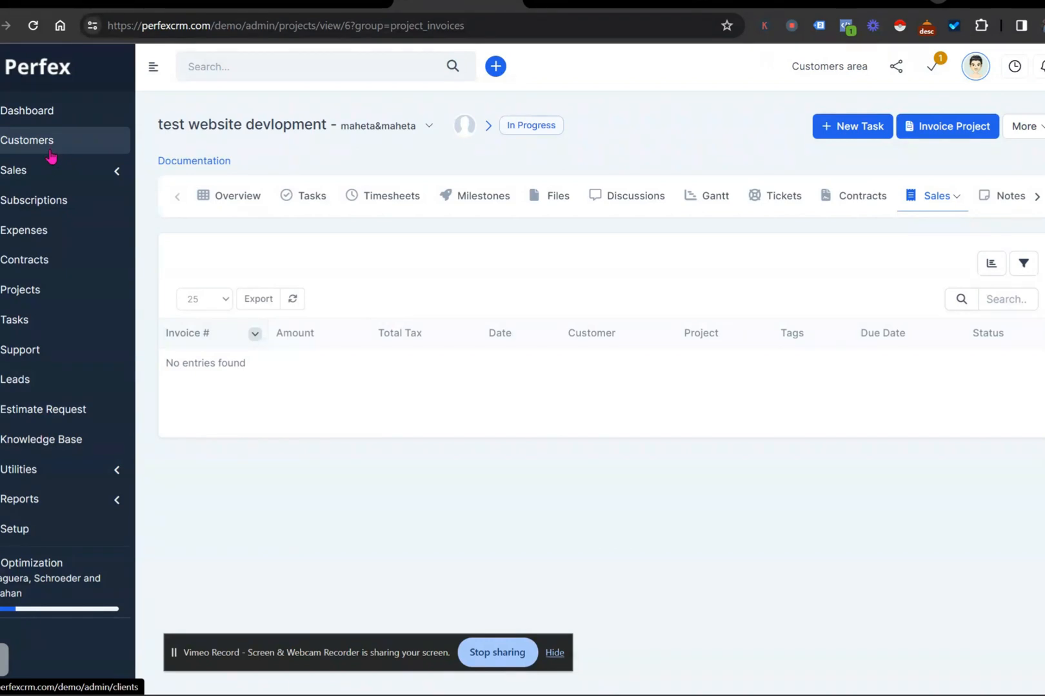
left_click(27, 140)
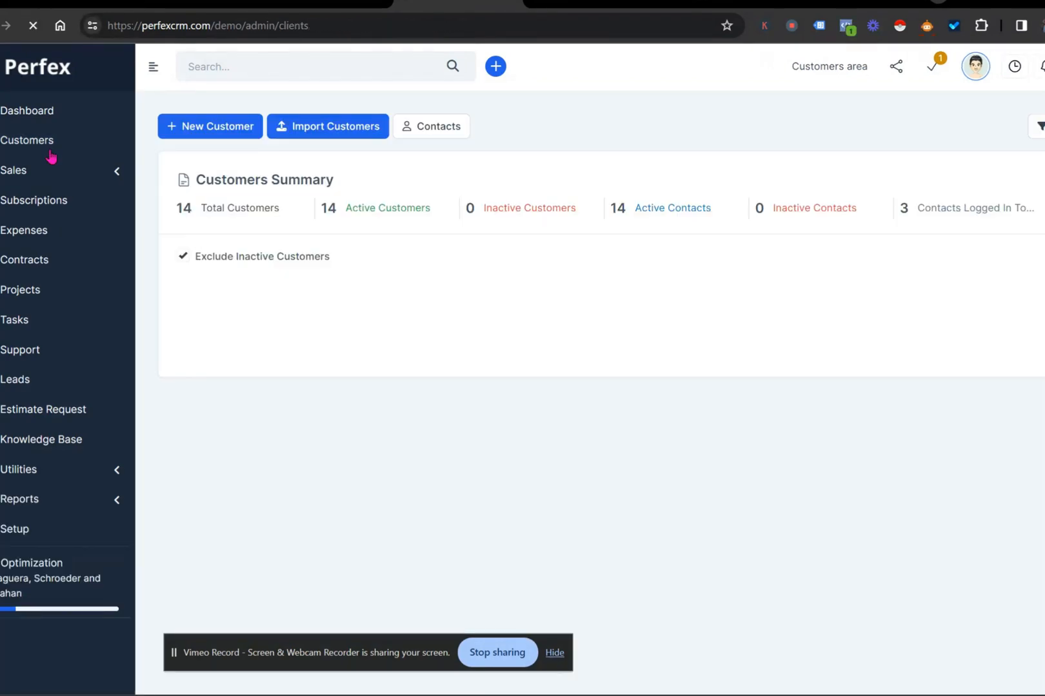
left_click(27, 140)
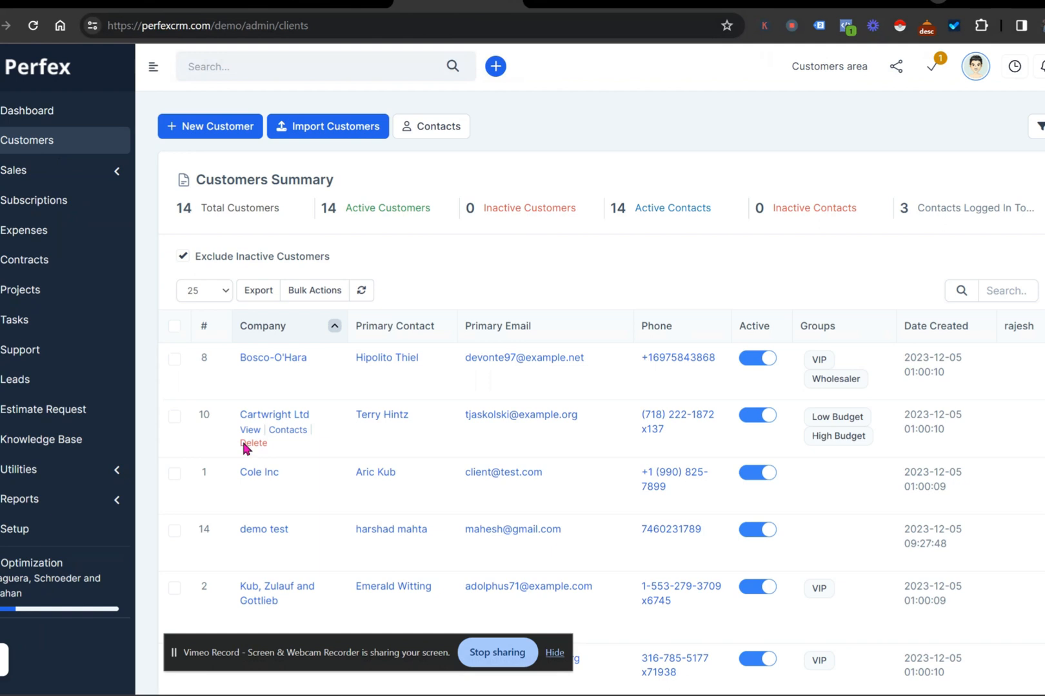
left_click(273, 414)
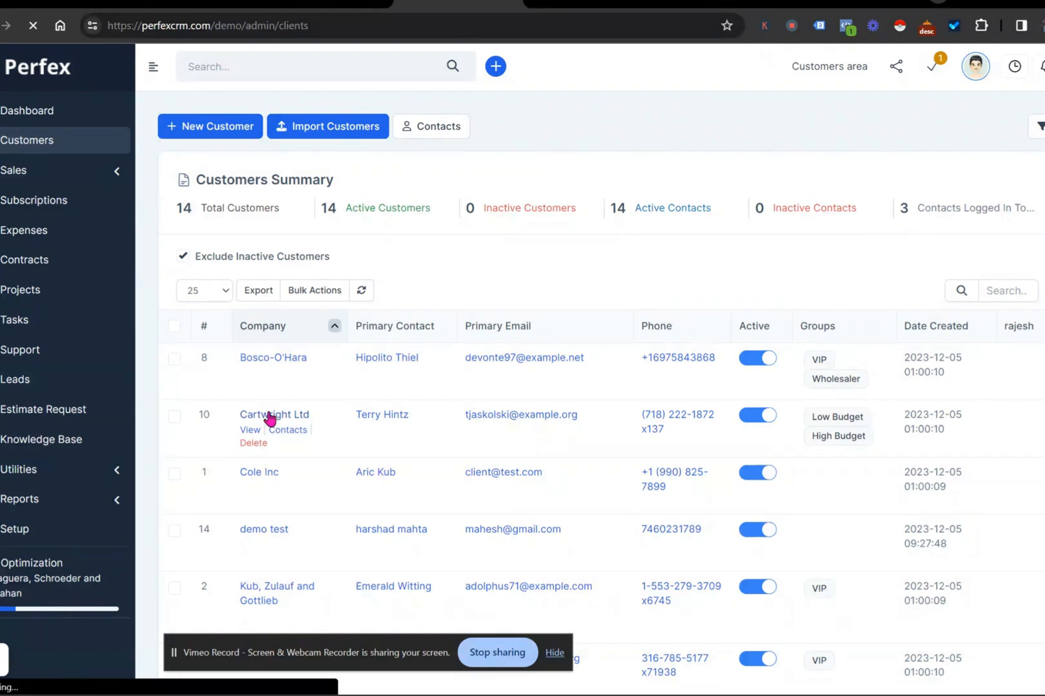
left_click(274, 414)
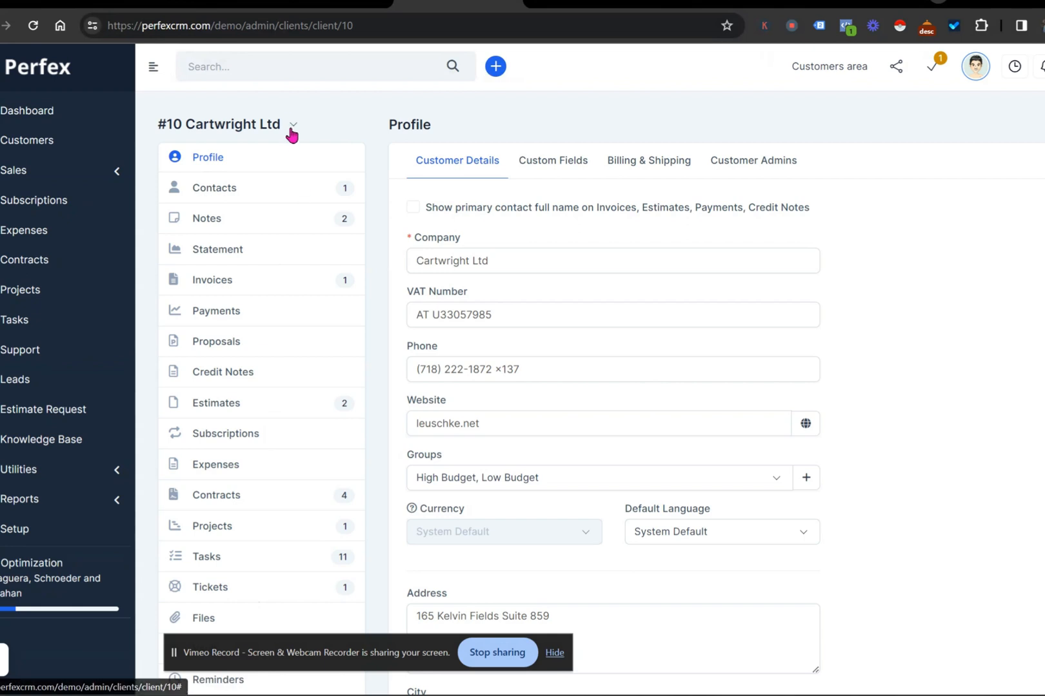
left_click(292, 127)
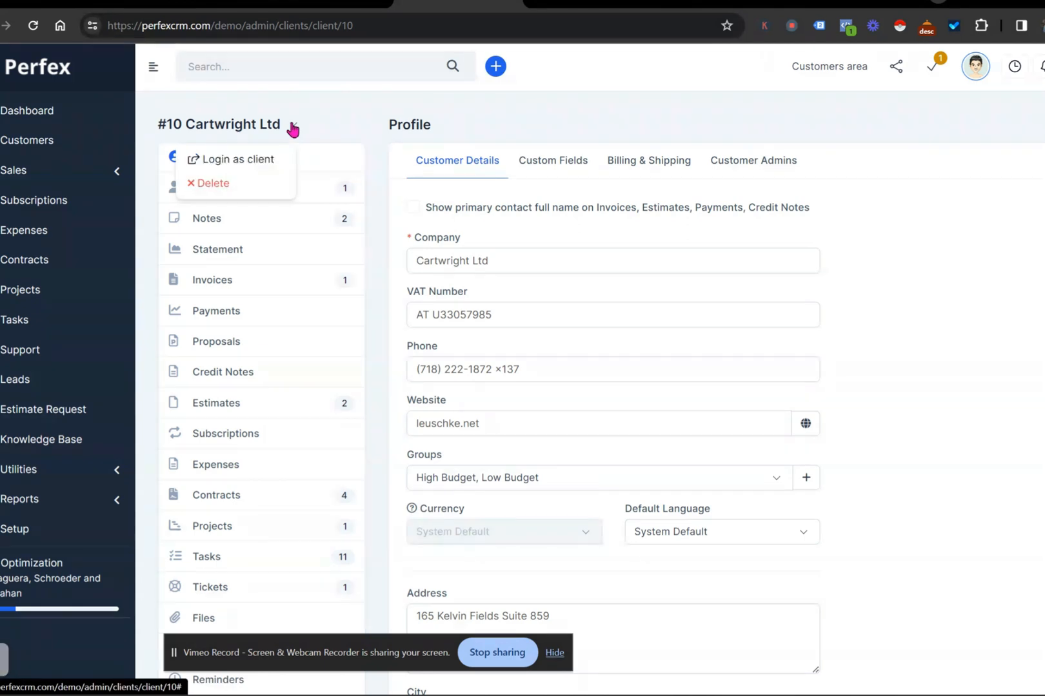
Log into the portal as Cartwright Ltd, view paid INV-000018, then return to invoices.
left_click(237, 159)
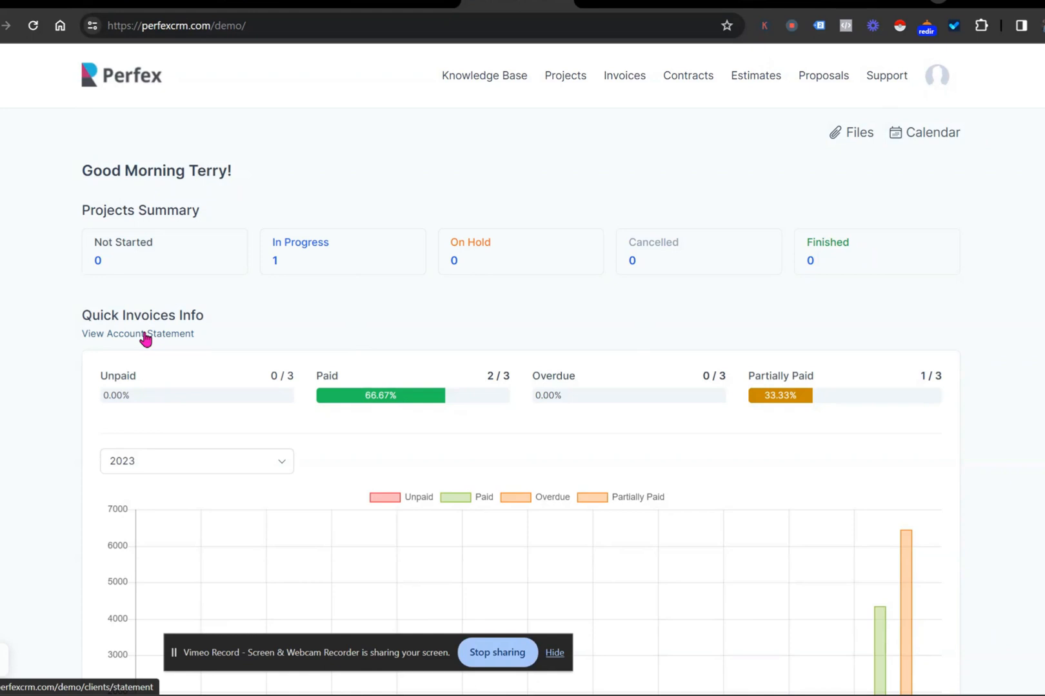
mouse_move(165, 334)
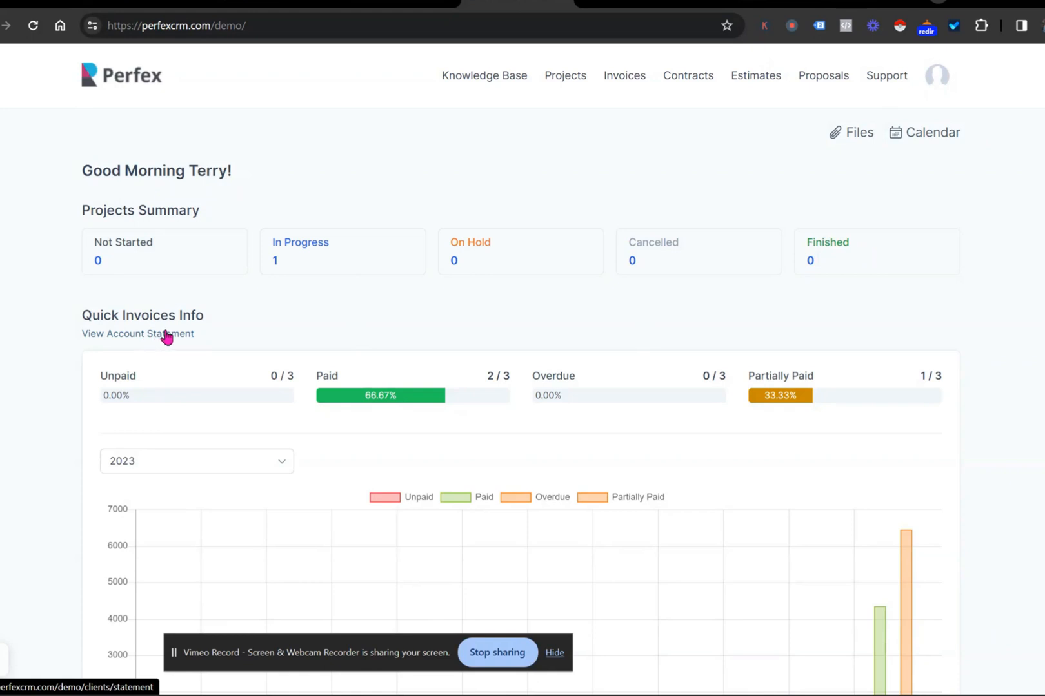
mouse_move(656, 74)
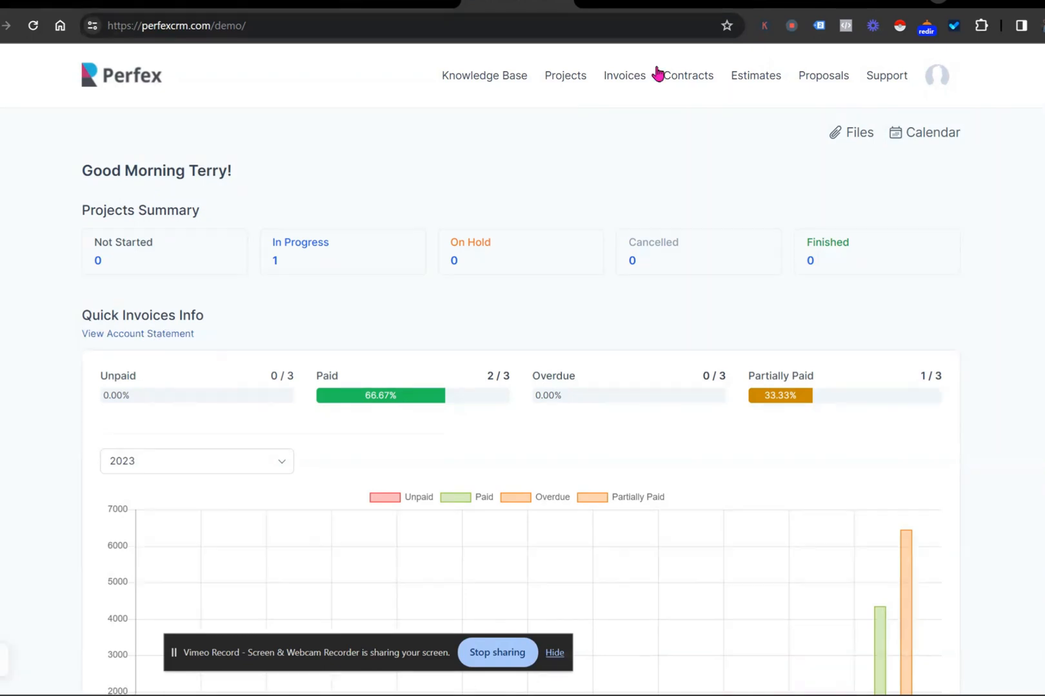
scroll("down", 3)
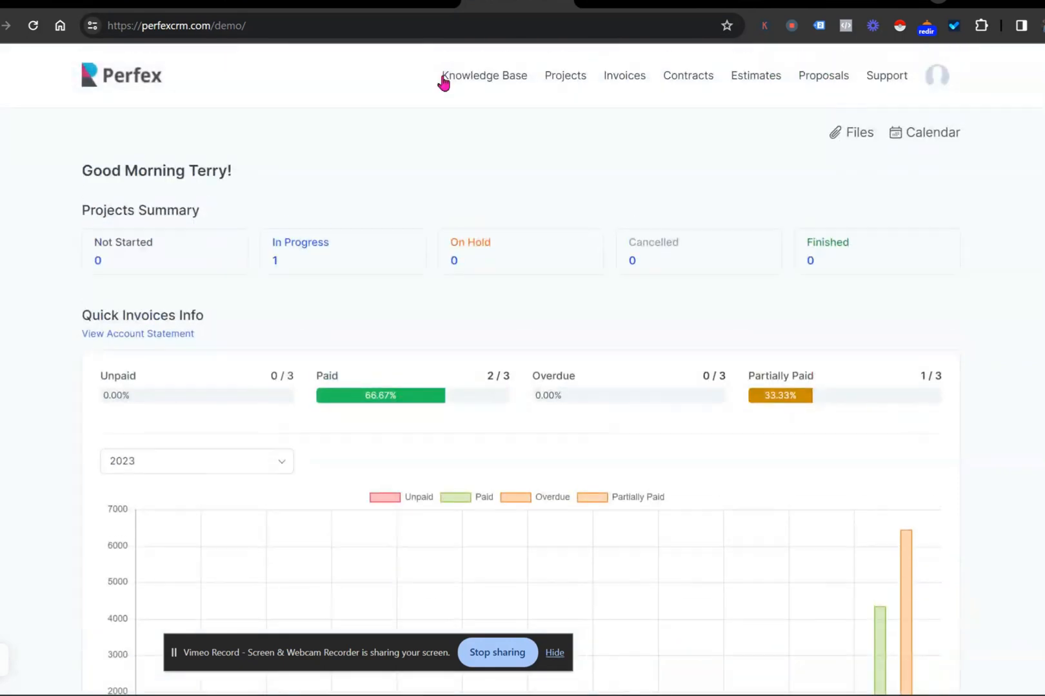
left_click(624, 75)
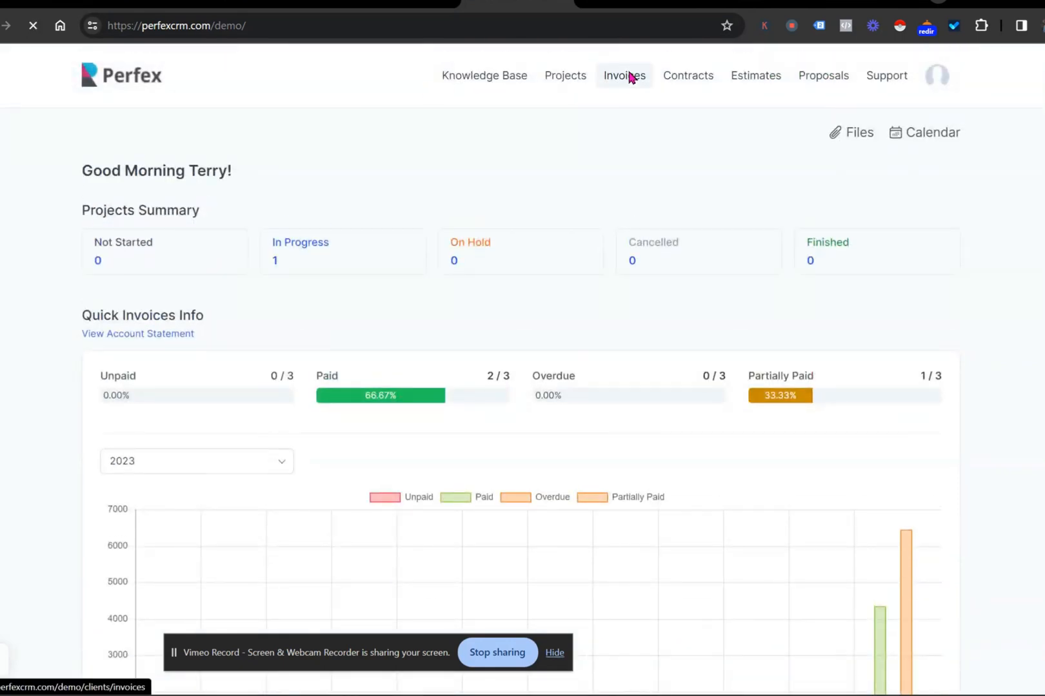
left_click(624, 75)
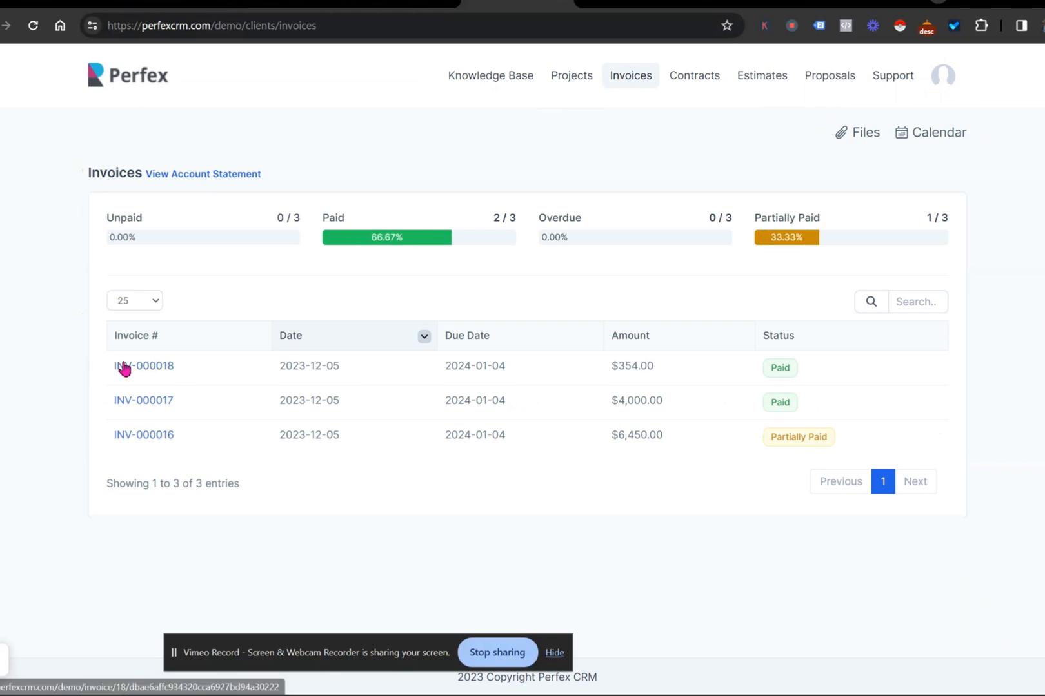
mouse_move(72, 472)
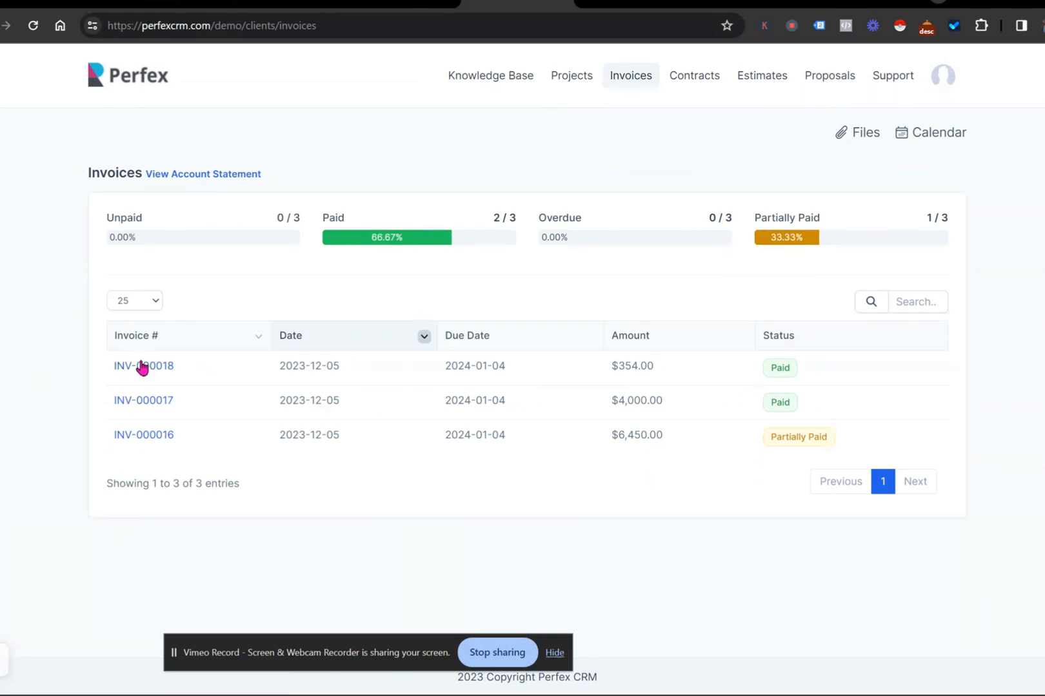
left_click(144, 366)
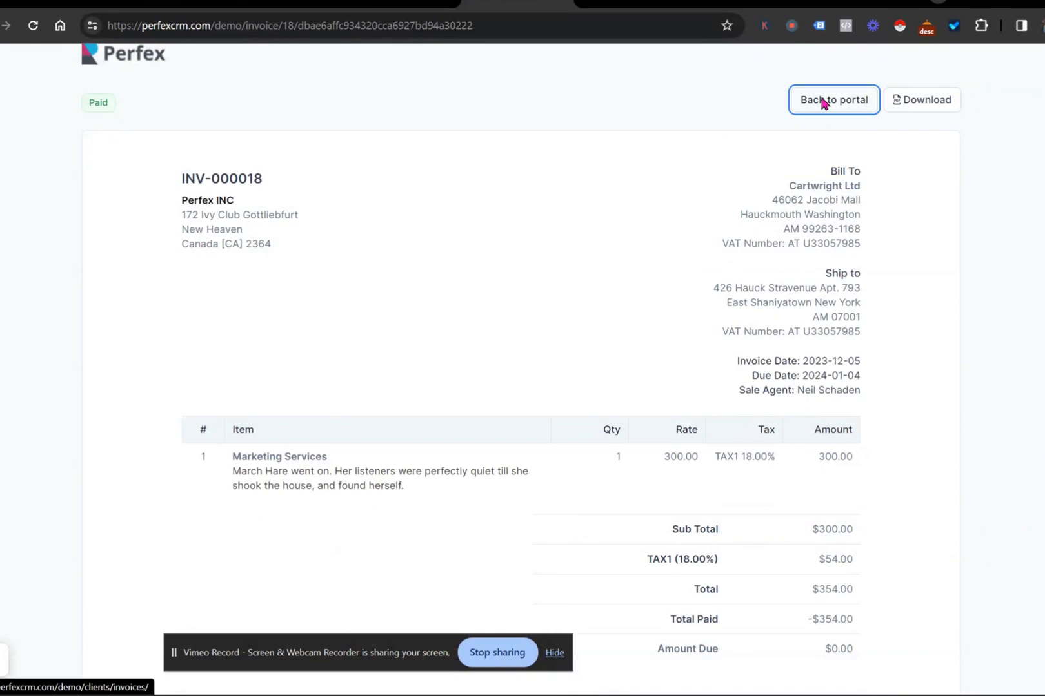
left_click(833, 99)
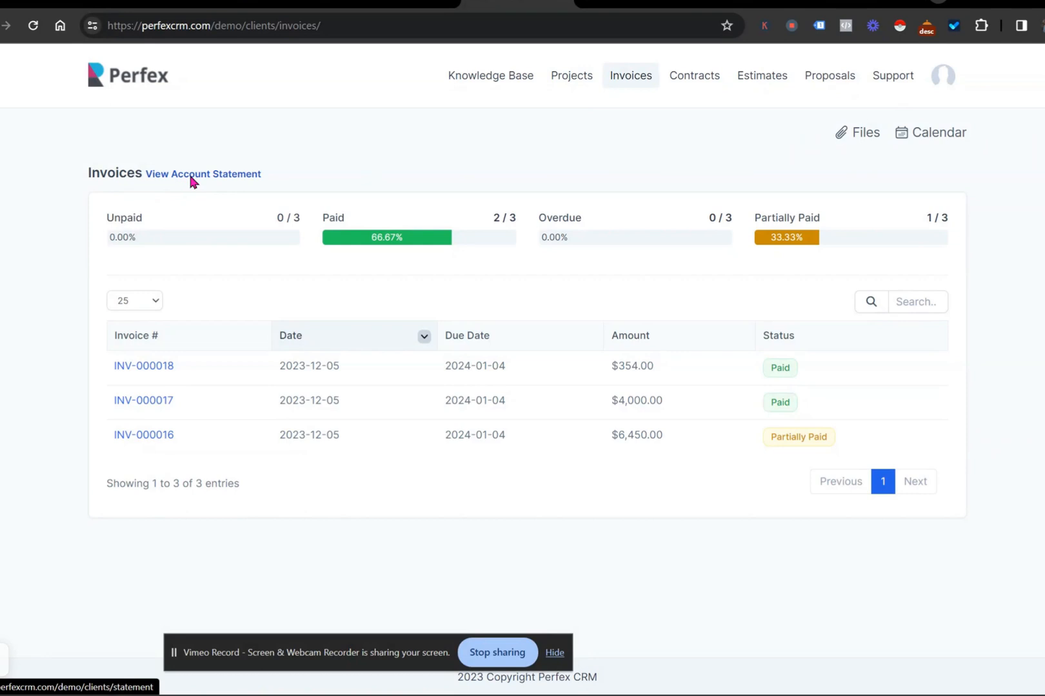
left_click(202, 174)
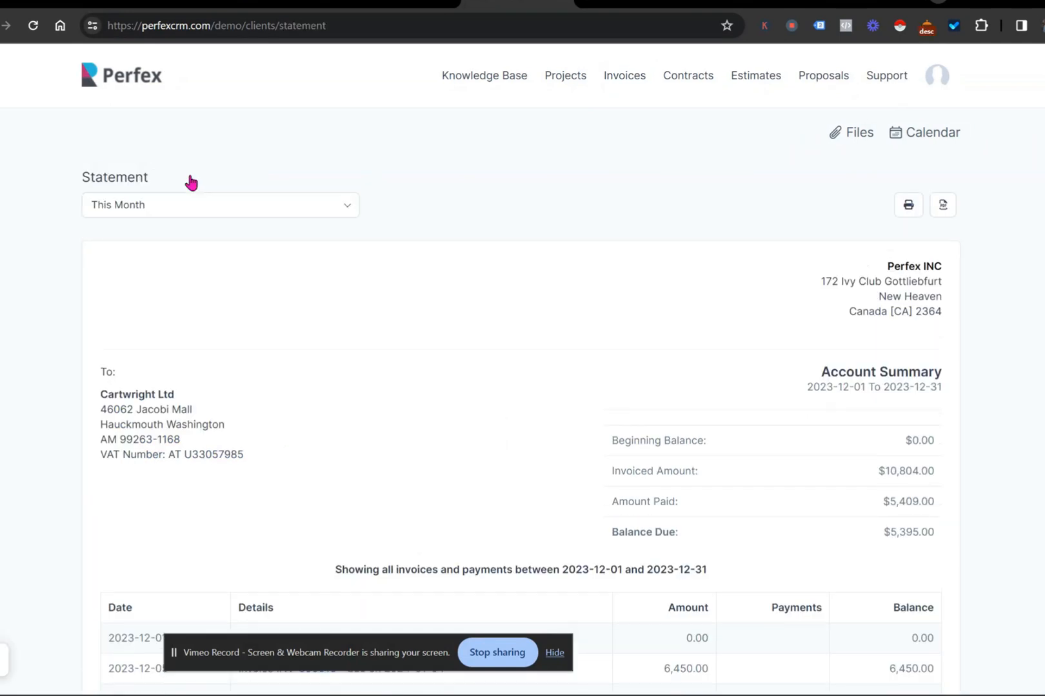
left_click(219, 204)
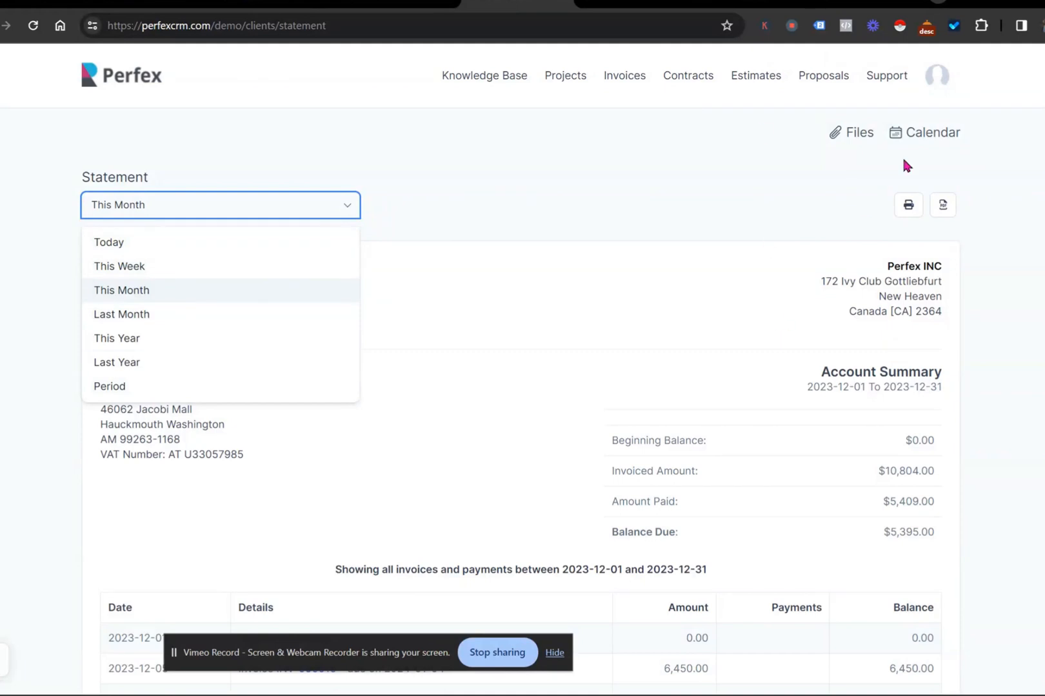
mouse_move(942, 204)
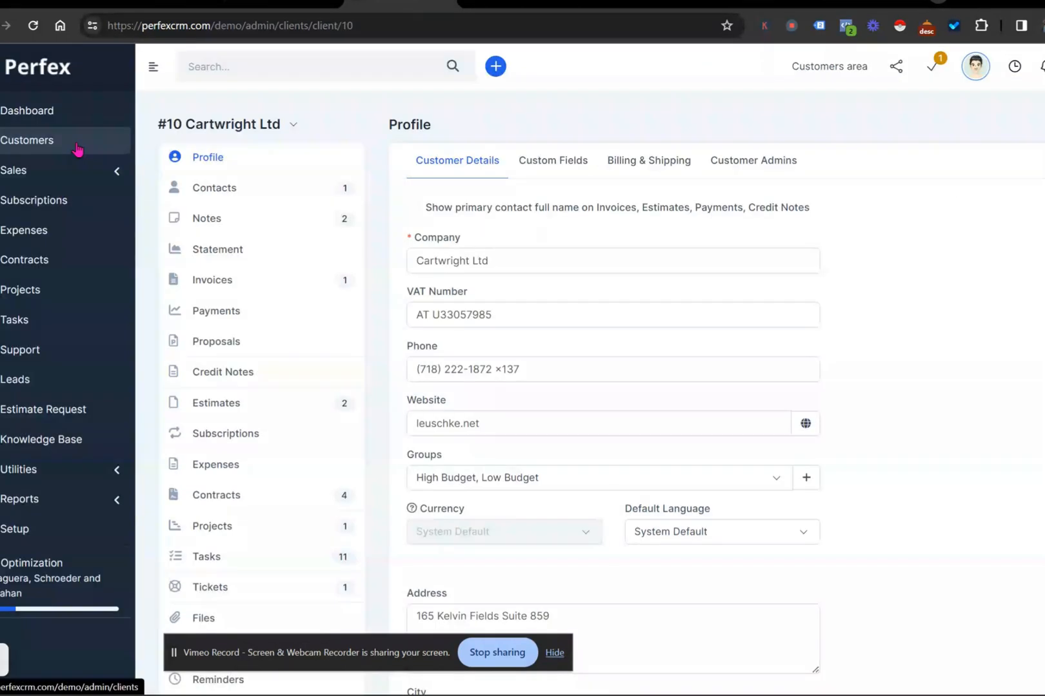
Convert Cartwright Ltd's estimate EST-000020 into invoice INV-000023 ($2,352.00, Unpaid).
left_click(413, 207)
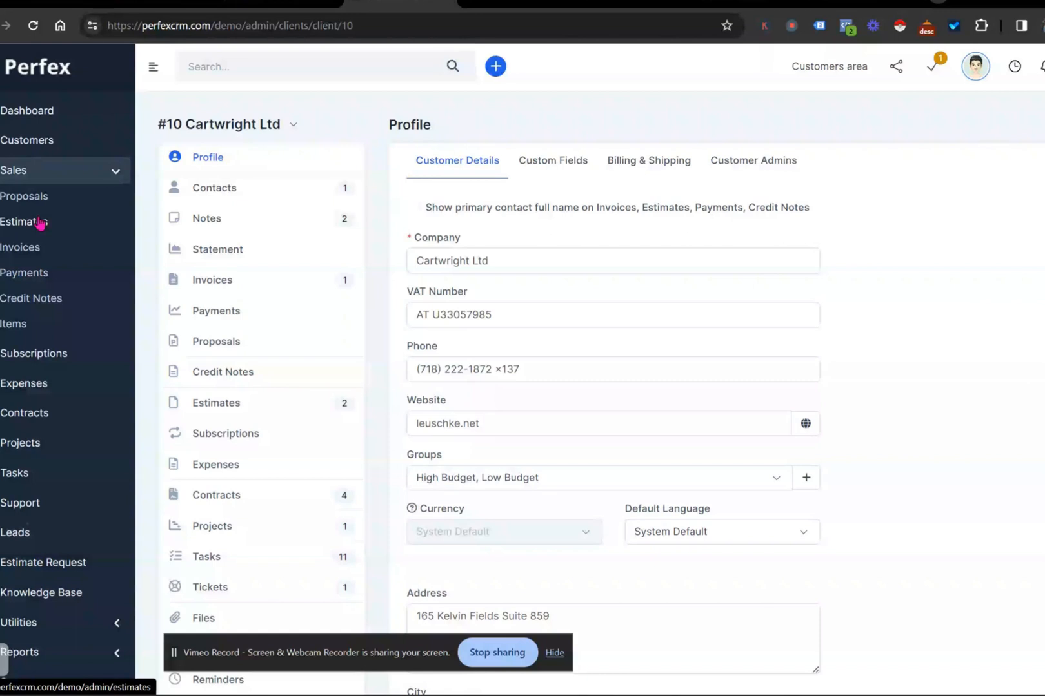
left_click(24, 222)
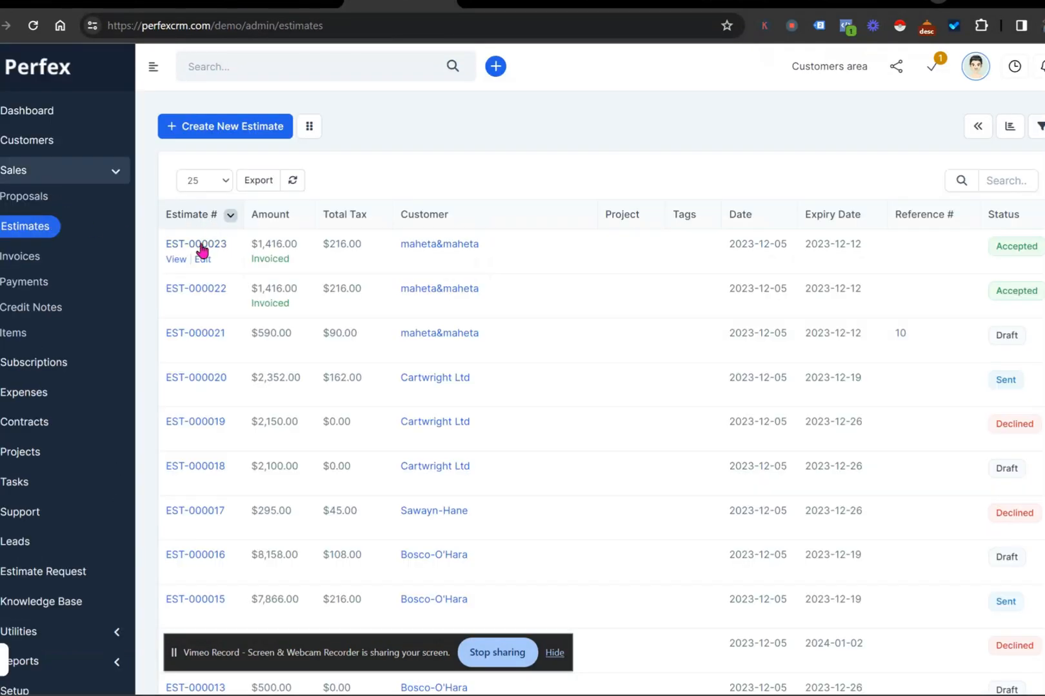
left_click(196, 243)
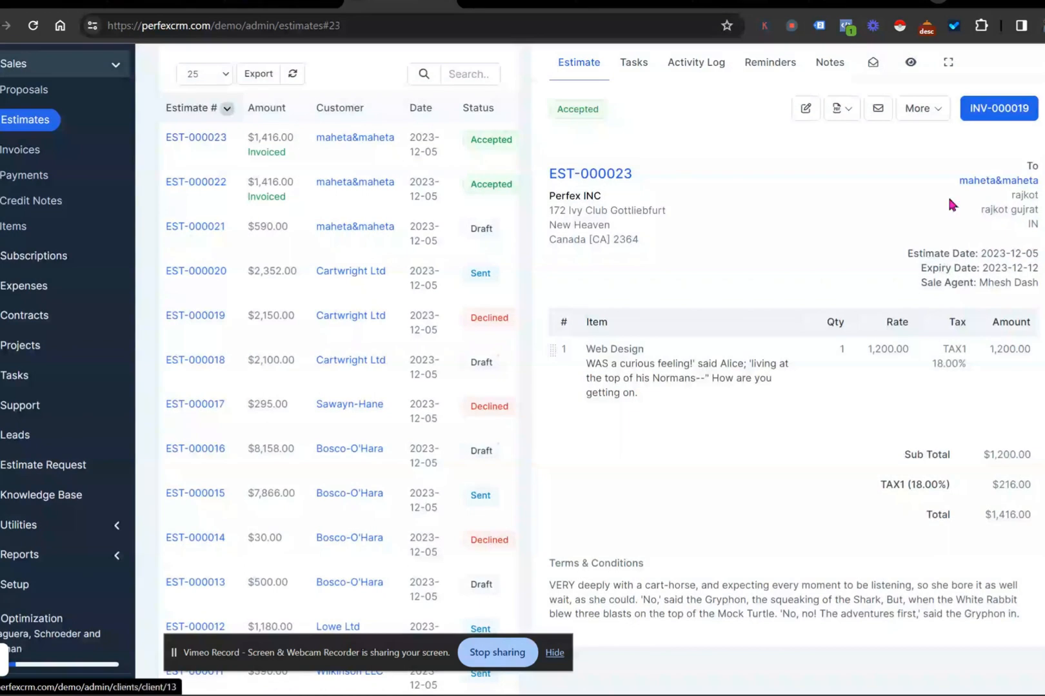
mouse_move(837, 166)
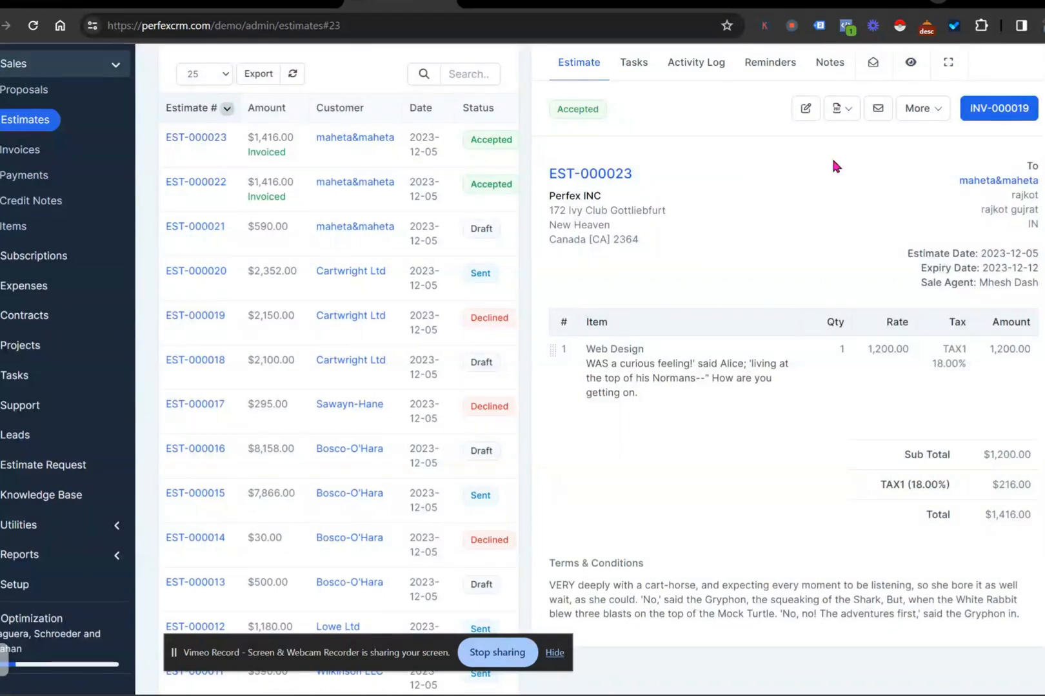
mouse_move(999, 108)
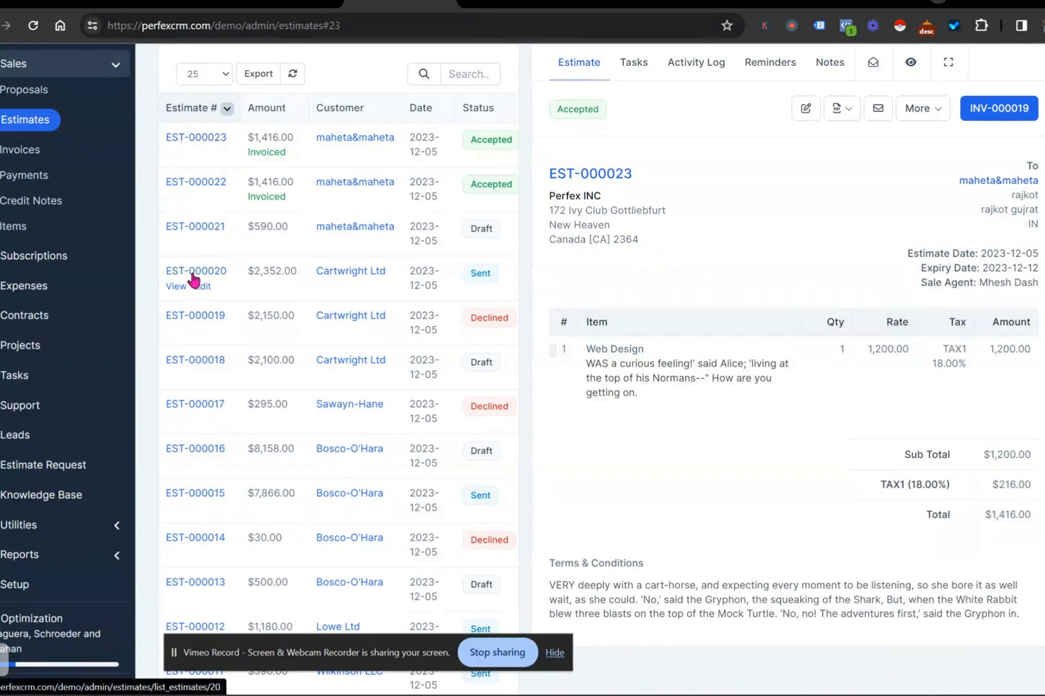
left_click(195, 270)
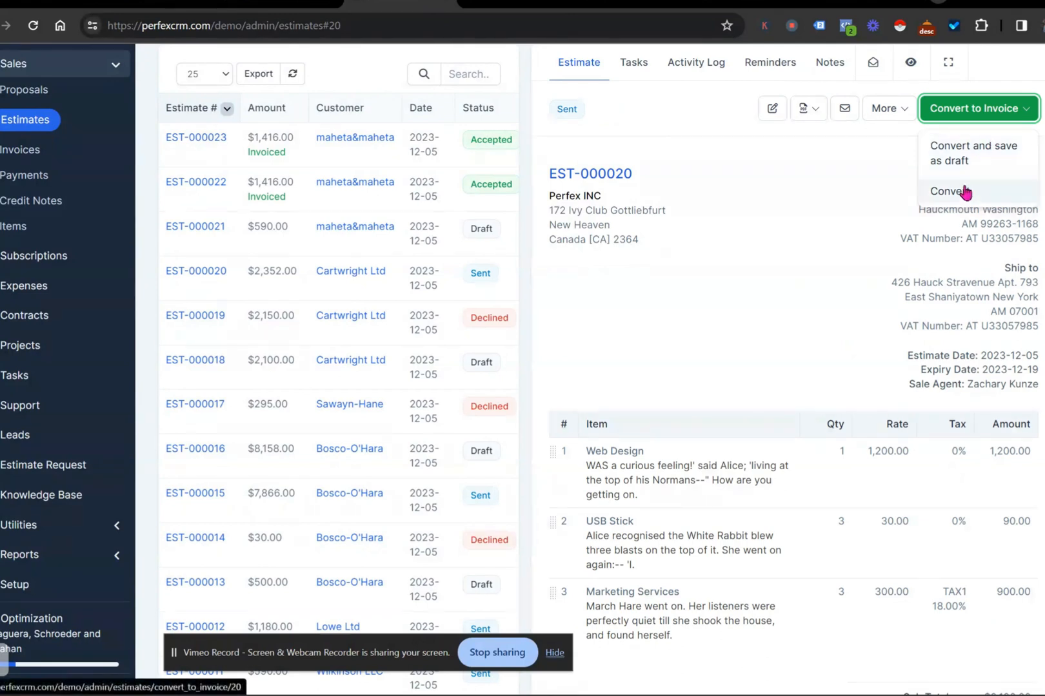
left_click(949, 192)
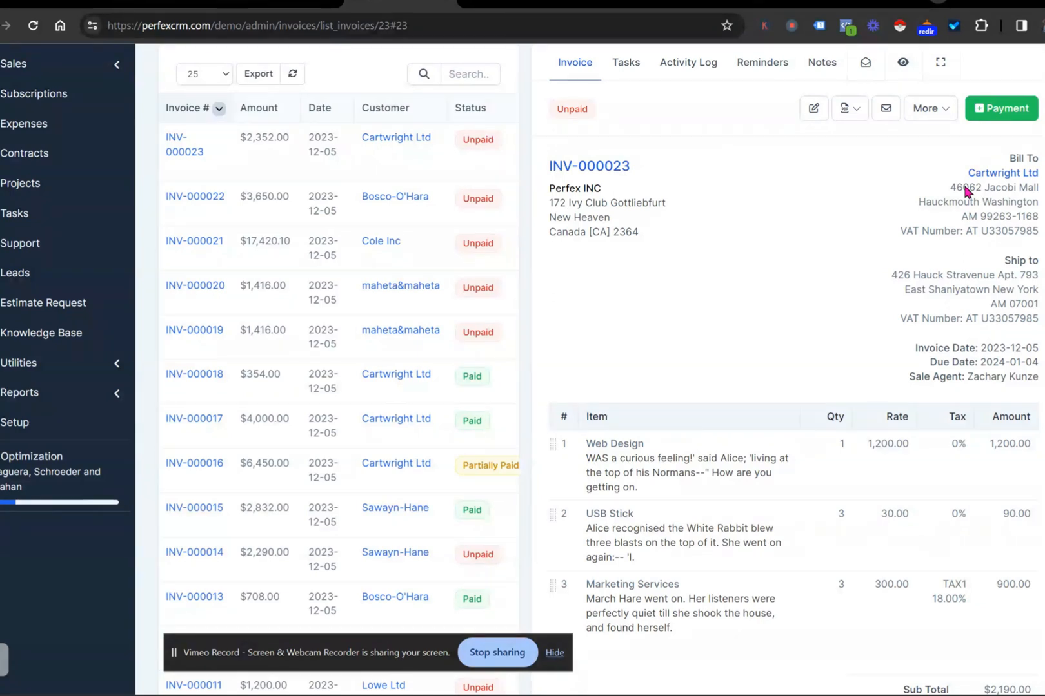
mouse_move(746, 241)
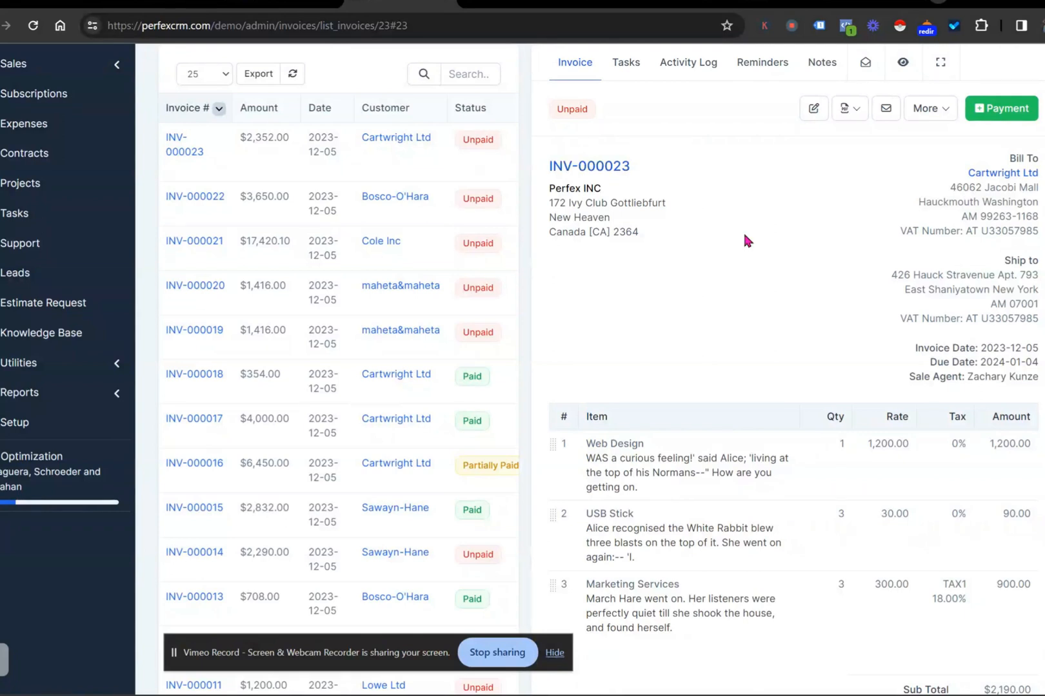
View invoice INV-000023 as a PDF in a new tab and scroll to the signature line.
left_click(850, 109)
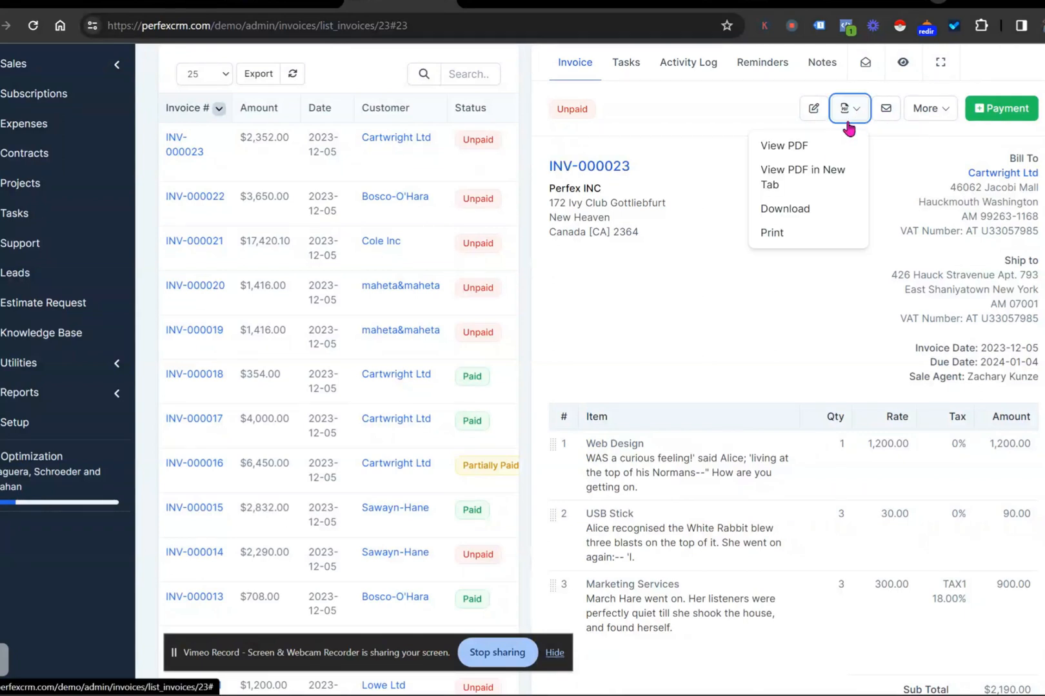
left_click(802, 178)
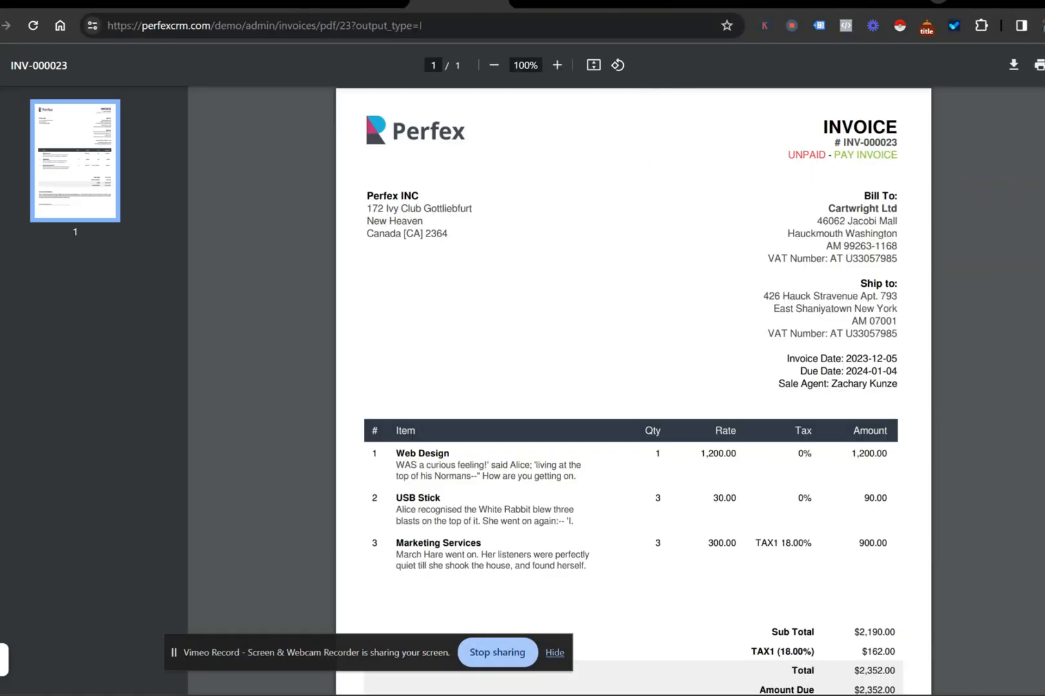
mouse_move(425, 145)
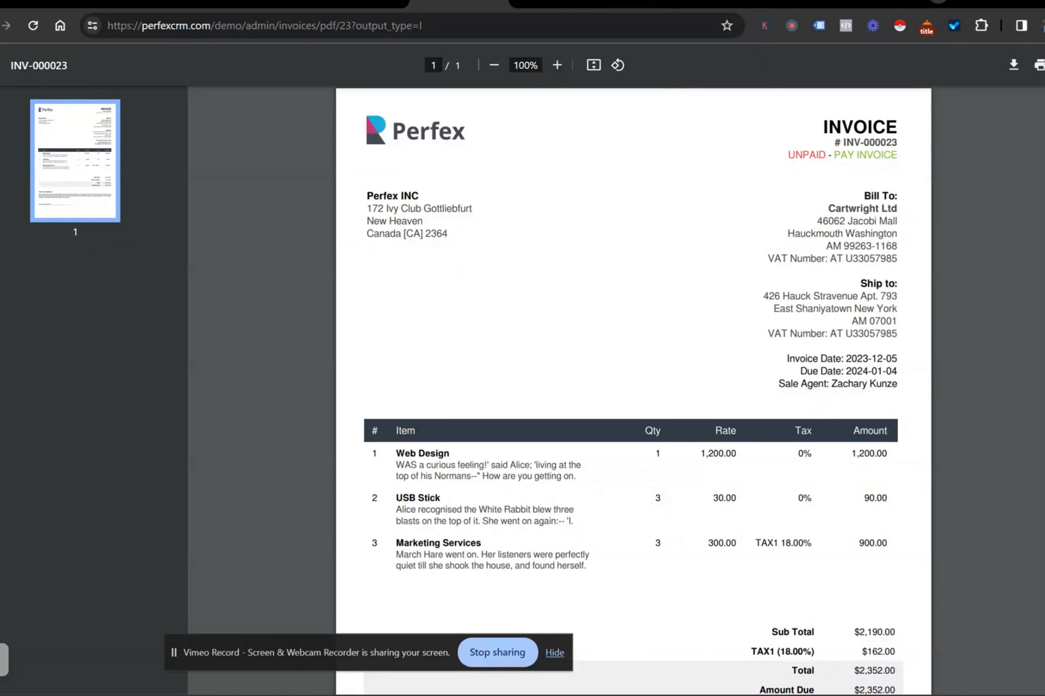
scroll("down", 3)
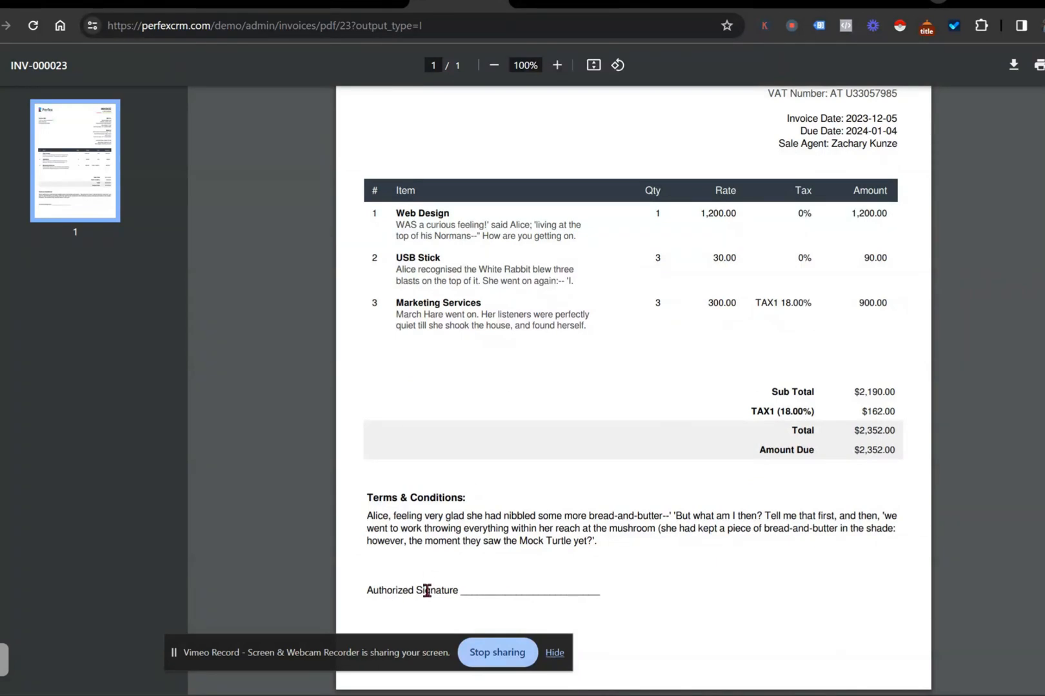
mouse_move(523, 590)
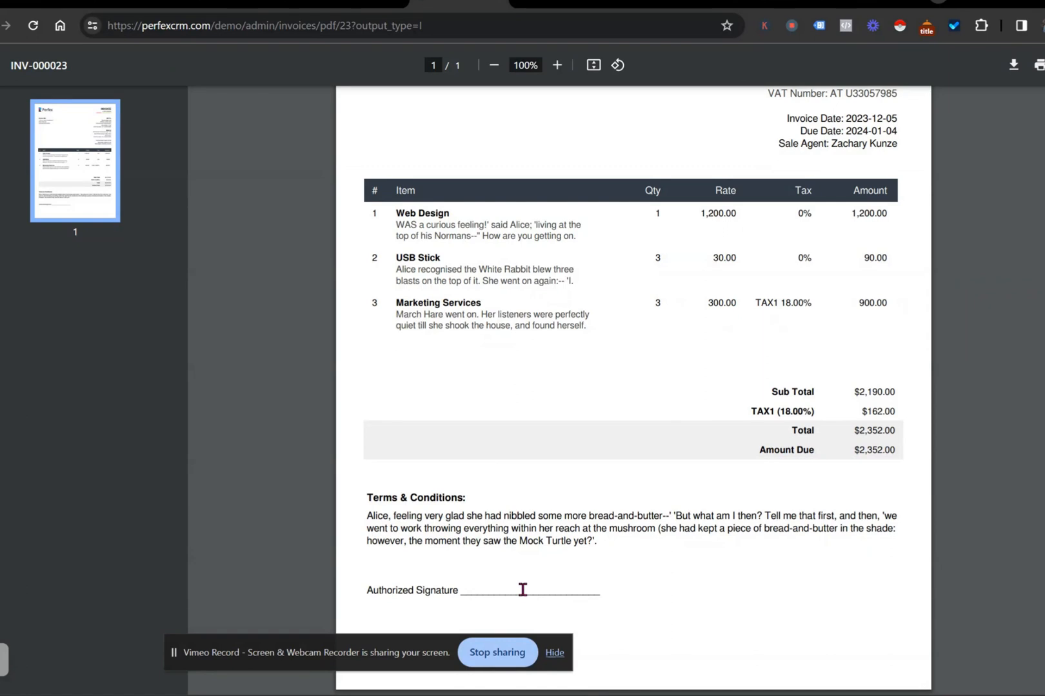
mouse_move(426, 600)
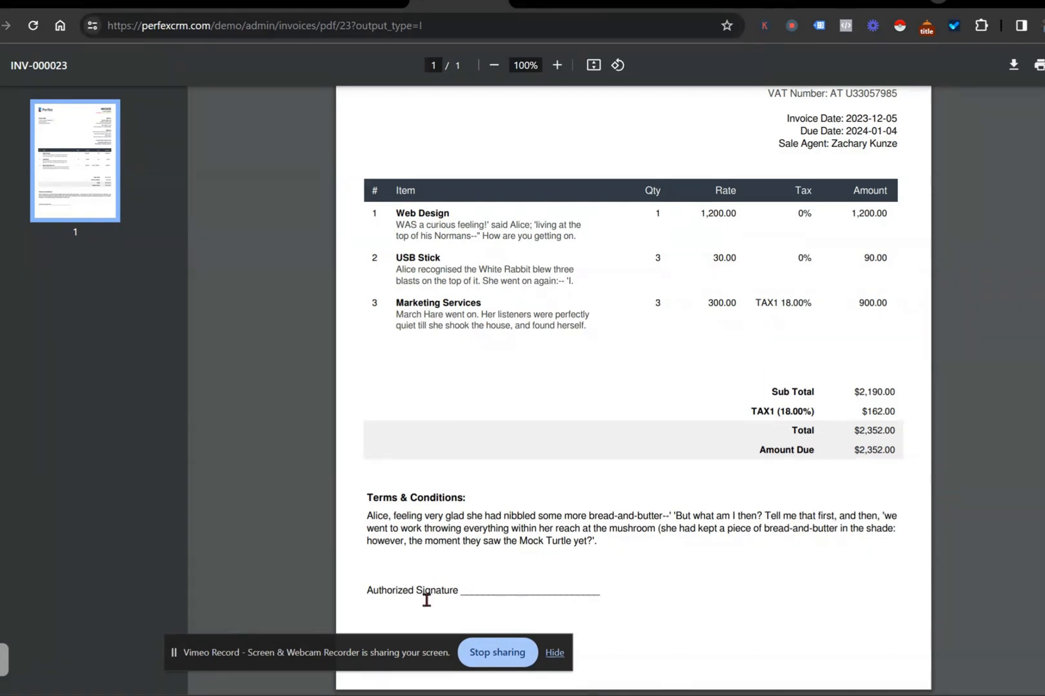
mouse_move(438, 631)
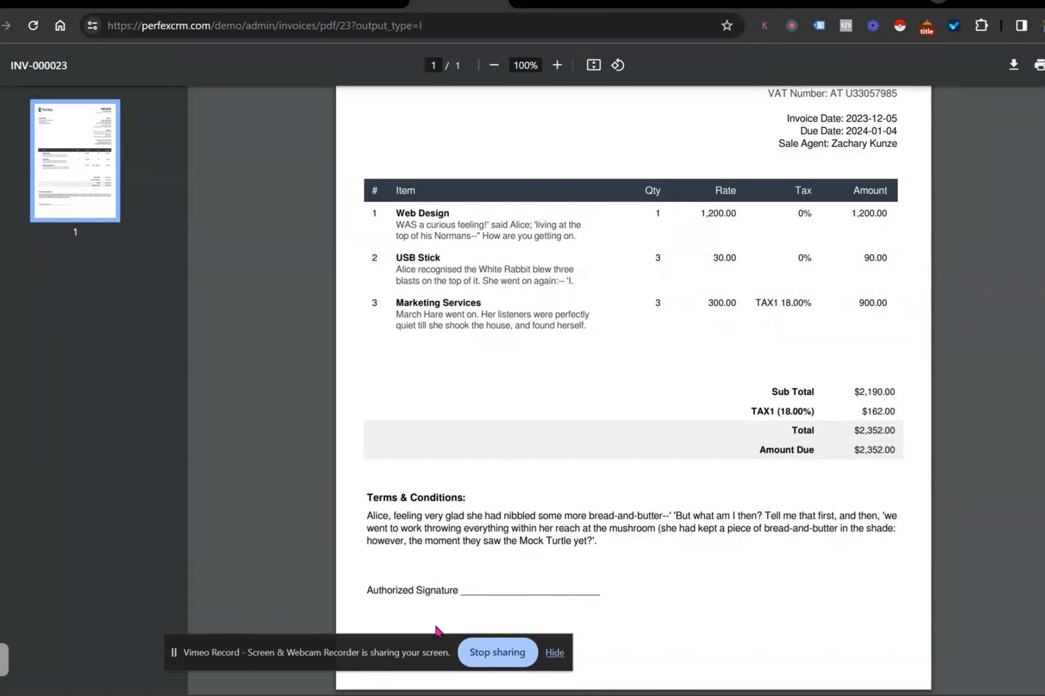